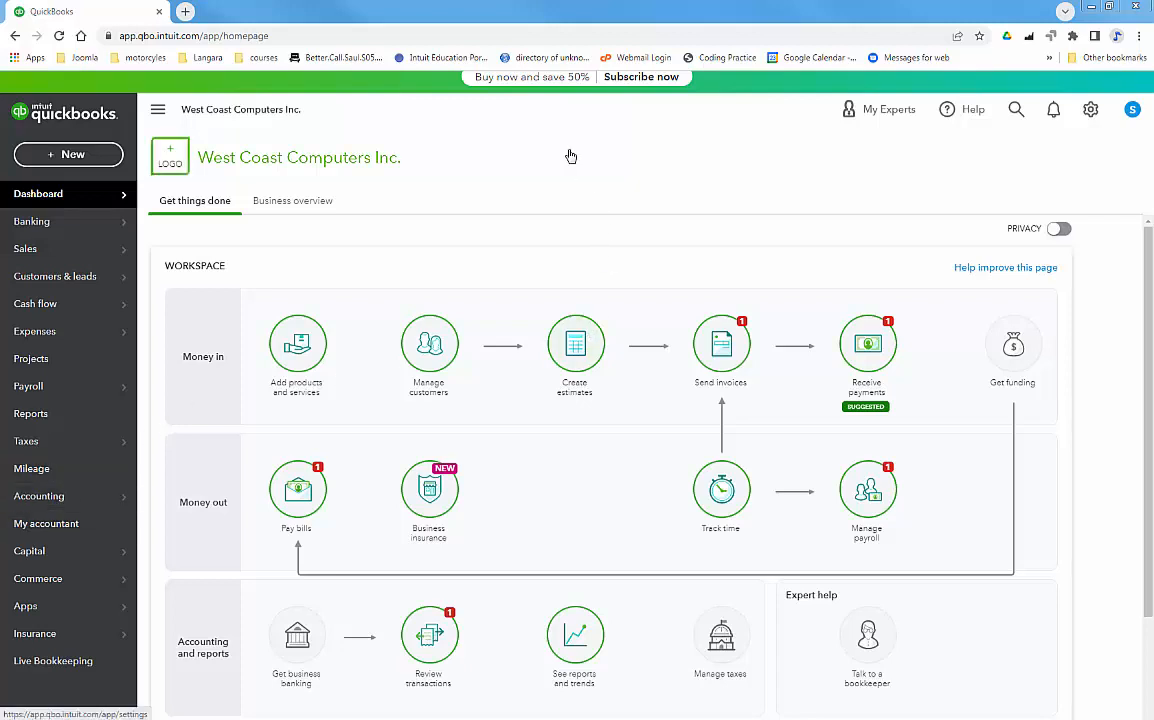
Go to the Chart of Accounts from the Accounting menu
left_click(38, 496)
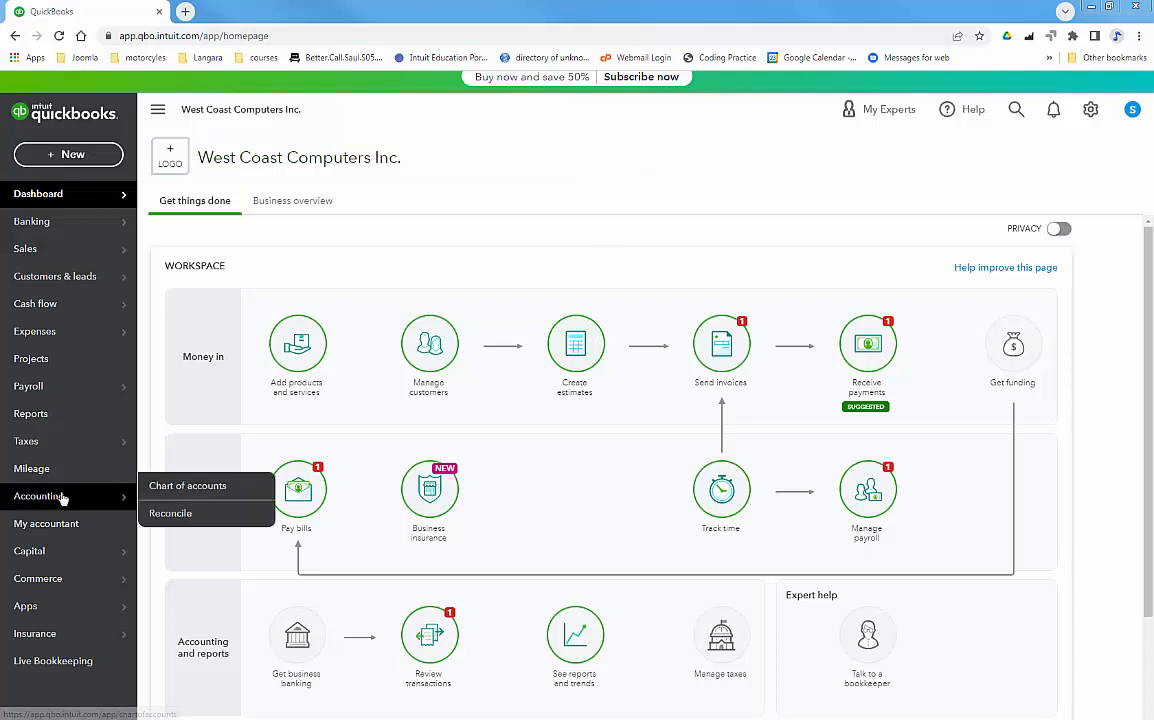
left_click(188, 486)
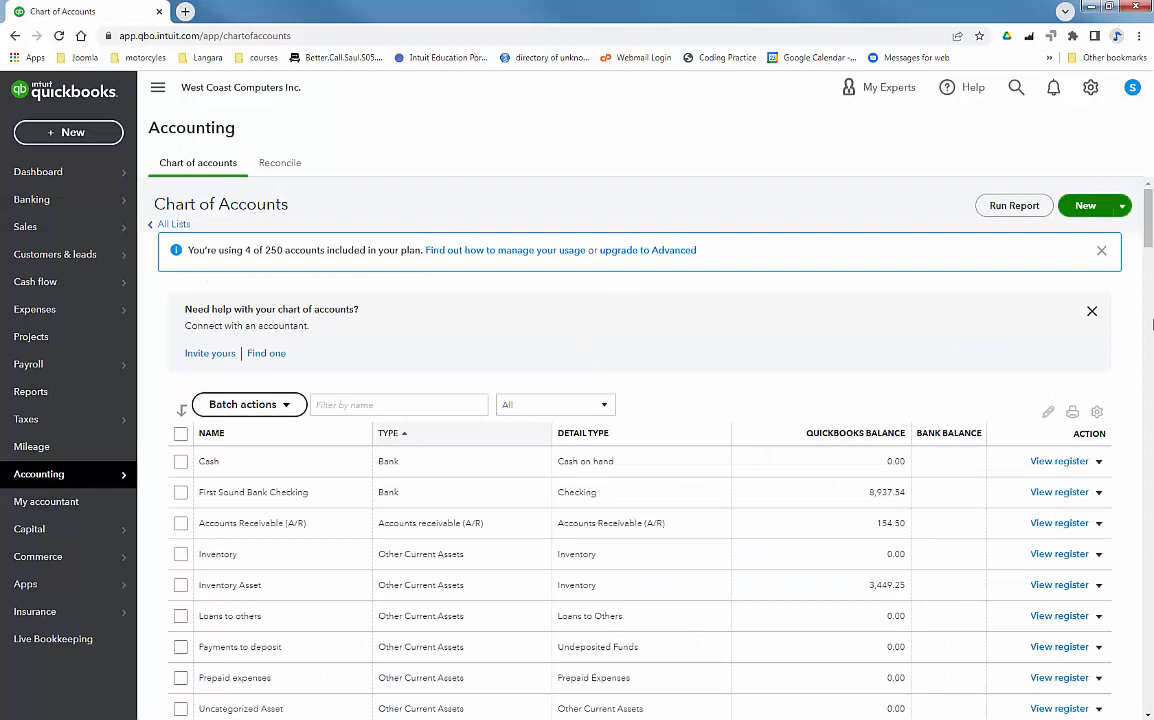
Start a new Bank account saved under Bank Accounts with tax form section Checking
left_click(1084, 204)
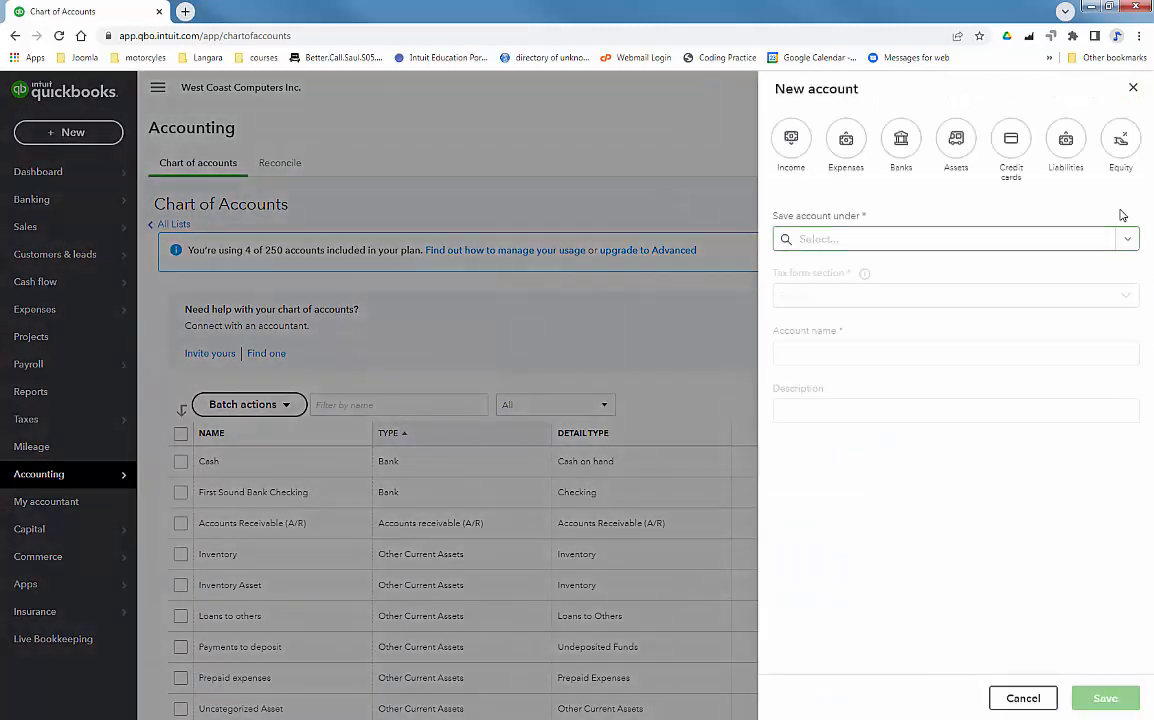
left_click(900, 138)
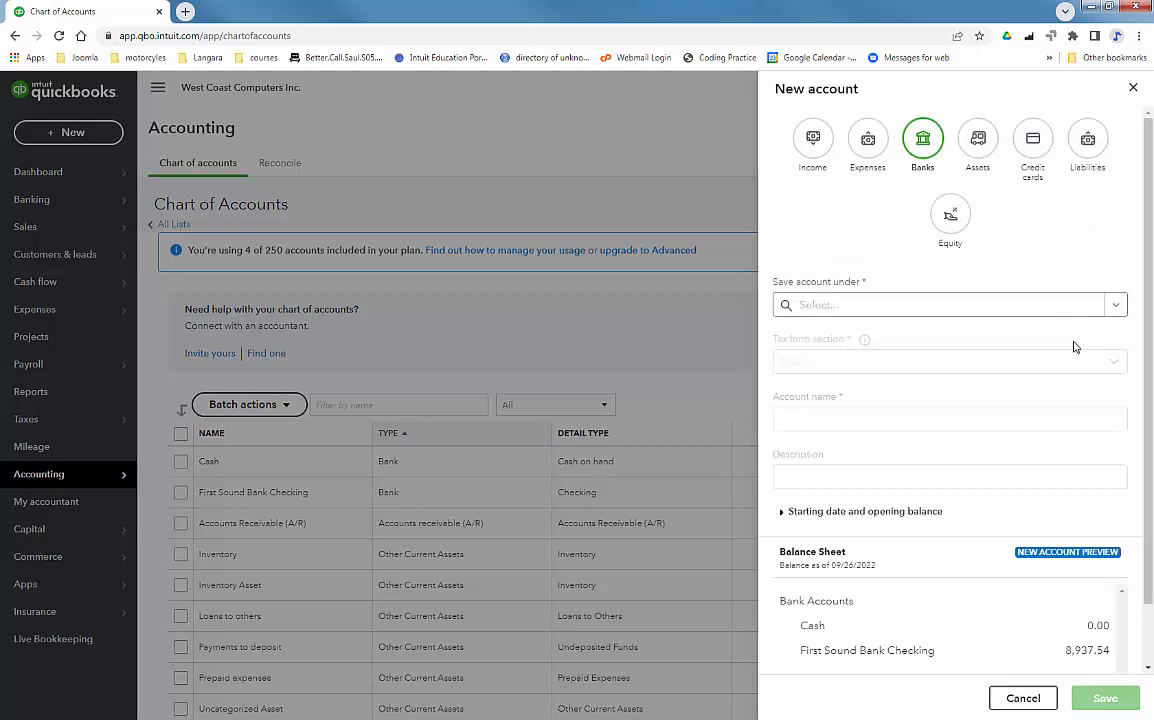
left_click(940, 304)
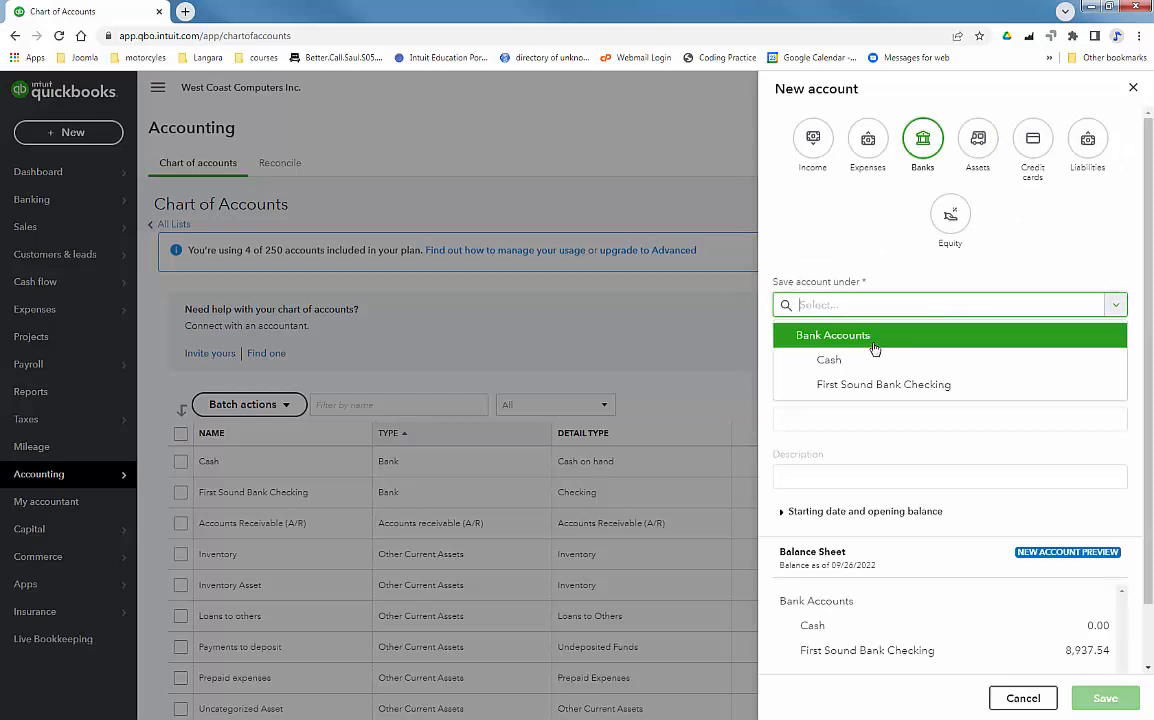
left_click(832, 336)
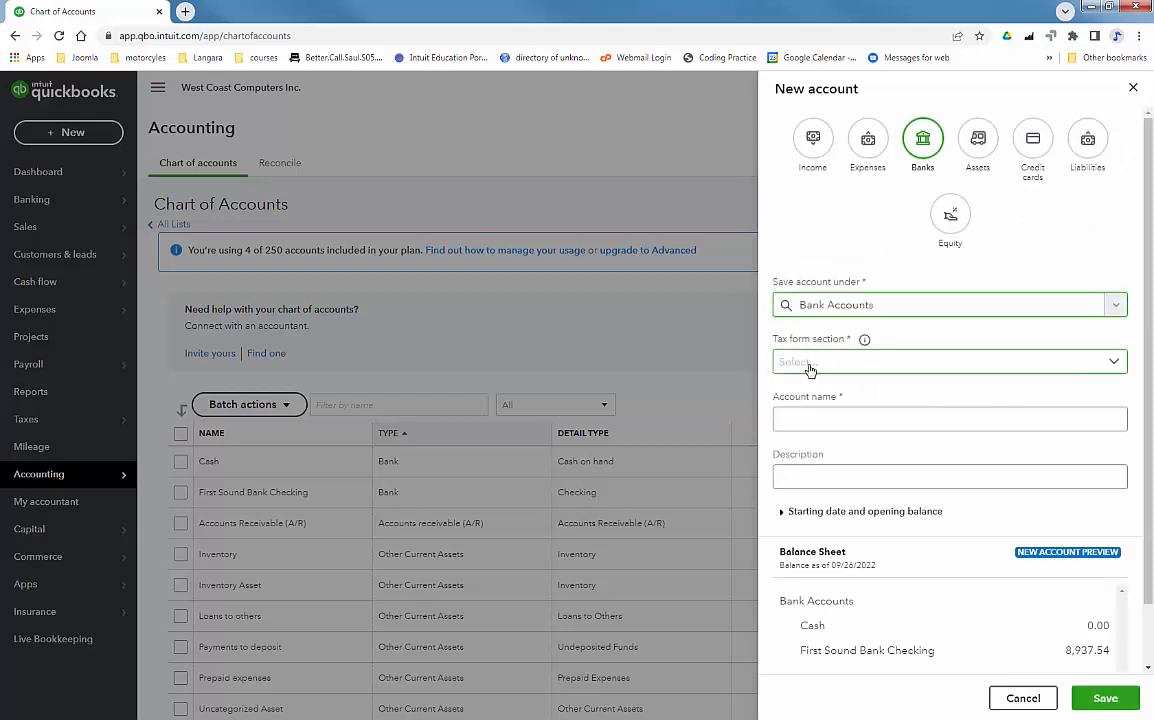
left_click(948, 360)
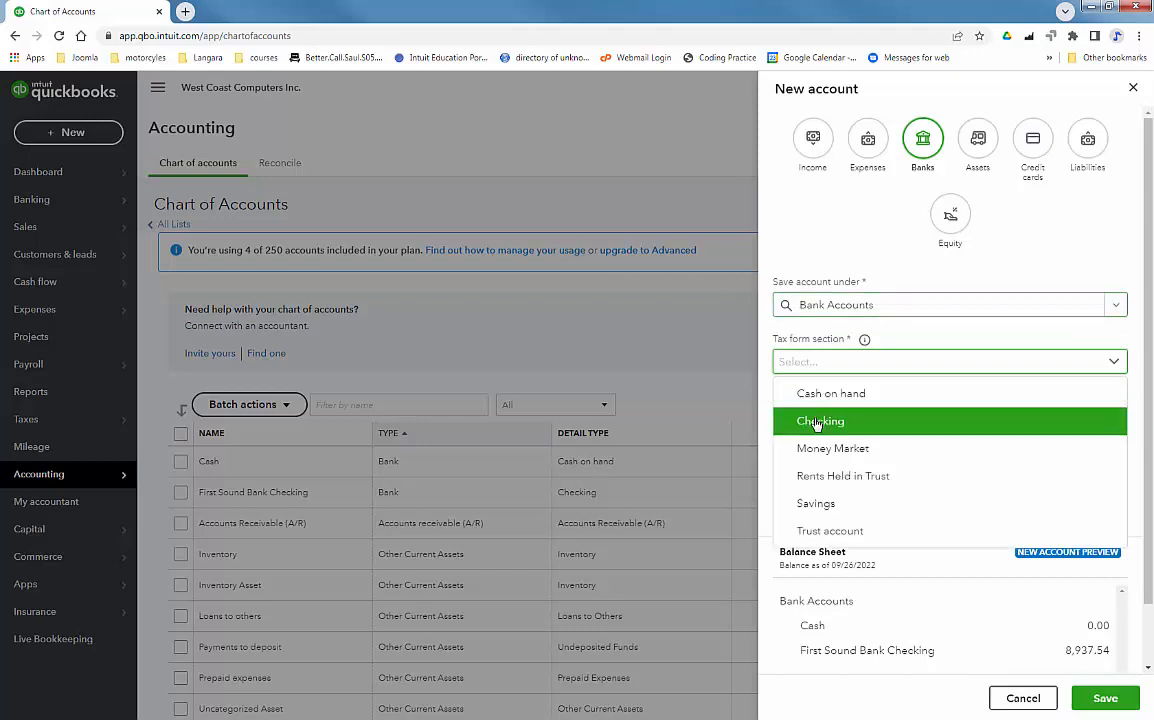
left_click(820, 420)
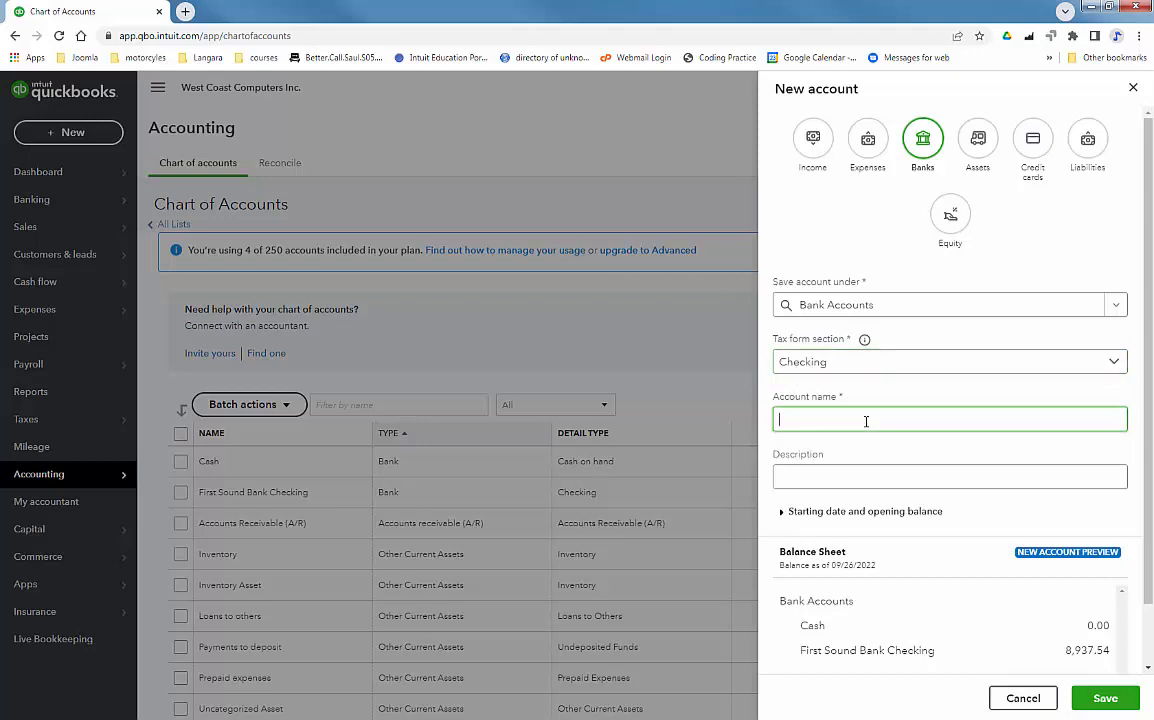
Name it Chase Credit Card Account, describe it as Sales on Credit Cards, and save
type("Chase Credit Card Account")
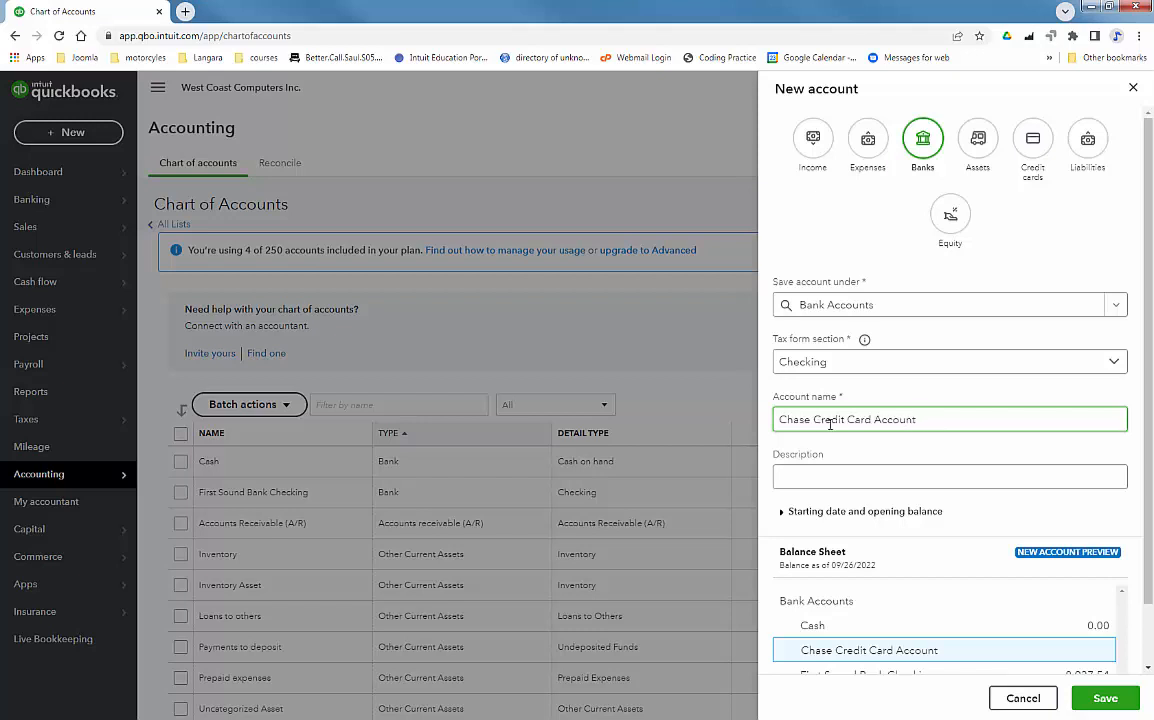
left_click(948, 476)
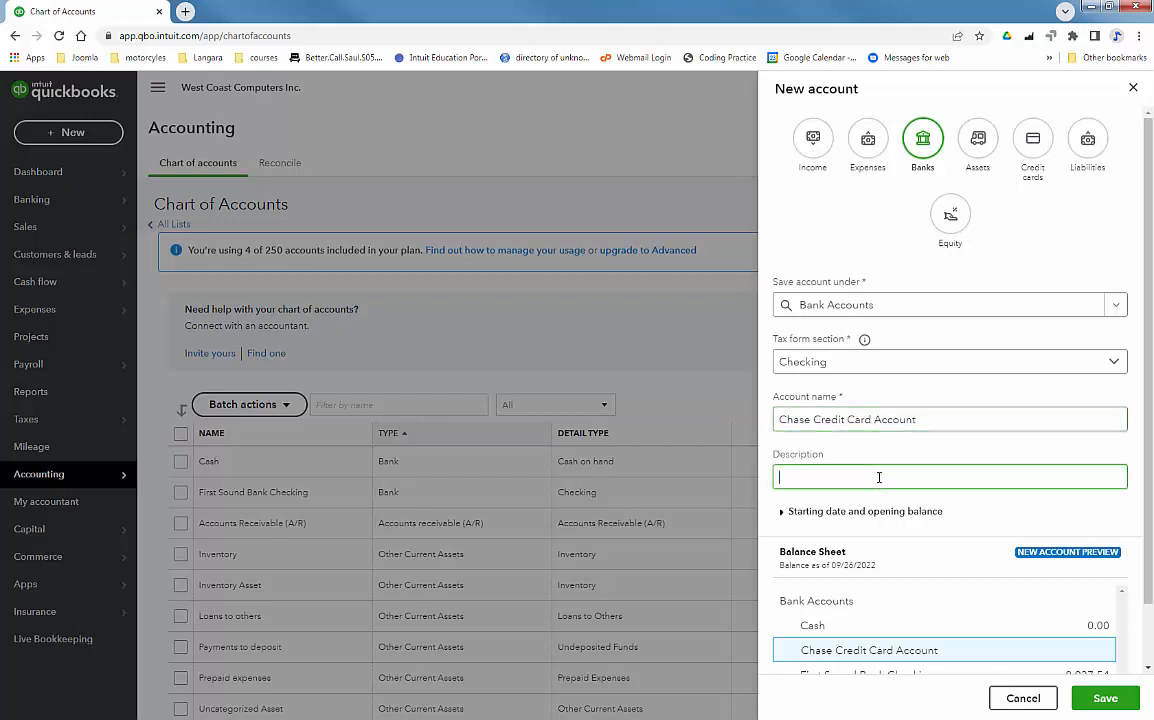
type("Sales on Credit Card")
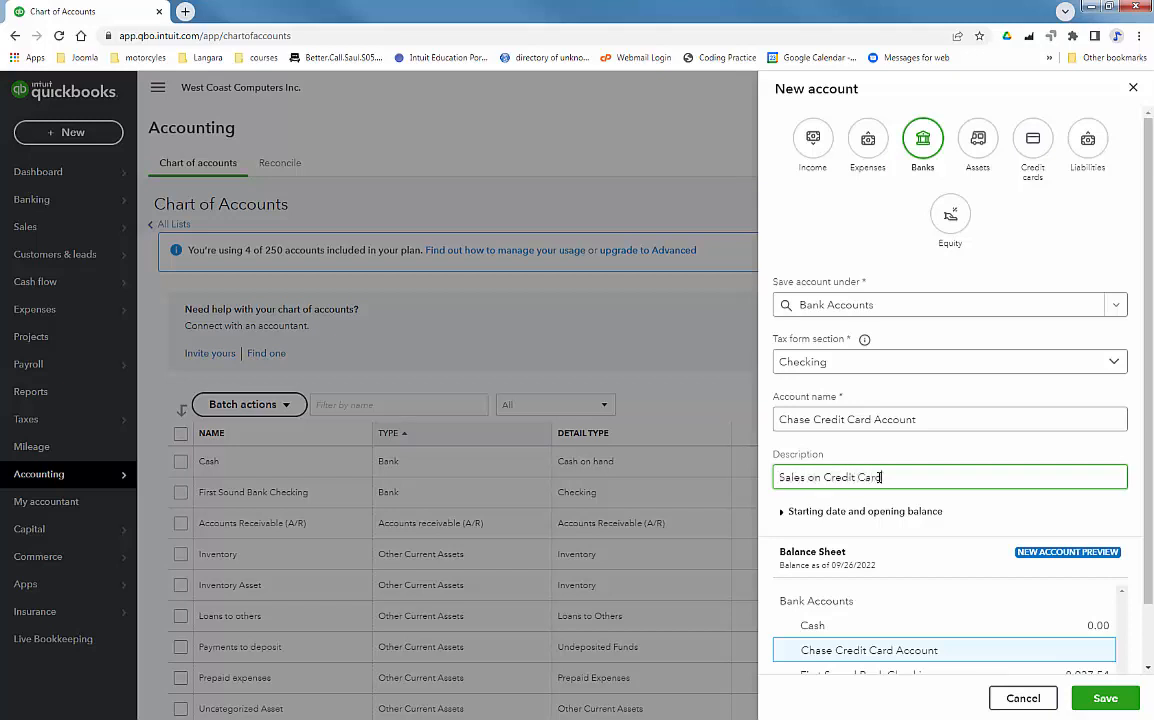
type("s")
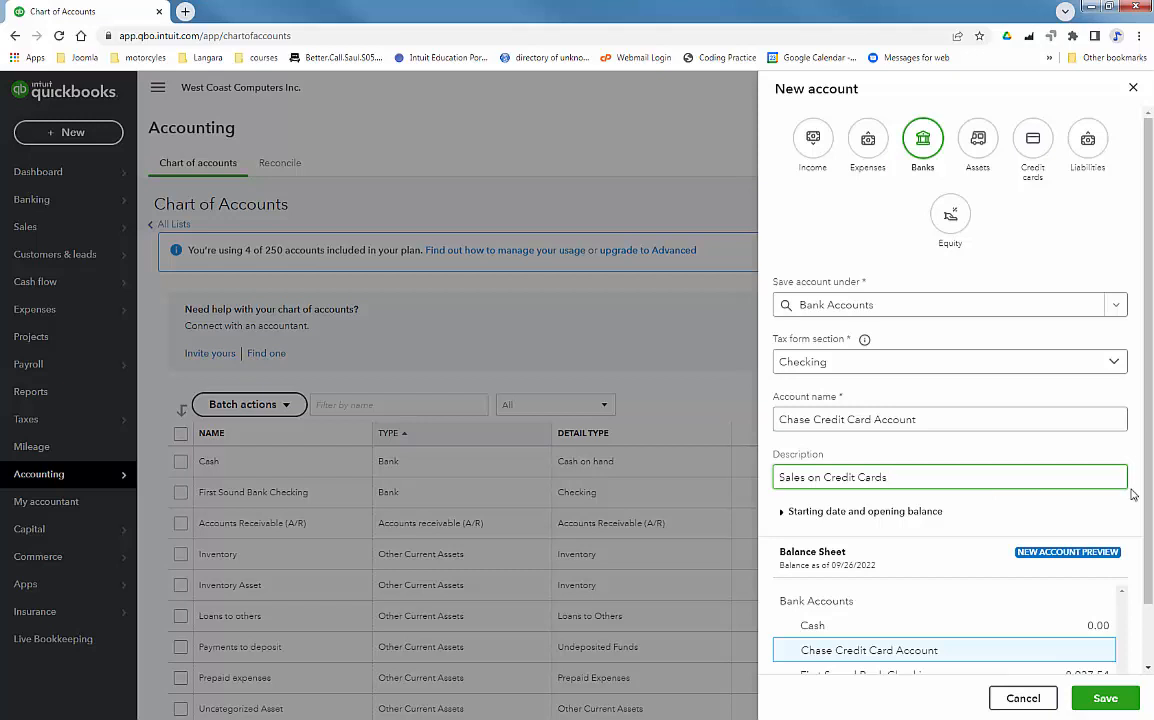
mouse_move(1146, 460)
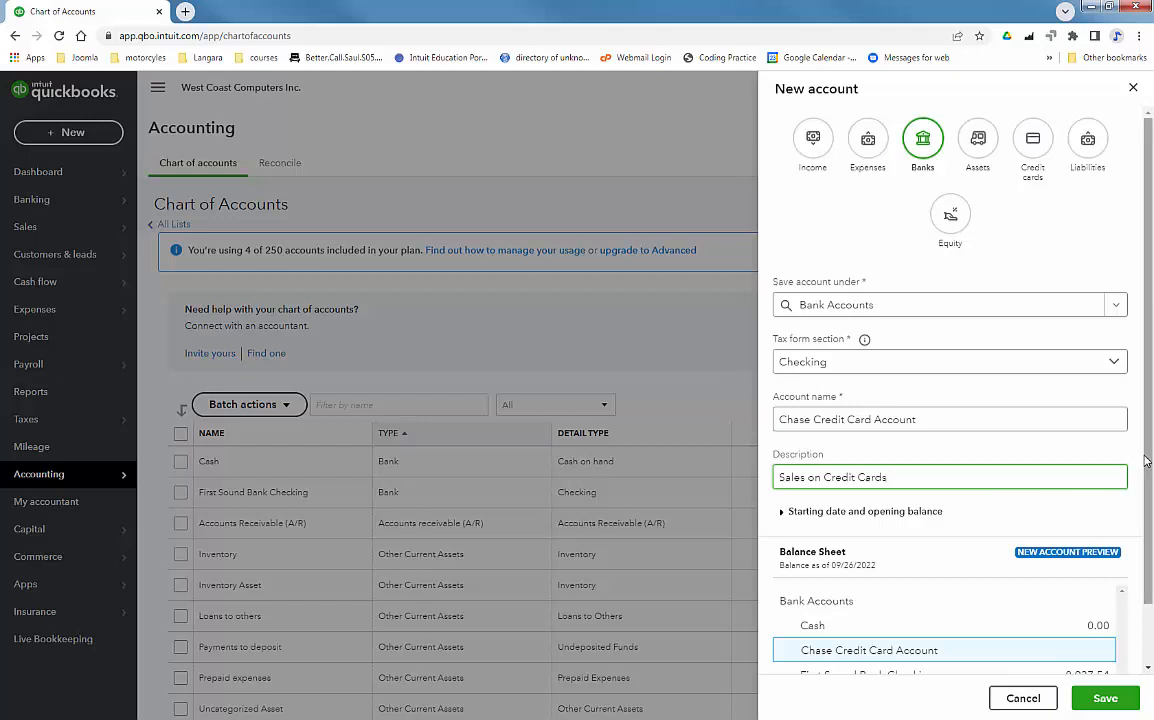
scroll("down", 3)
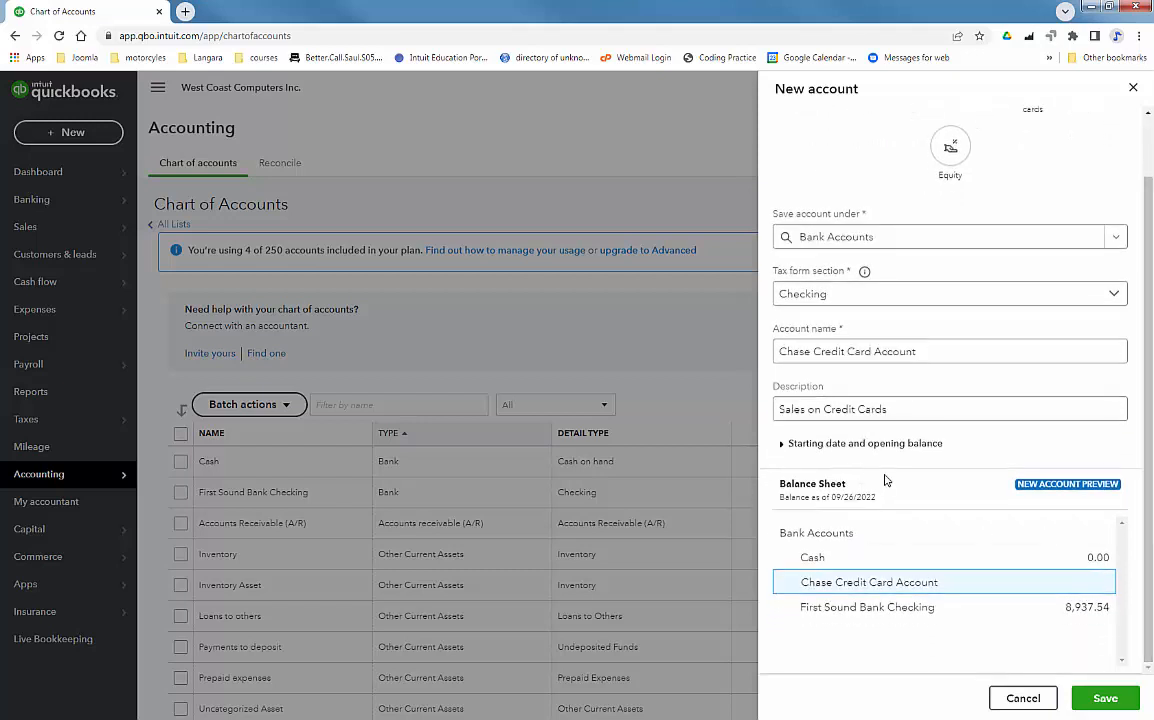
mouse_move(1016, 644)
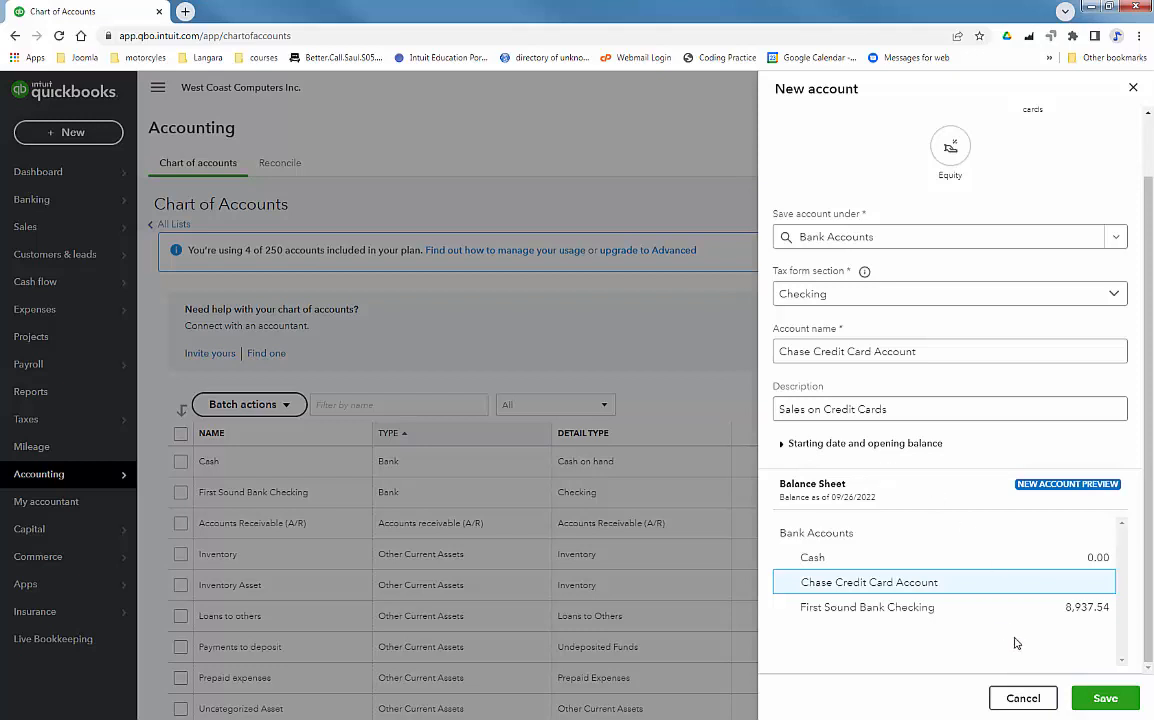
mouse_move(1104, 698)
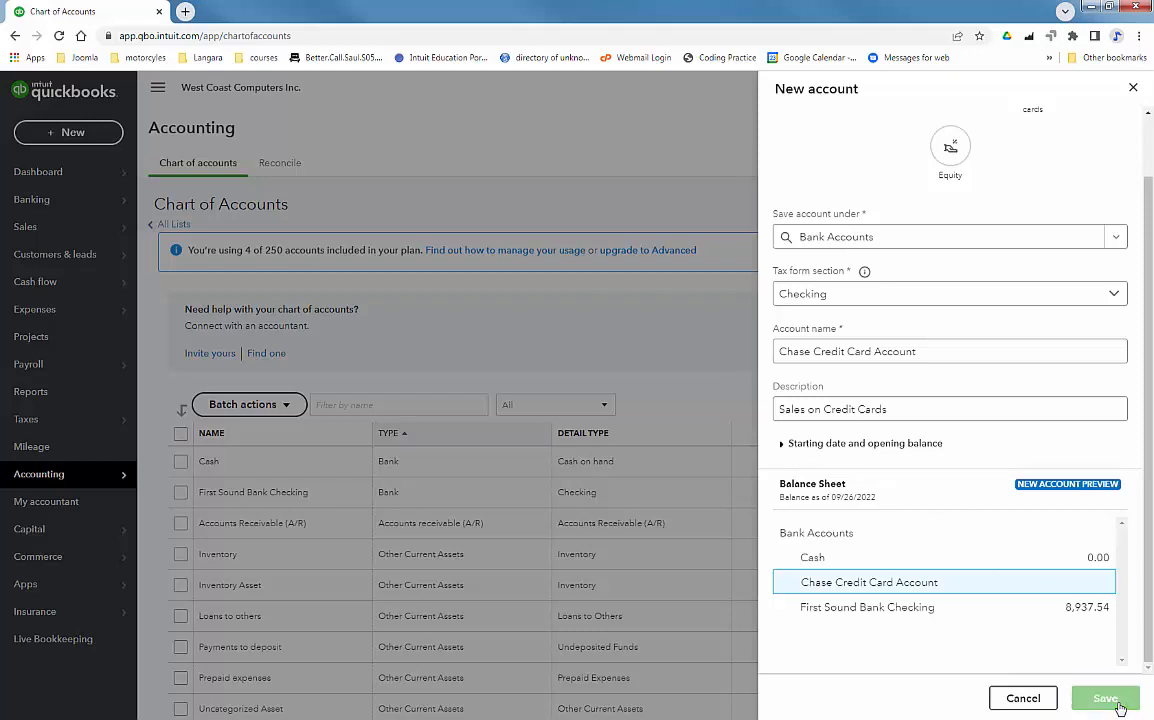
left_click(1104, 698)
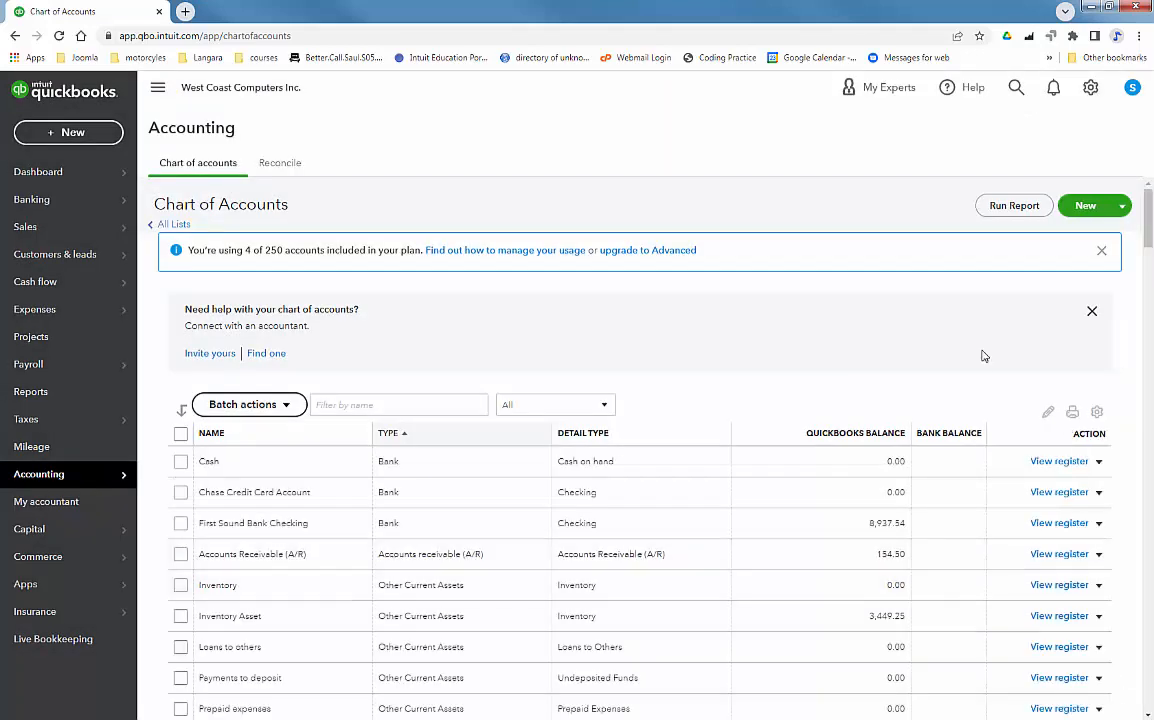
mouse_move(668, 310)
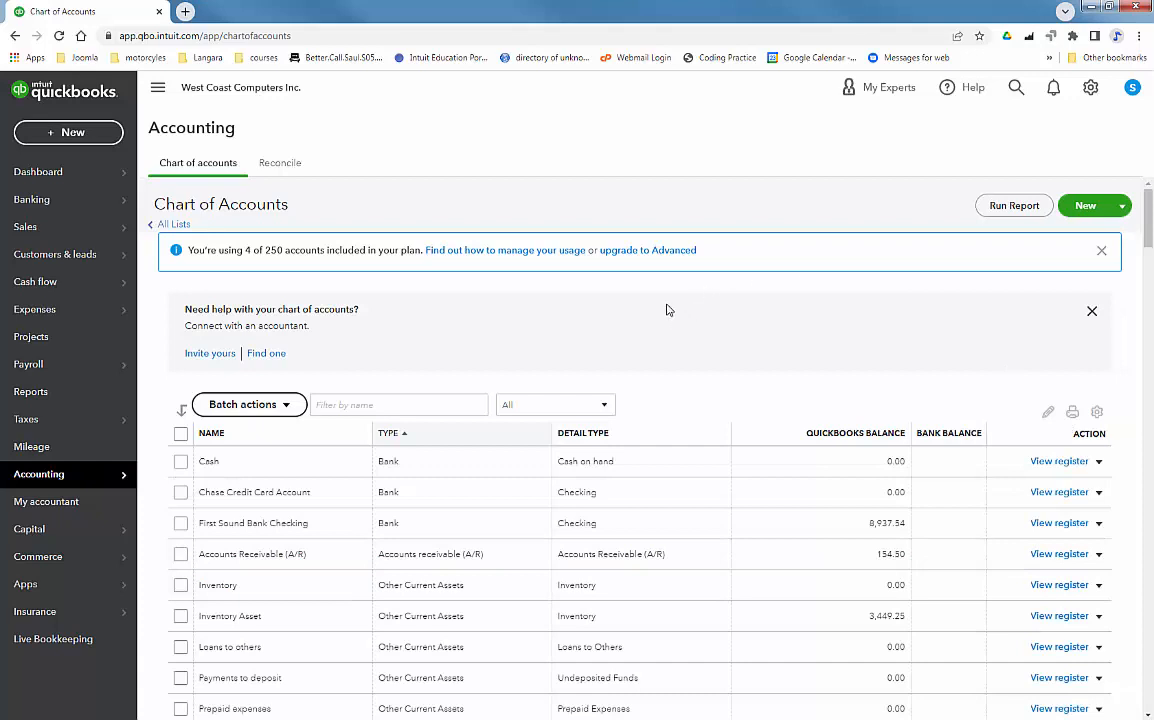
mouse_move(636, 280)
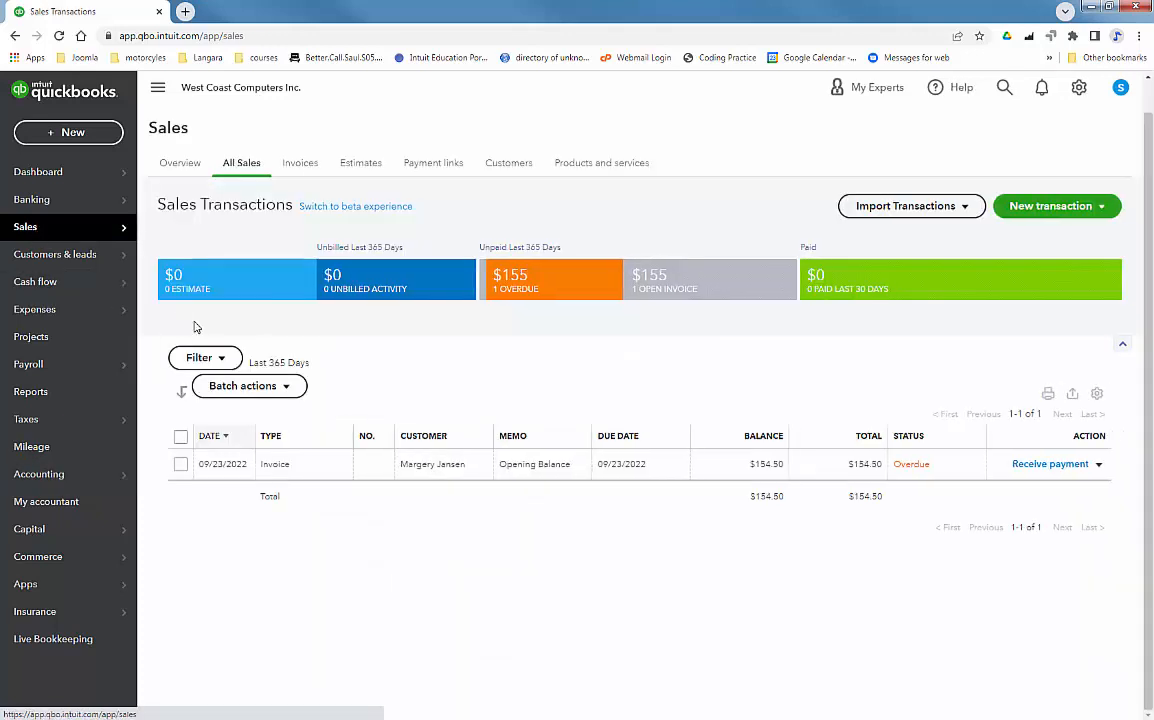
mouse_move(980, 244)
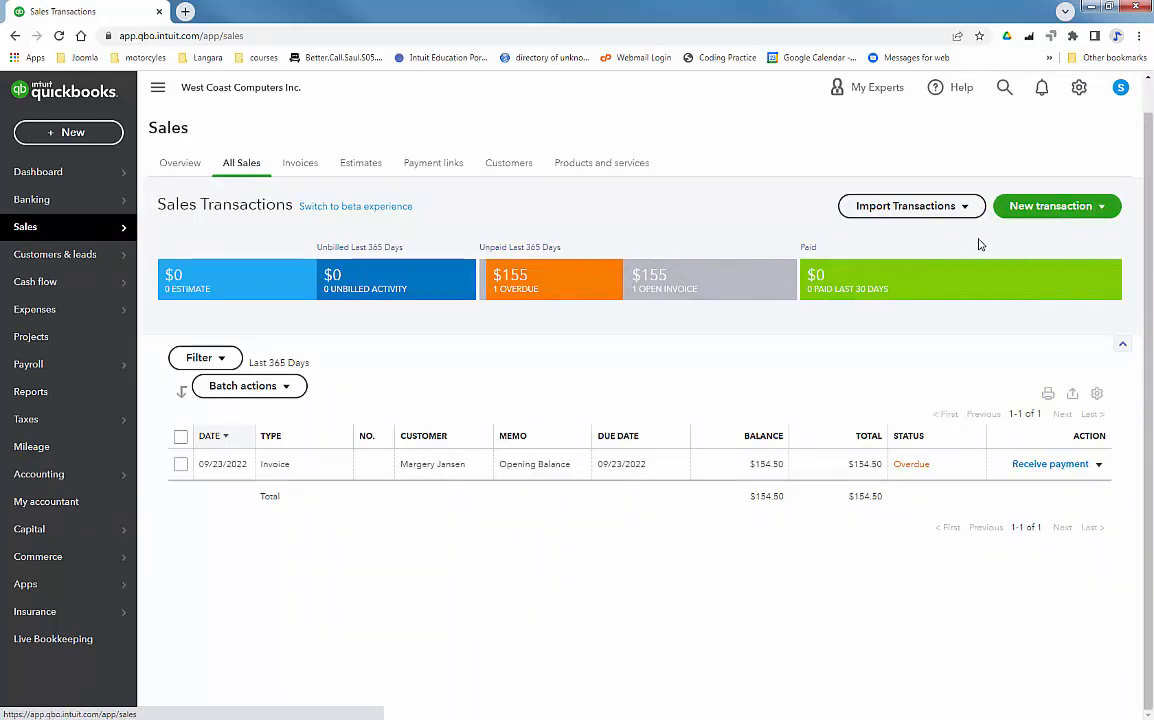
Show the New transaction choices on the Sales Transactions page
left_click(1050, 204)
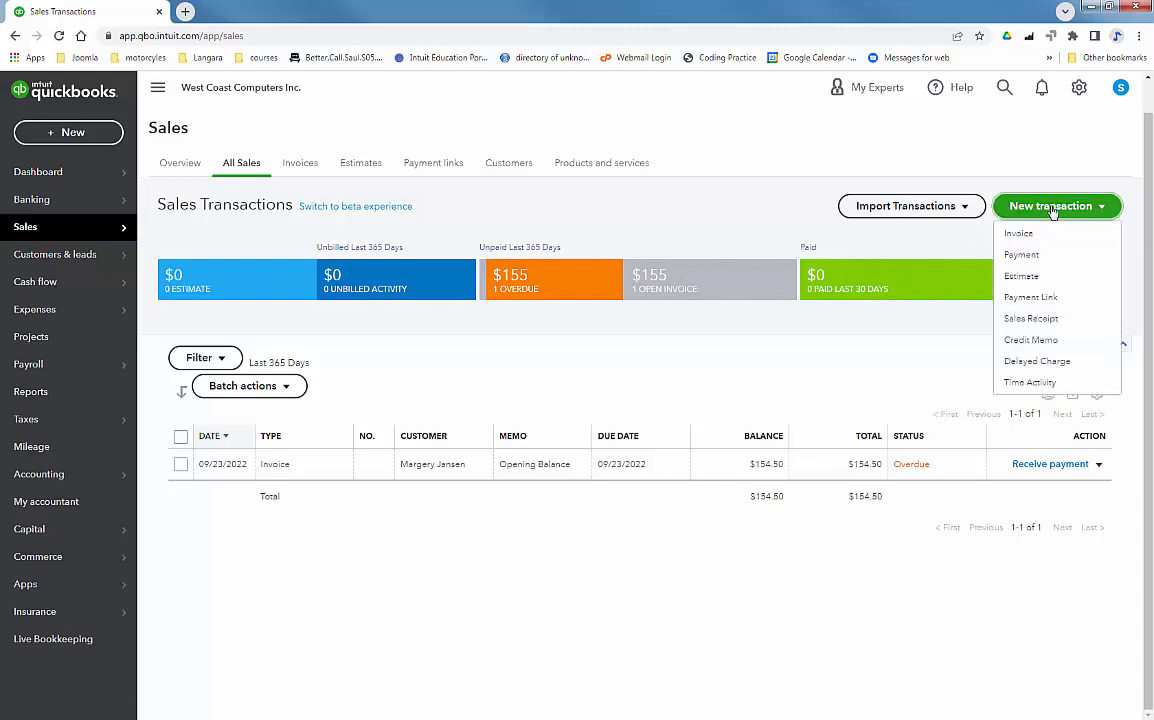
mouse_move(1032, 318)
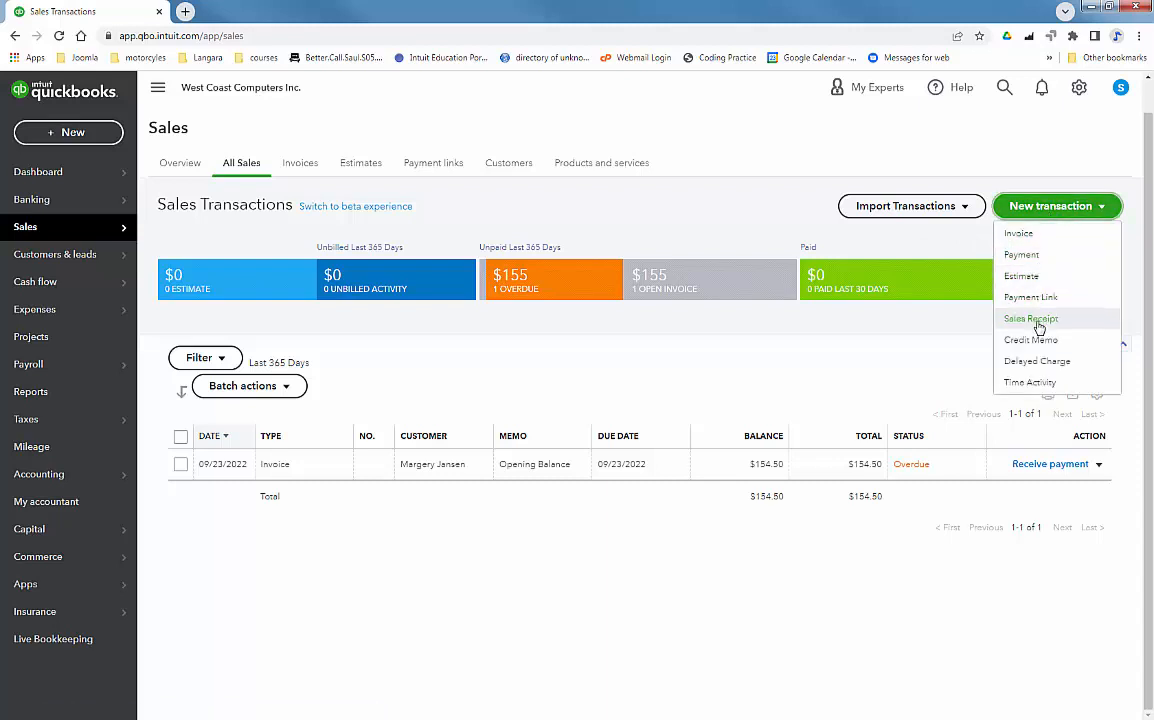
left_click(1030, 318)
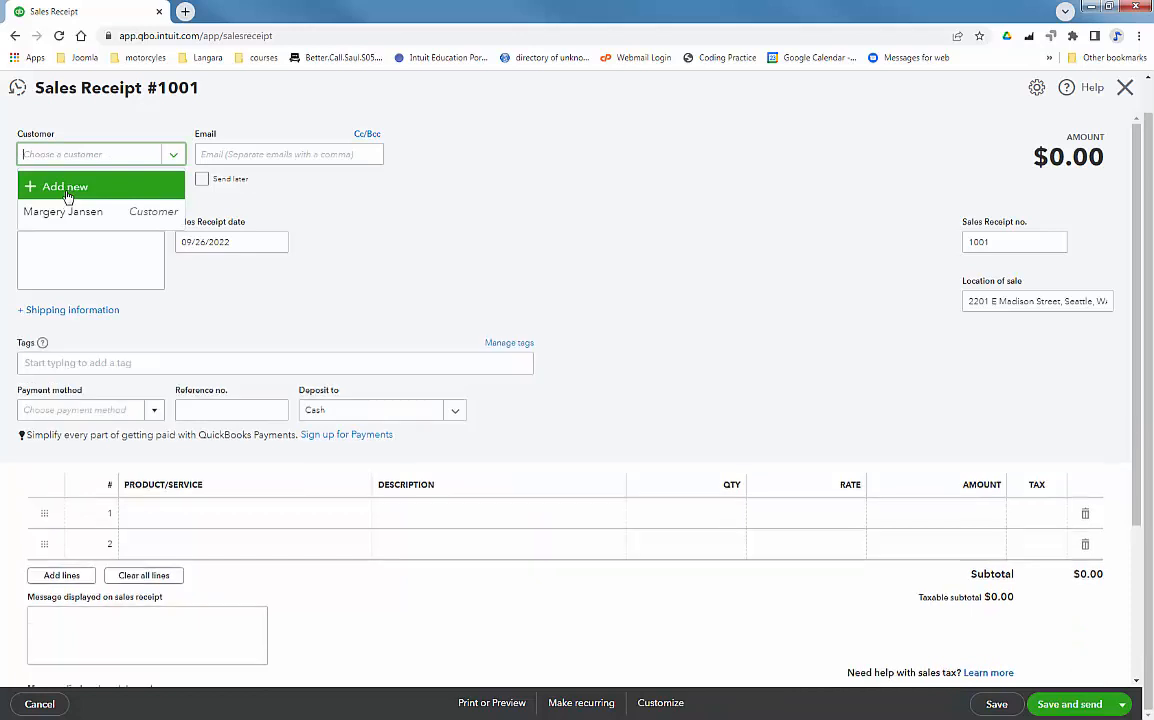
left_click(64, 188)
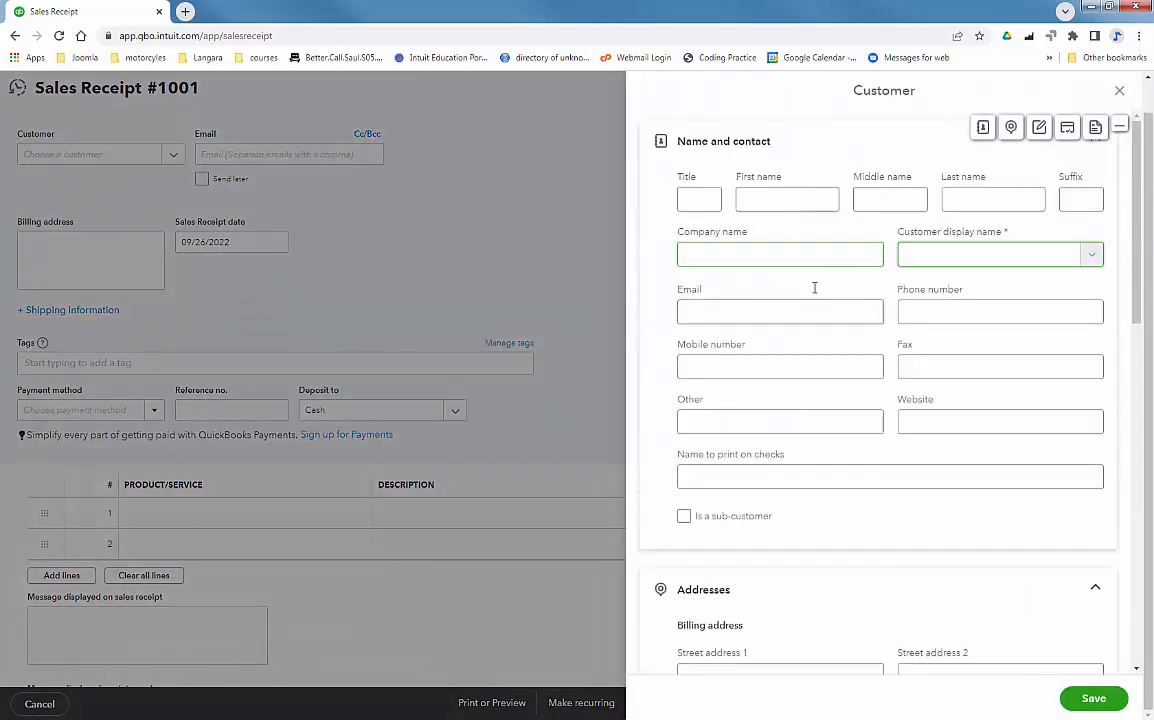
left_click(788, 200)
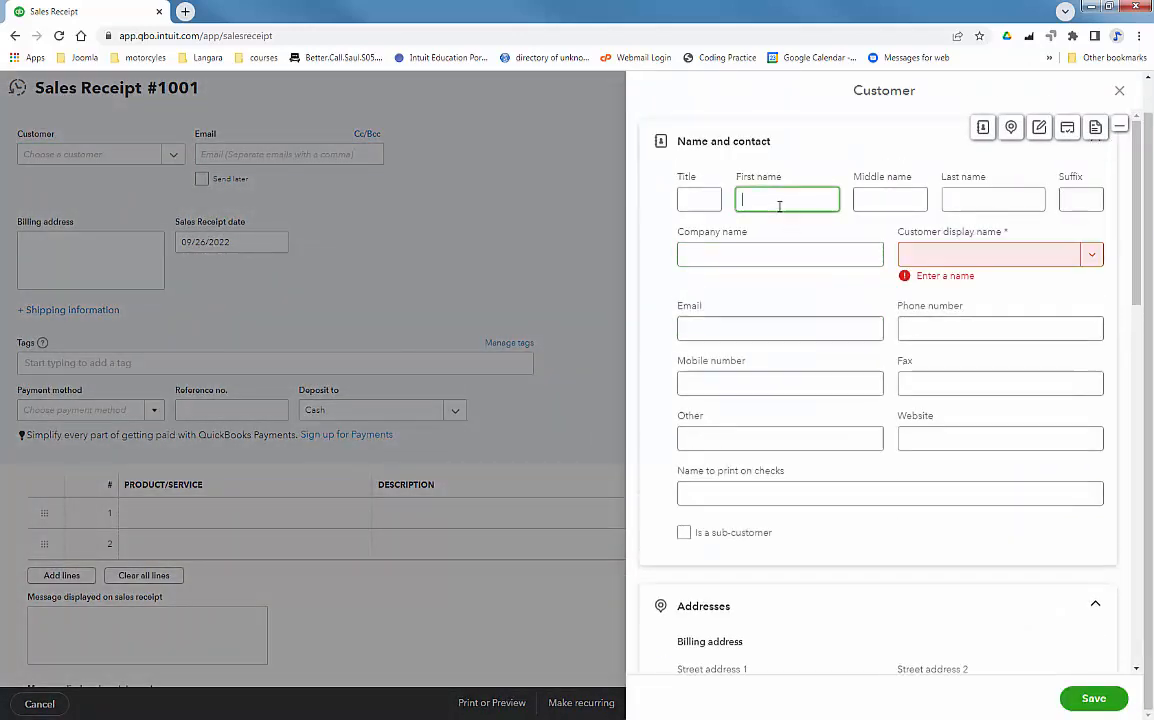
type("Suzanne")
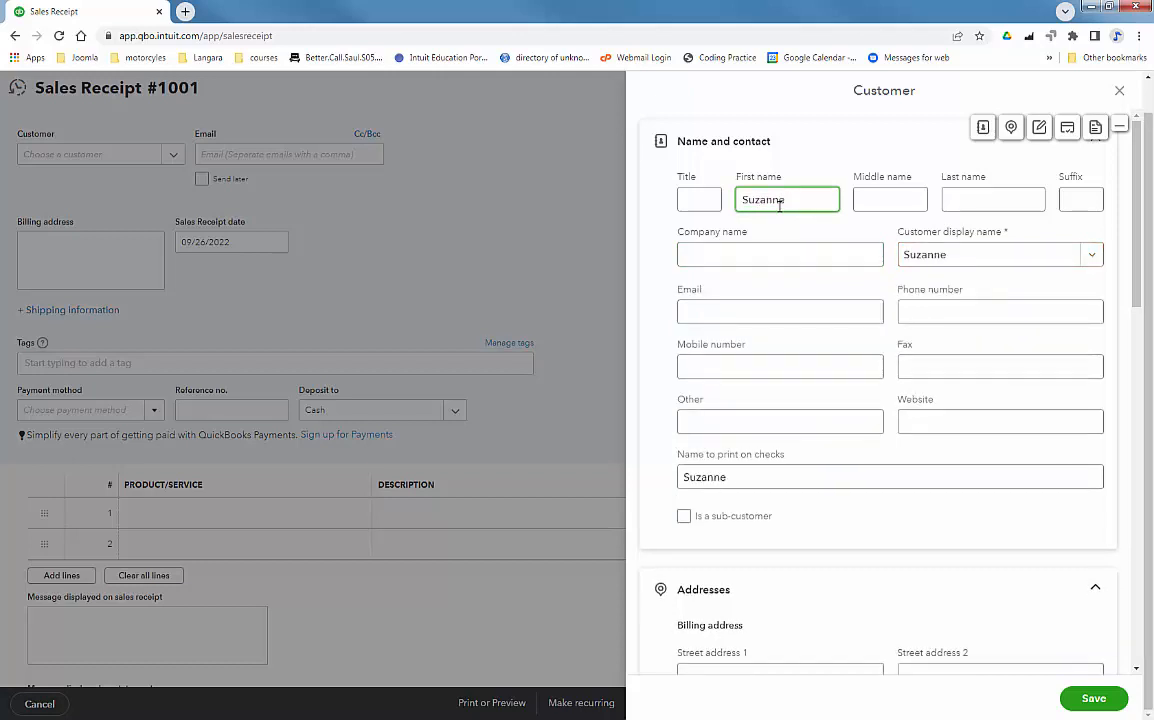
type("Blacks")
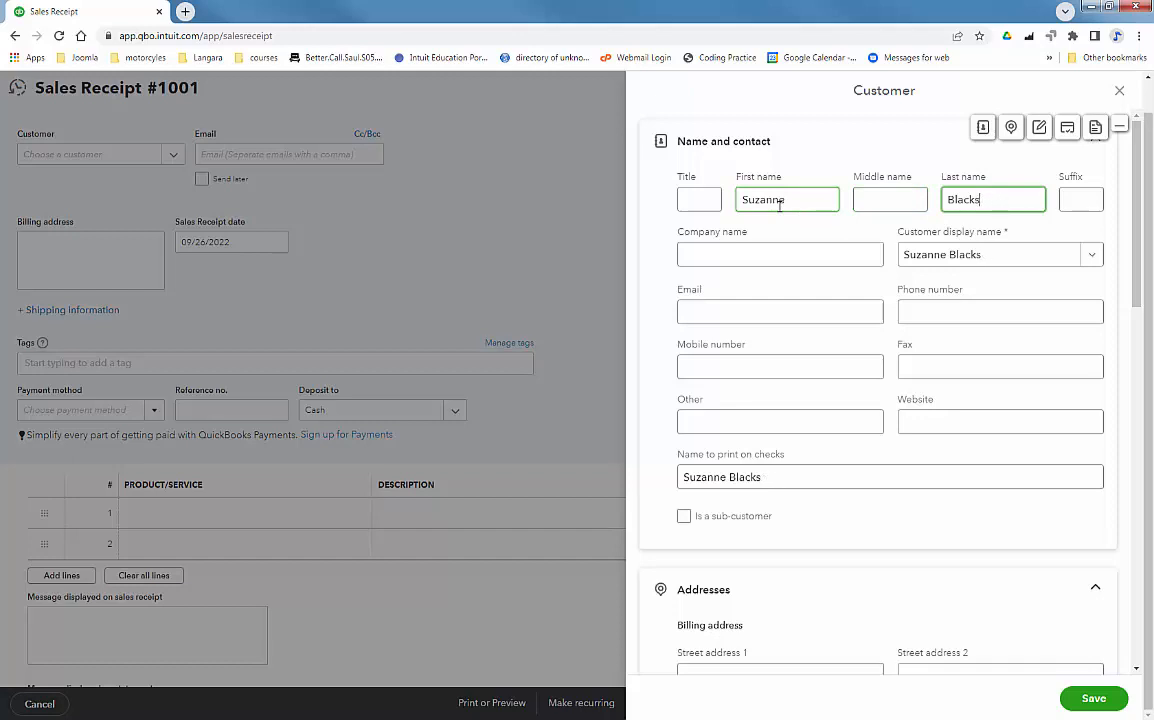
type("tone")
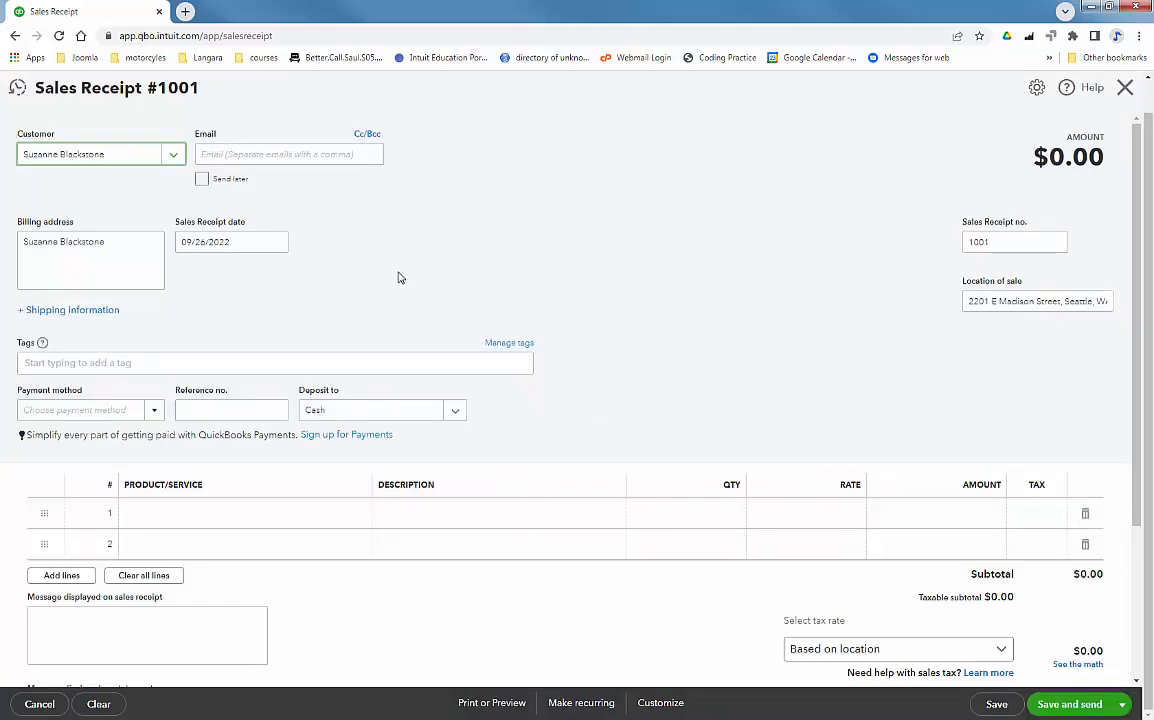
mouse_move(210, 324)
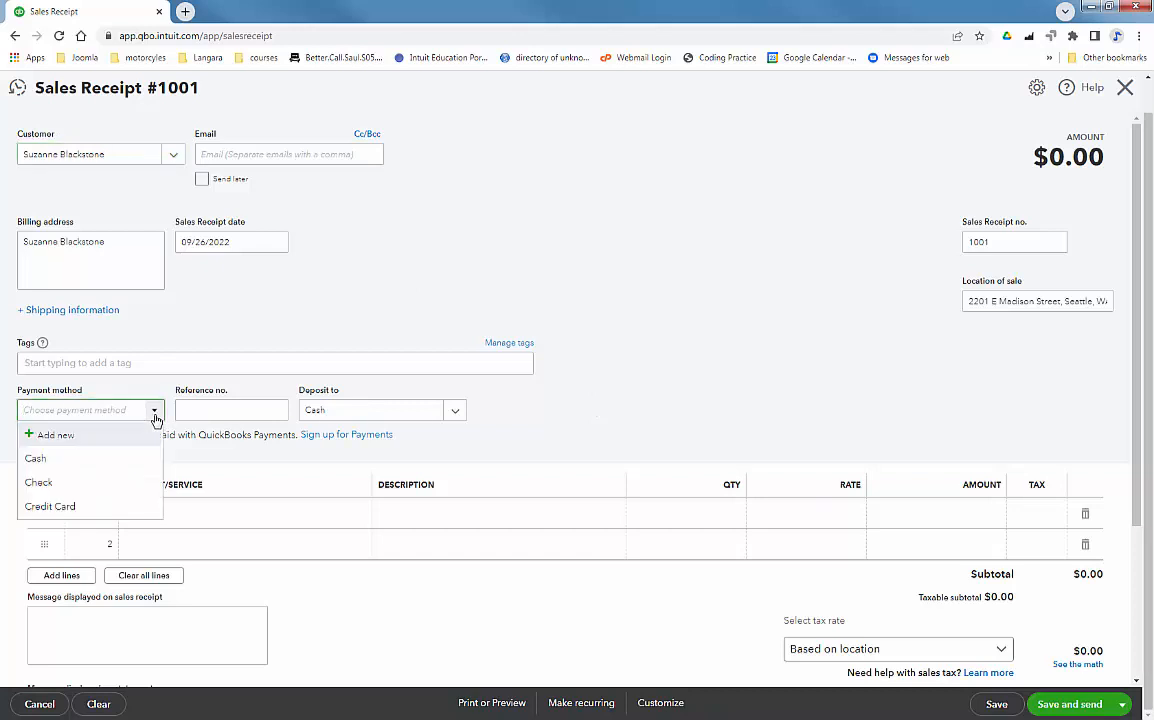
Set payment method Credit Card and deposit to Chase Credit Card Account
left_click(50, 506)
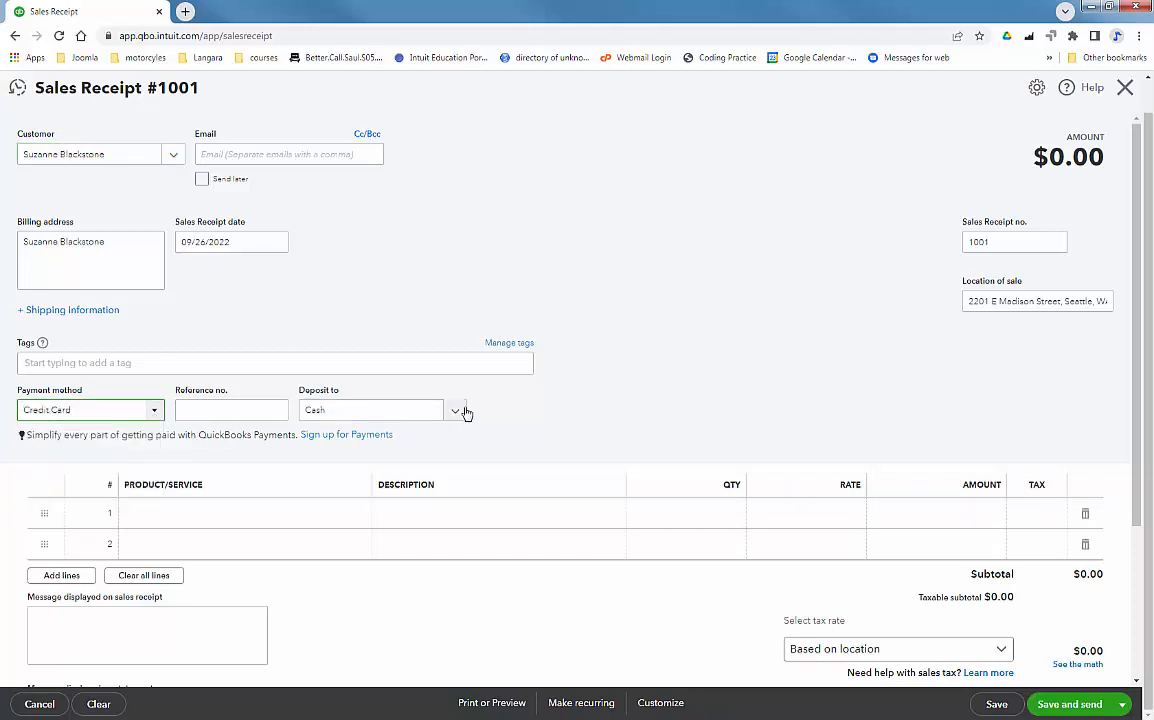
left_click(456, 410)
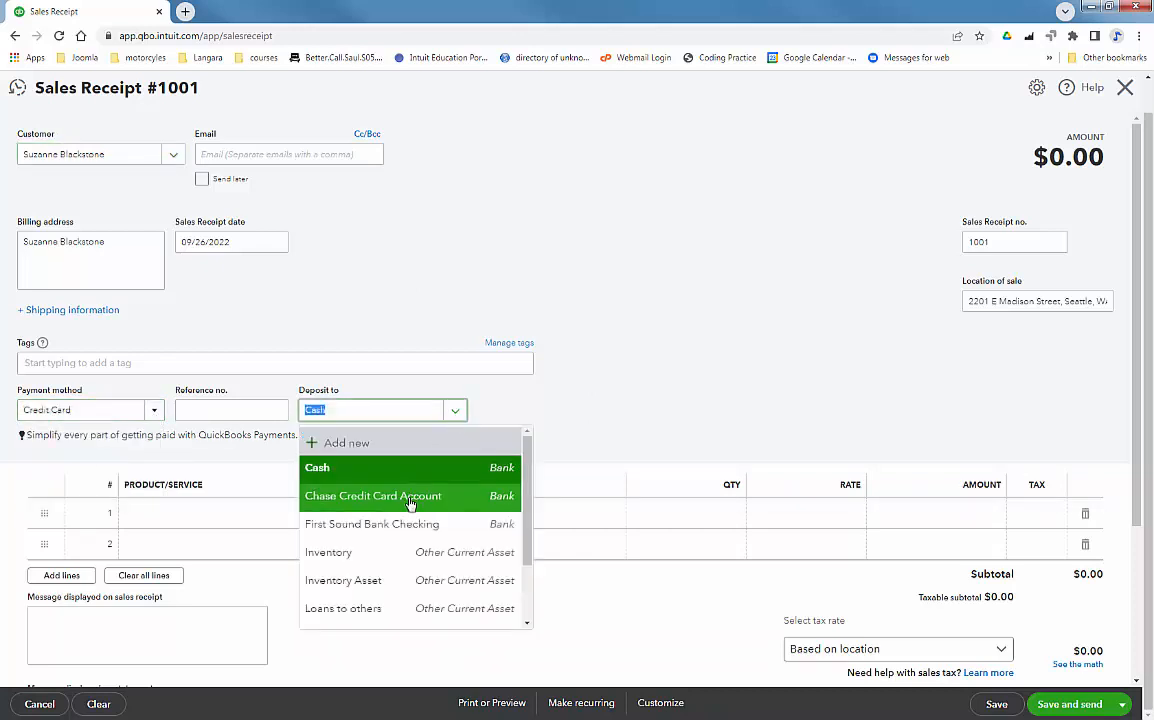
left_click(372, 496)
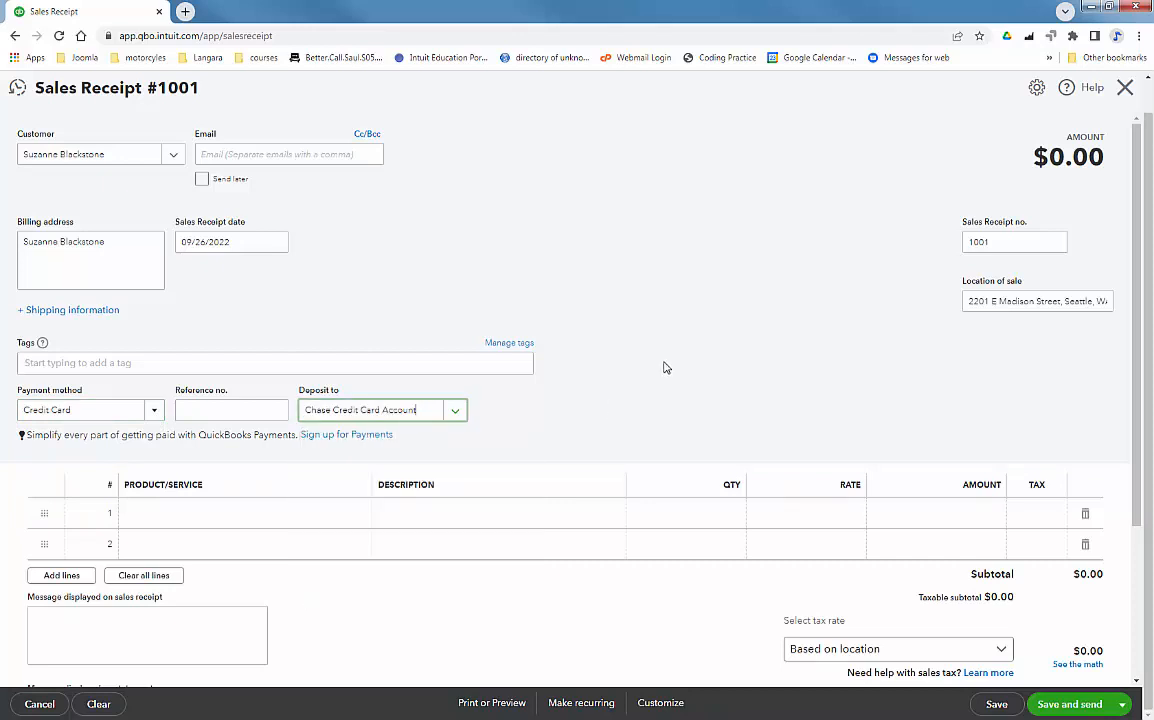
mouse_move(1140, 438)
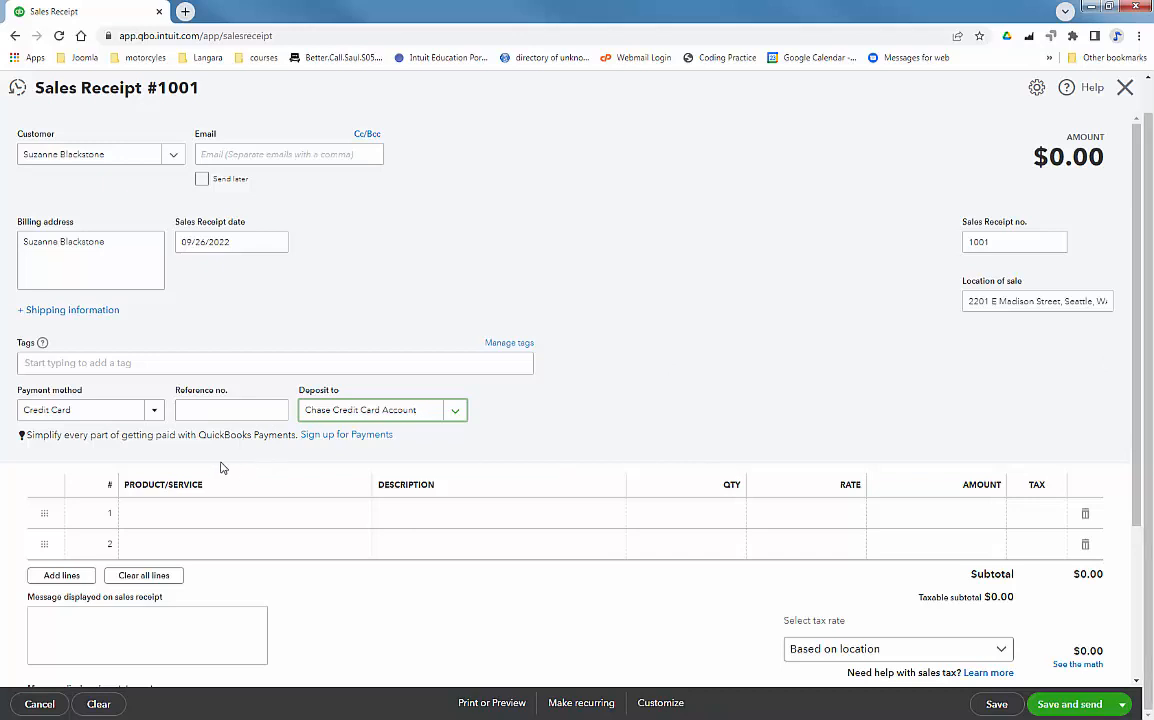
Add Acer Laptop, Brother Printer and Repair Service lines totalling $872.79, then save and new
left_click(240, 512)
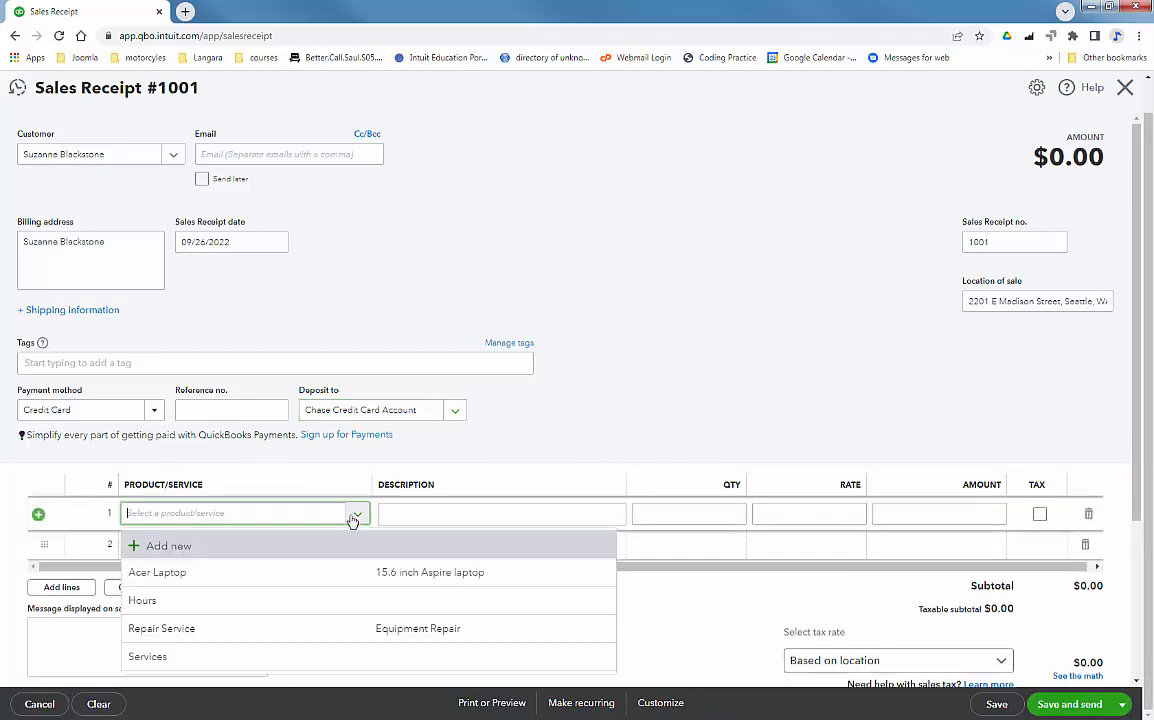
left_click(156, 572)
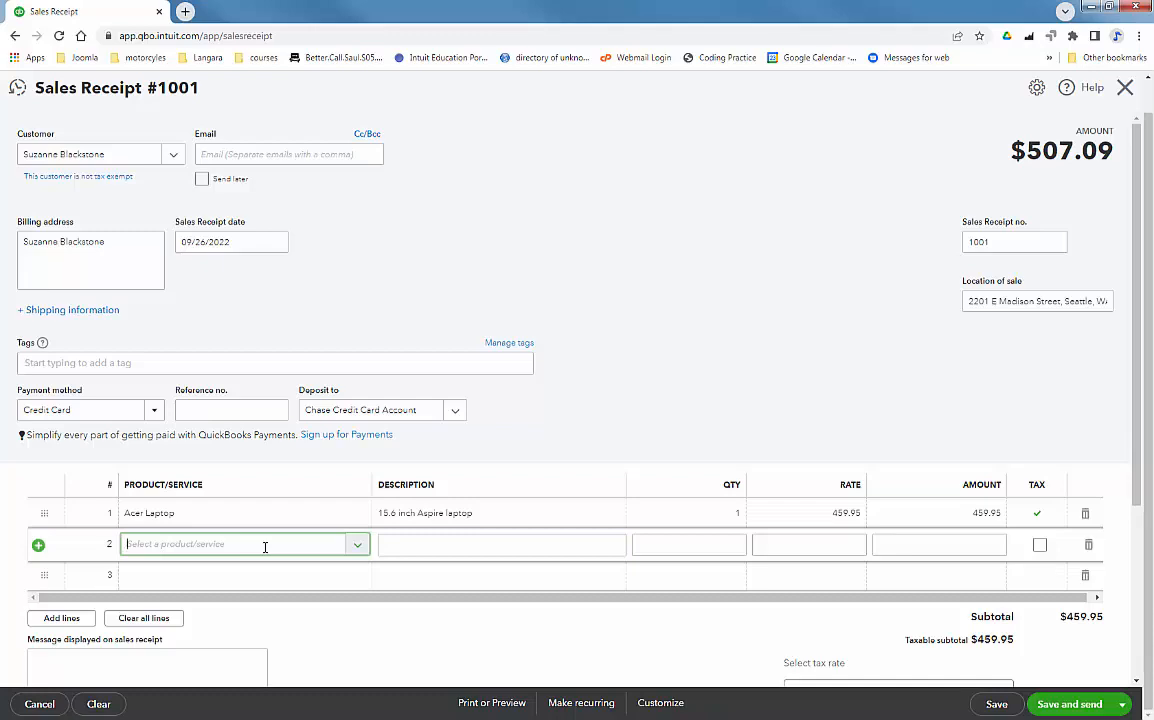
left_click(356, 544)
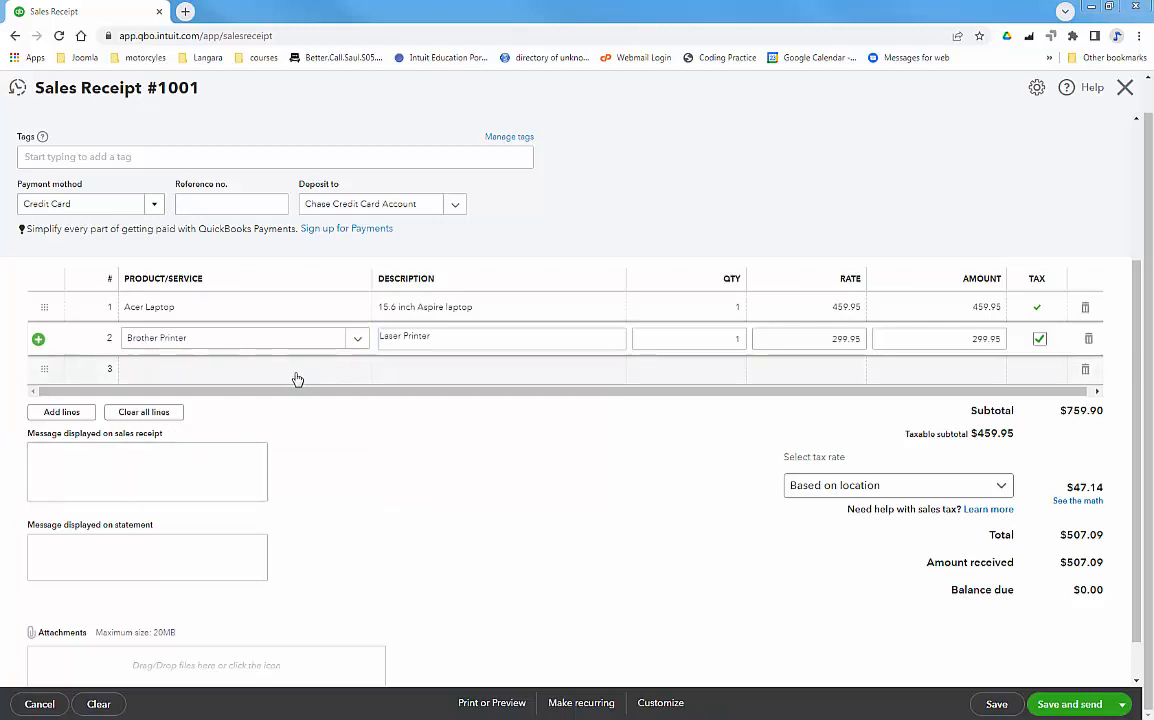
left_click(356, 368)
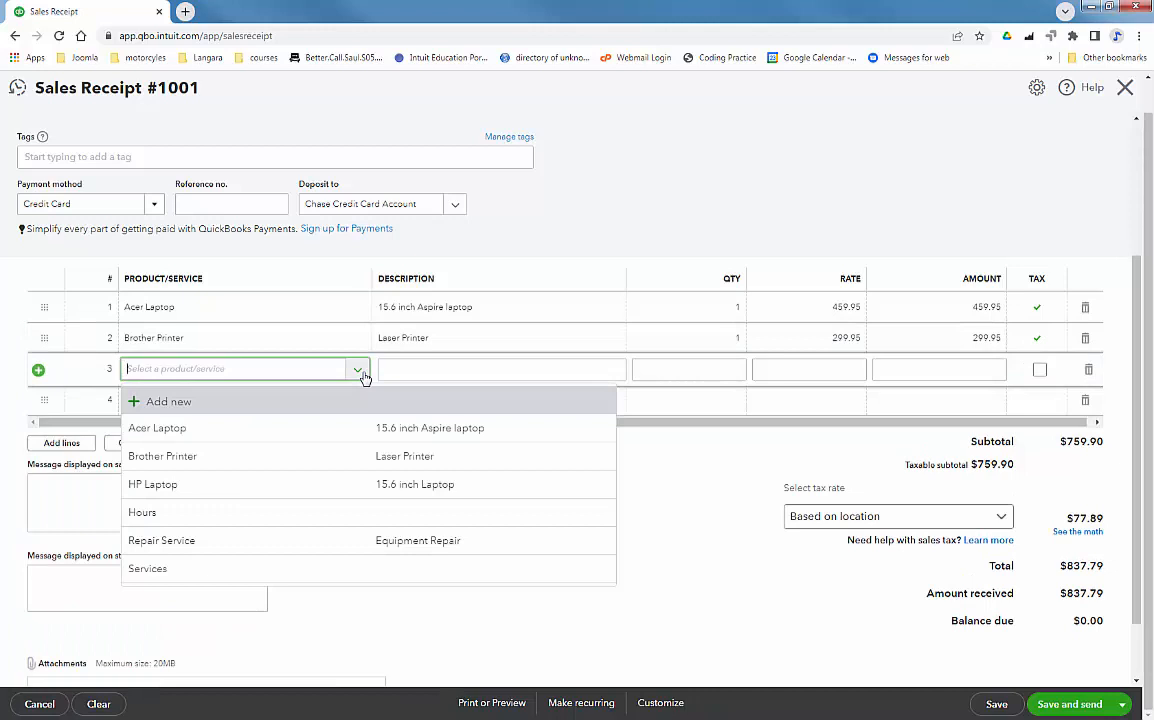
left_click(160, 540)
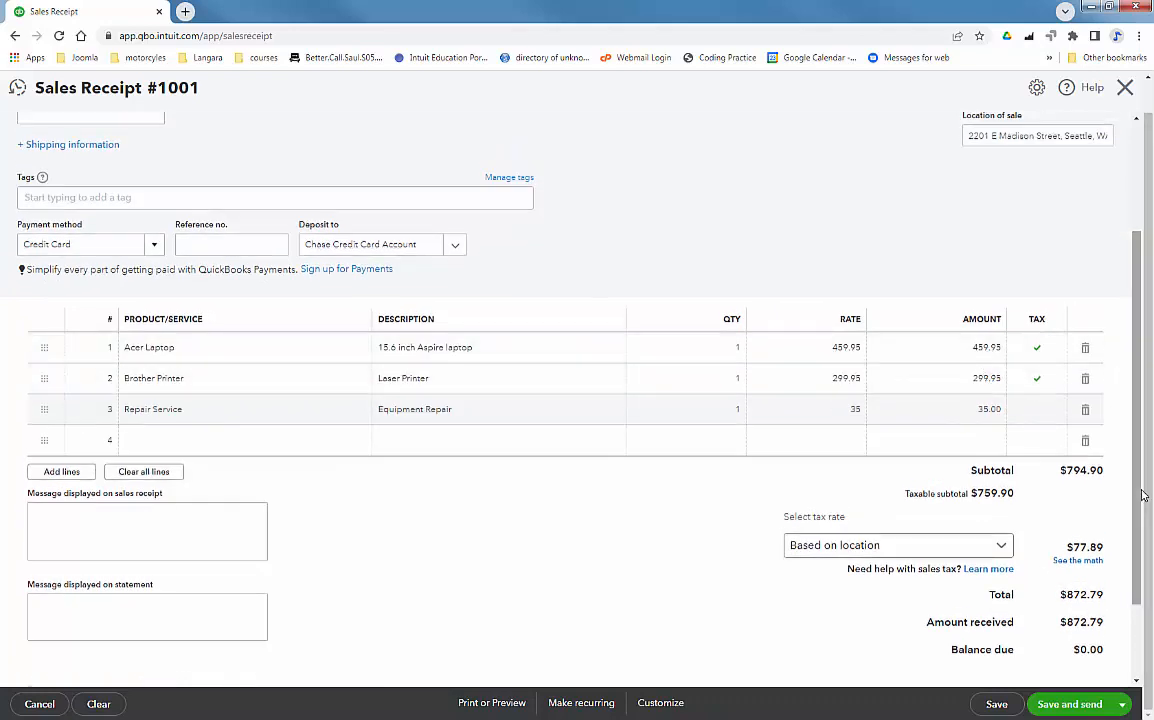
scroll("down", 3)
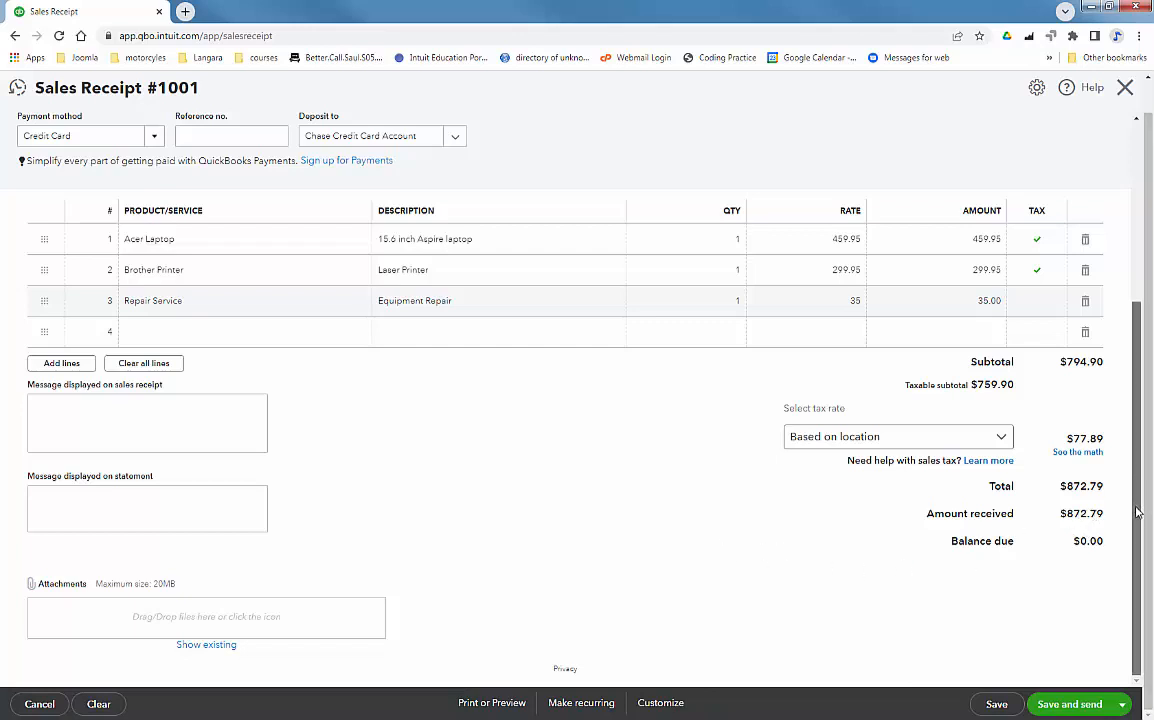
left_click(1122, 704)
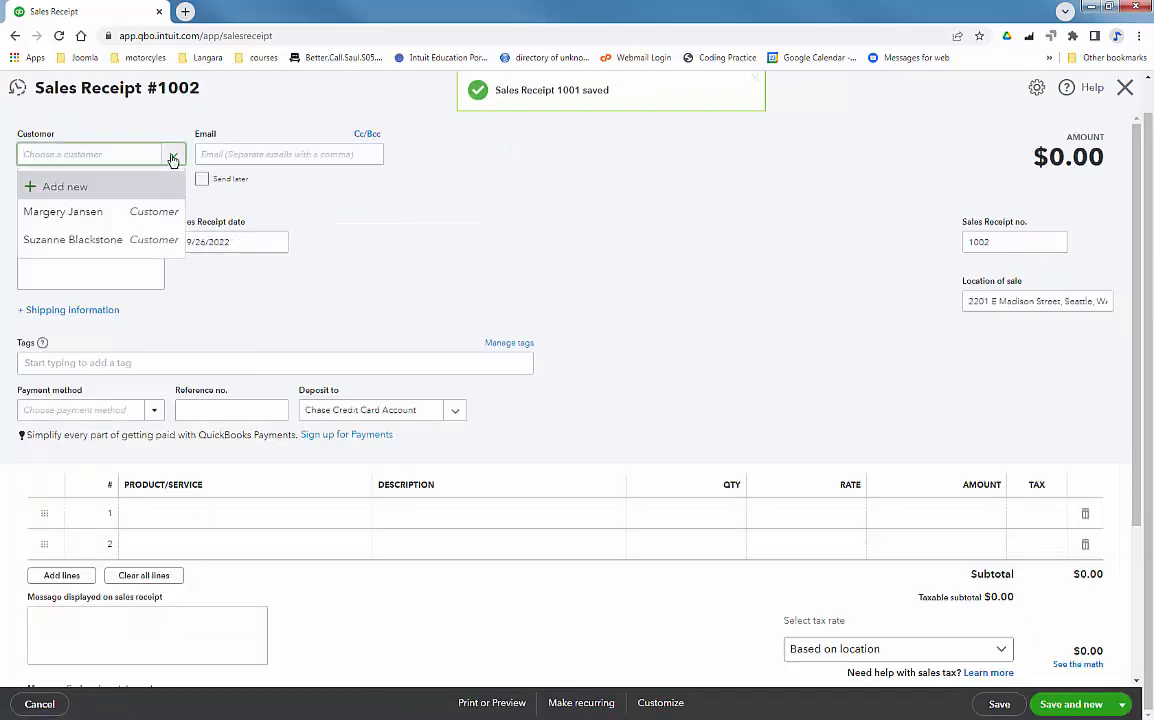
left_click(64, 212)
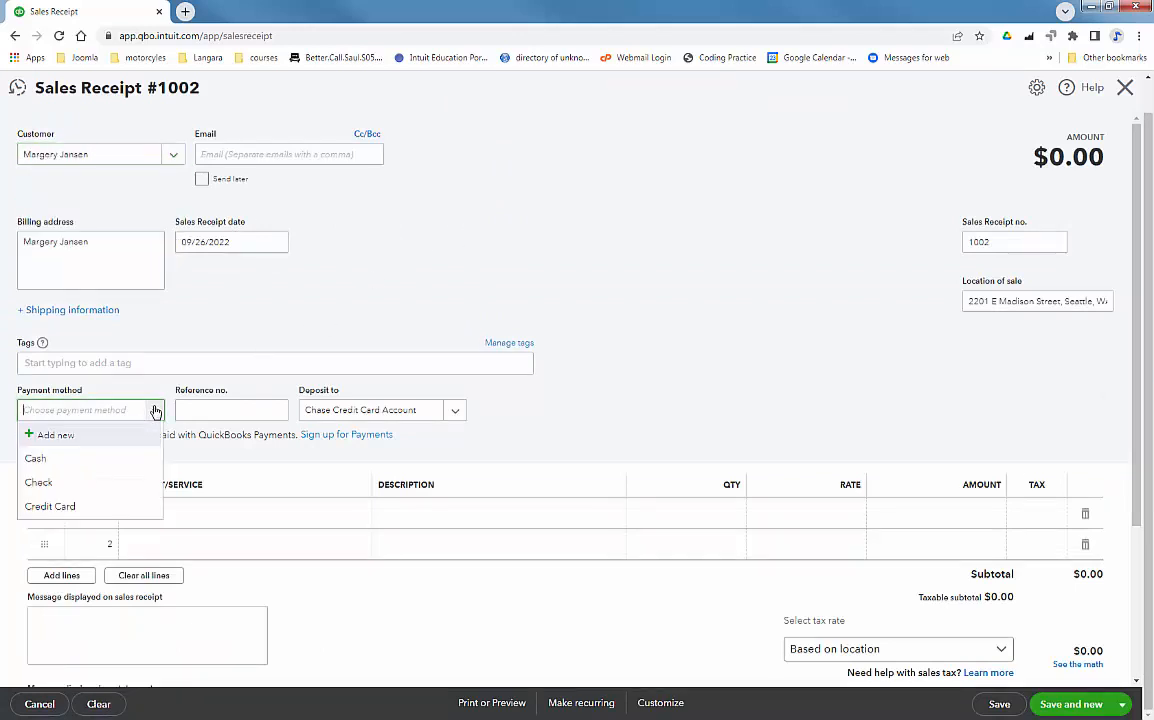
left_click(50, 506)
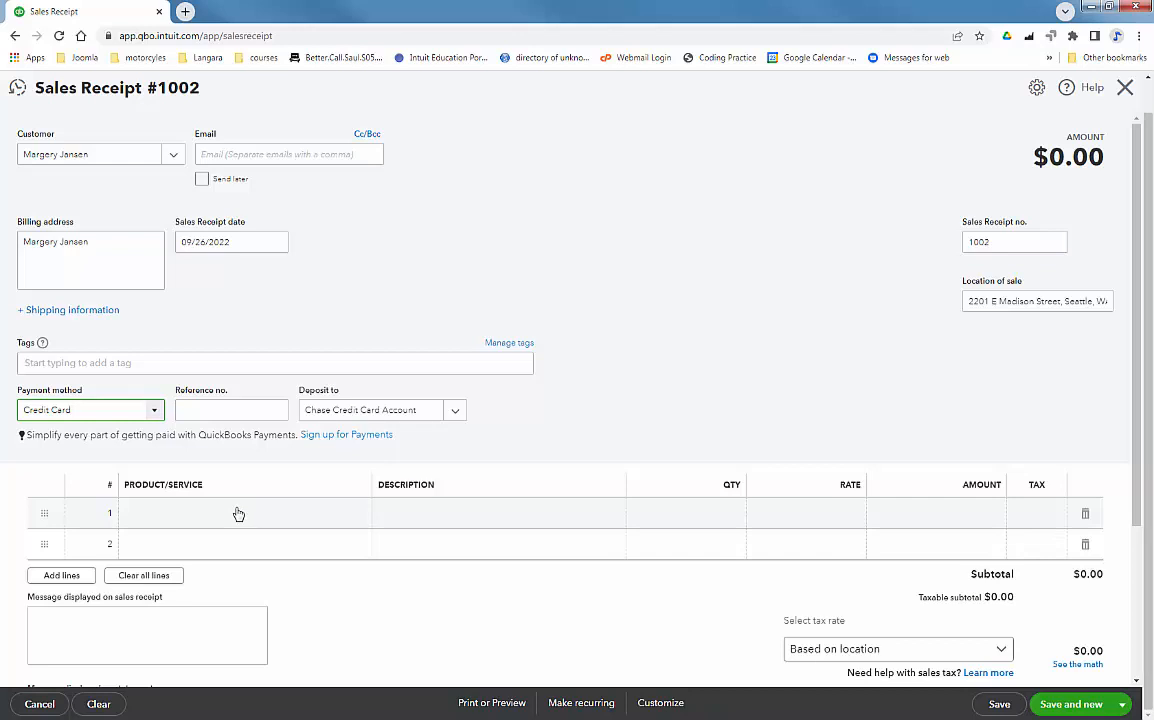
left_click(240, 512)
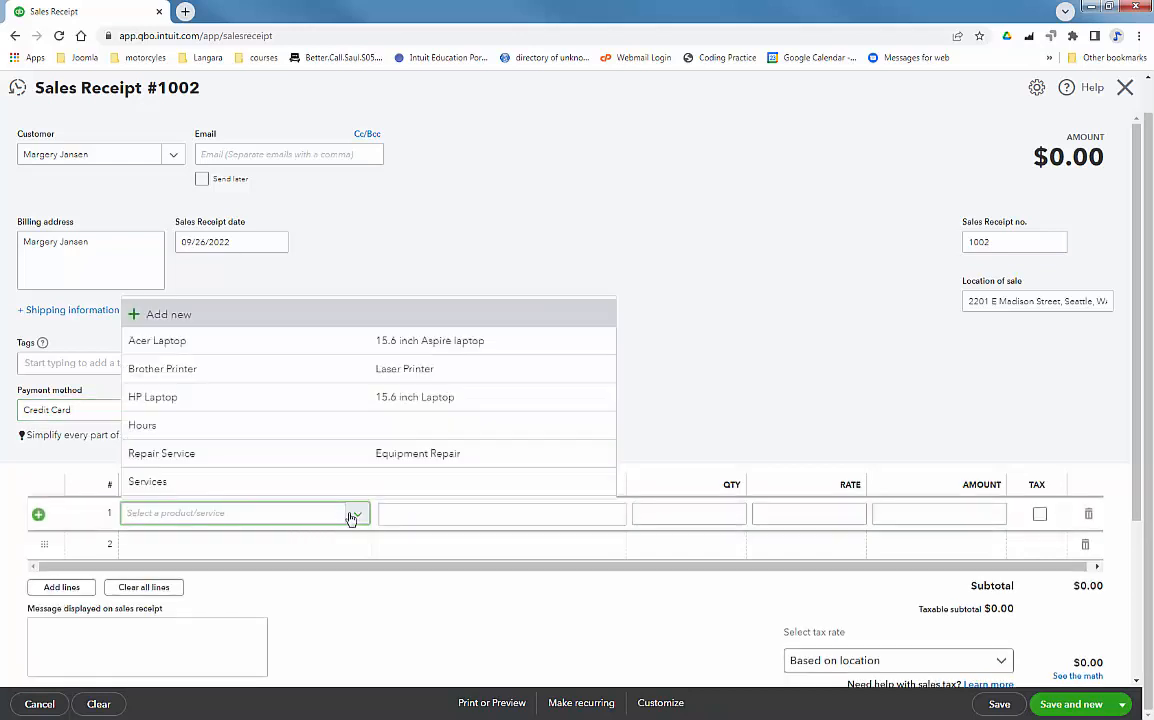
mouse_move(314, 396)
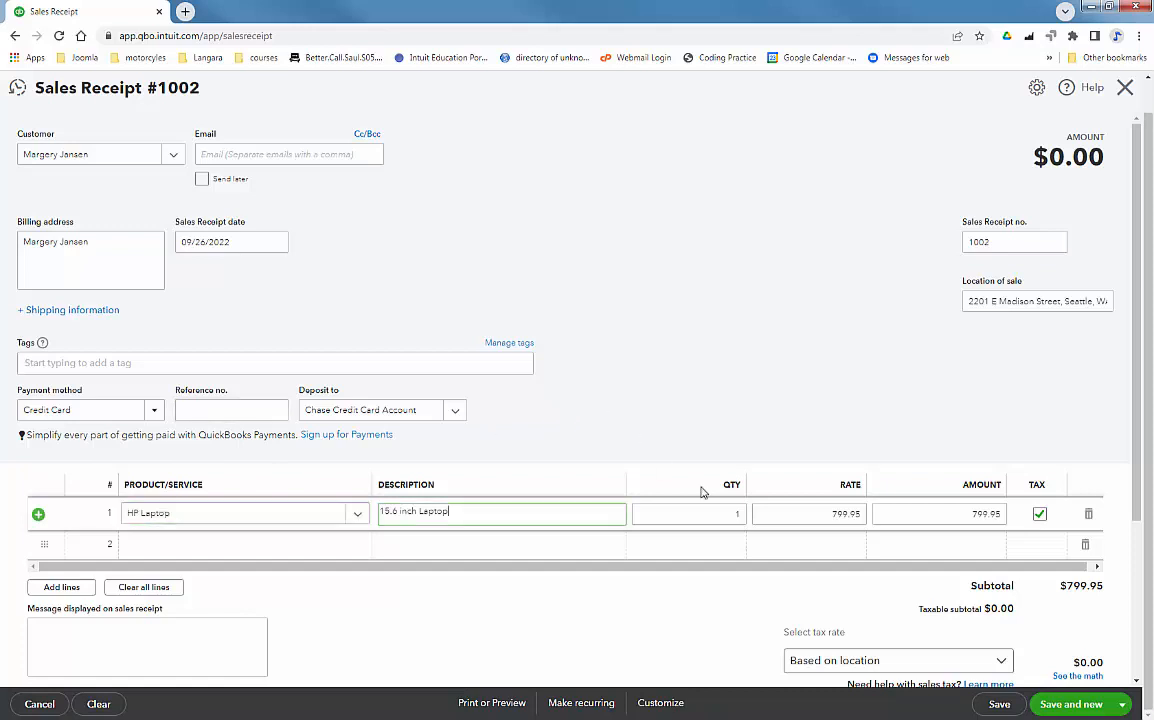
scroll("down", 3)
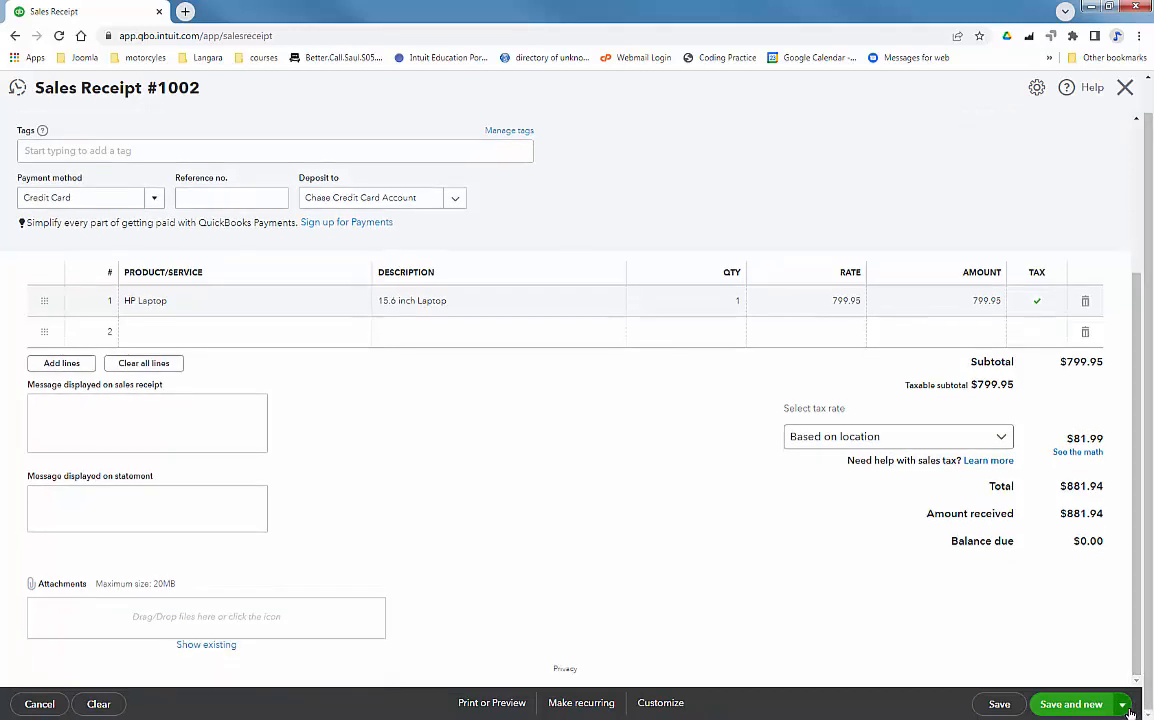
left_click(1120, 704)
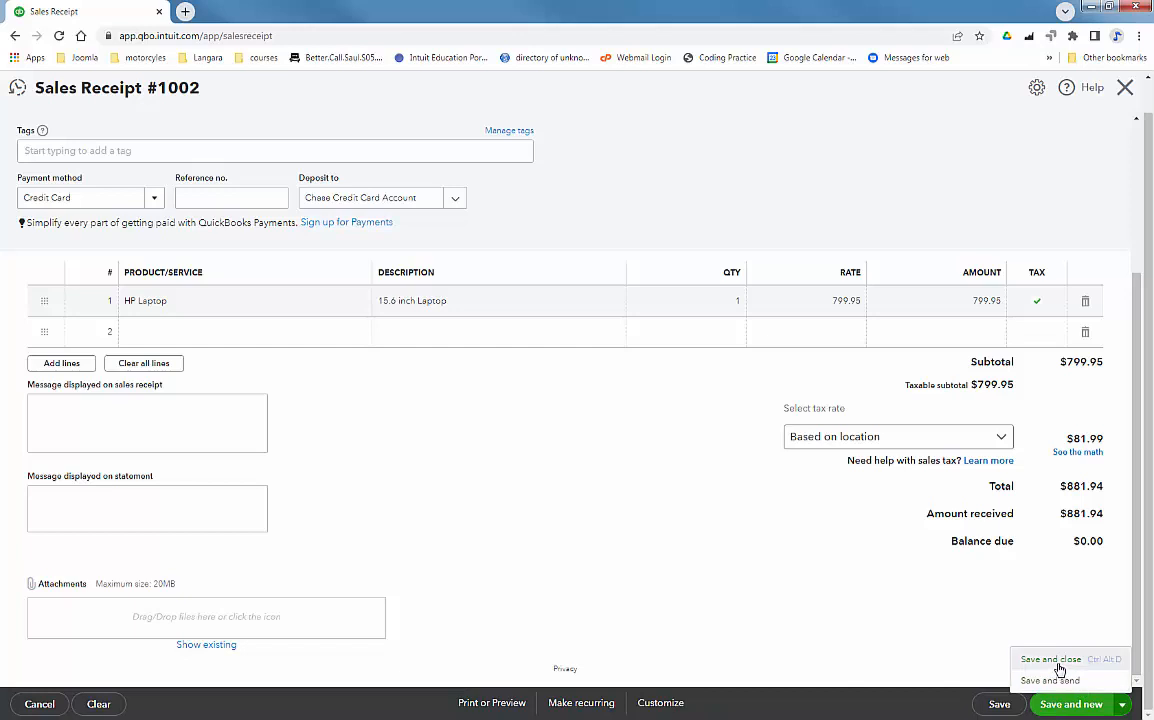
left_click(1050, 658)
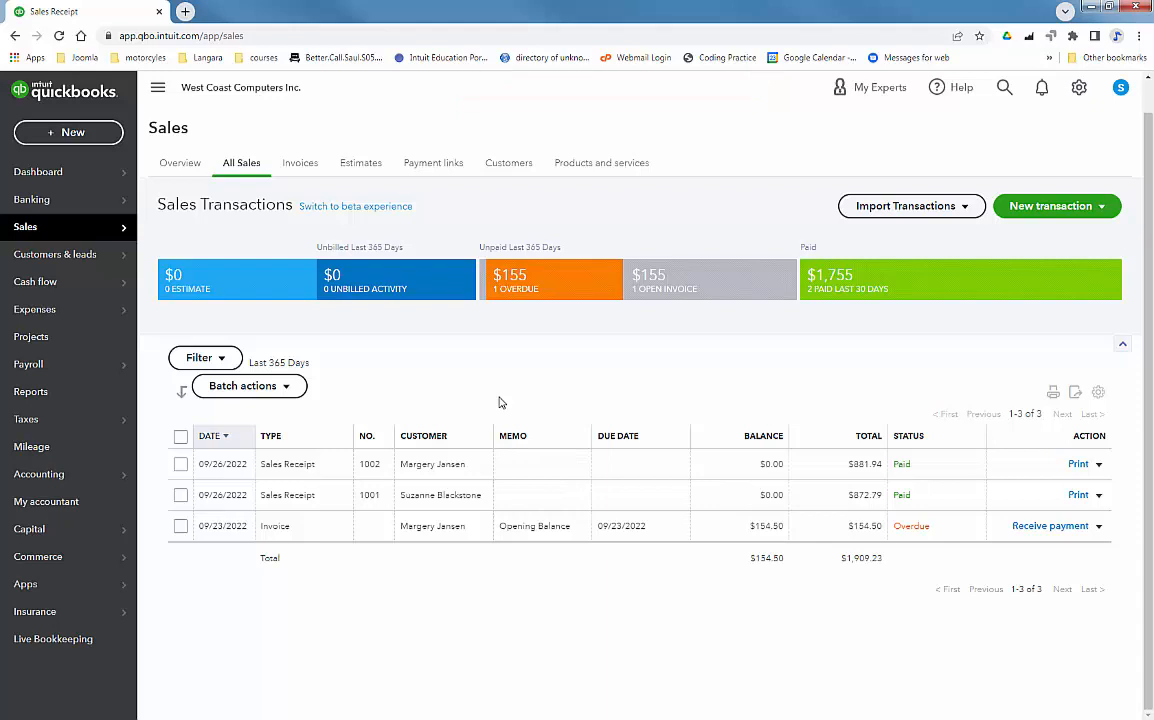
mouse_move(604, 548)
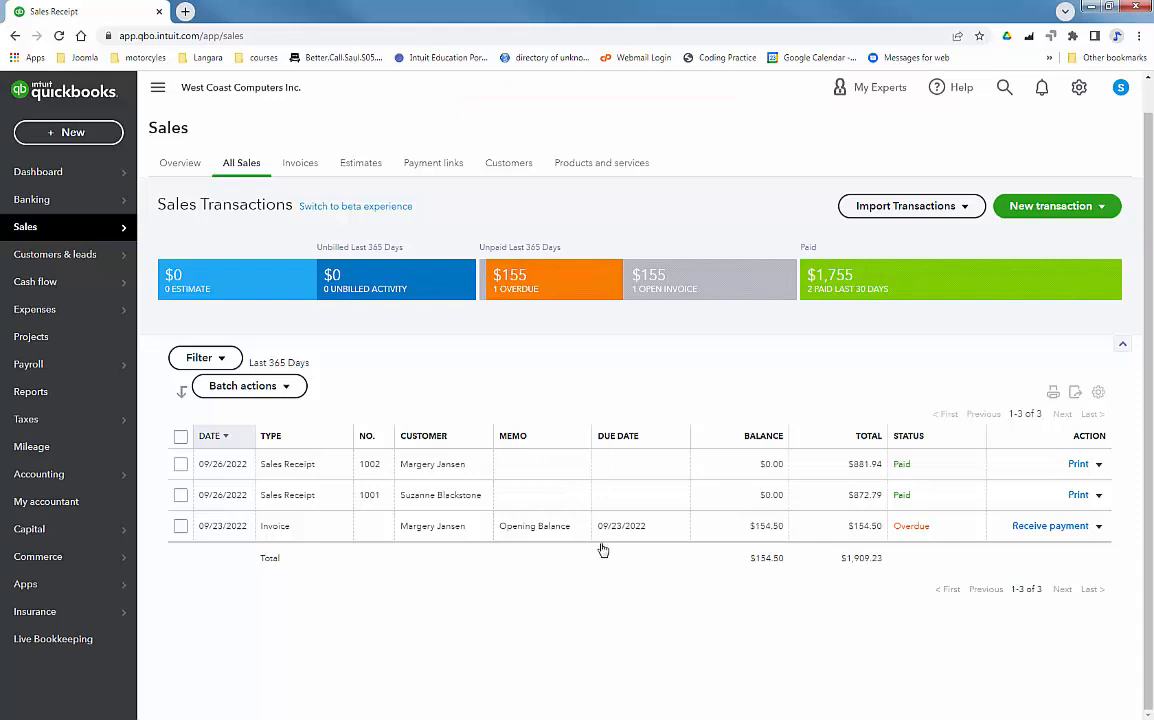
mouse_move(596, 540)
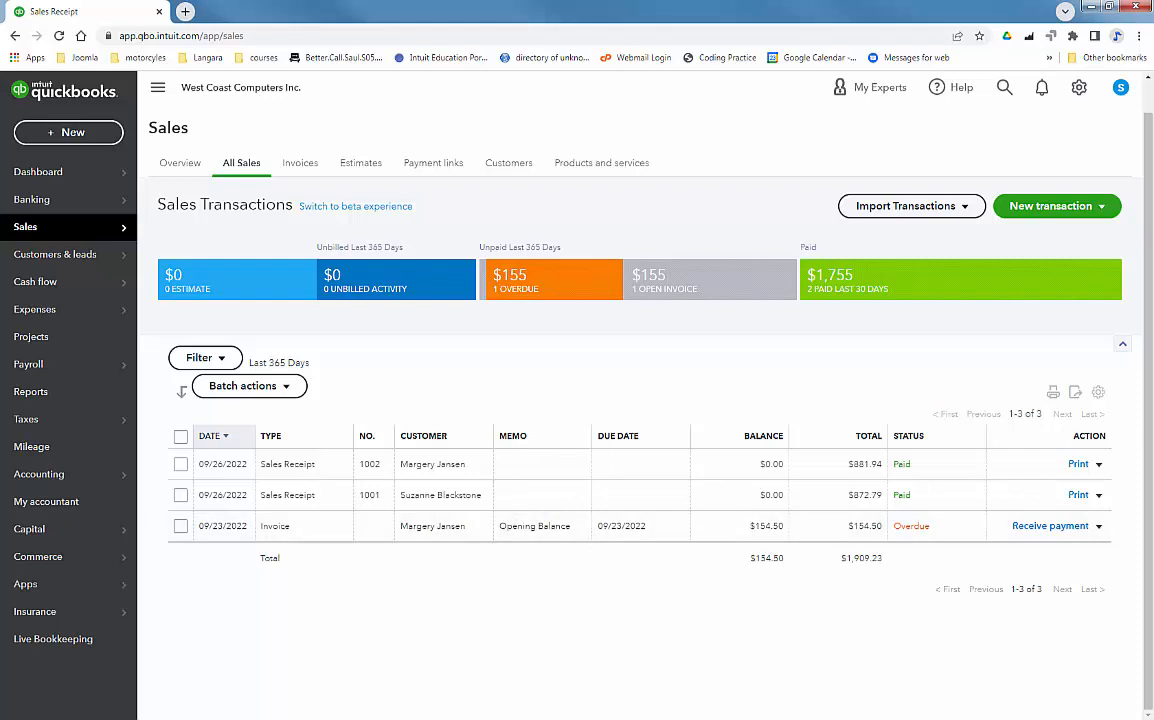
Go to Reconcile and choose the Chase Credit Card Account
left_click(40, 474)
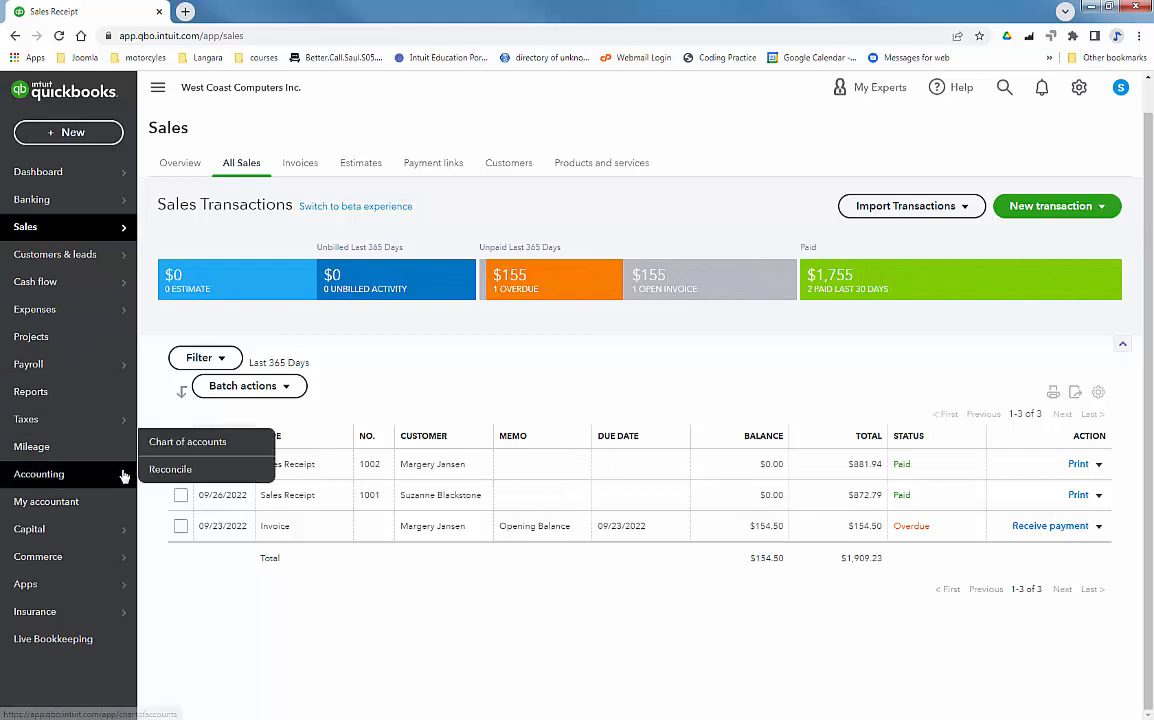
left_click(170, 468)
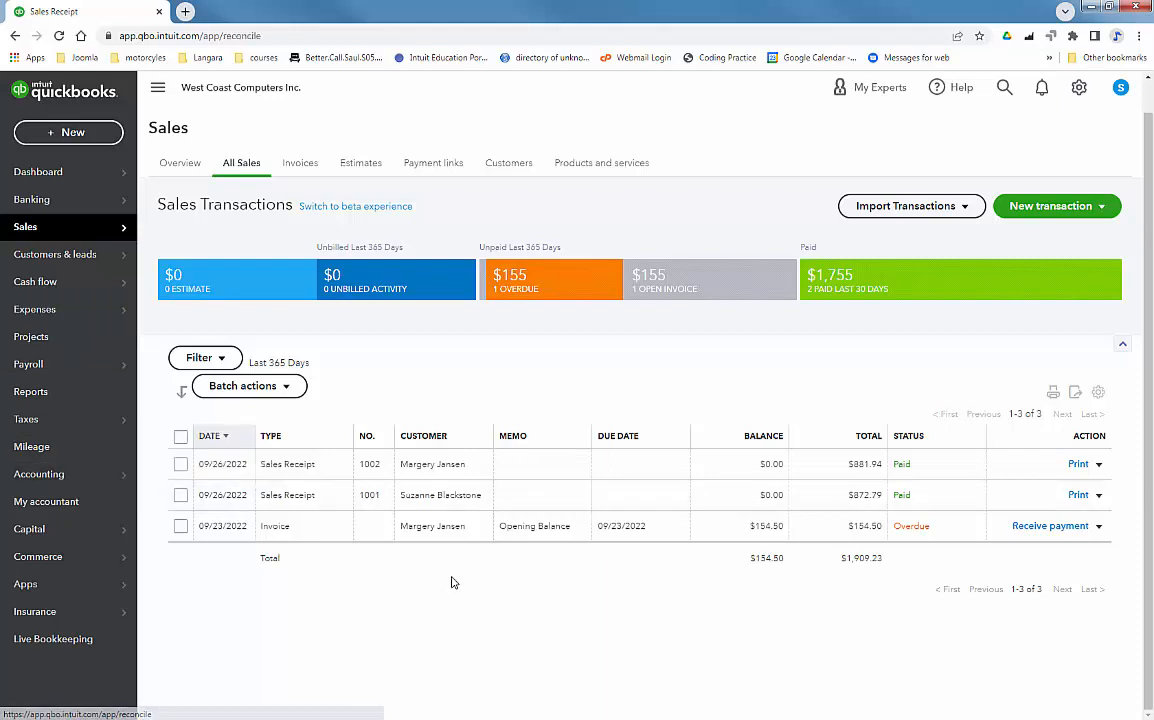
left_click(38, 474)
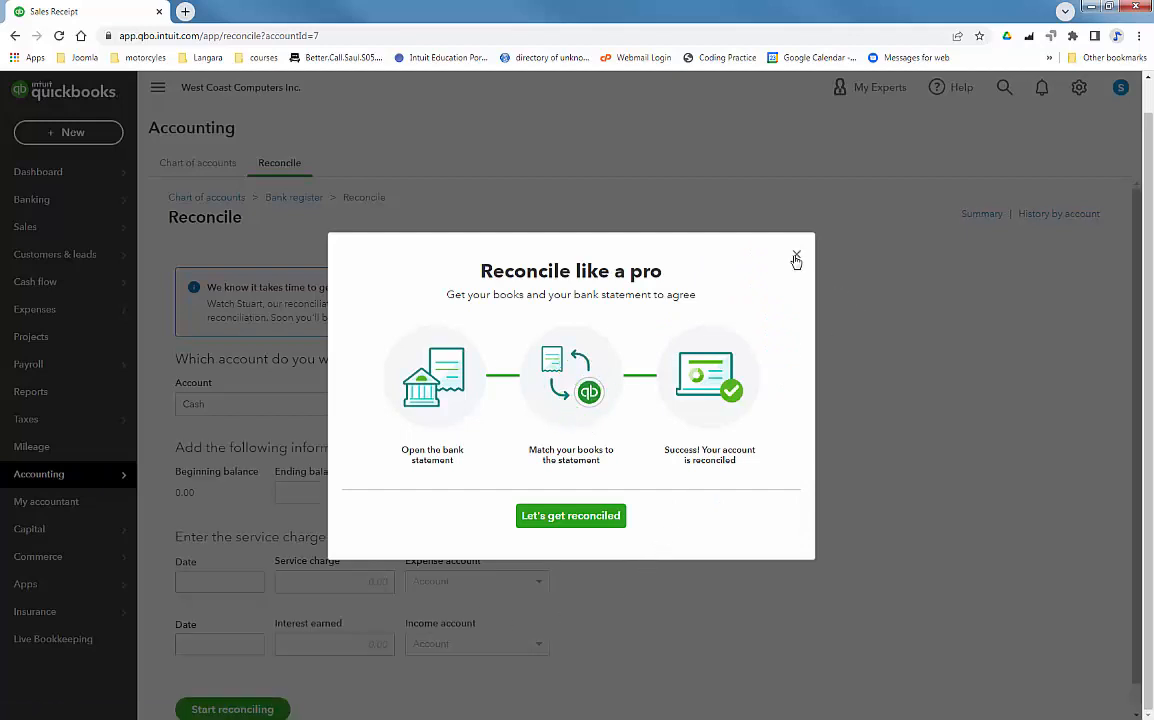
mouse_move(796, 260)
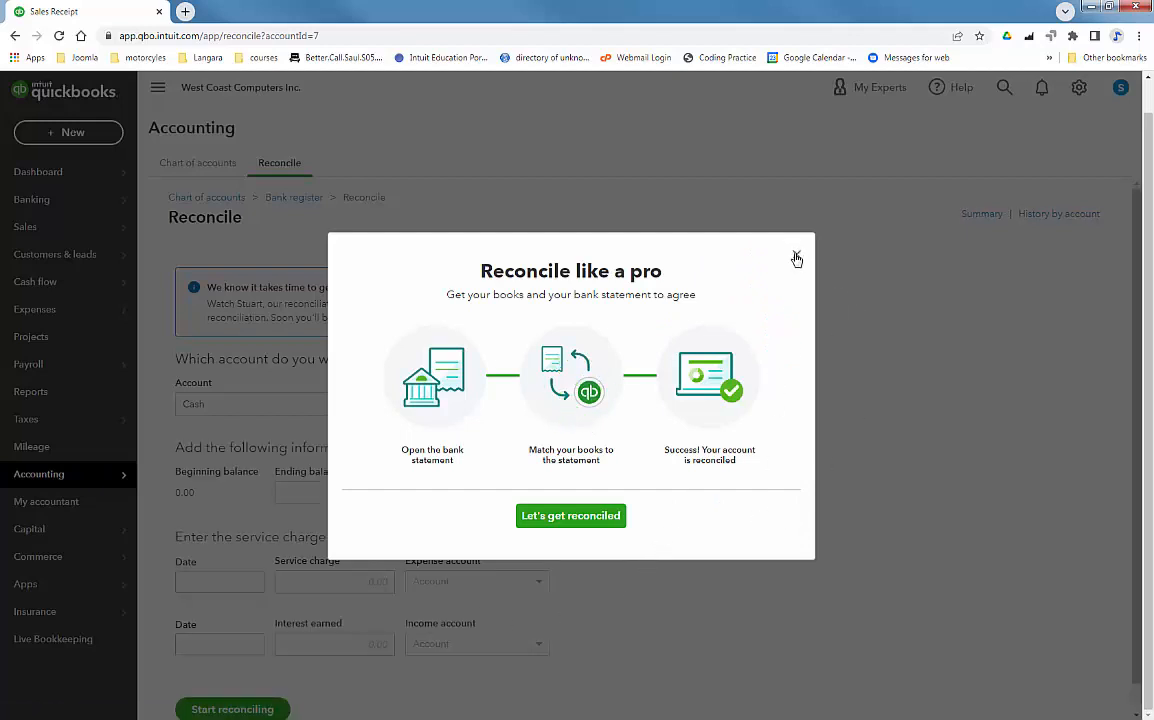
left_click(796, 256)
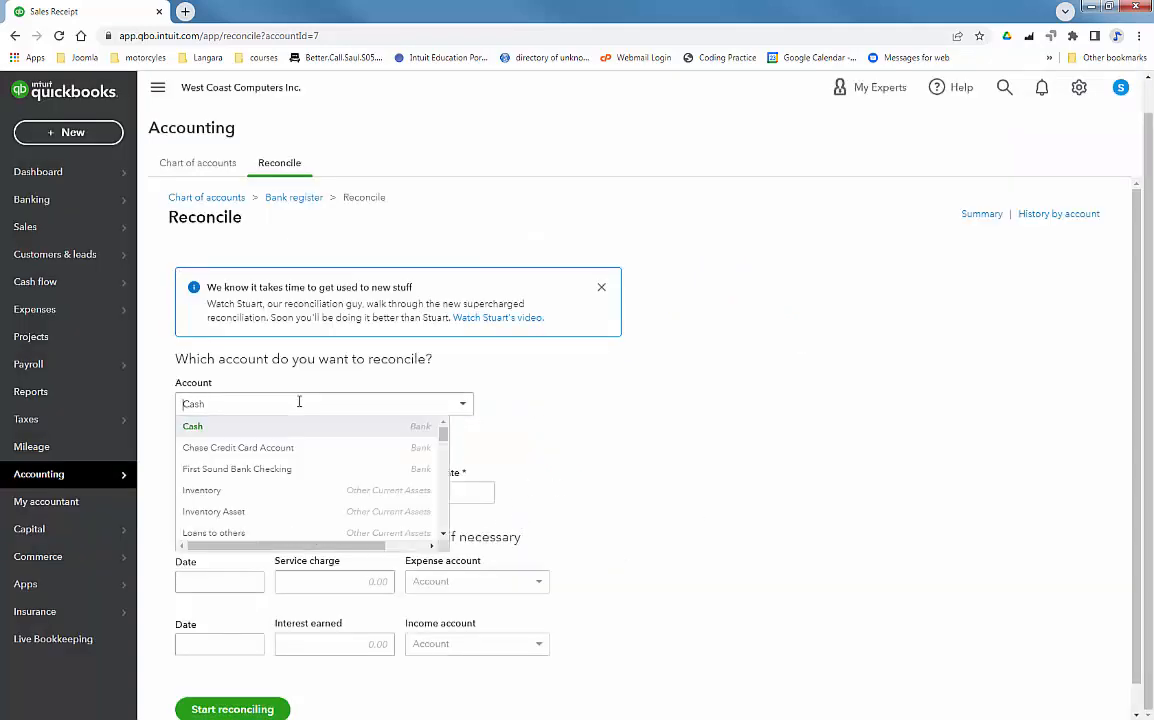
mouse_move(280, 448)
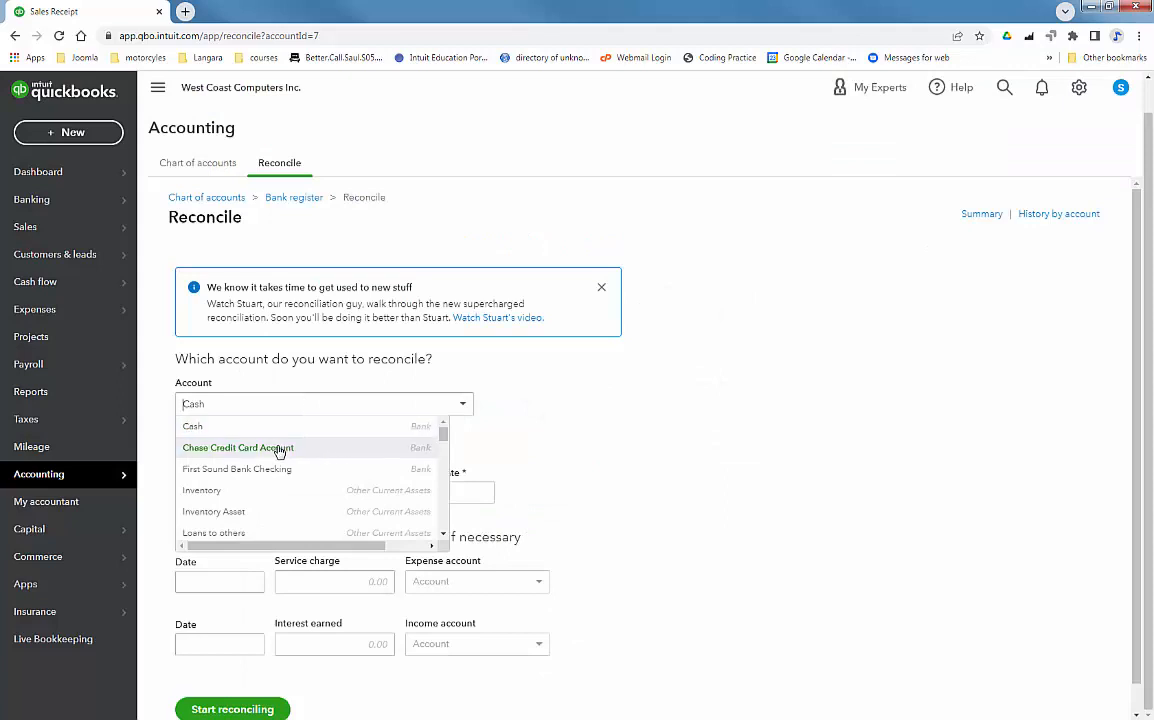
left_click(236, 448)
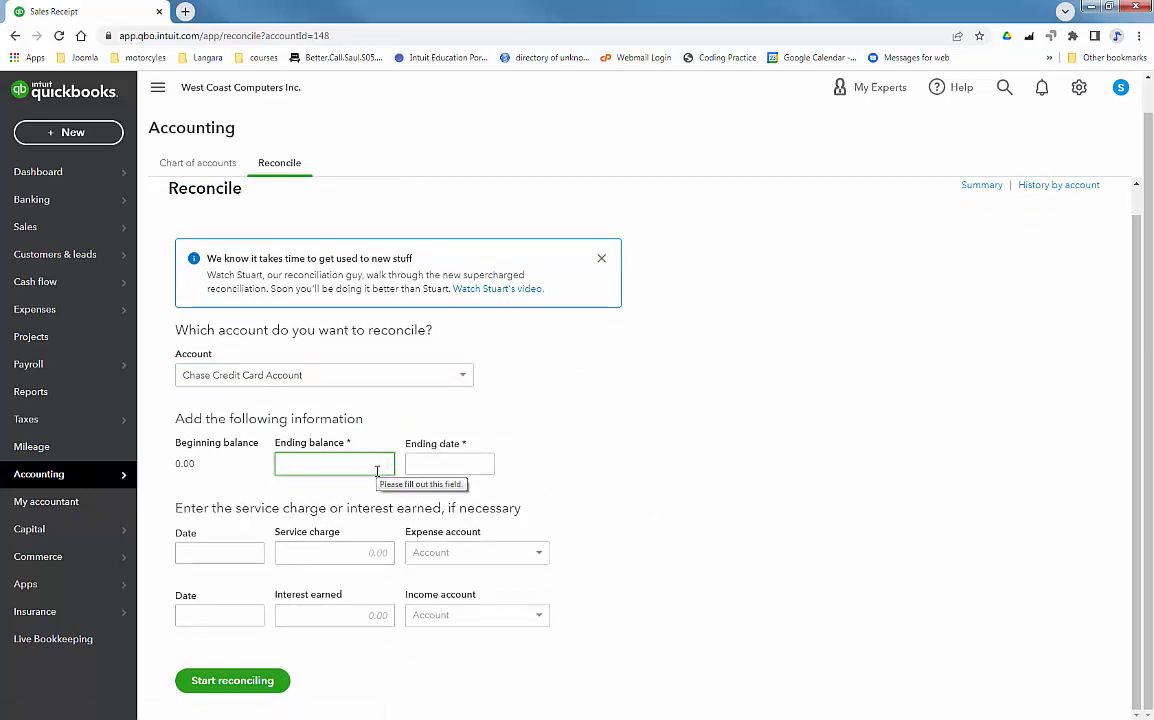
mouse_move(344, 488)
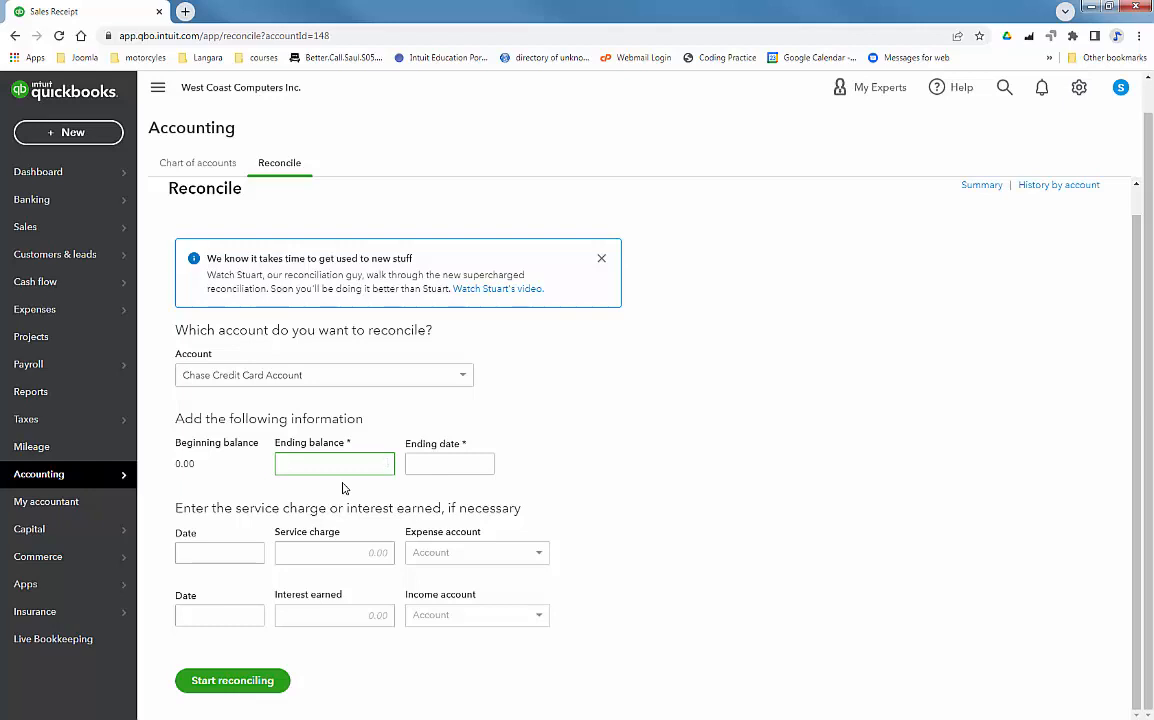
Enter ending balance 1,739.73 with ending date 09/26/2022
type("1739.73")
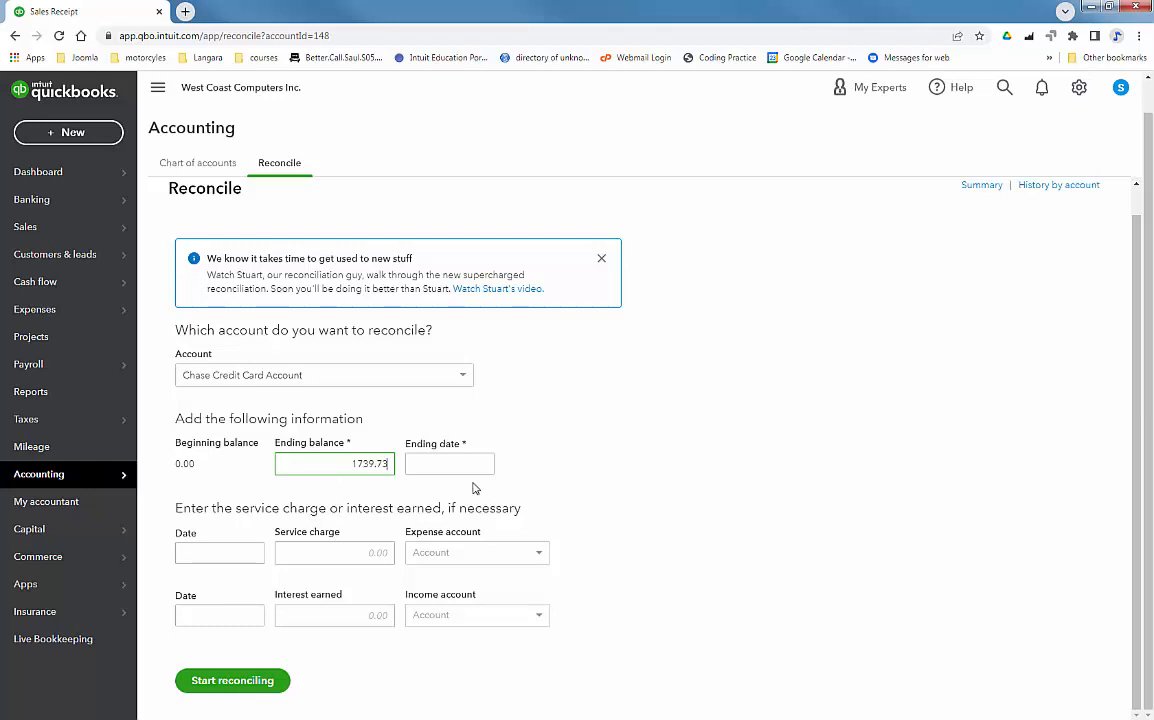
left_click(480, 464)
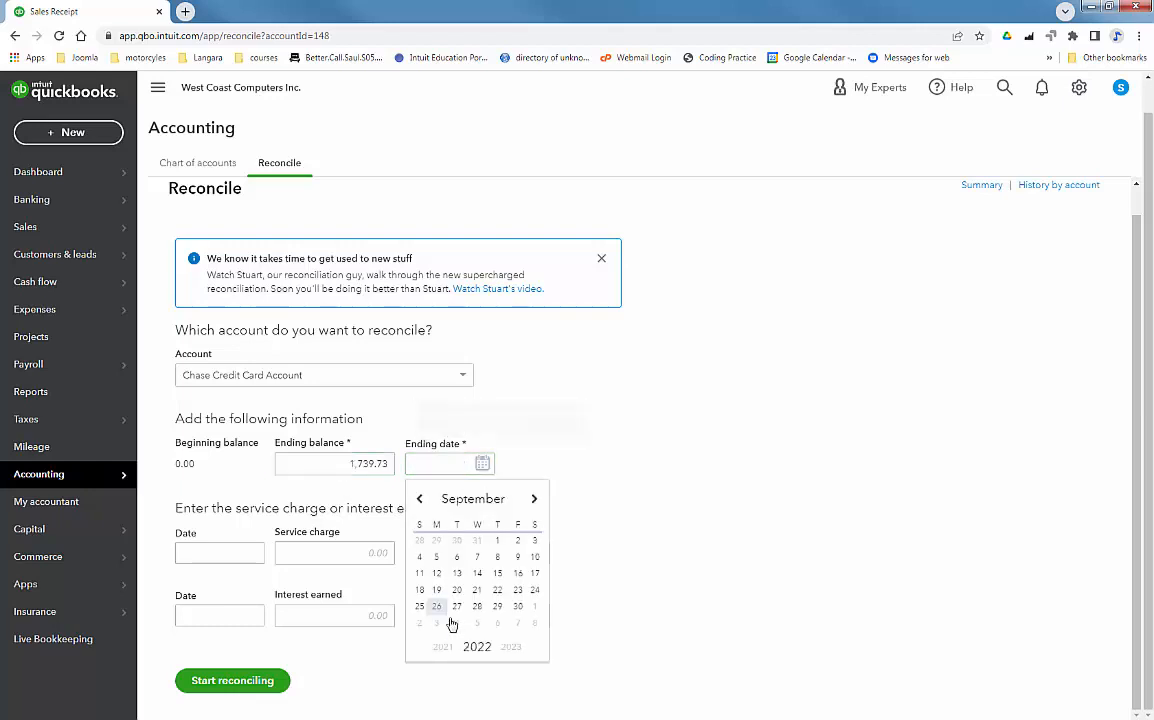
left_click(436, 606)
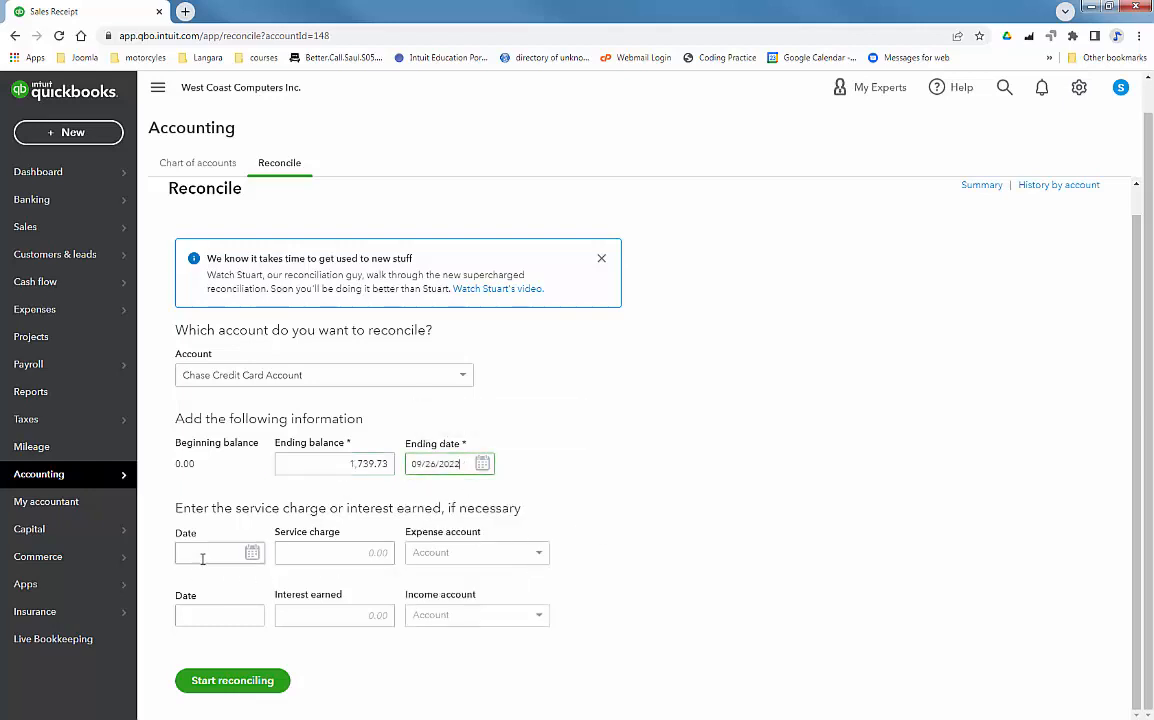
left_click(482, 464)
type("09/26/2022")
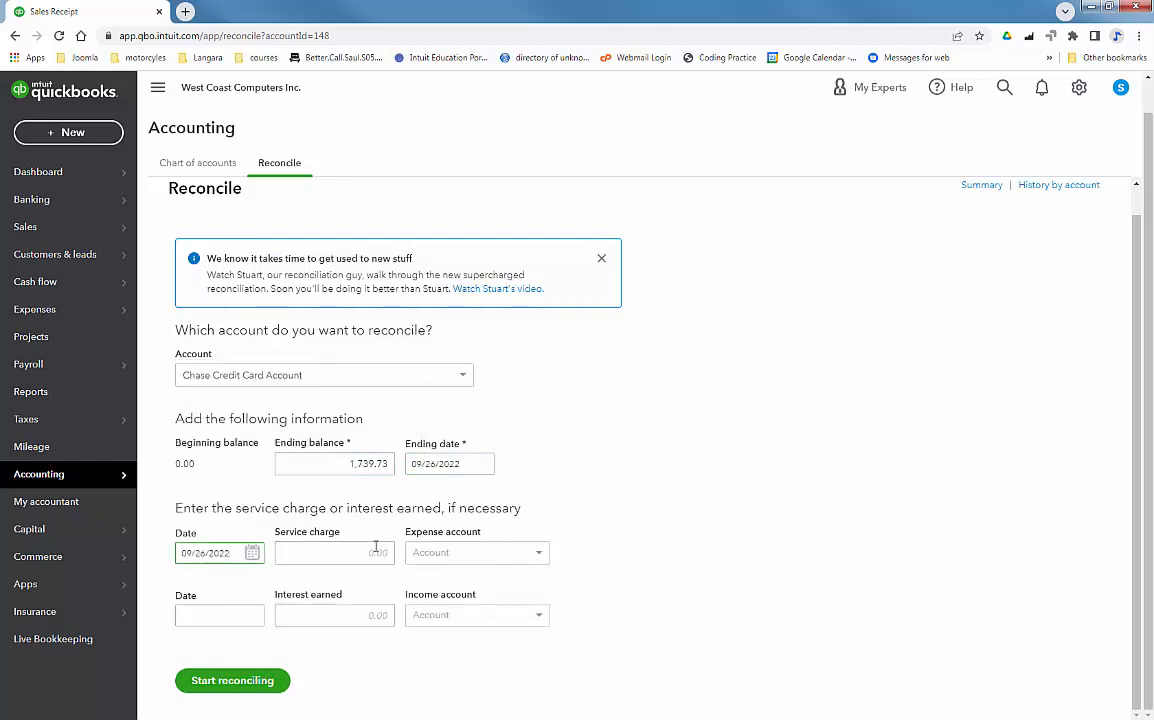
Add a 15.00 service charge assigned to Bank fees & service charges expense
left_click(334, 552)
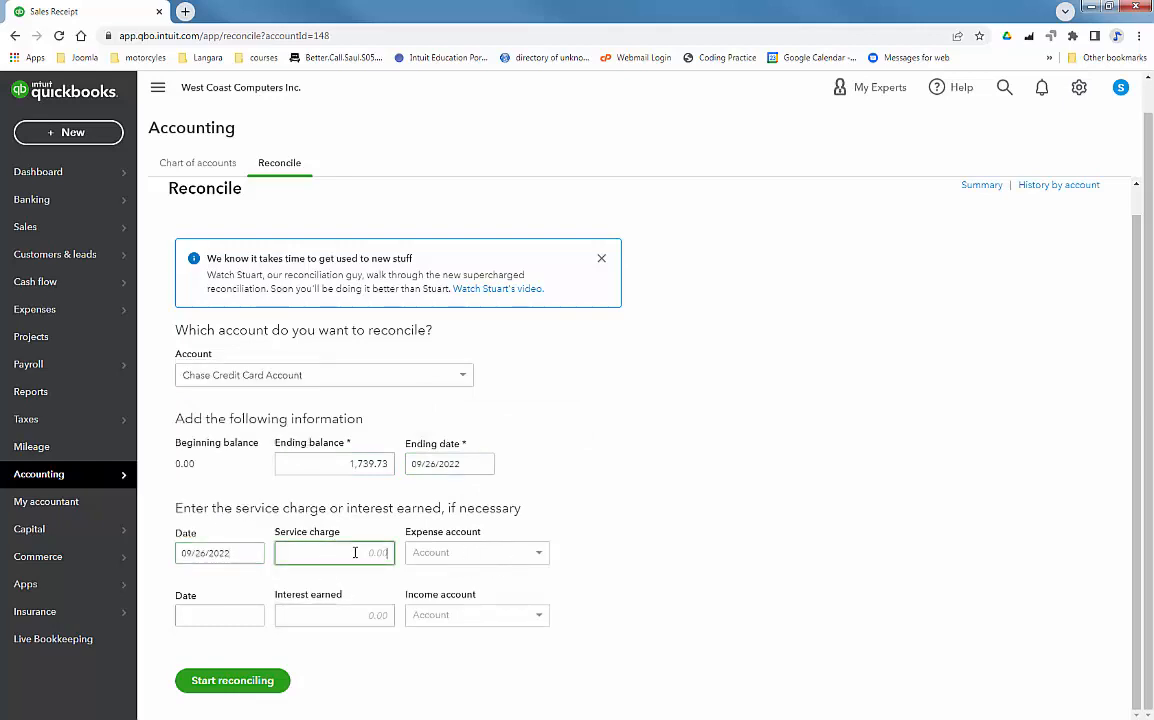
type("18")
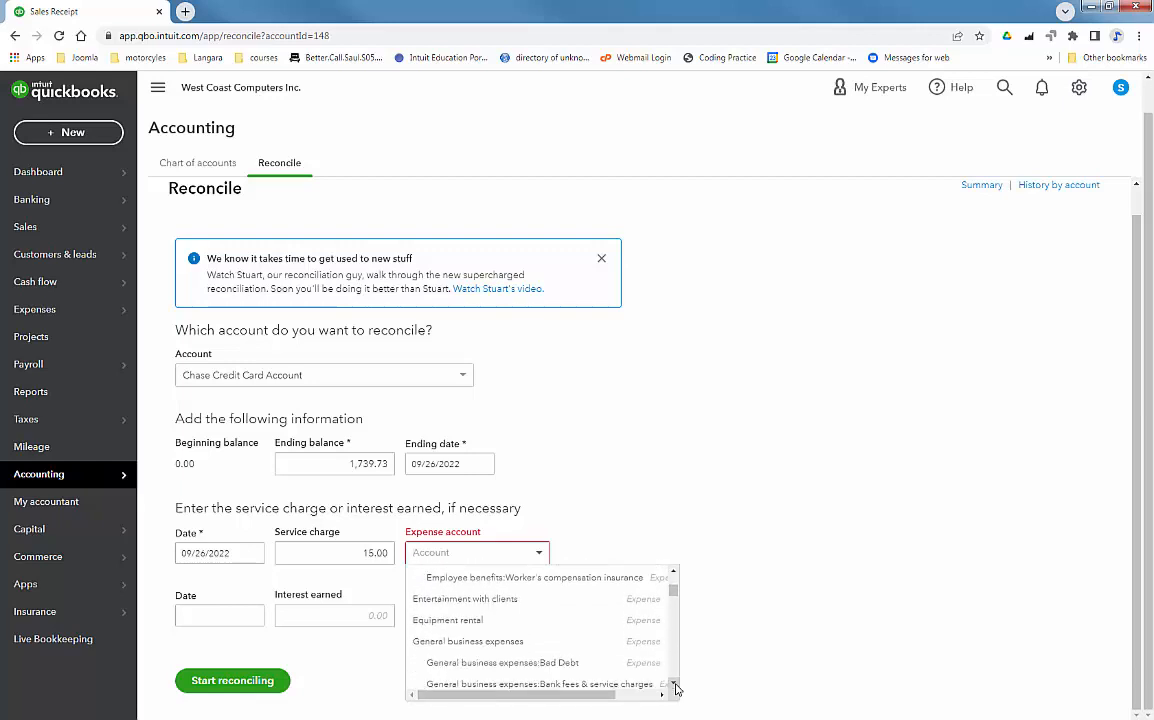
scroll("down", 3)
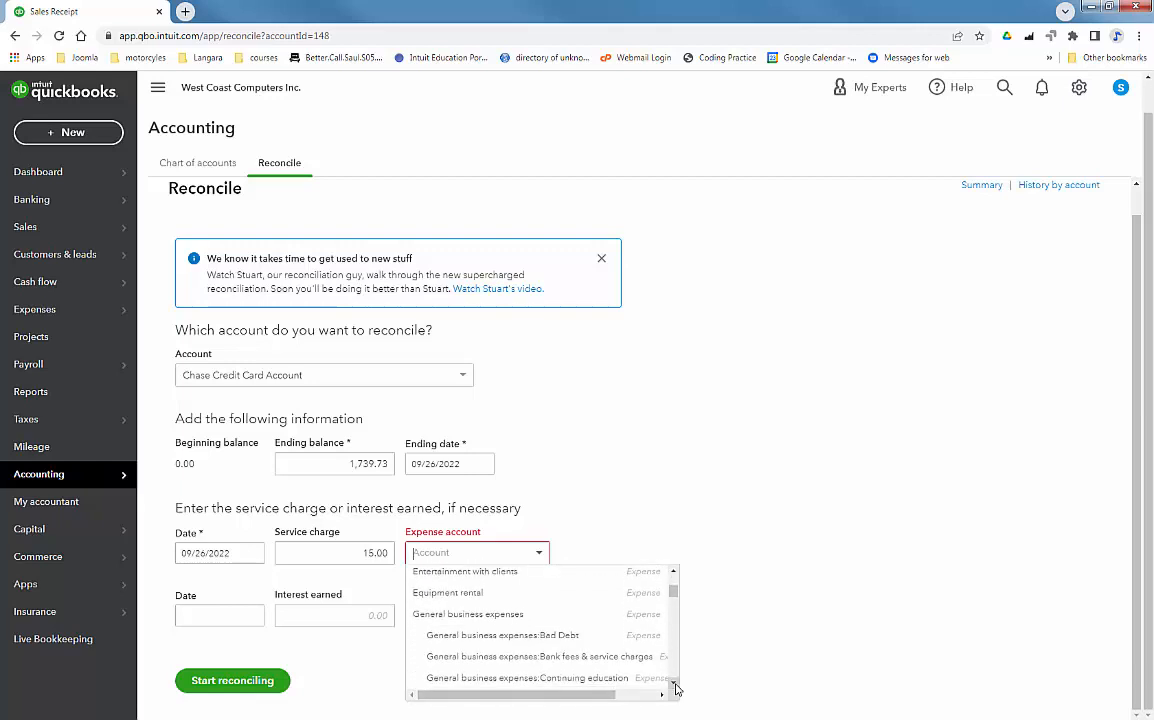
left_click(468, 614)
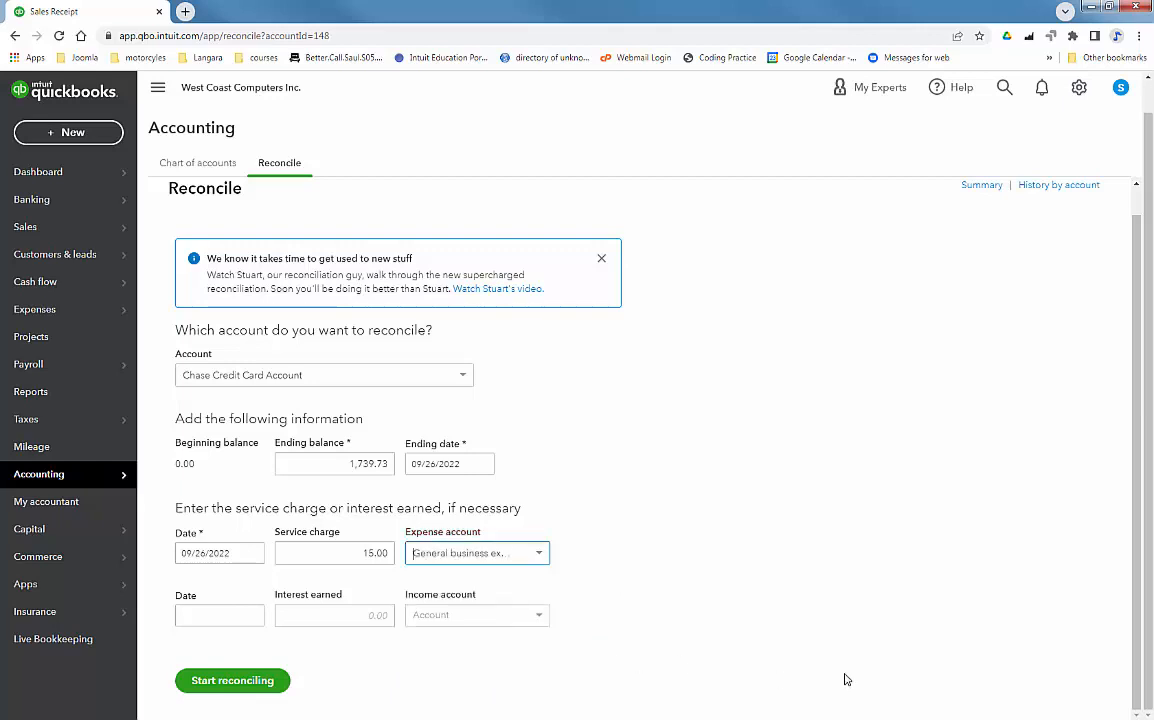
left_click(218, 552)
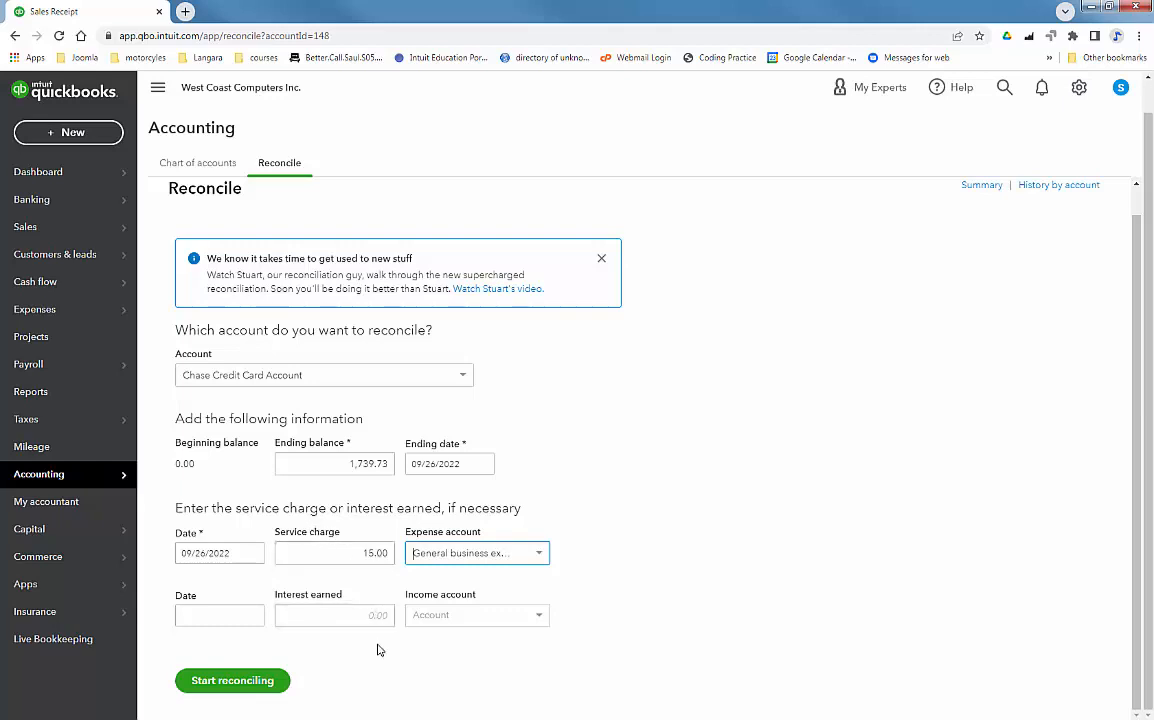
mouse_move(268, 702)
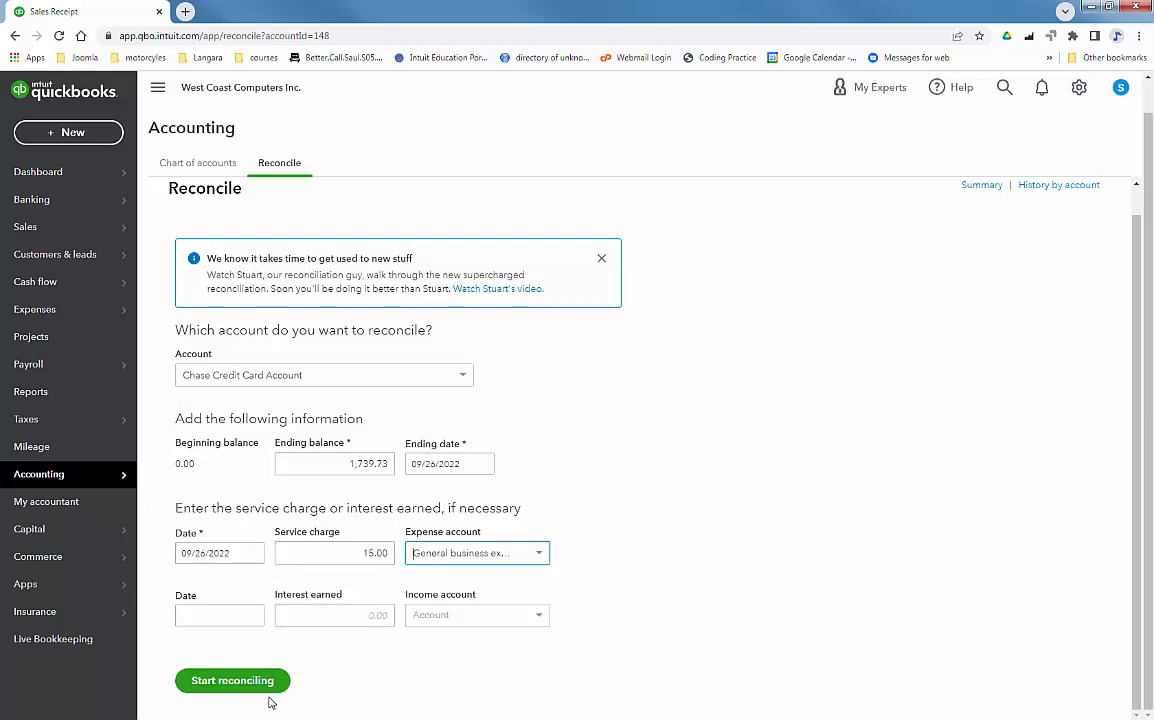
Clear all transactions and finish the reconciliation at $0.00 difference
left_click(232, 680)
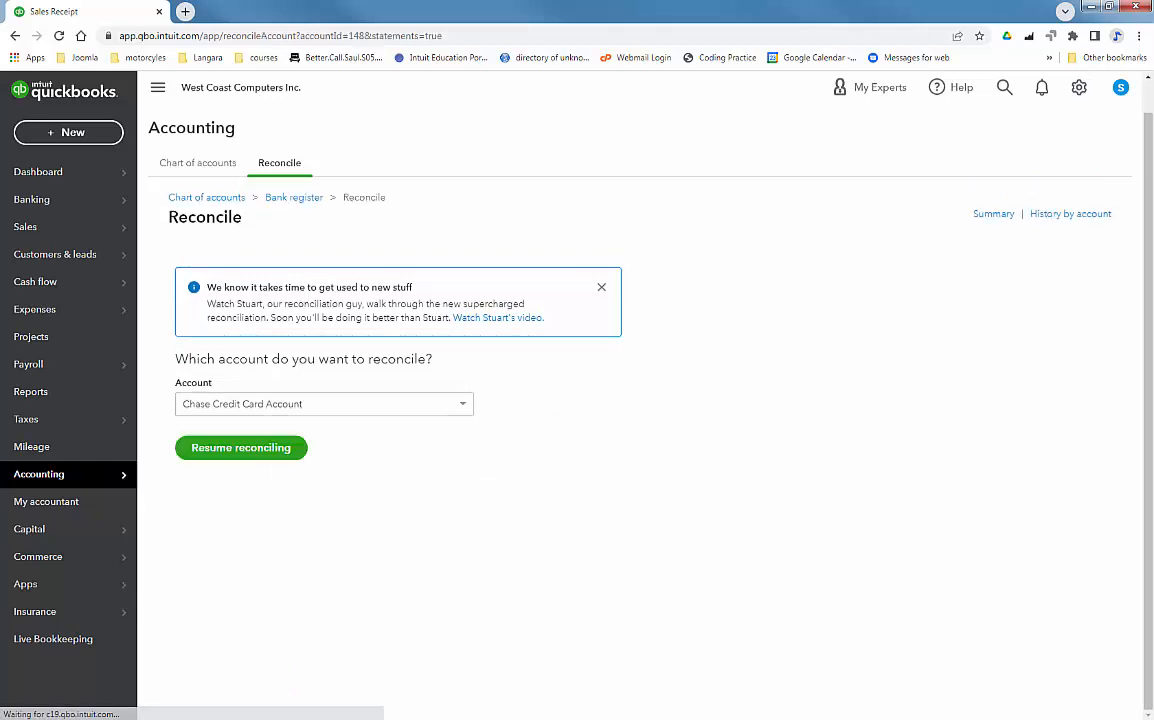
left_click(240, 448)
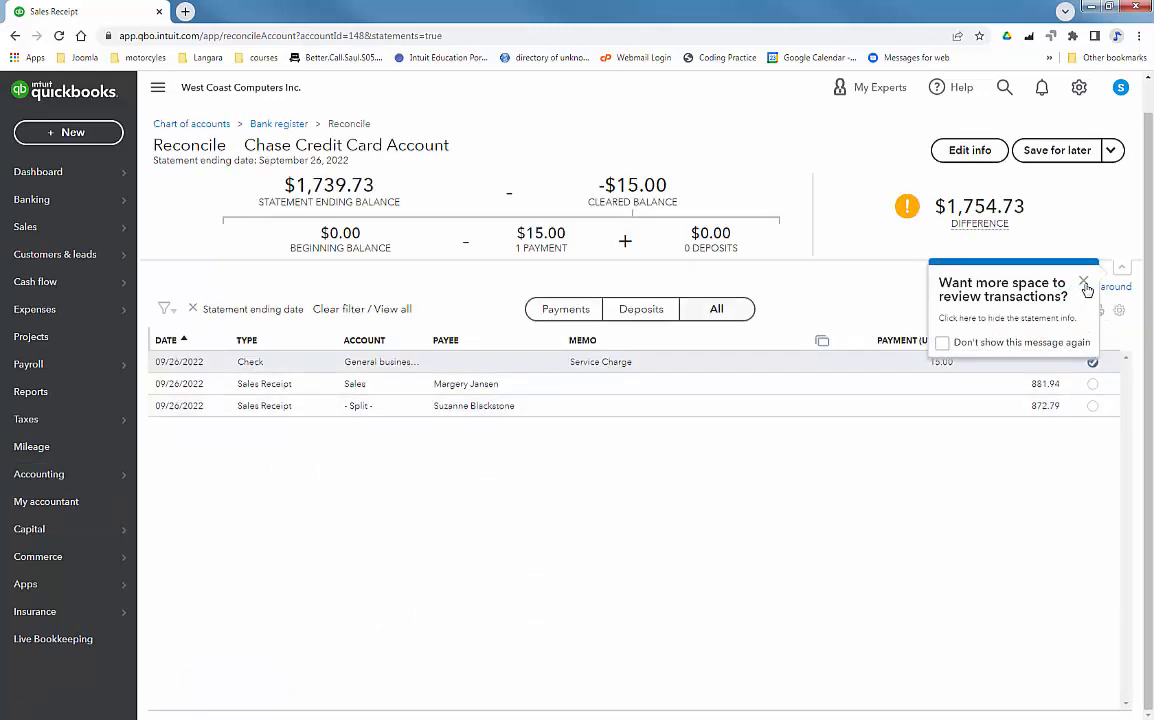
left_click(1084, 282)
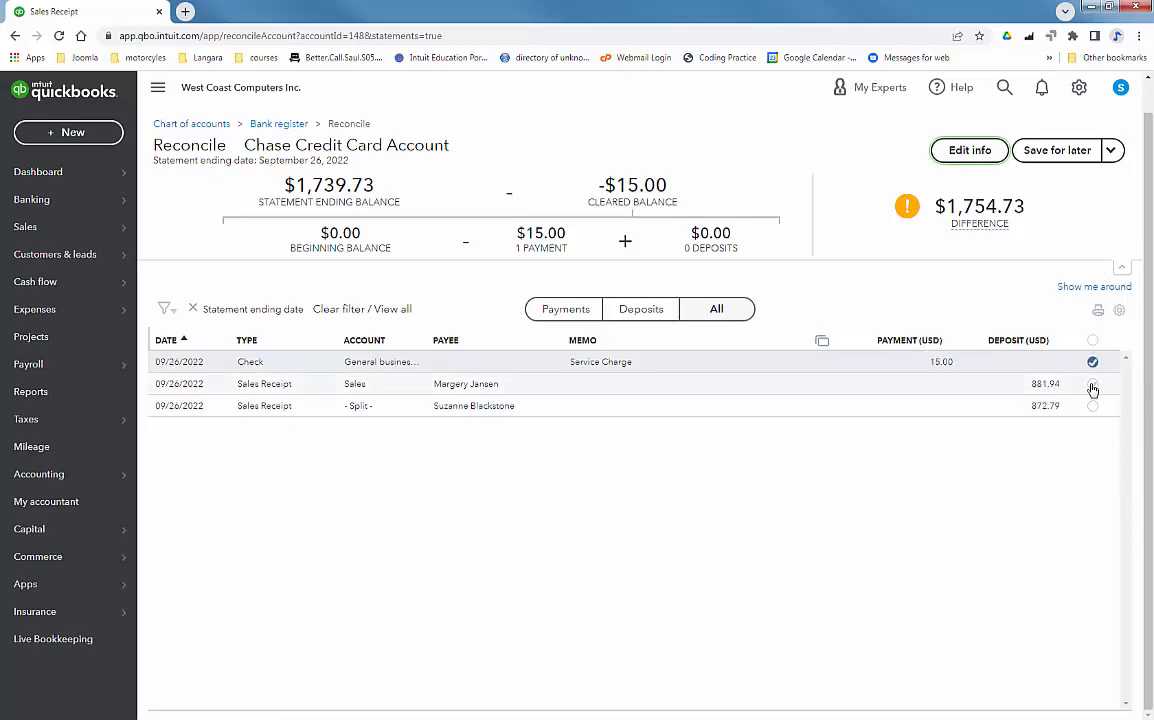
left_click(1092, 384)
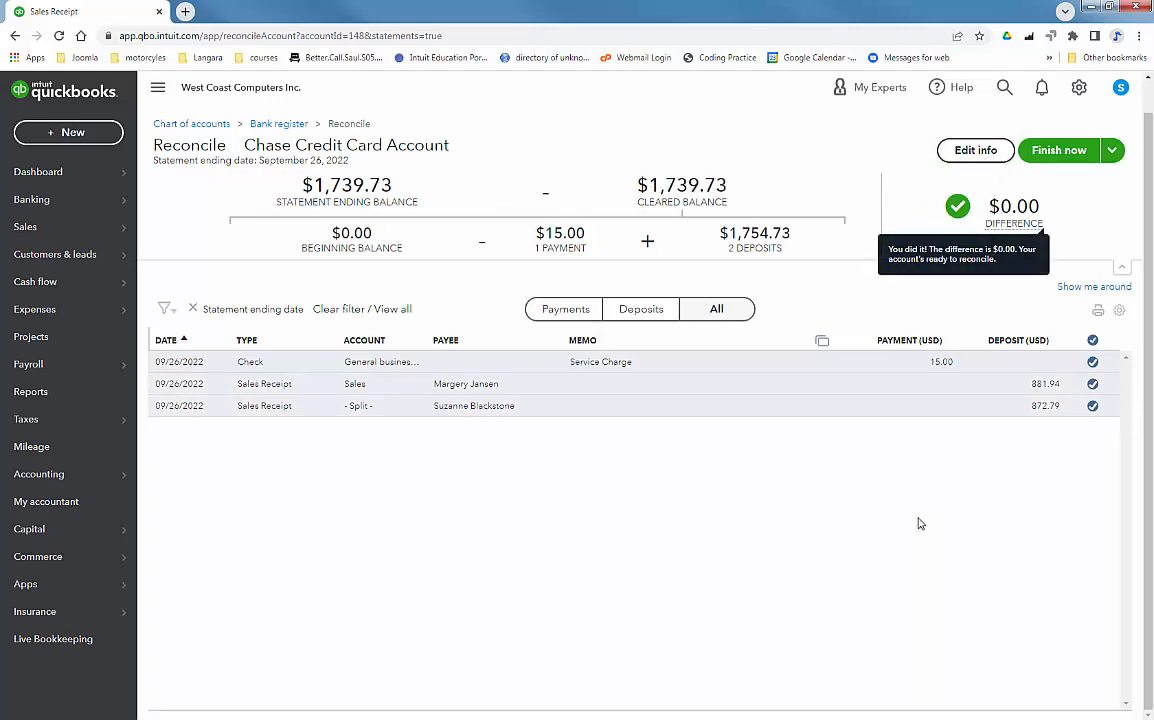
mouse_move(940, 408)
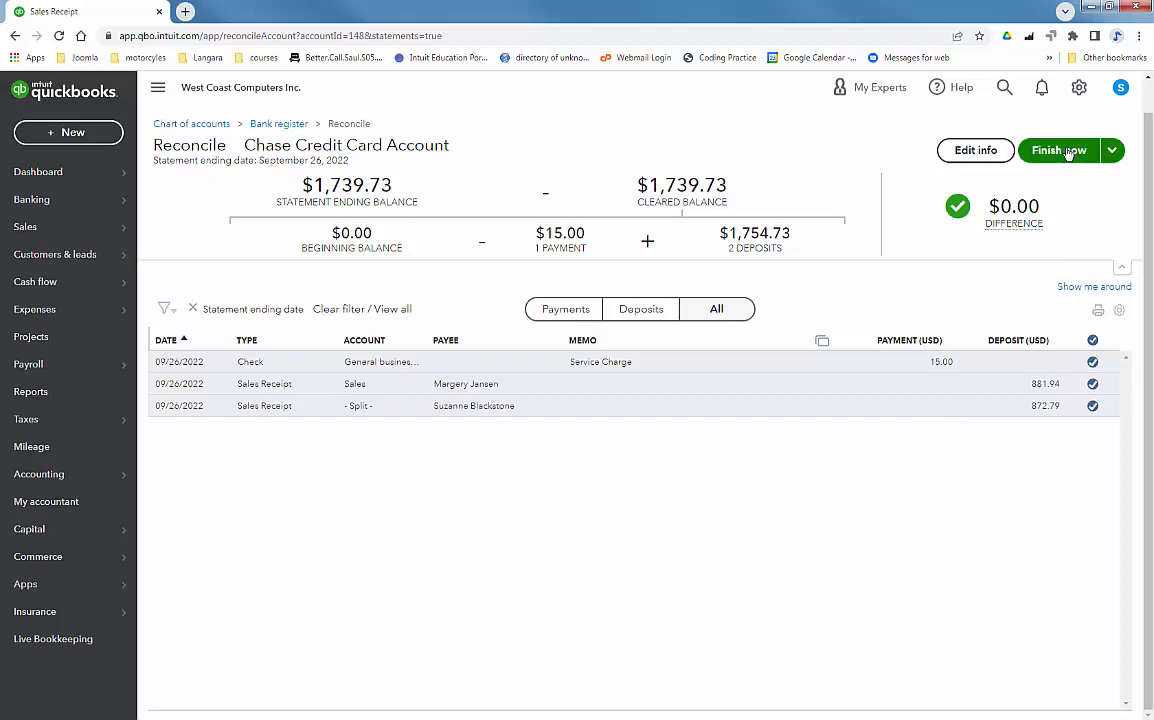
left_click(1058, 148)
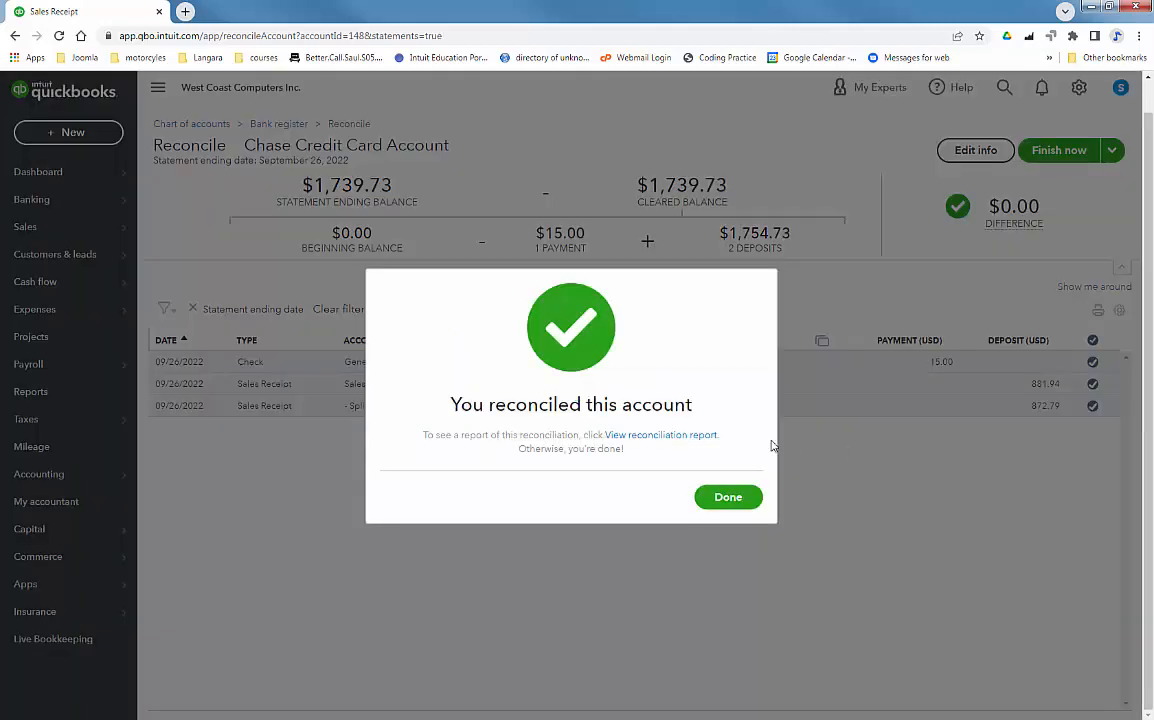
left_click(728, 496)
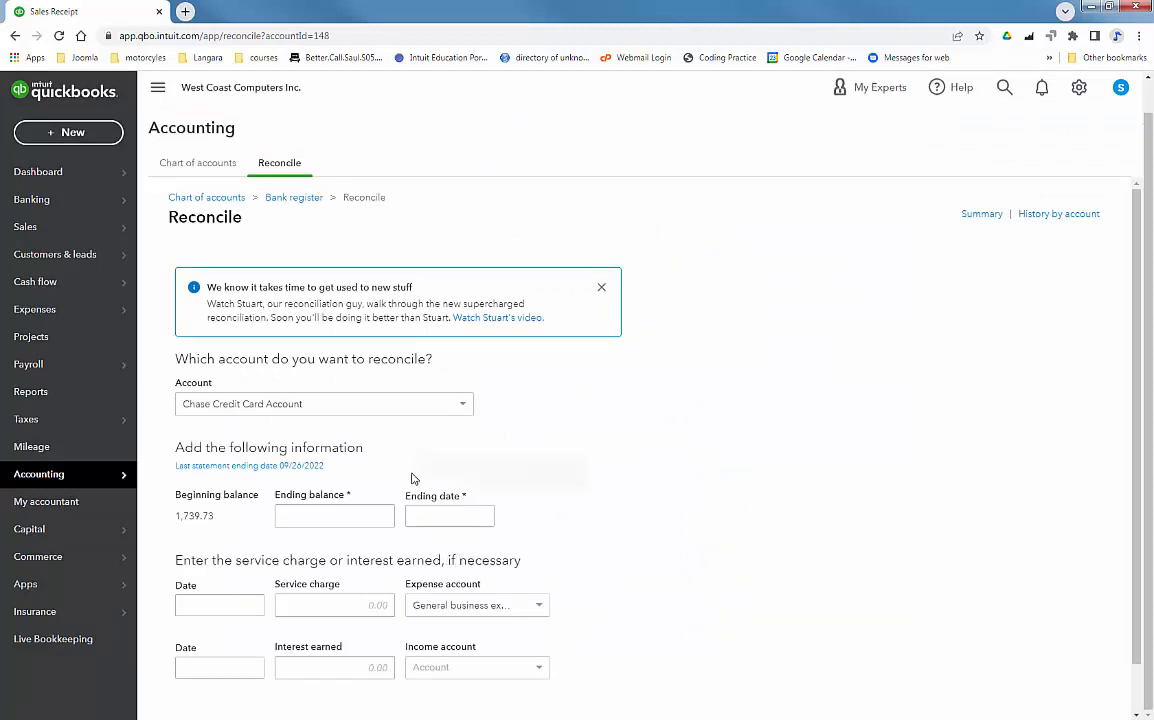
mouse_move(570, 464)
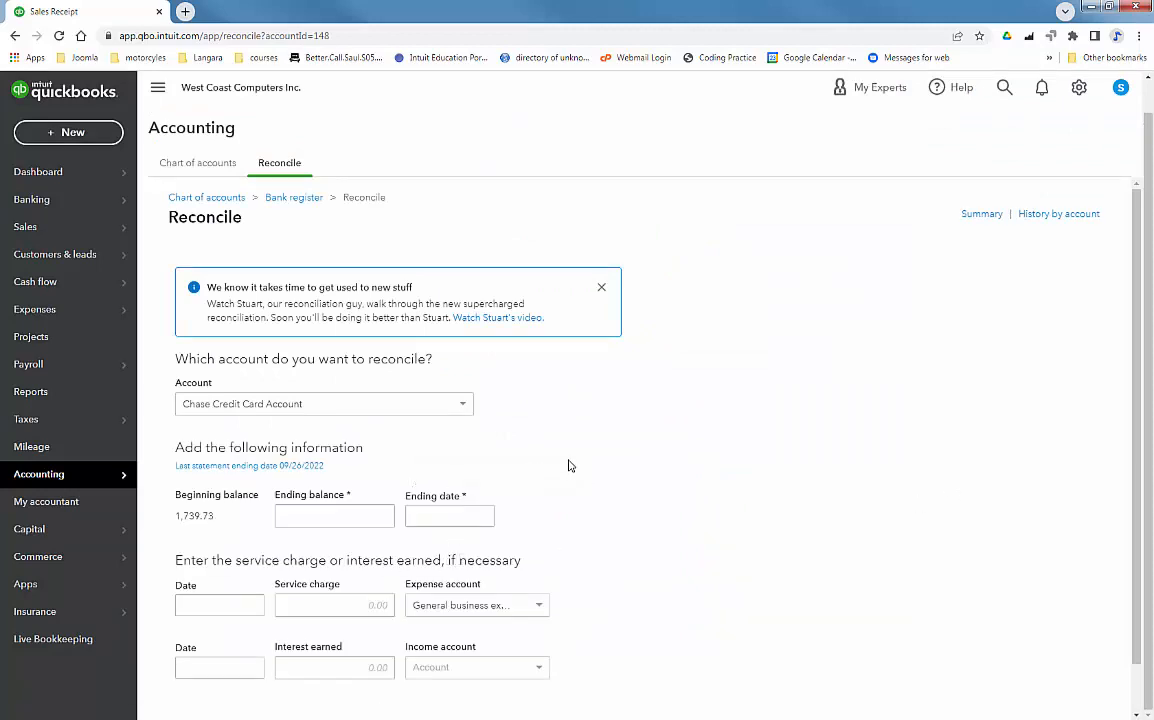
mouse_move(576, 464)
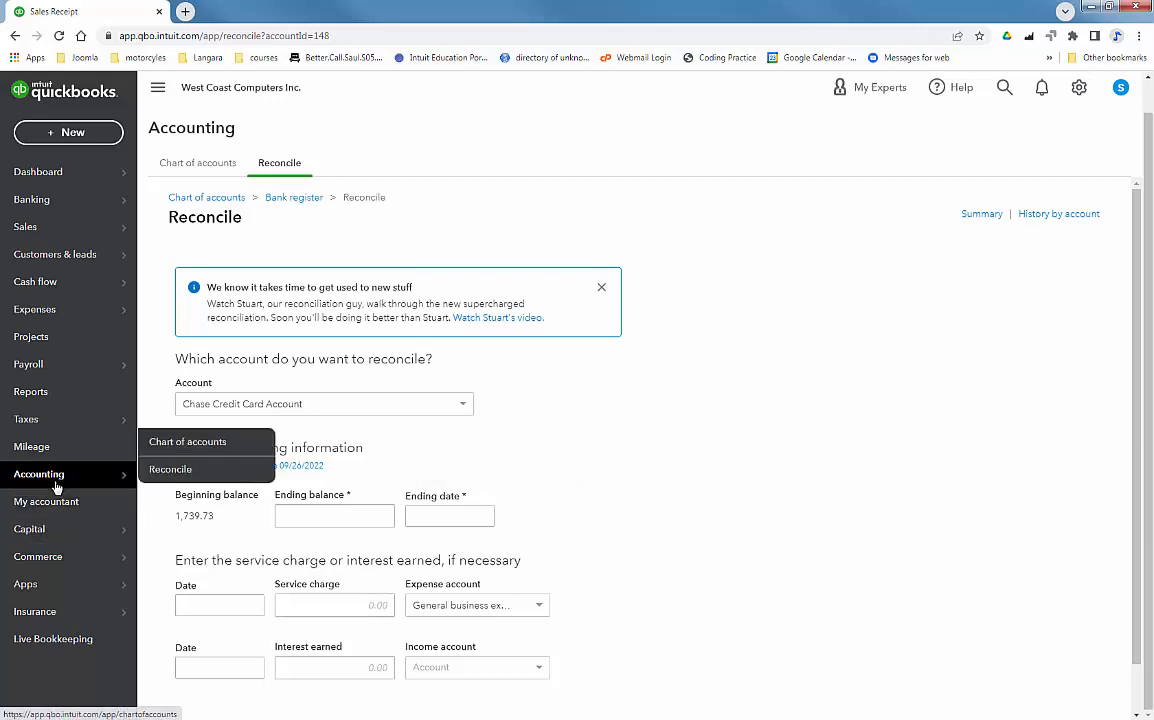
Return to the Chart of Accounts and start a new account
left_click(188, 442)
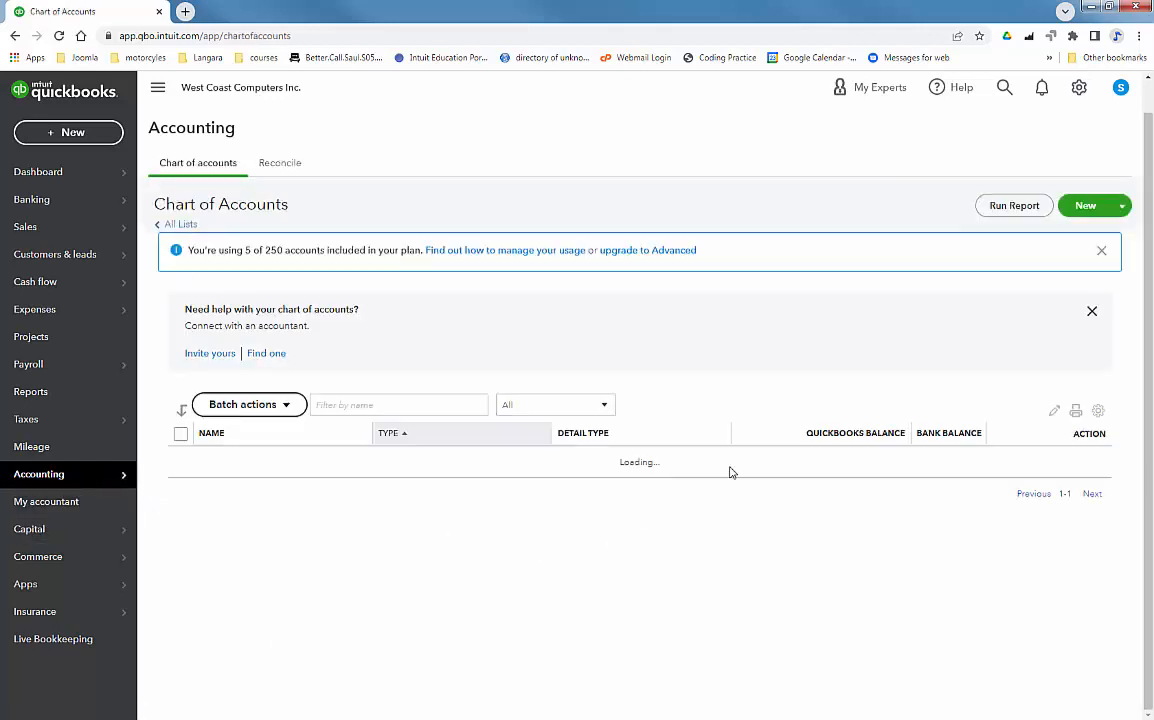
left_click(1084, 204)
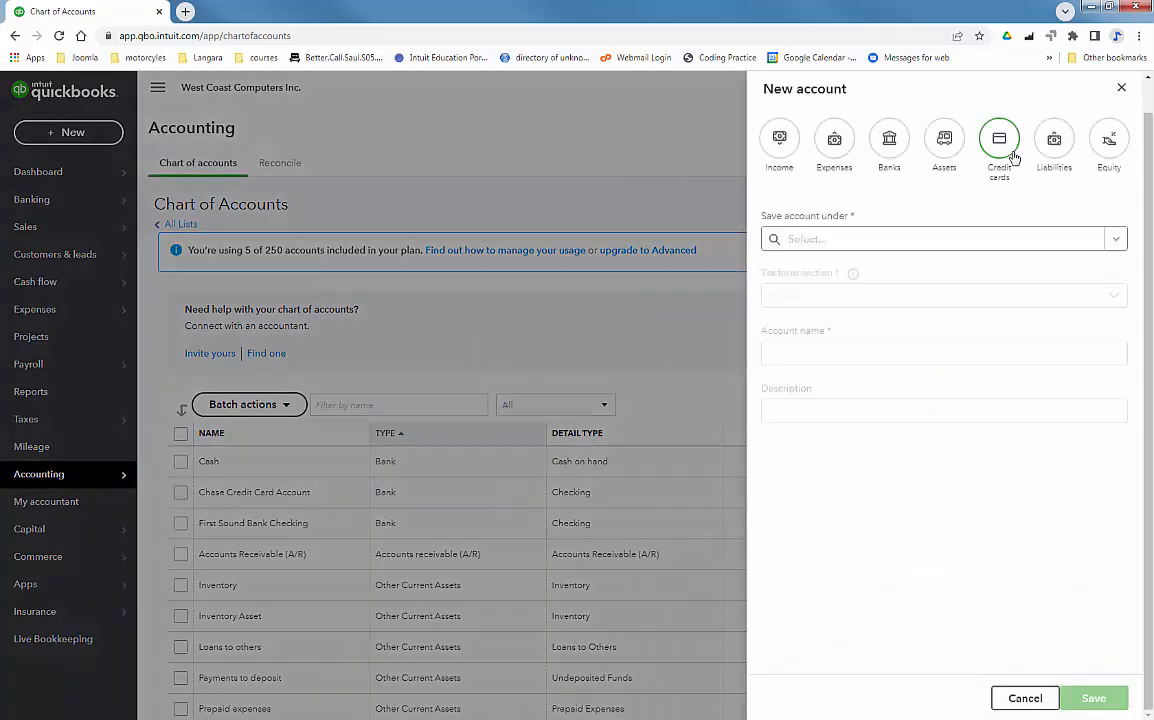
Set the account type to Credit cards and name it Bank of America Visa
left_click(1000, 144)
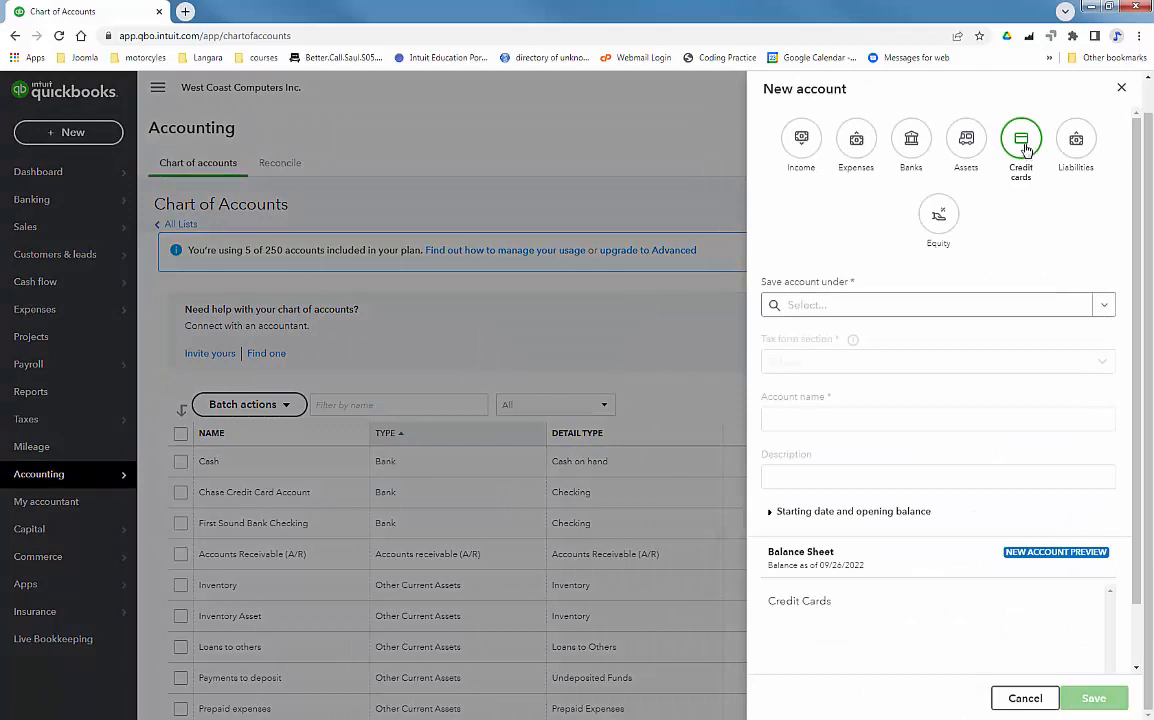
mouse_move(1060, 232)
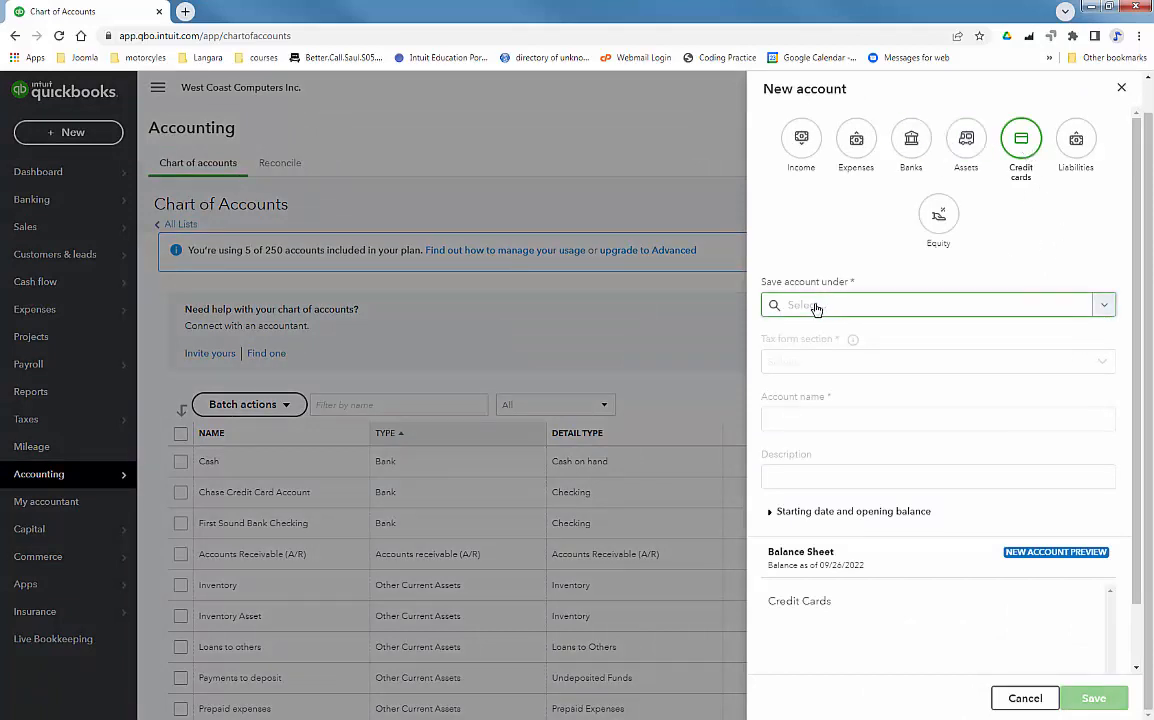
left_click(936, 304)
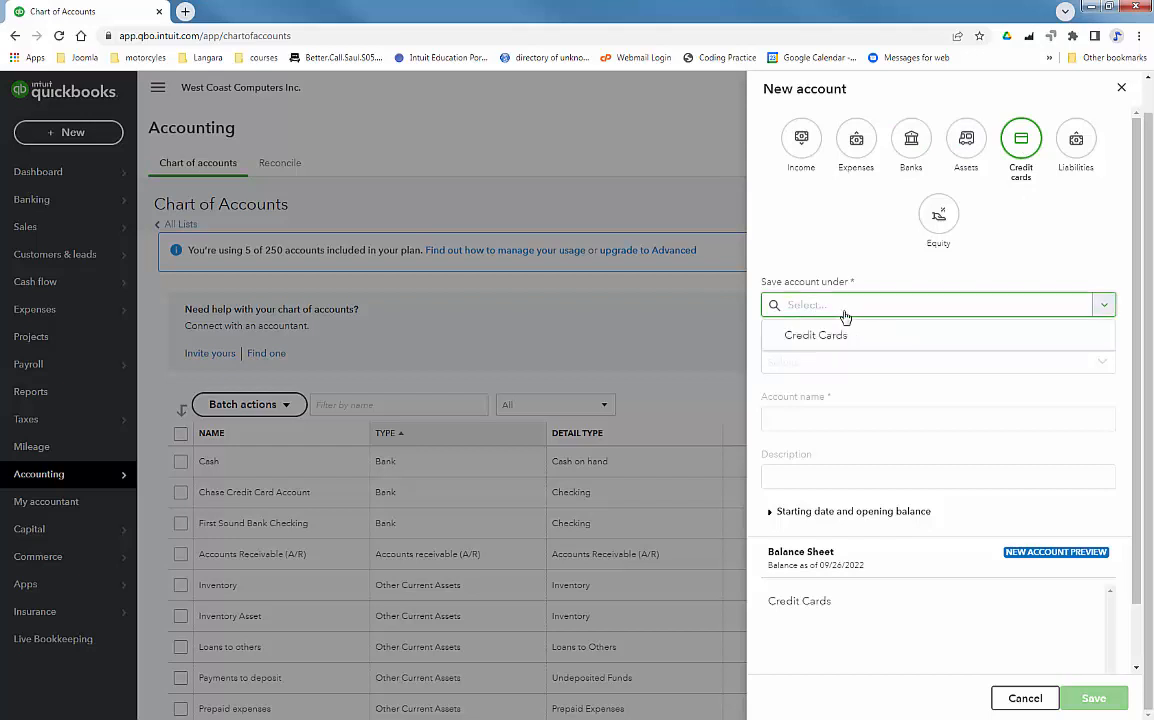
left_click(816, 336)
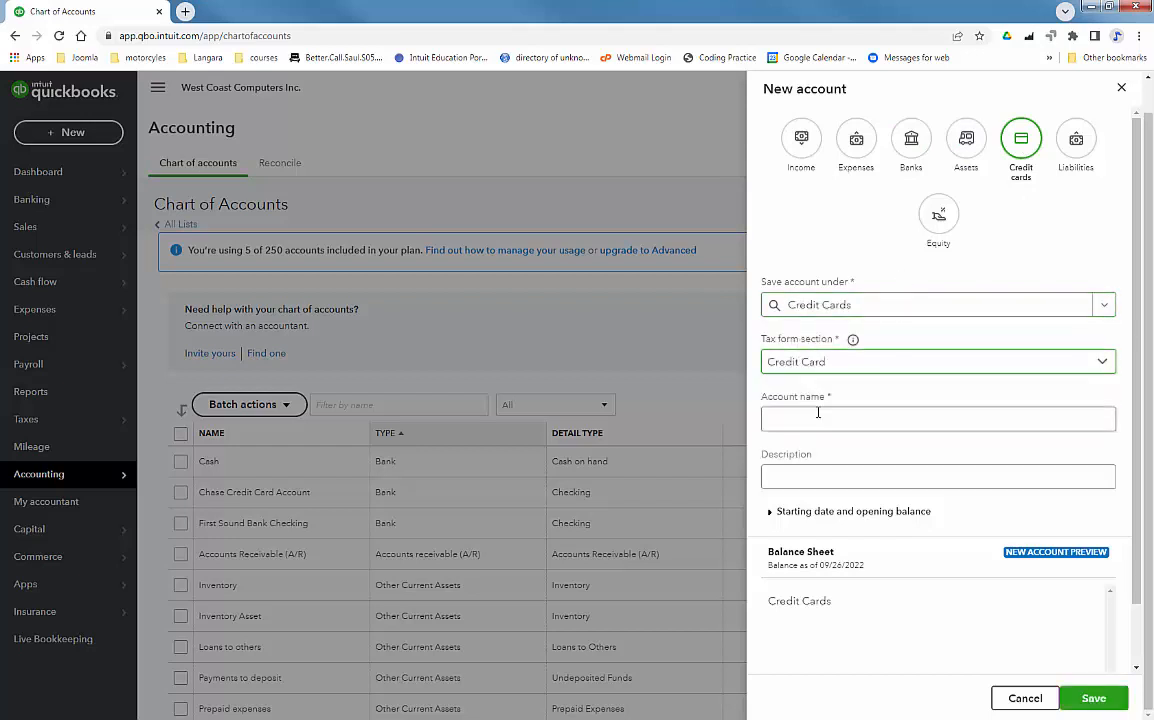
left_click(936, 418)
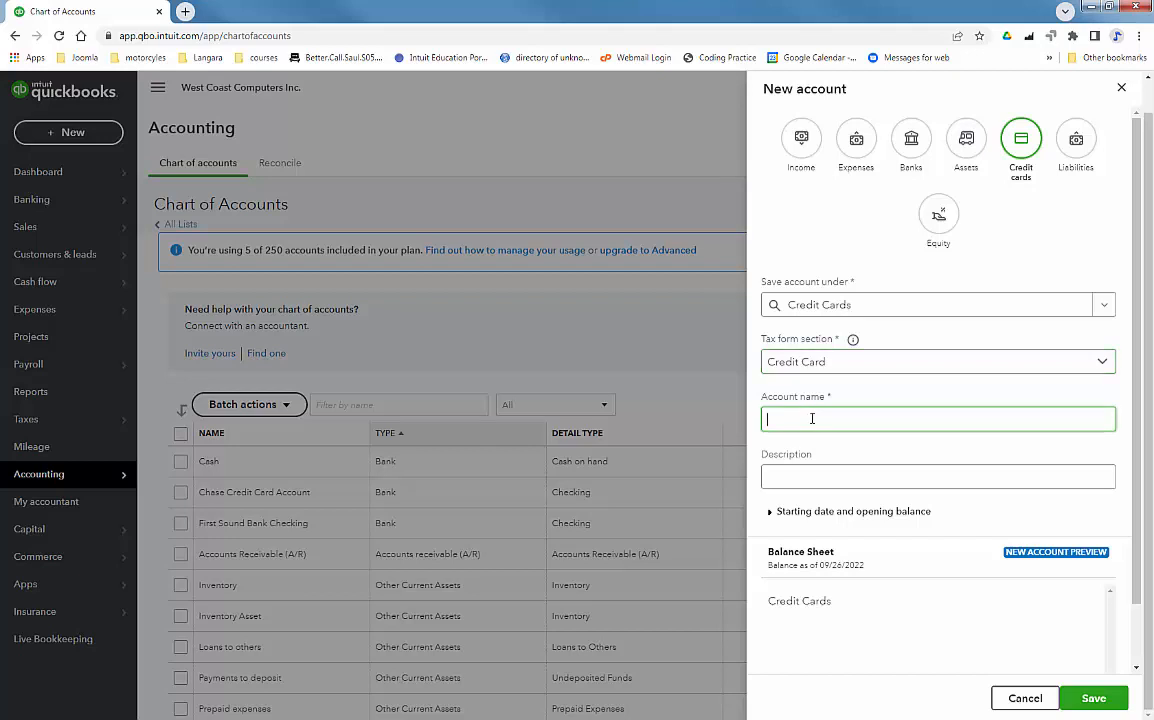
type("Bank of")
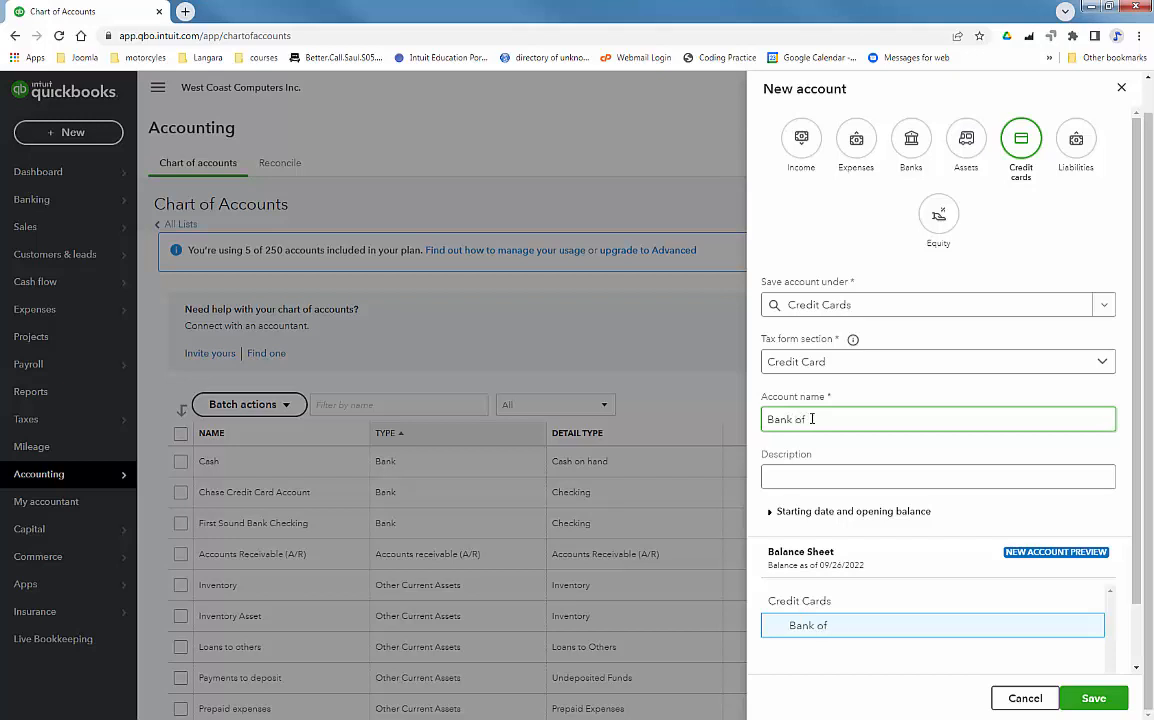
type("America")
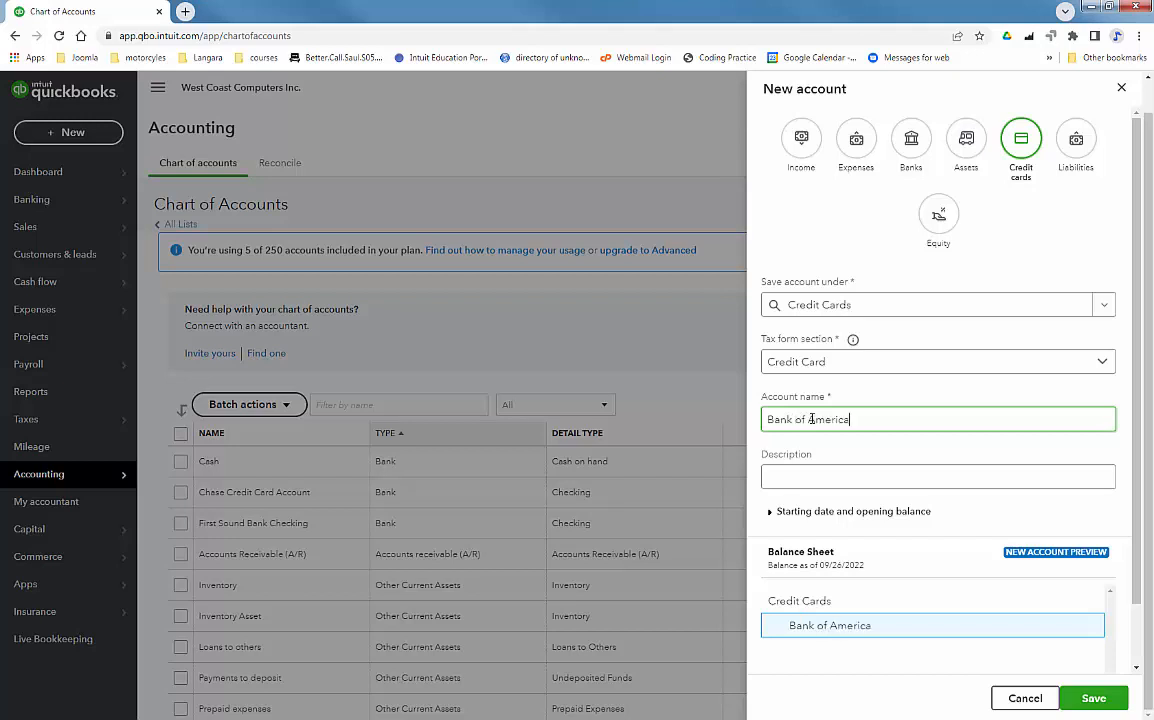
type("V")
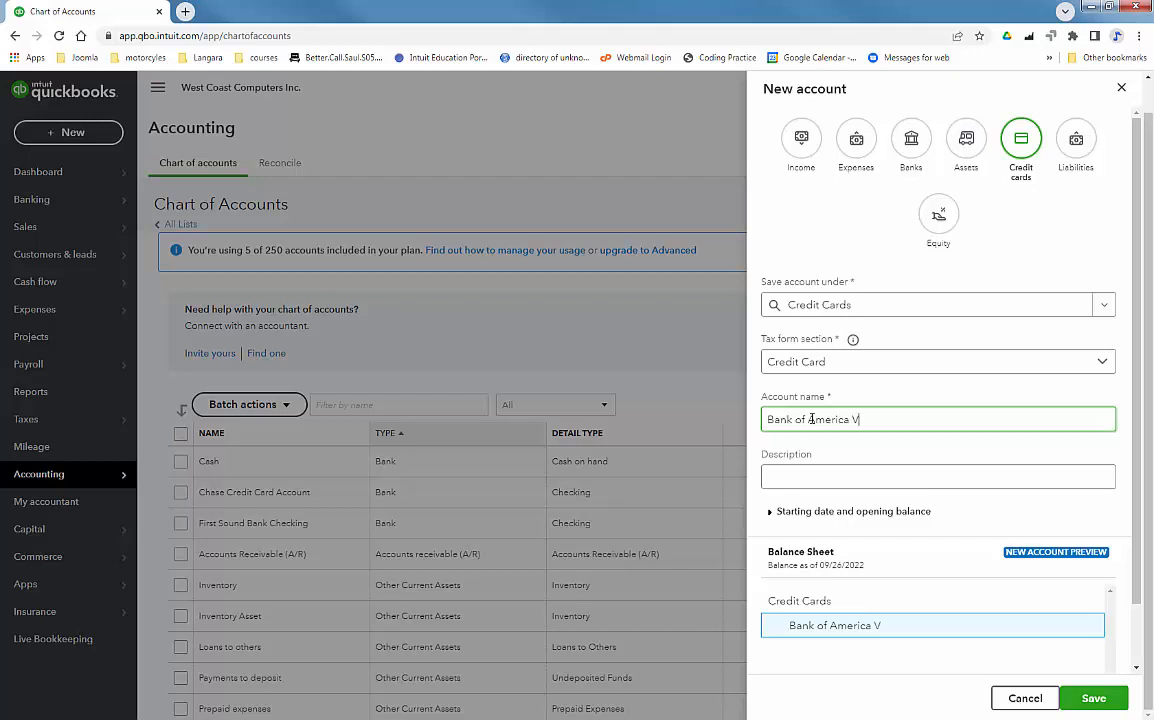
type("isa")
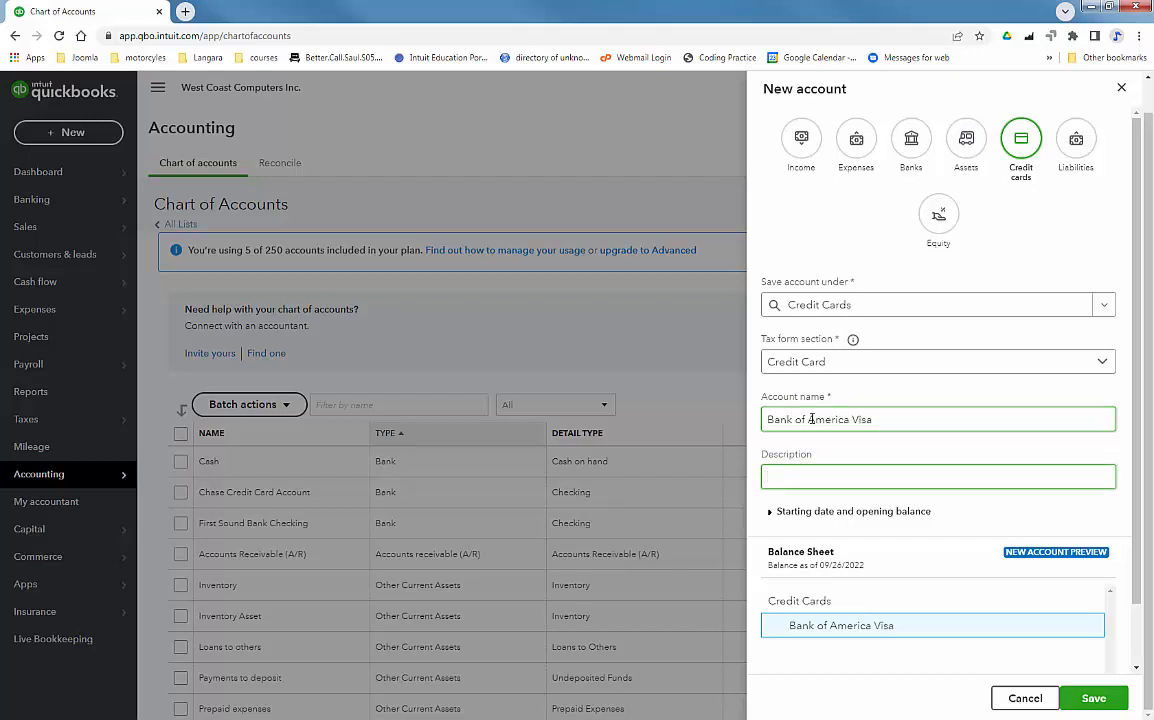
Describe it as a Bank of America credit card for purchases and save the account
type("Bank of A")
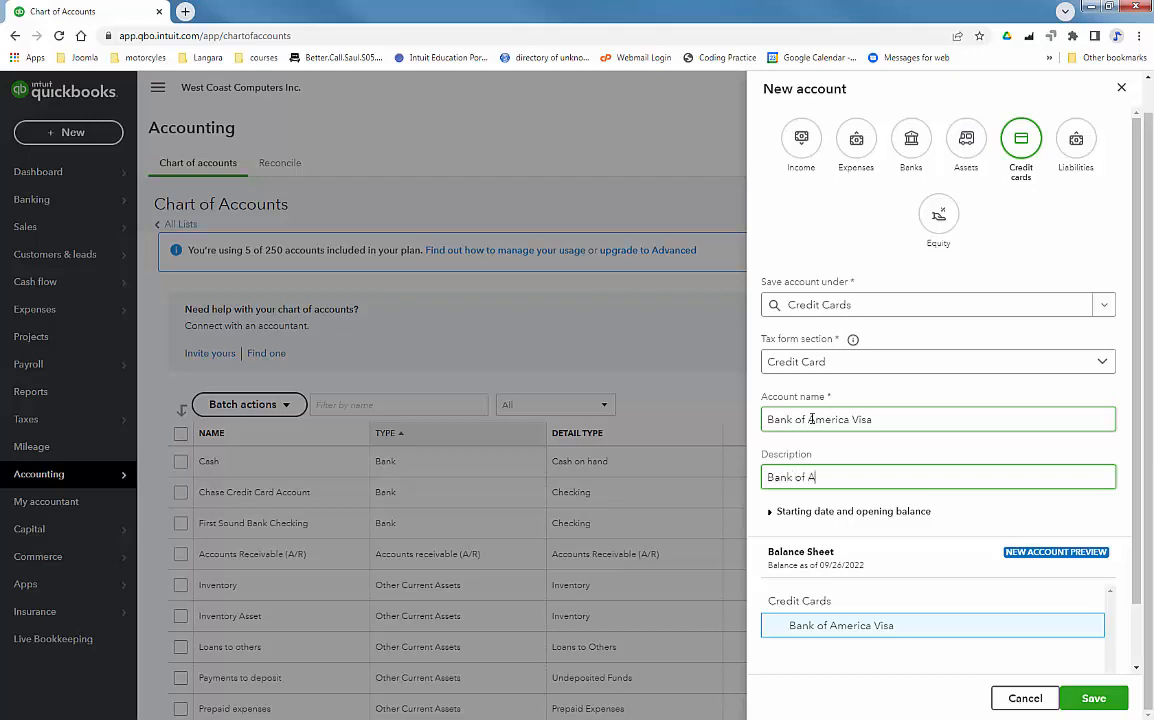
type("merica Visa")
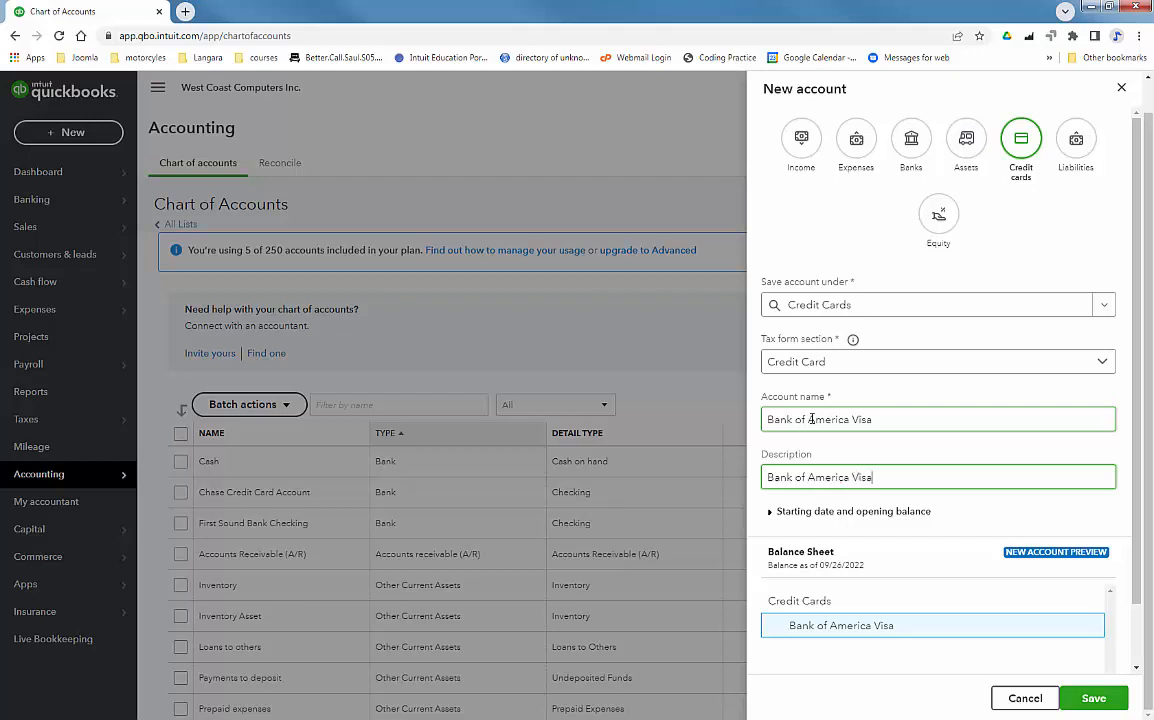
type("Credit")
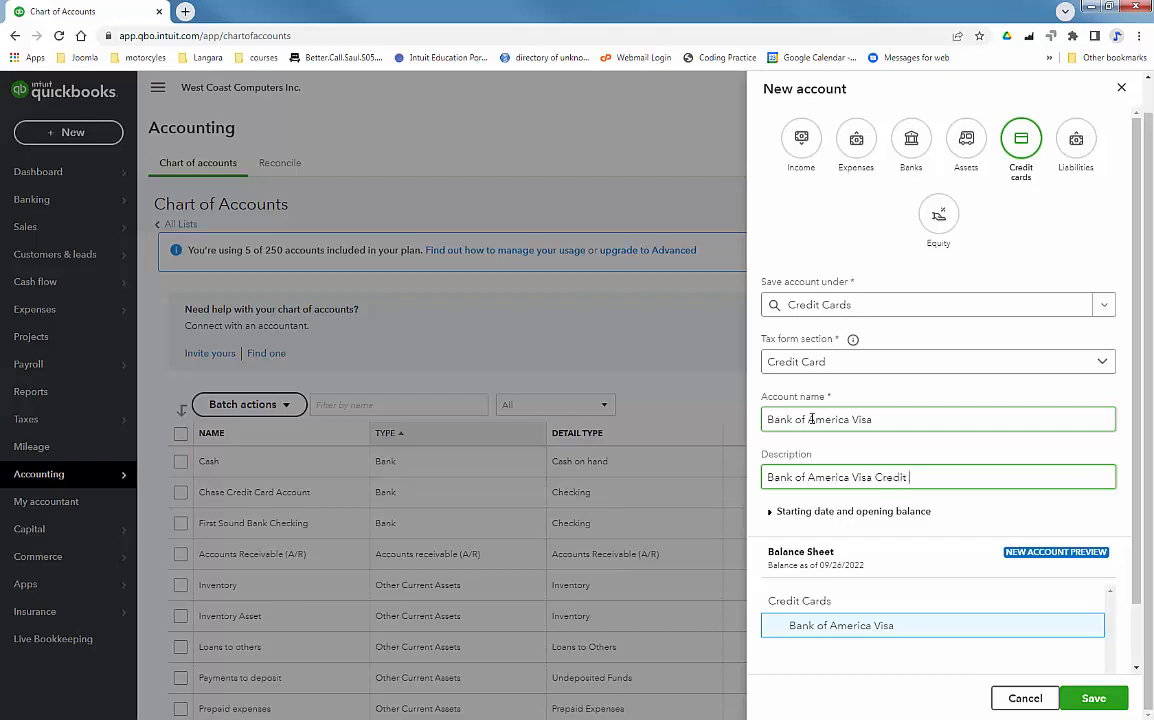
type("C")
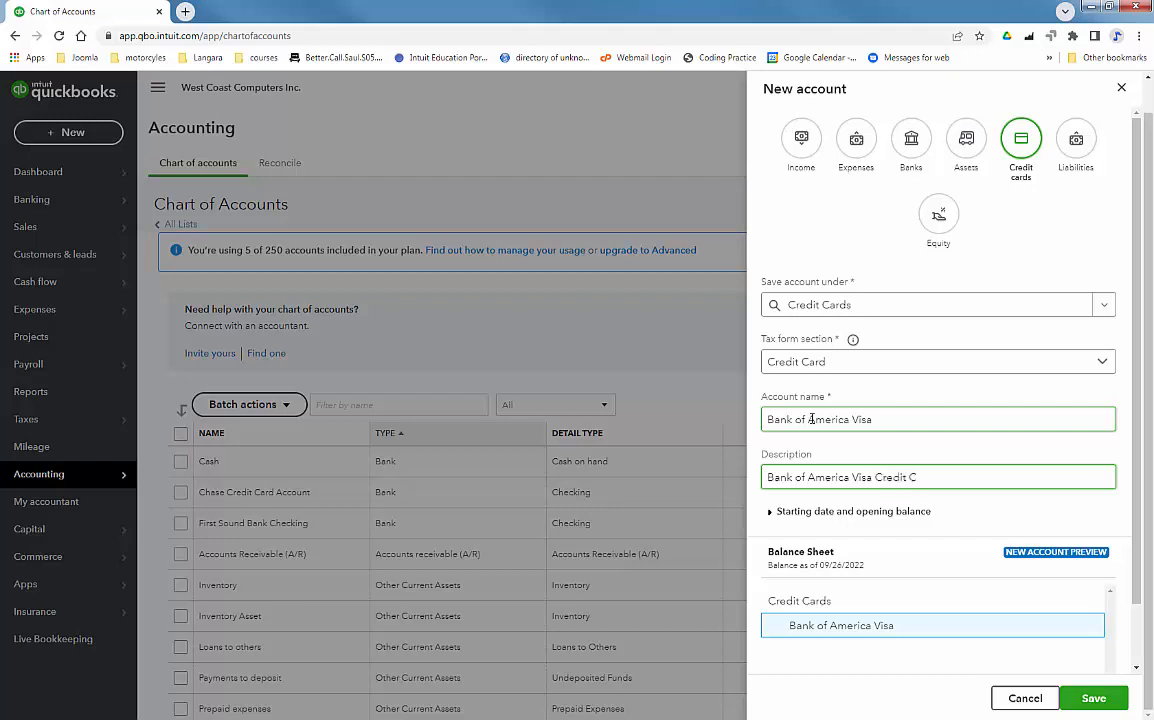
type("ard")
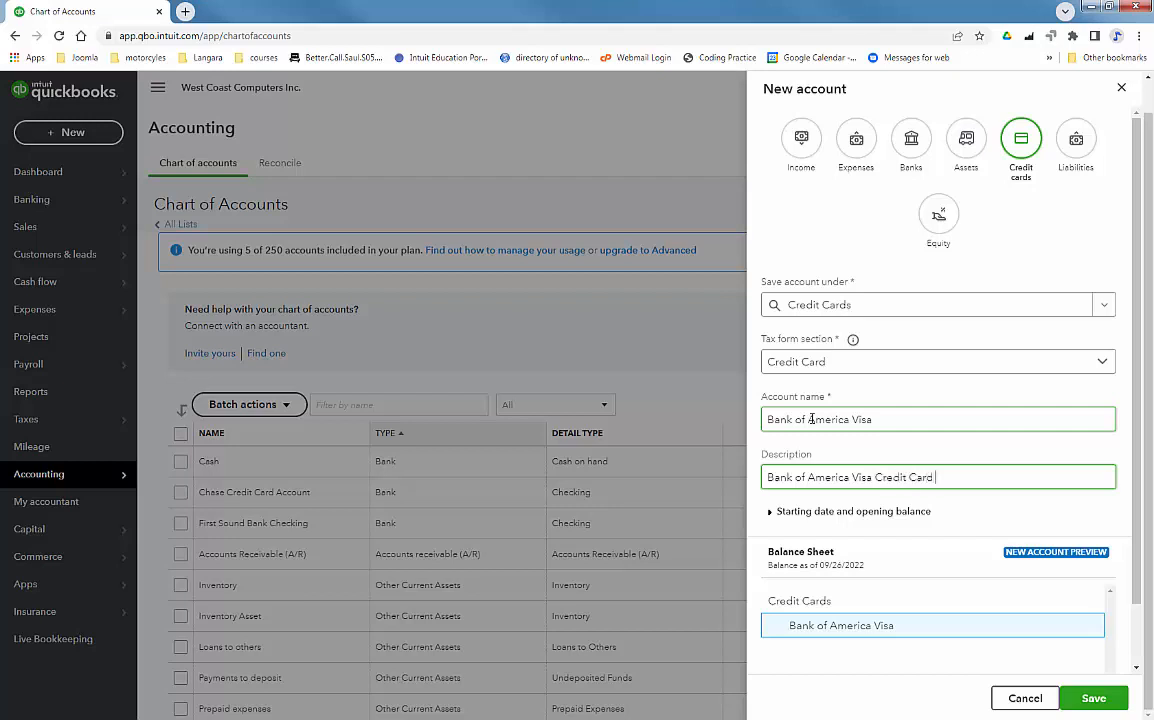
type("for")
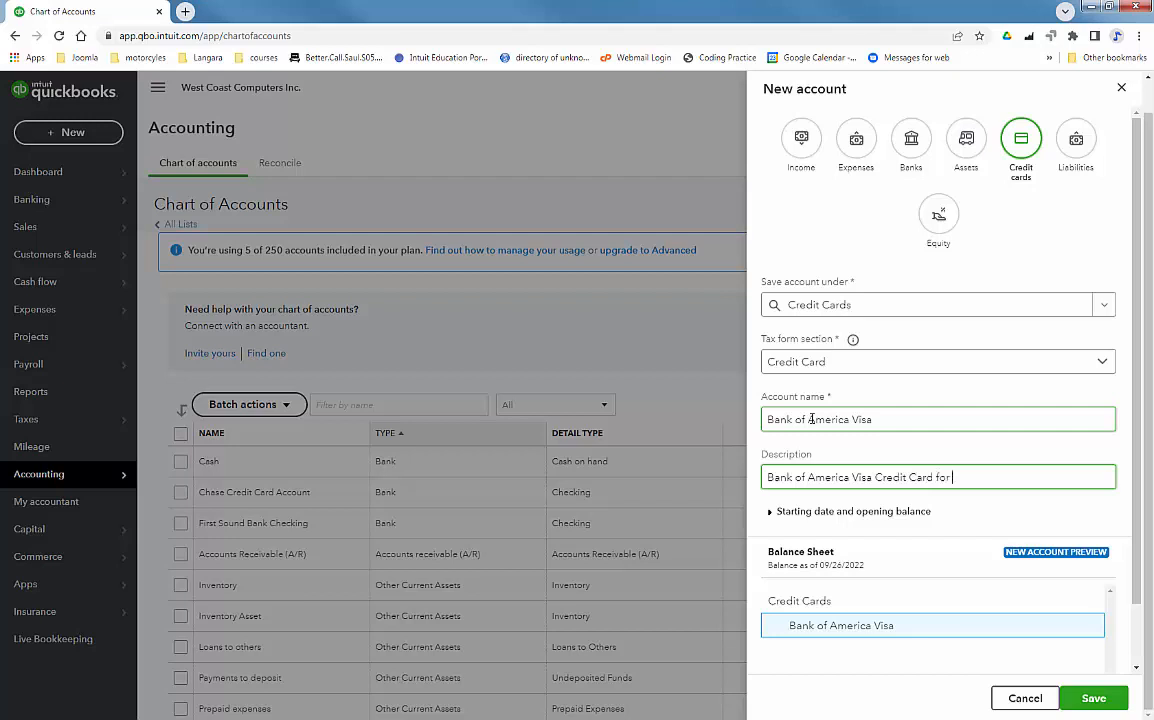
type("Purchases")
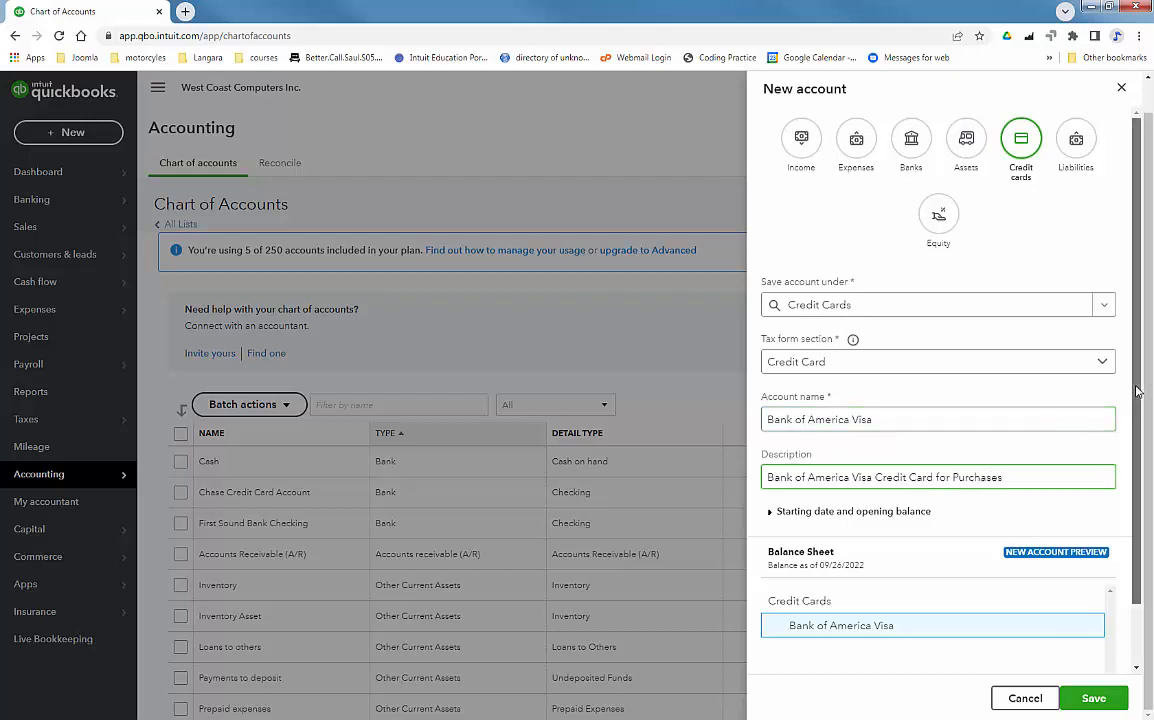
scroll("down", 3)
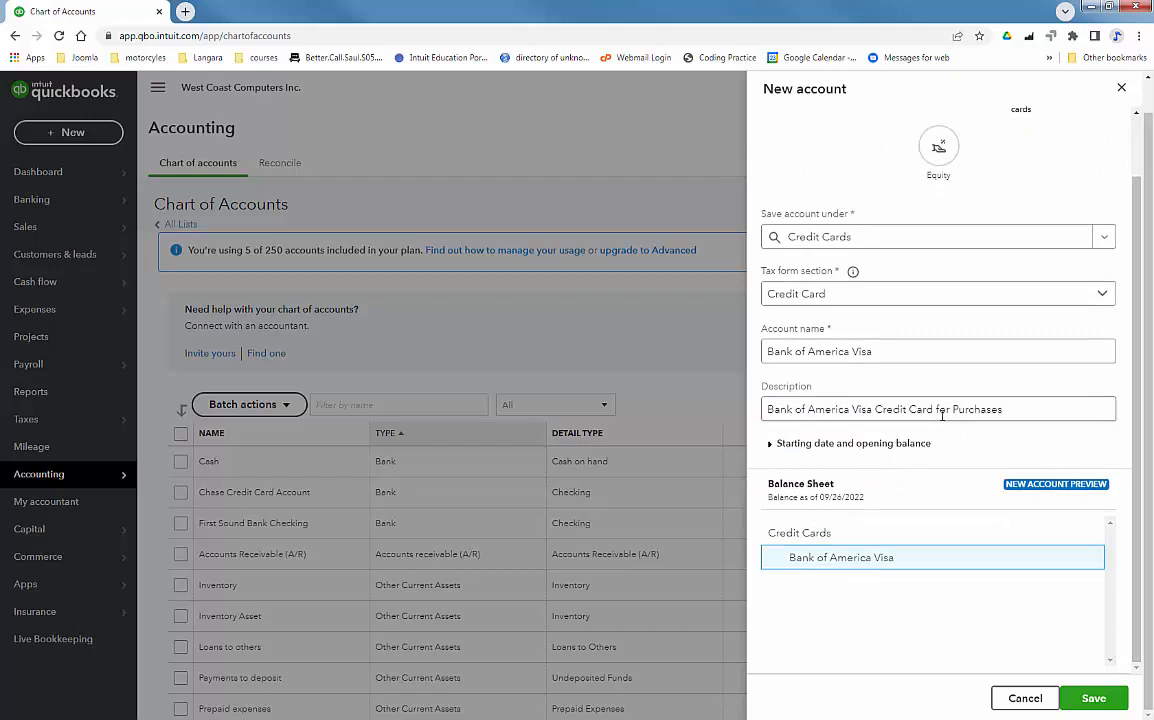
left_click(938, 408)
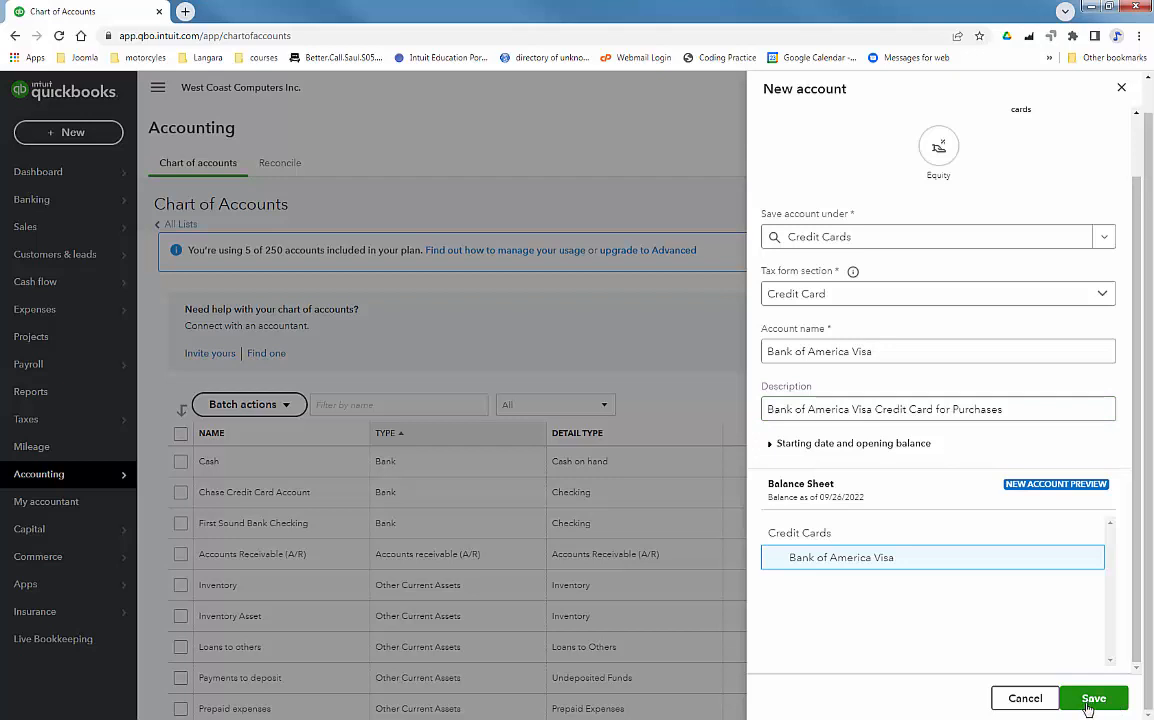
left_click(1092, 698)
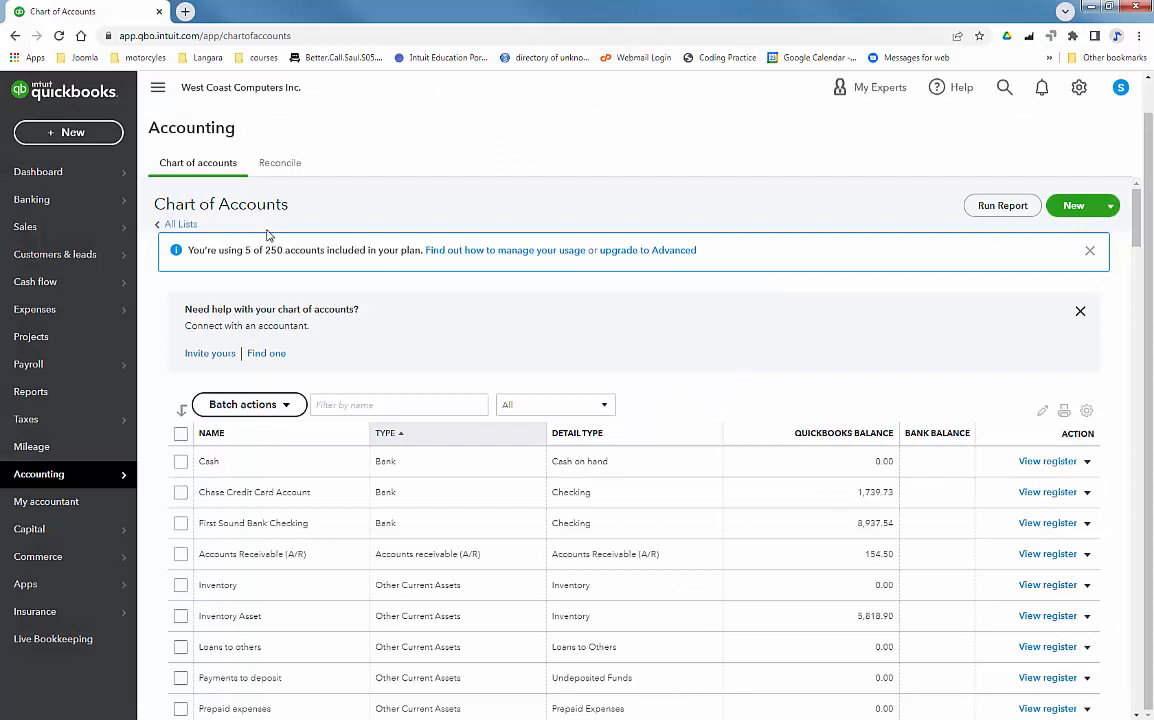
mouse_move(228, 228)
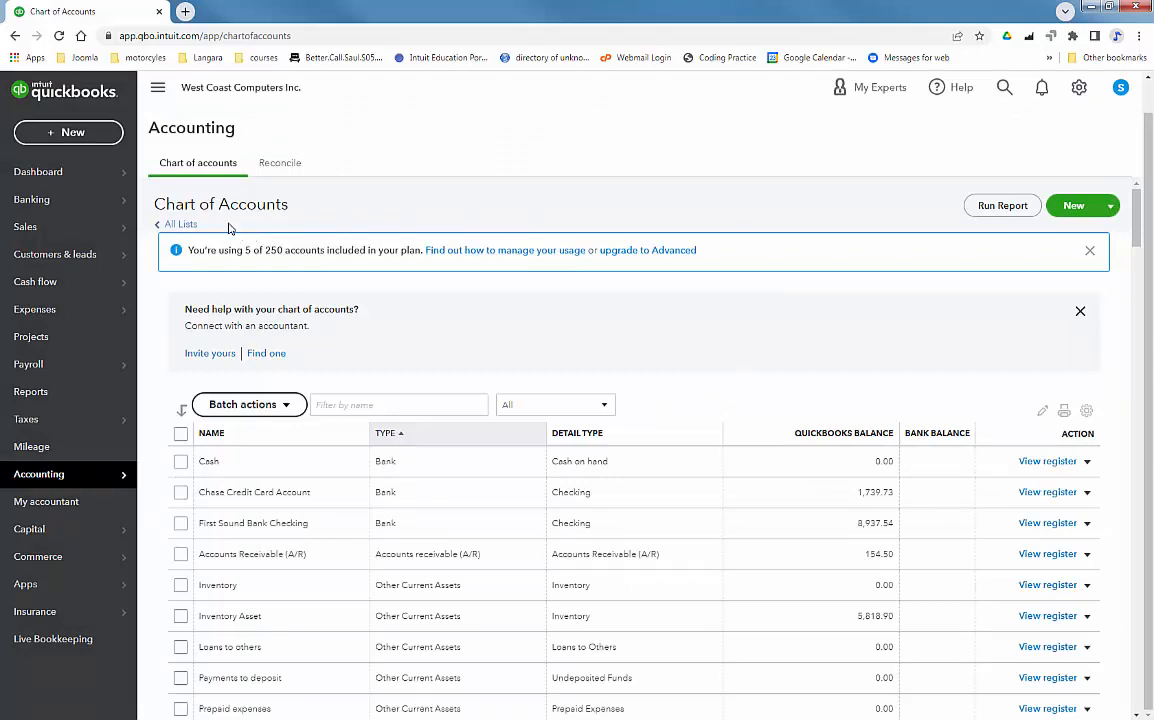
Go to the Expense Transactions list and start a new Expense from New transaction
left_click(32, 200)
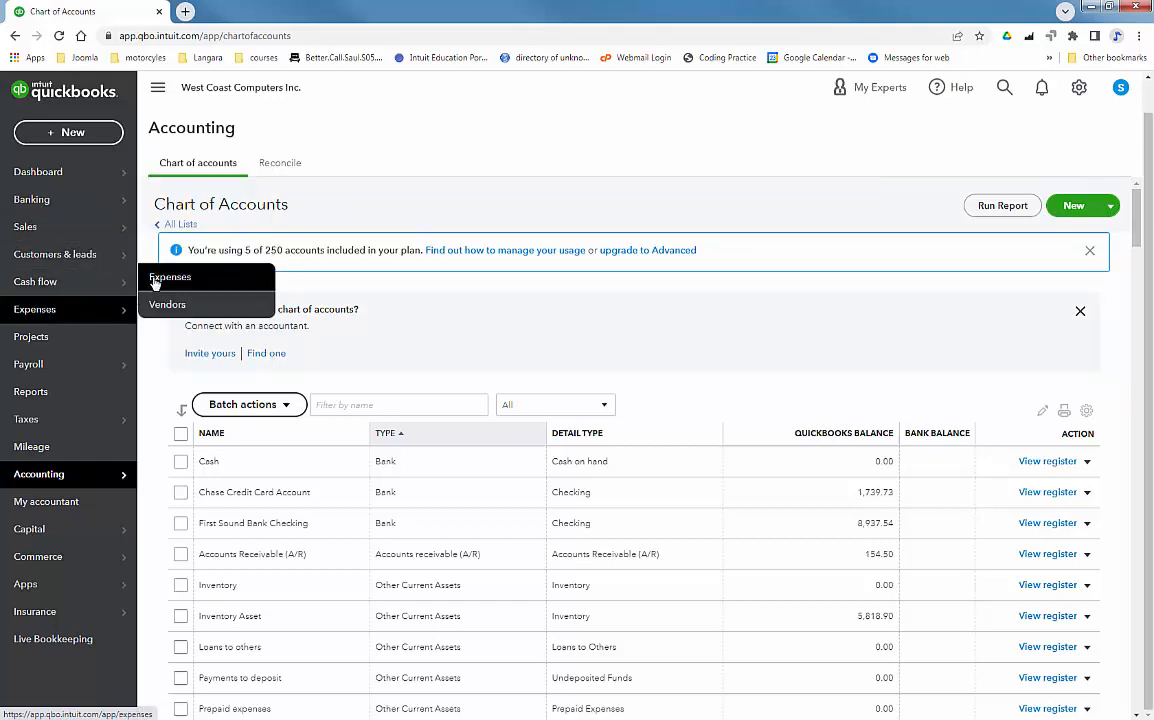
left_click(170, 276)
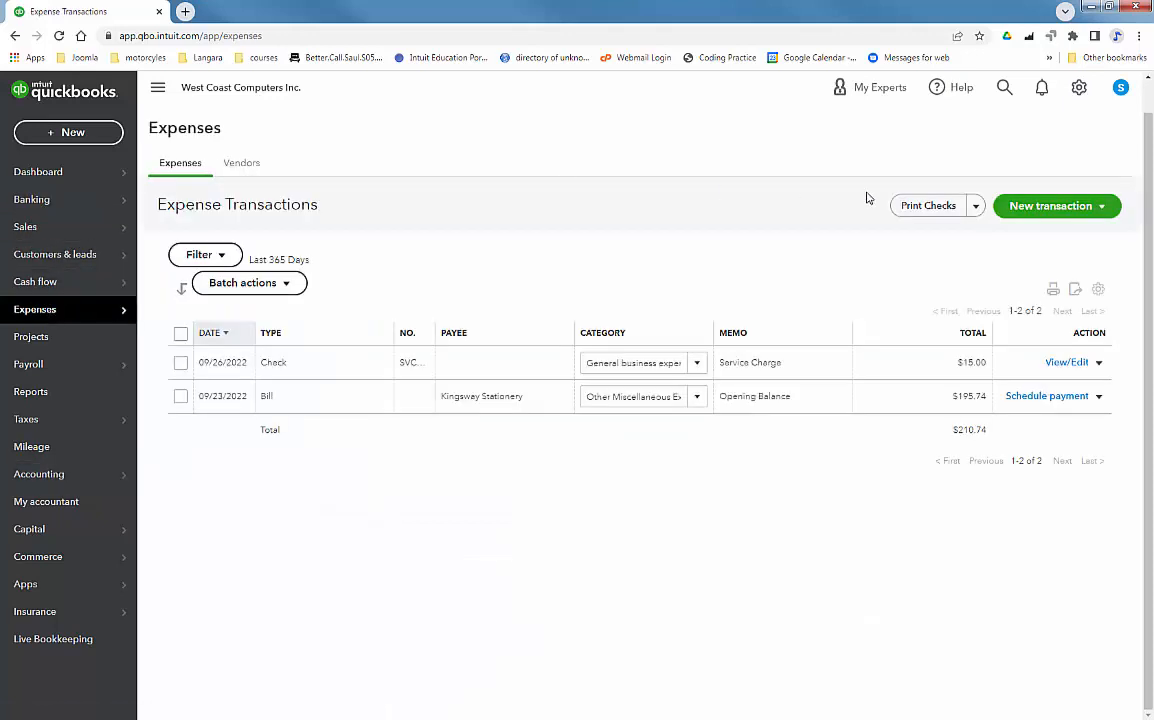
left_click(1050, 204)
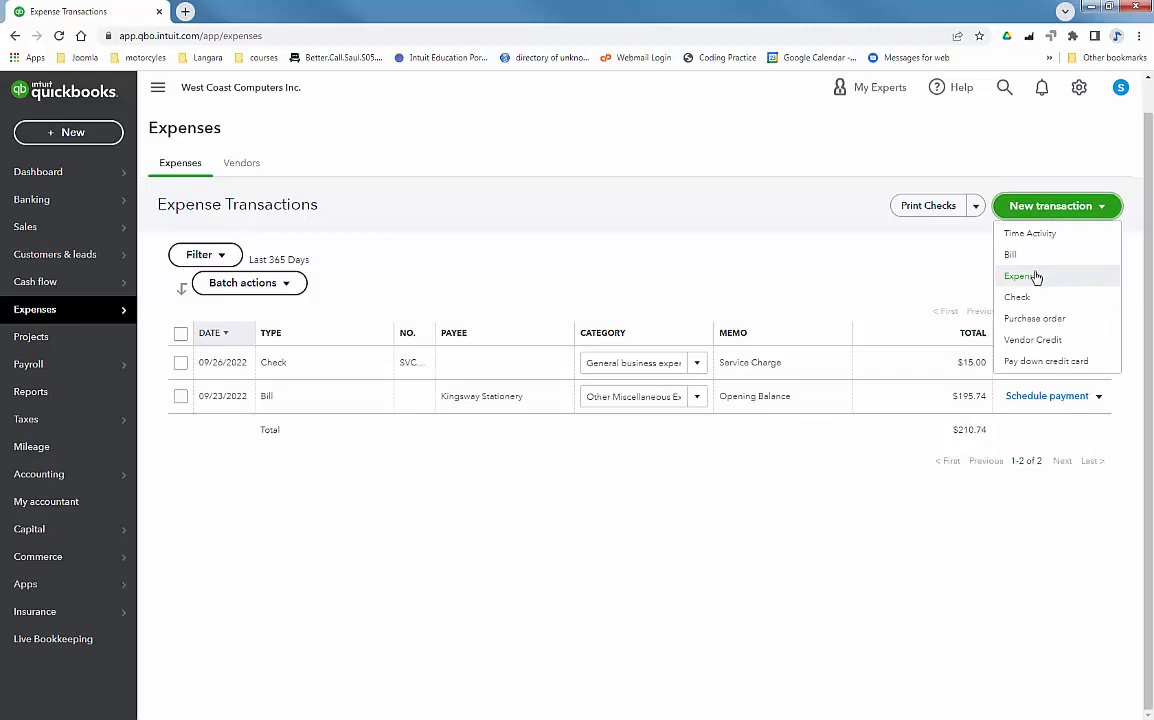
mouse_move(1020, 276)
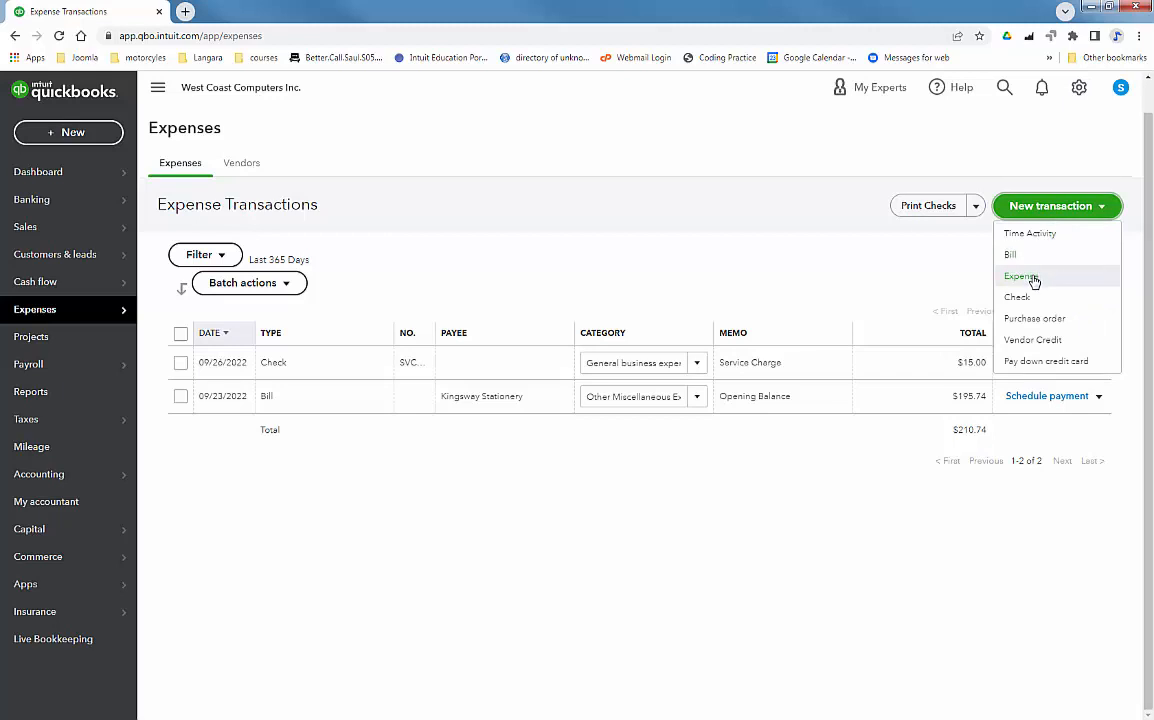
left_click(1020, 276)
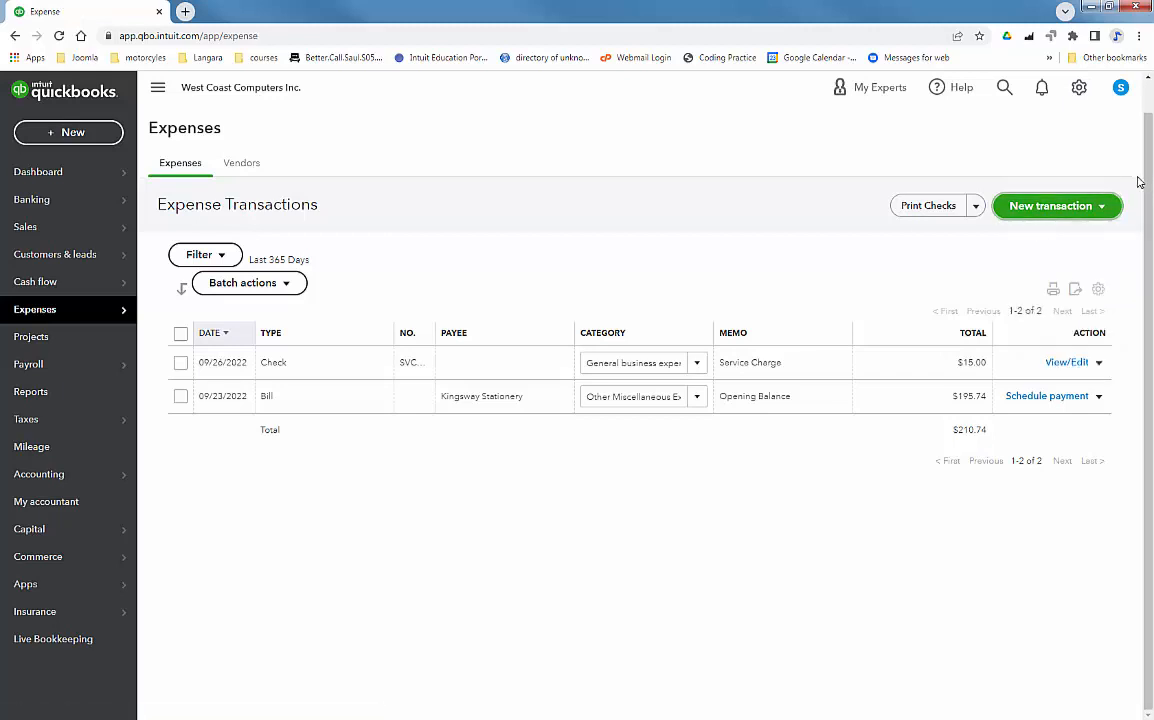
Make Microtech the payee, adding and saving it as a new vendor
left_click(1052, 204)
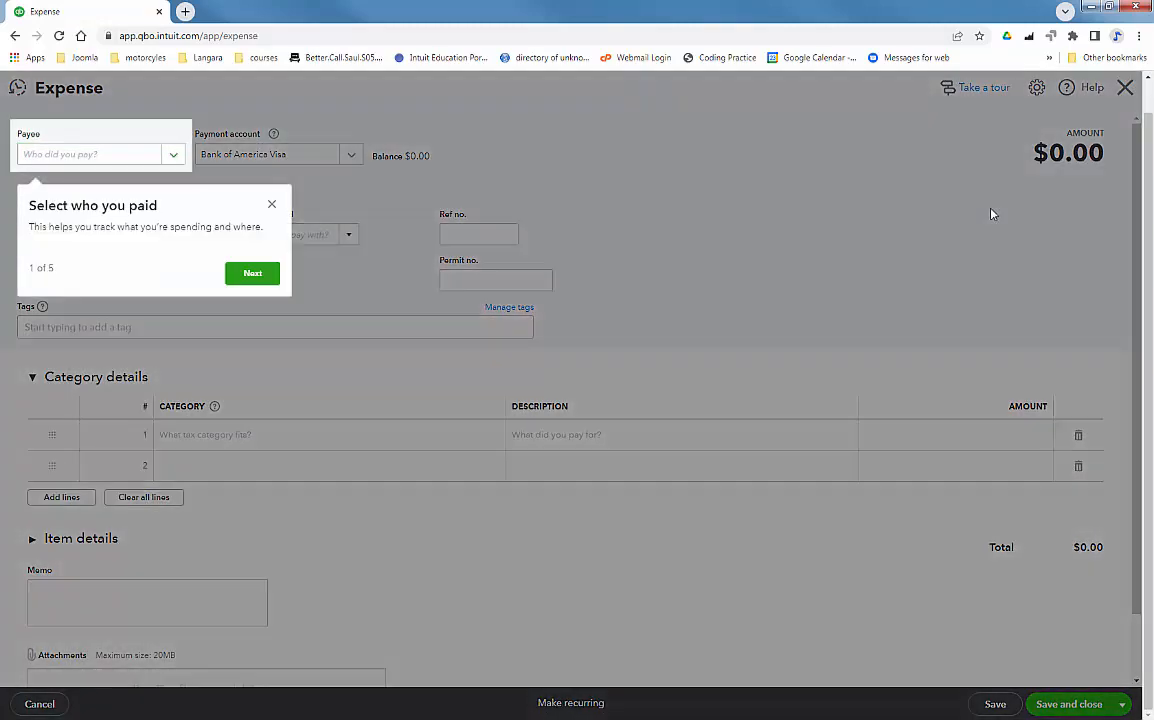
mouse_move(970, 210)
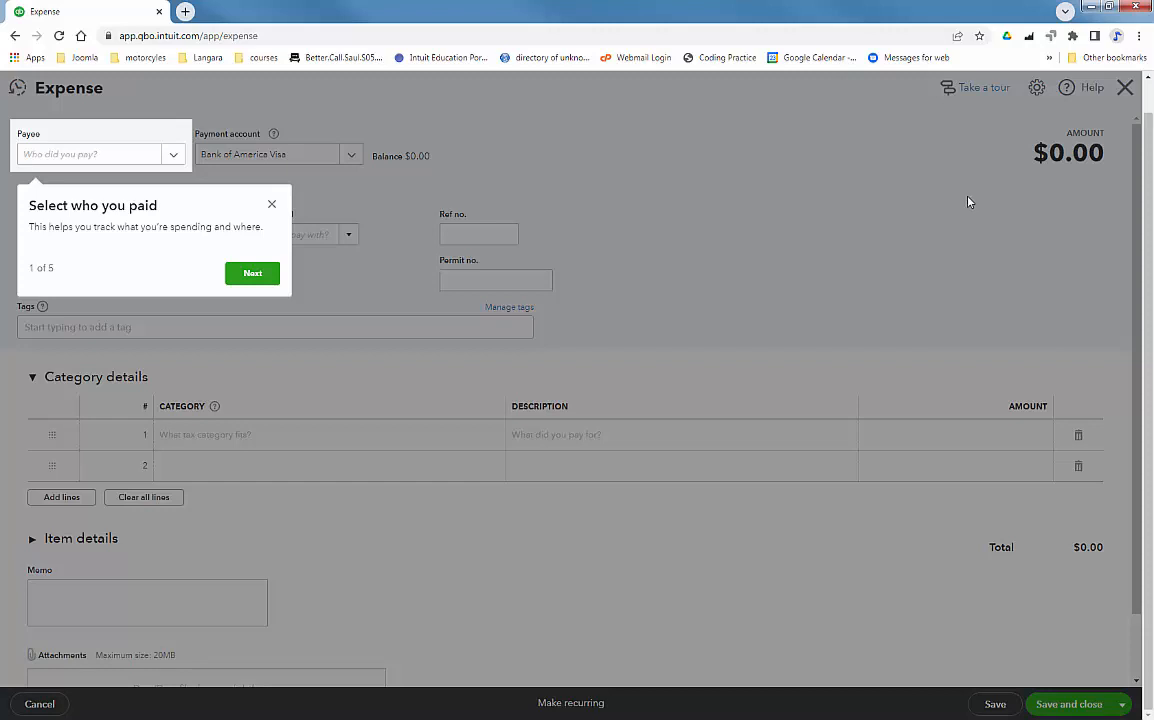
mouse_move(332, 224)
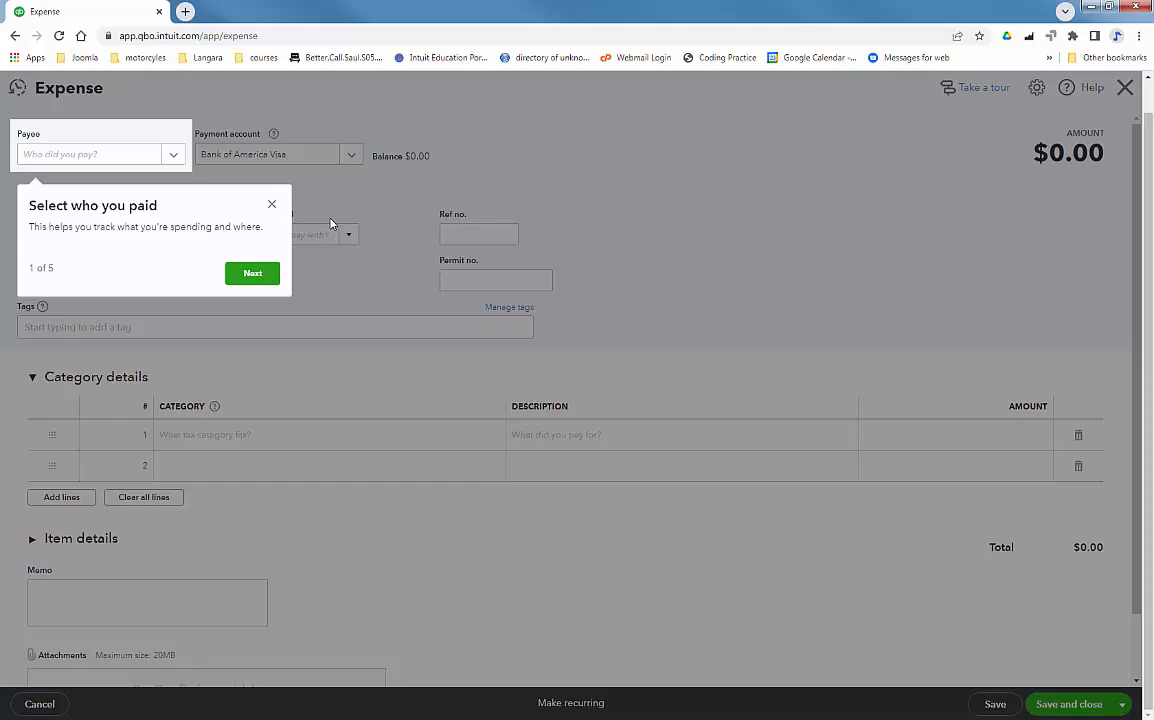
left_click(272, 204)
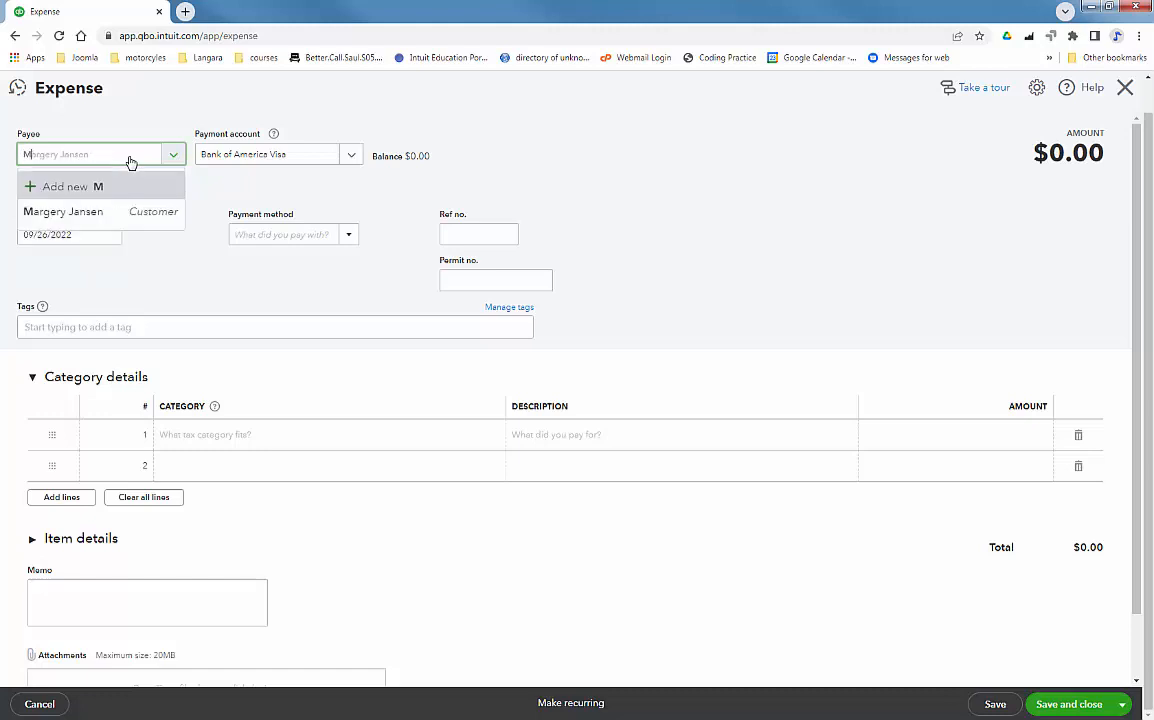
type("Microtech")
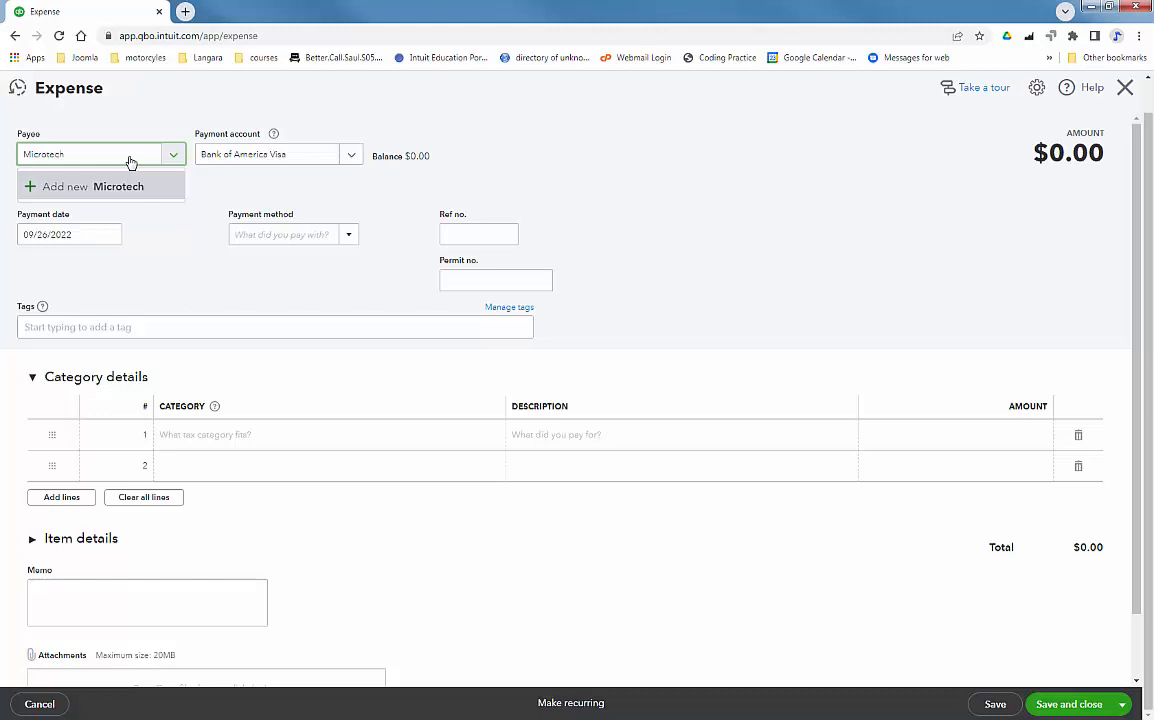
left_click(92, 186)
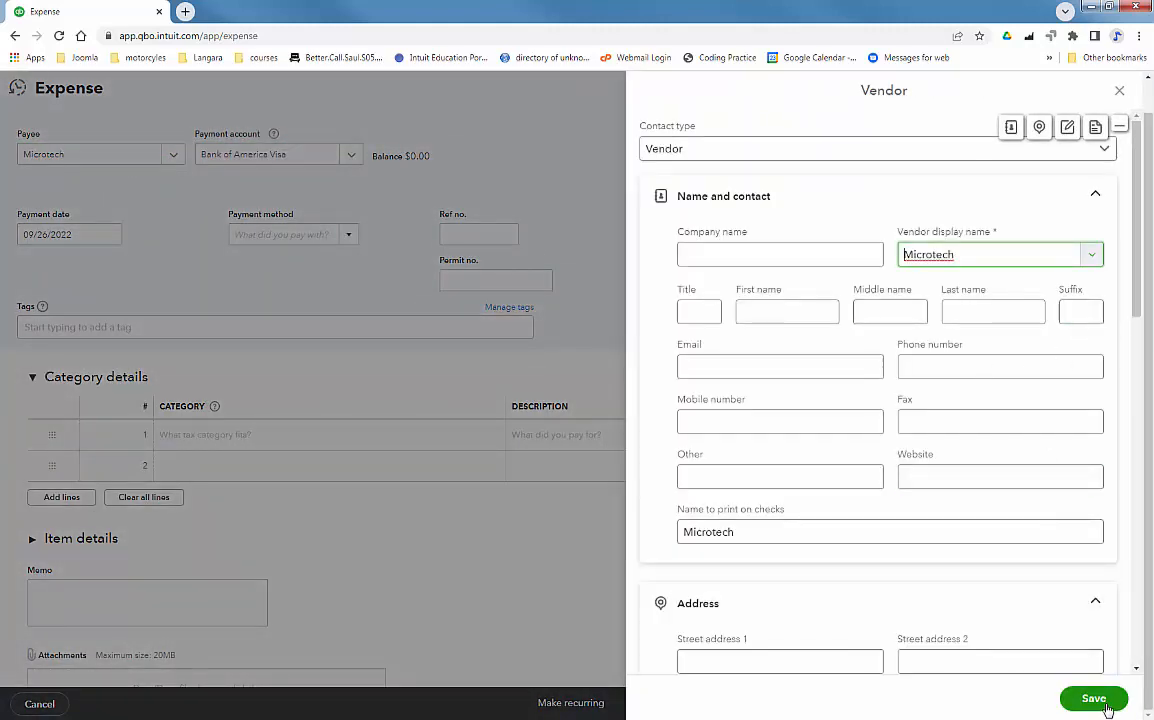
mouse_move(670, 408)
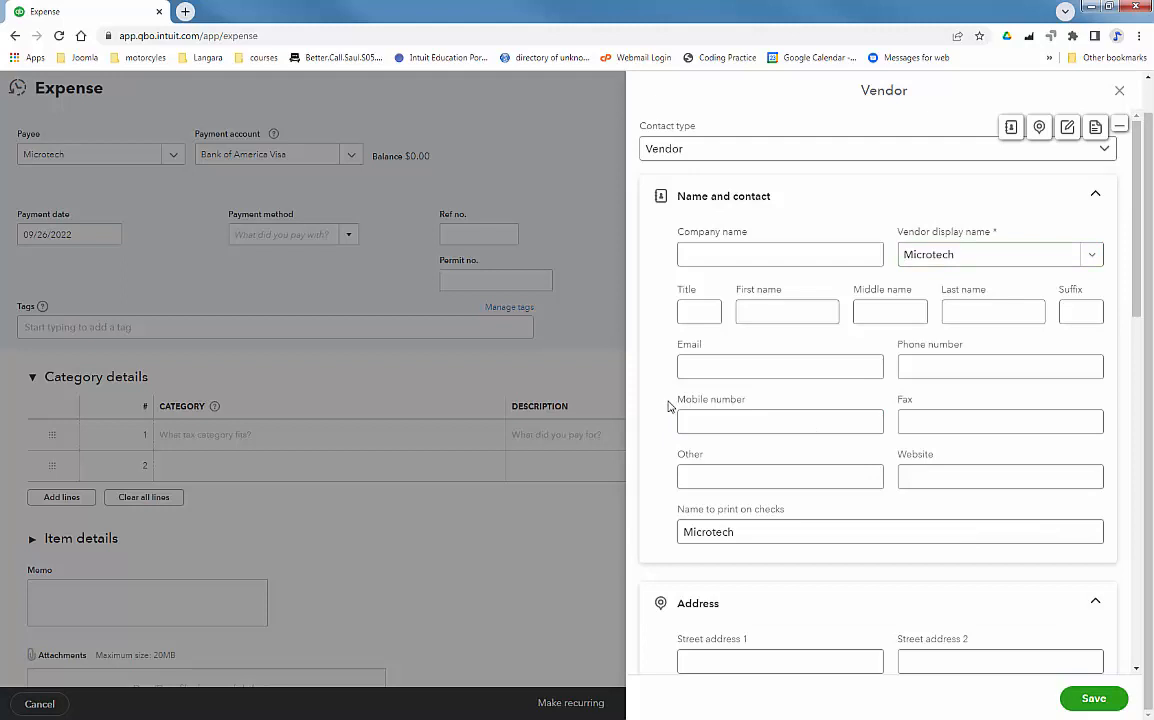
left_click(780, 420)
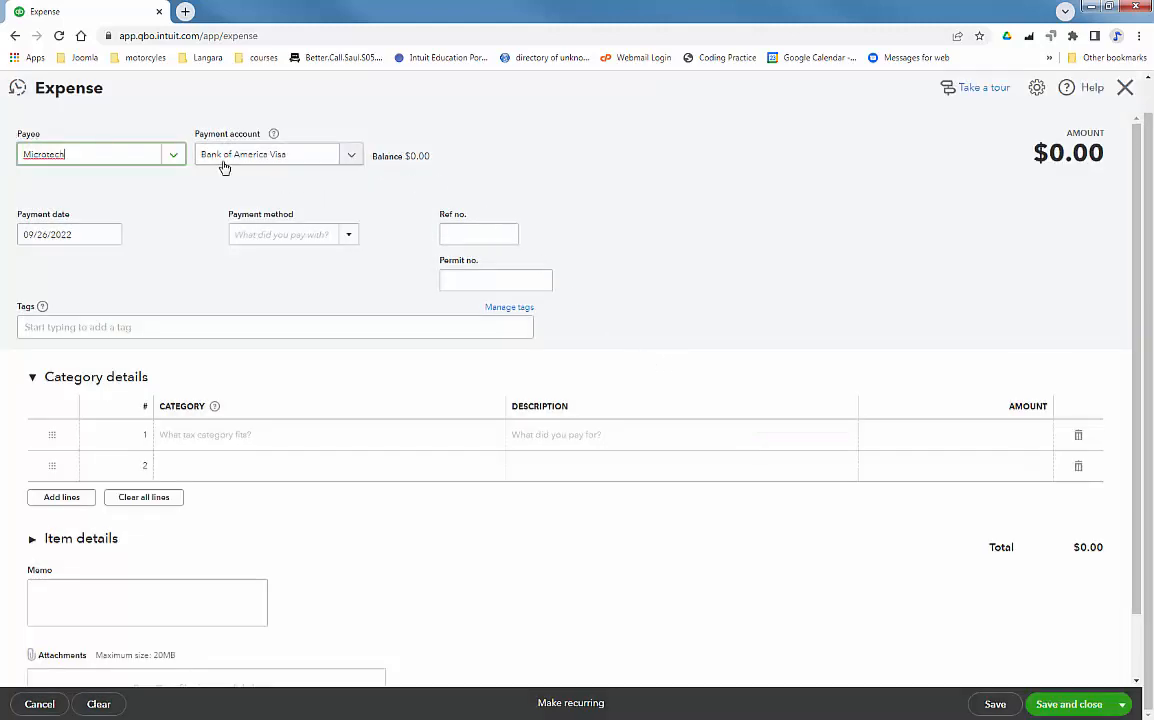
Set the payment method to Credit Card and the reference number to M1234
left_click(350, 154)
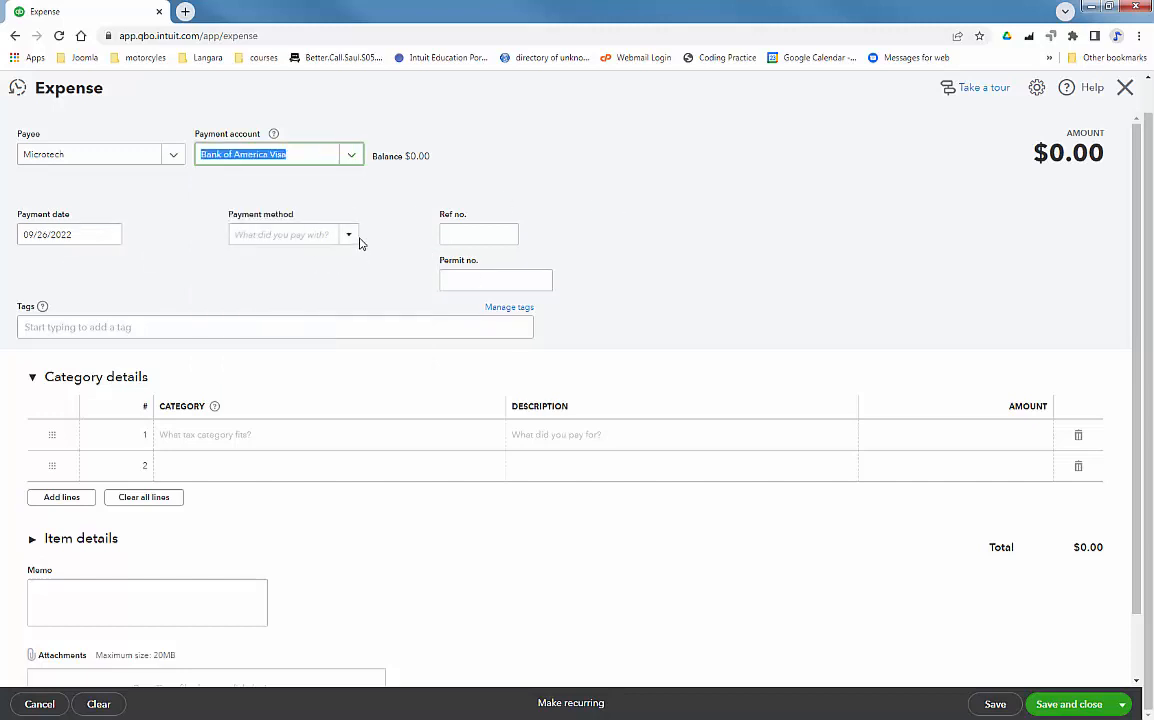
left_click(290, 234)
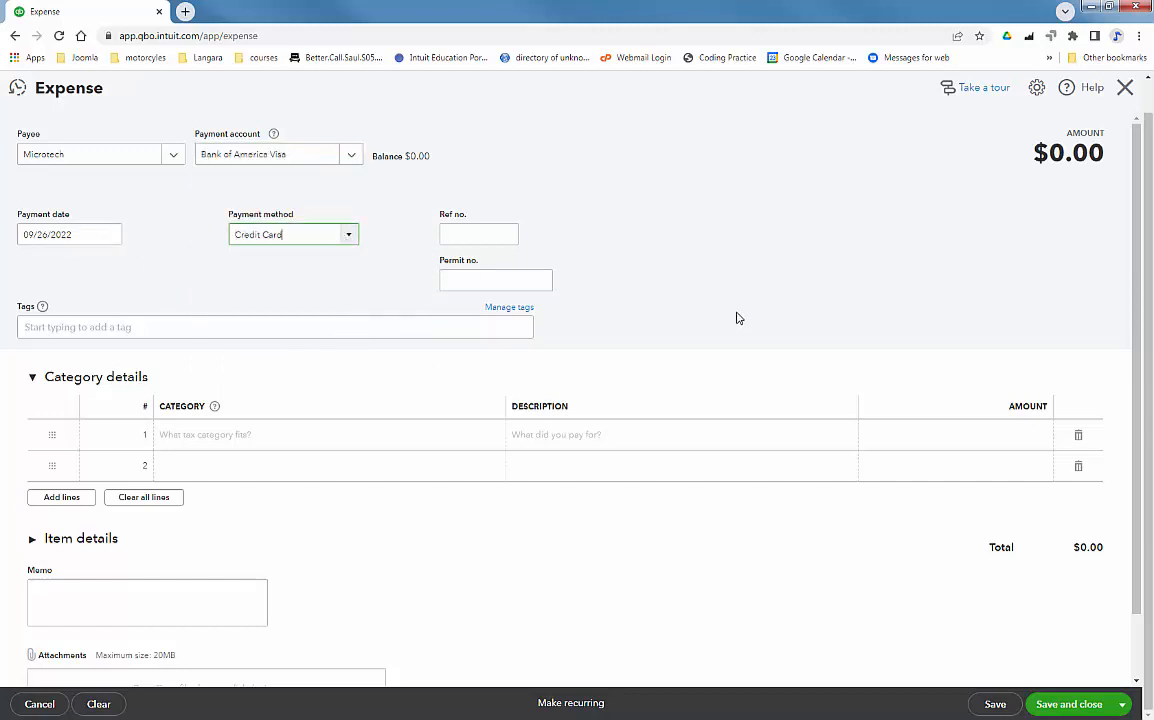
left_click(478, 234)
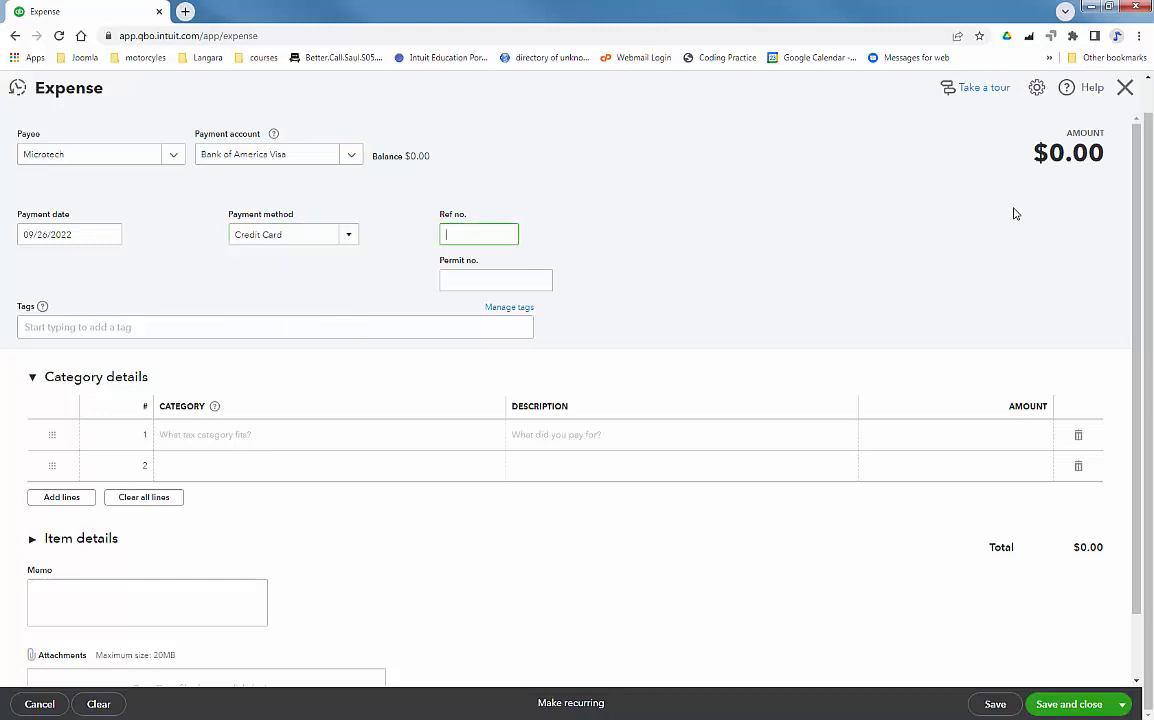
type("M1234")
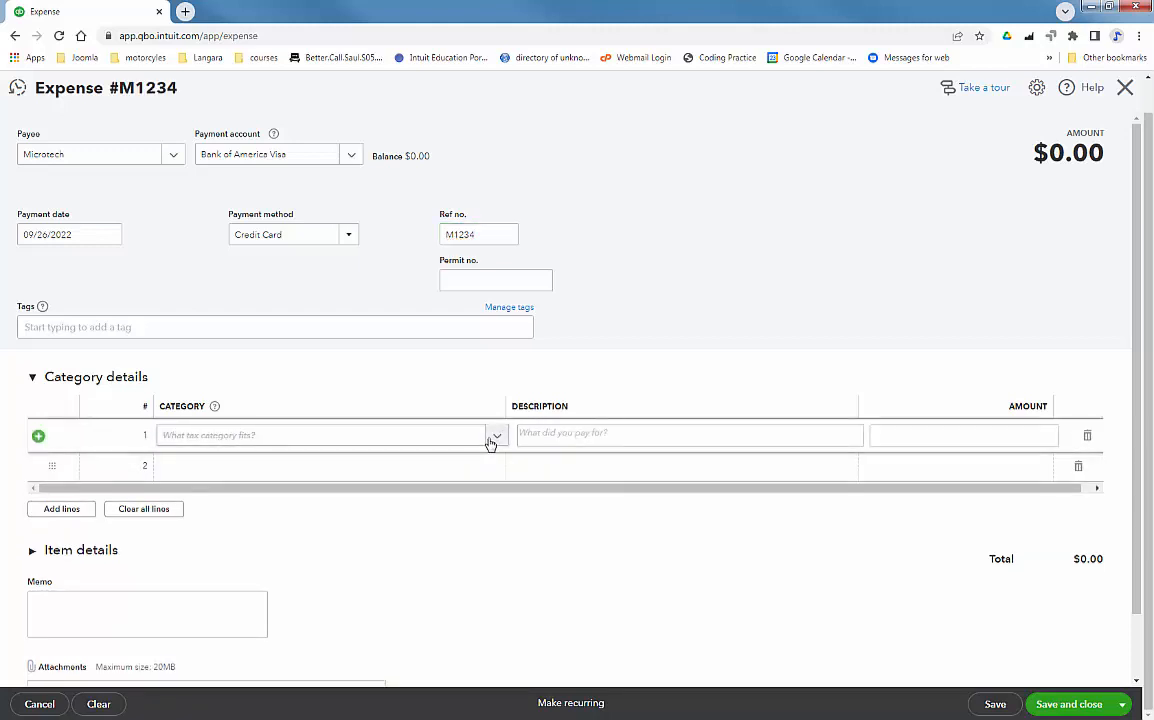
Add item lines for Acer Laptop and HP Laptop at quantity 2 each, totalling $1,159.80, then Save and new
left_click(496, 436)
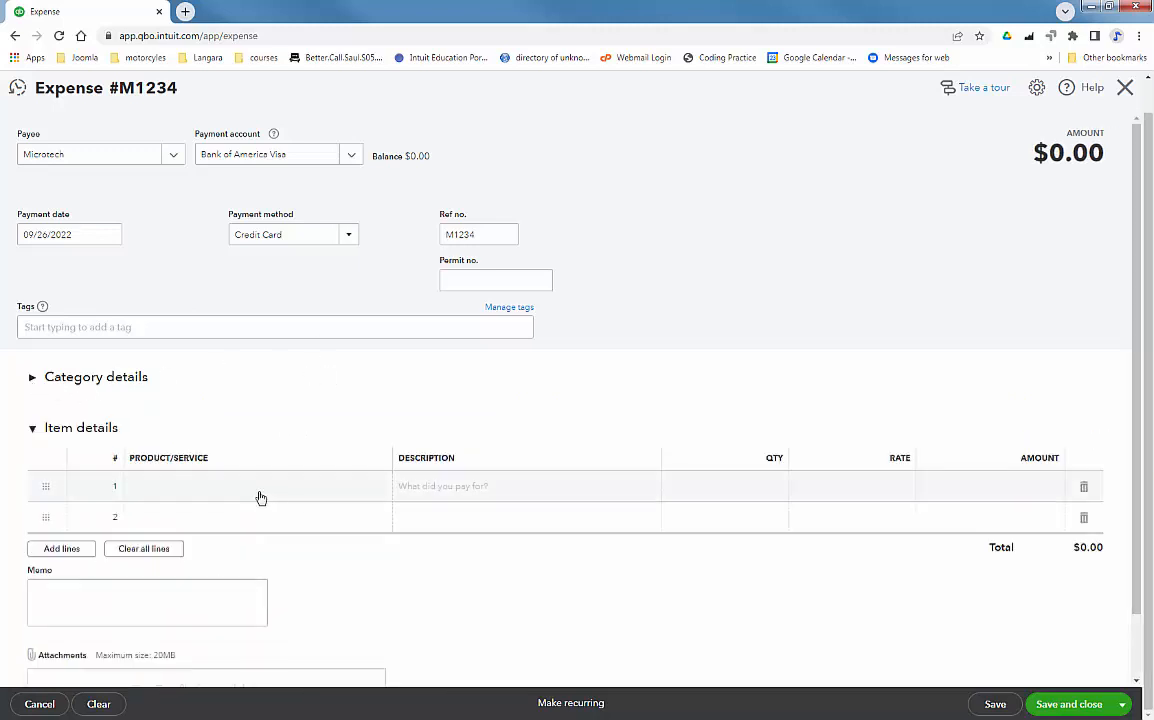
left_click(256, 486)
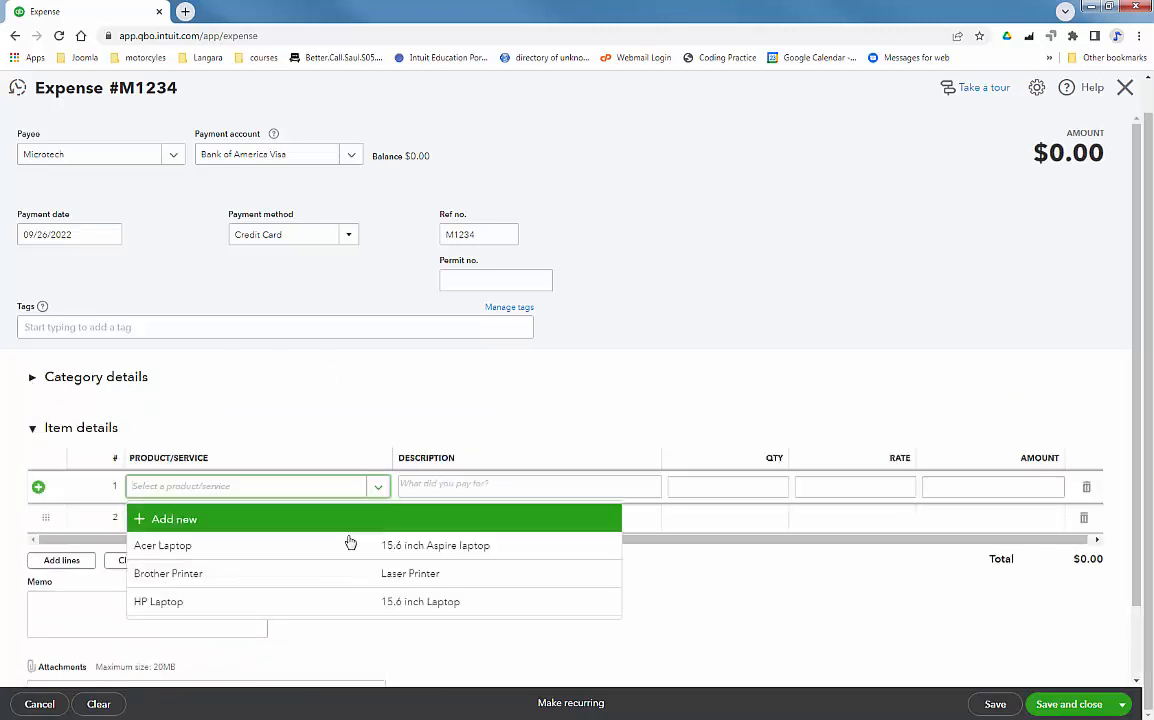
left_click(162, 544)
type("HP Laptop")
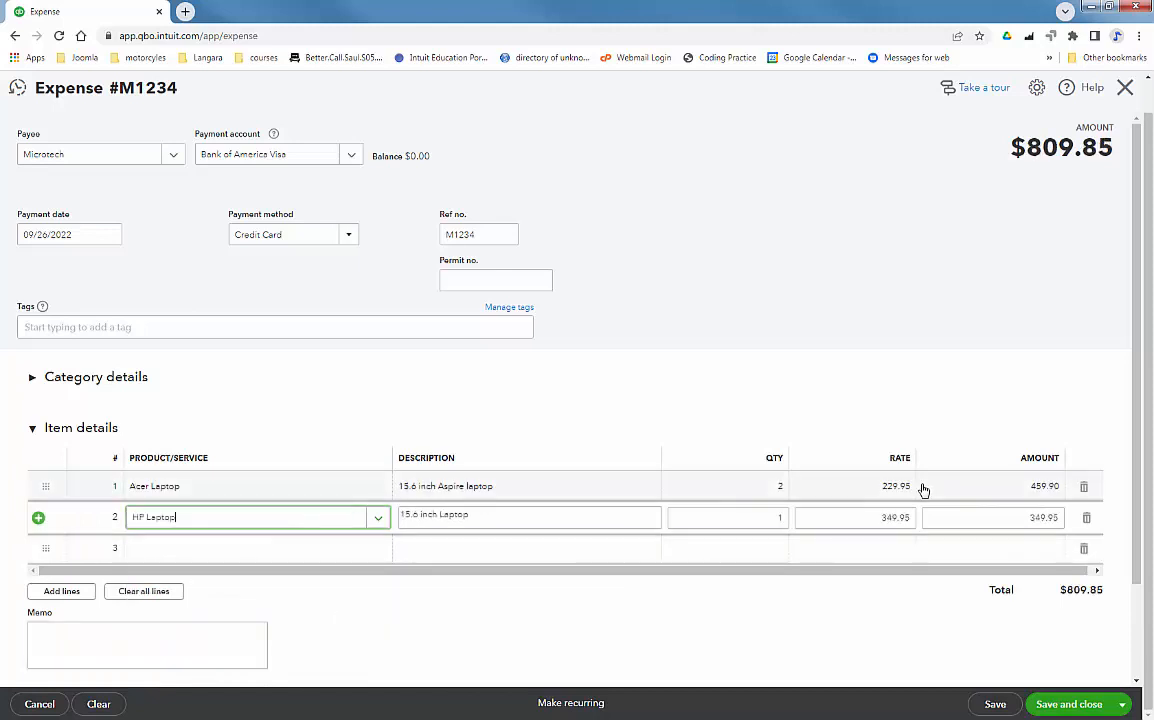
left_click(728, 516)
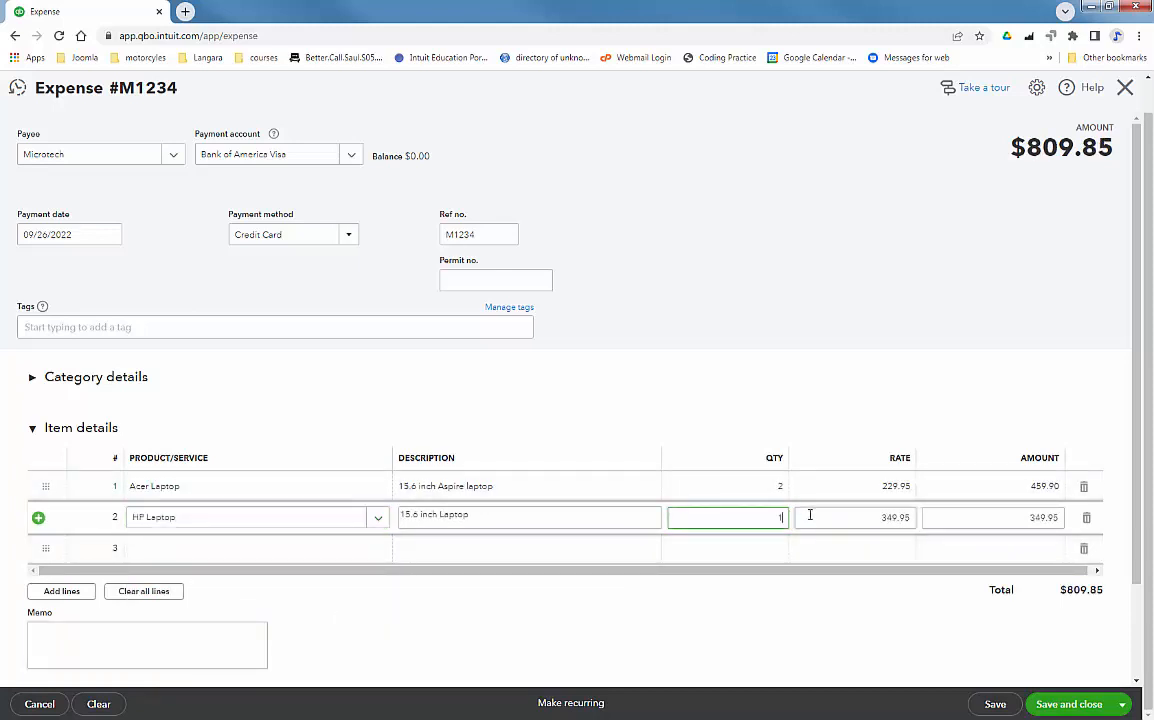
type("2")
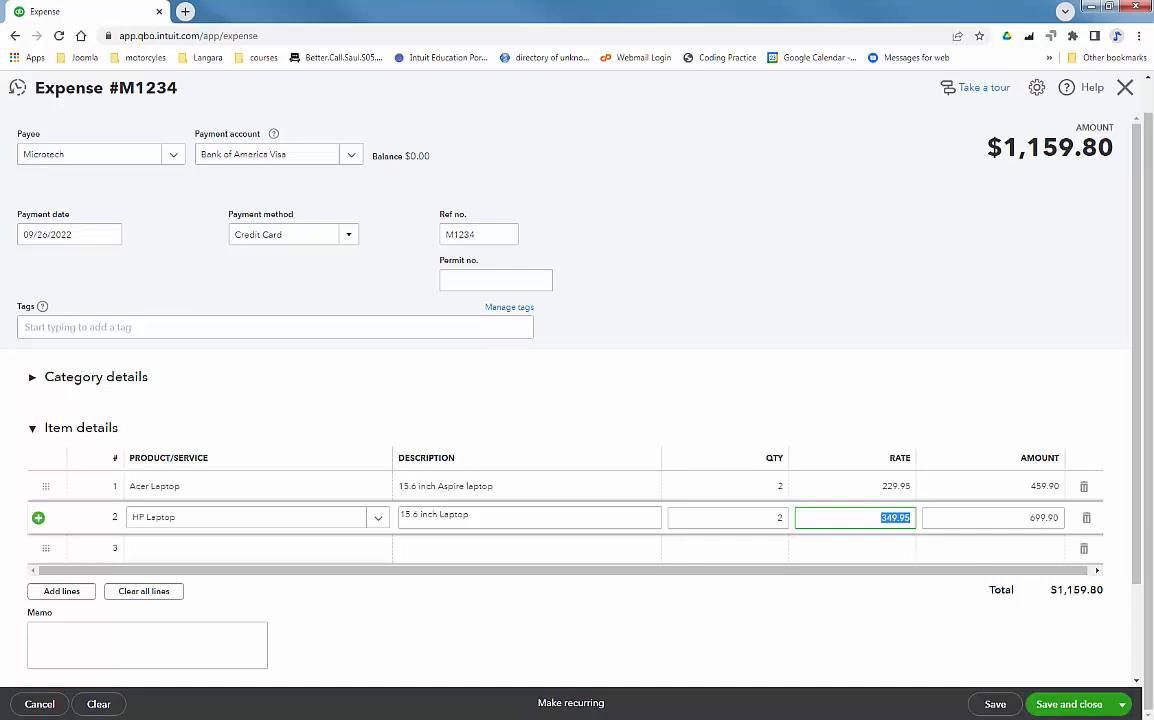
mouse_move(290, 516)
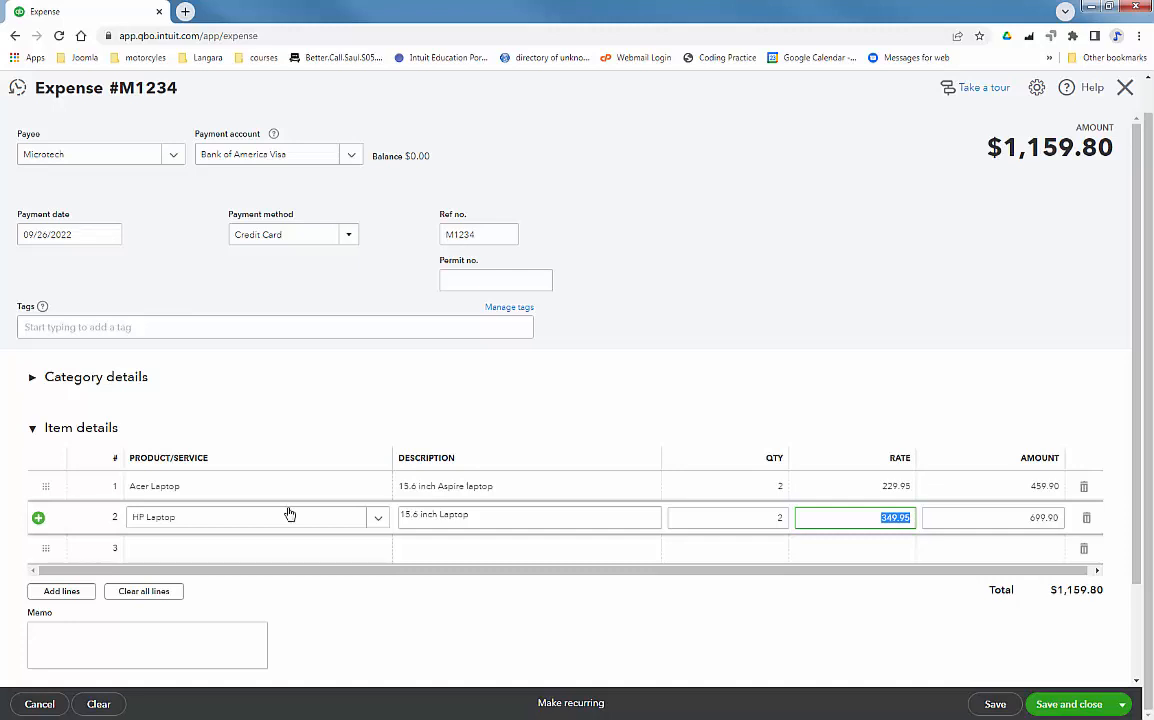
scroll("down", 3)
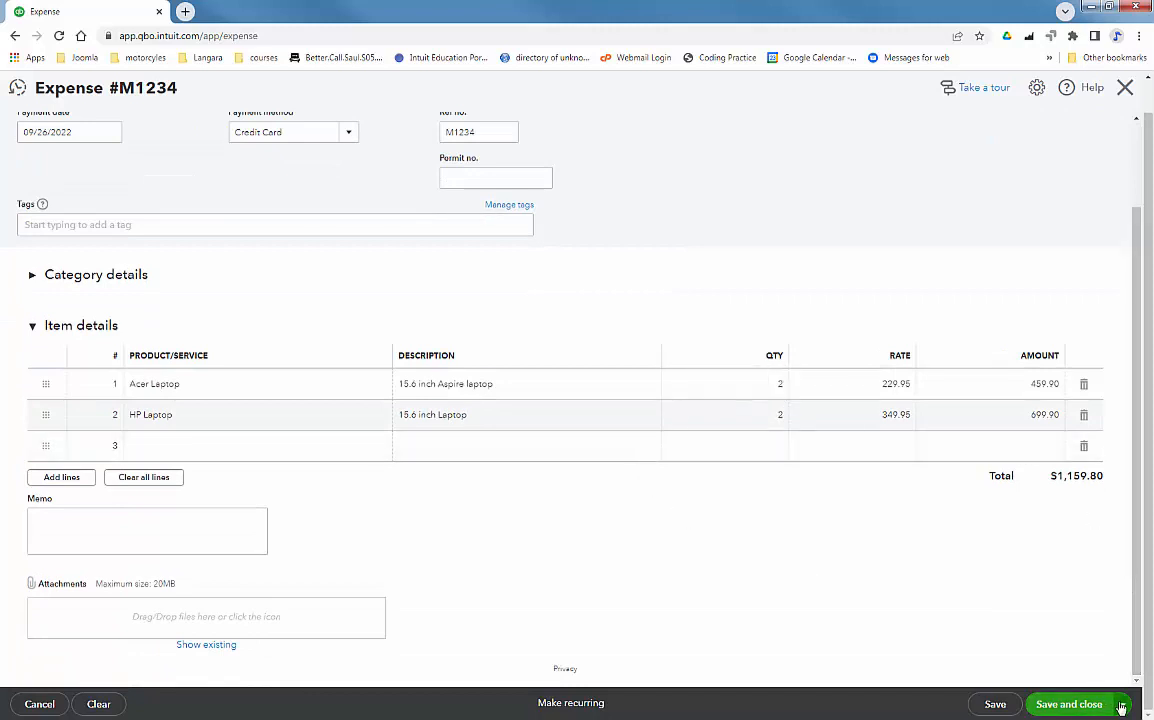
left_click(1068, 704)
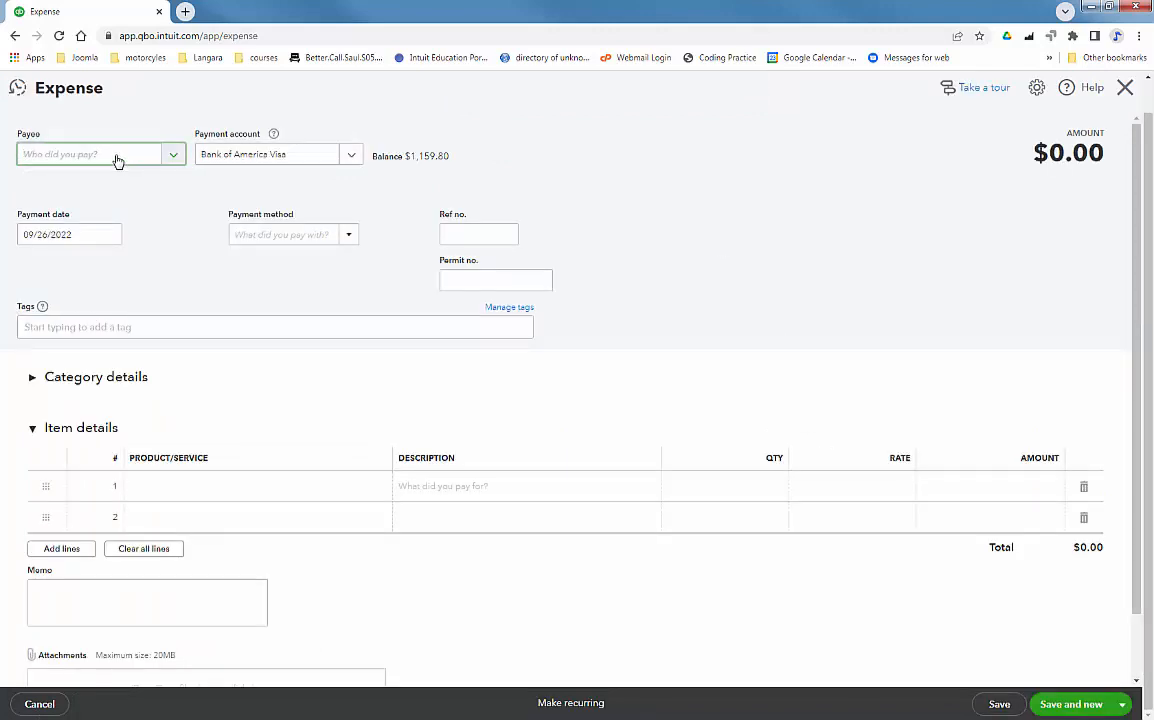
Make Imperial Oil the payee with Credit Card payment method and reference number IO4321
type("Imperial Oil")
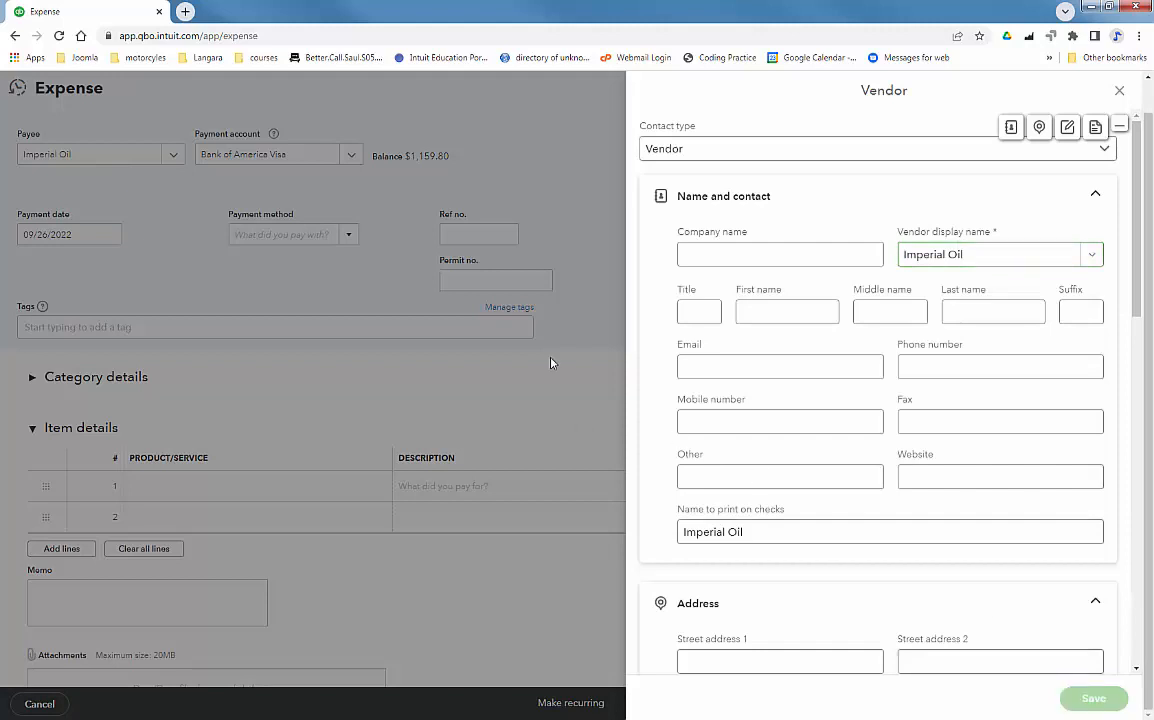
left_click(1120, 90)
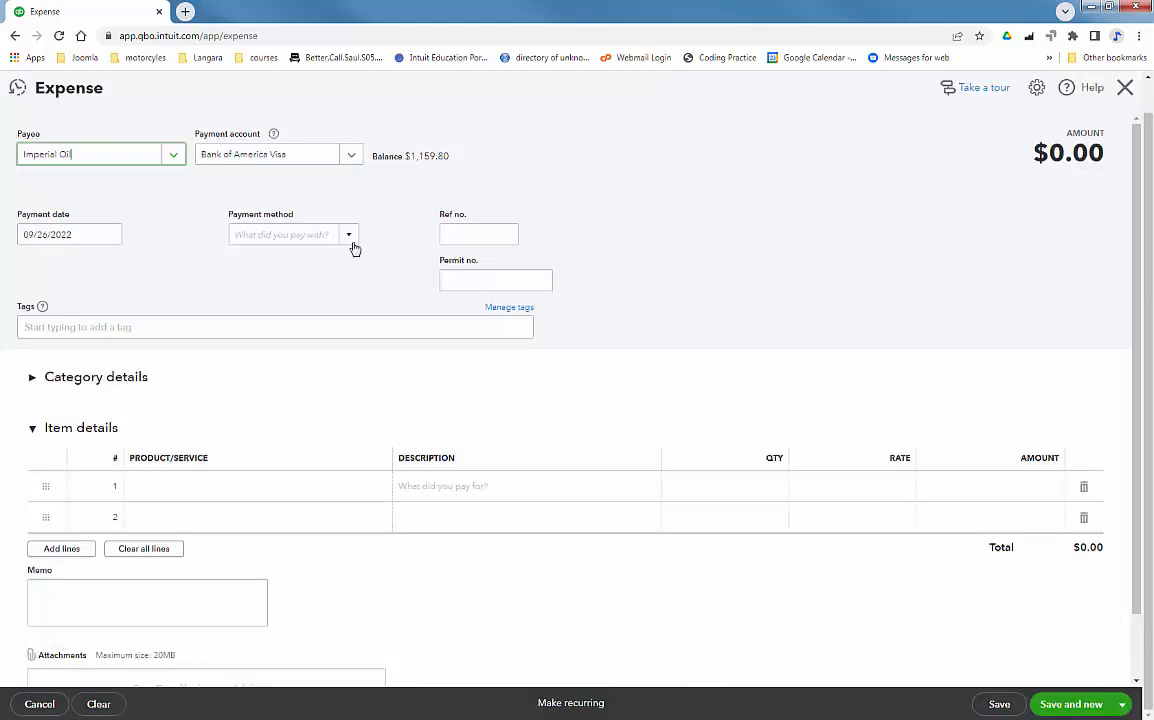
left_click(292, 234)
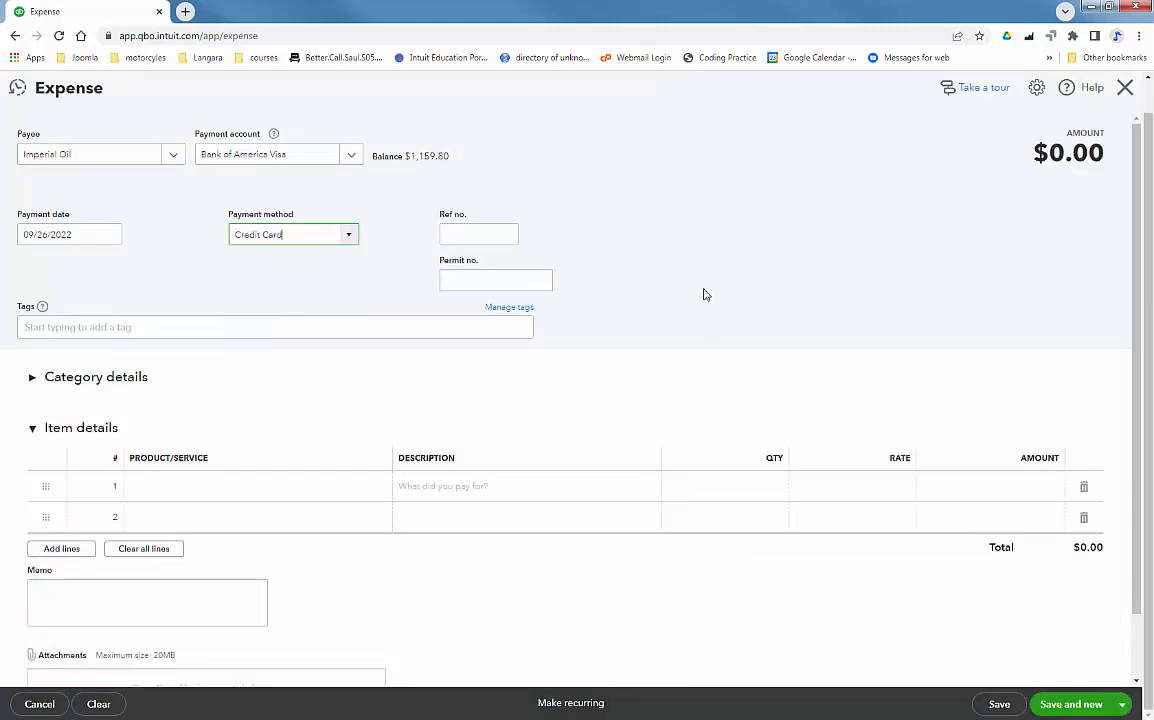
left_click(478, 232)
type("IO")
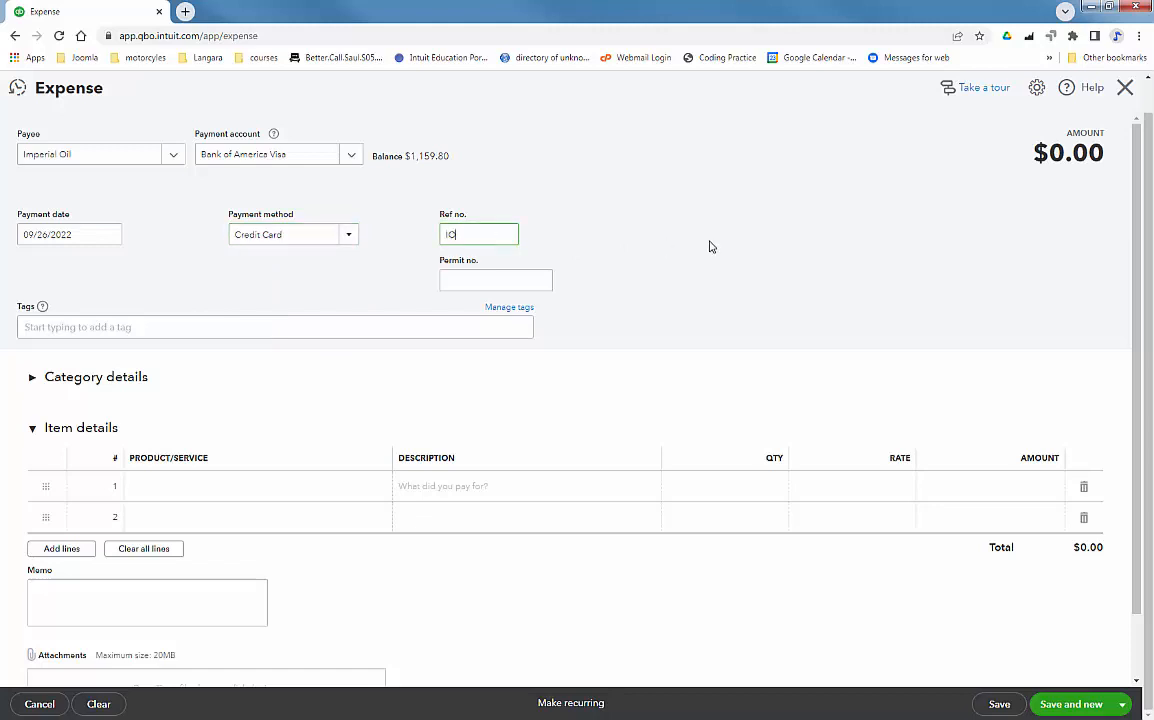
type("4321")
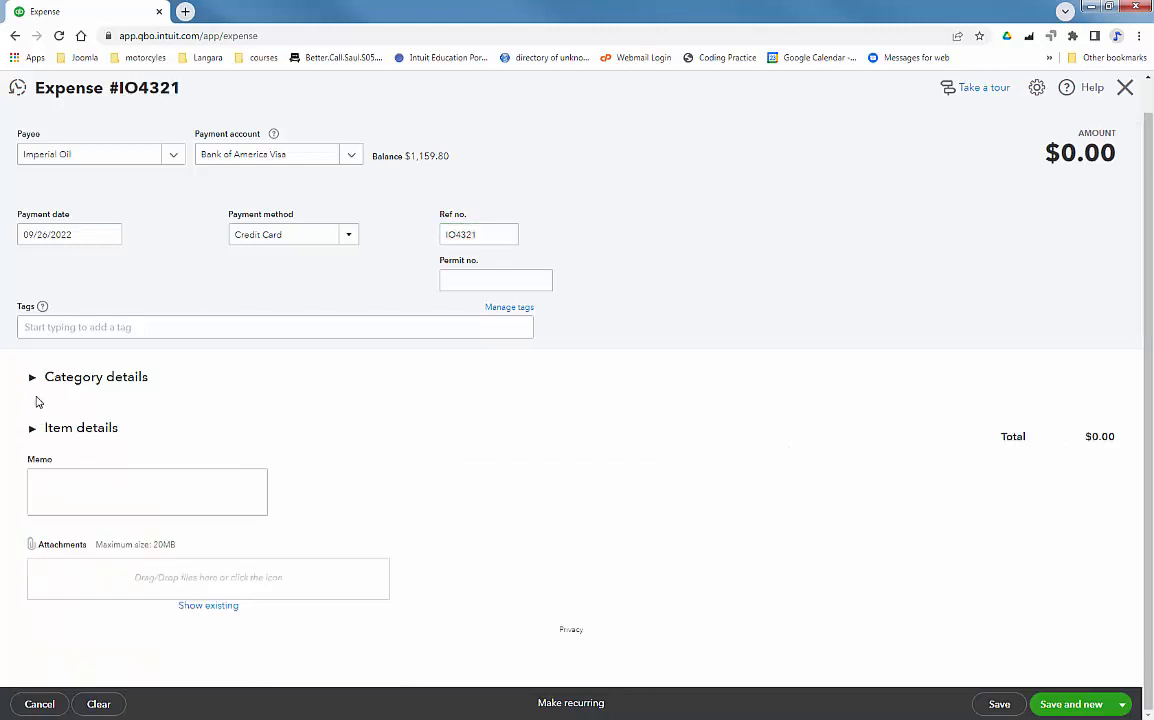
Add a category line for Vehicle expenses:Vehicle gas & fuel with amount 89.65
left_click(32, 376)
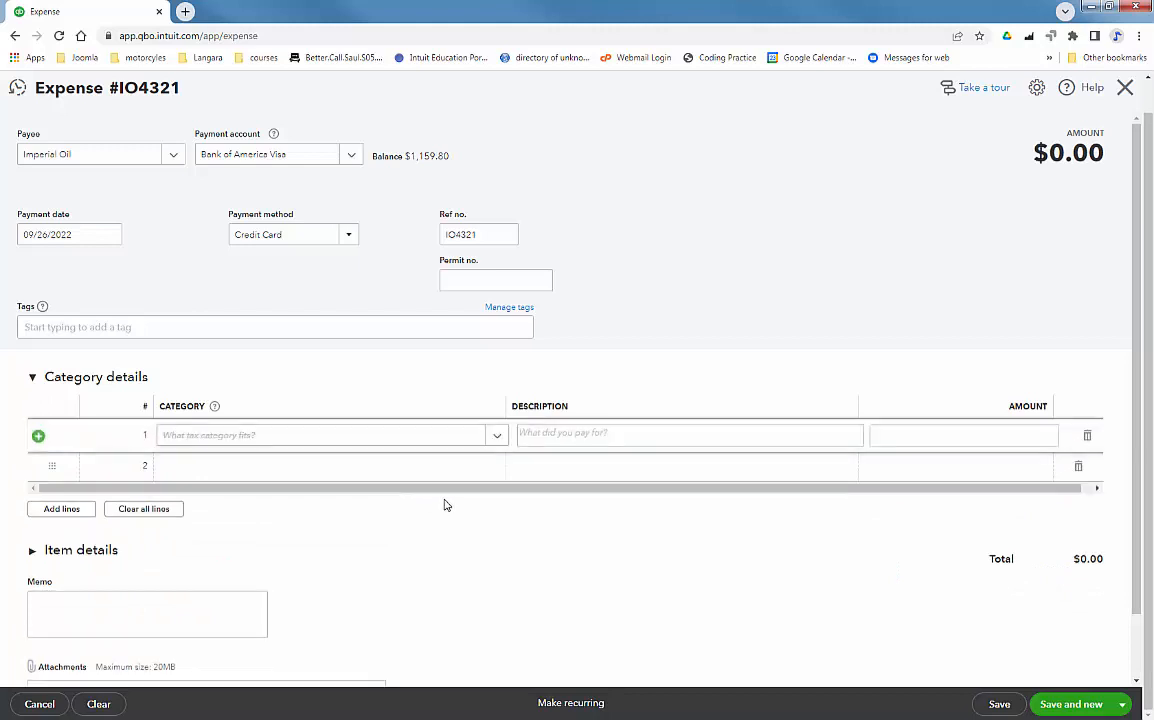
left_click(496, 436)
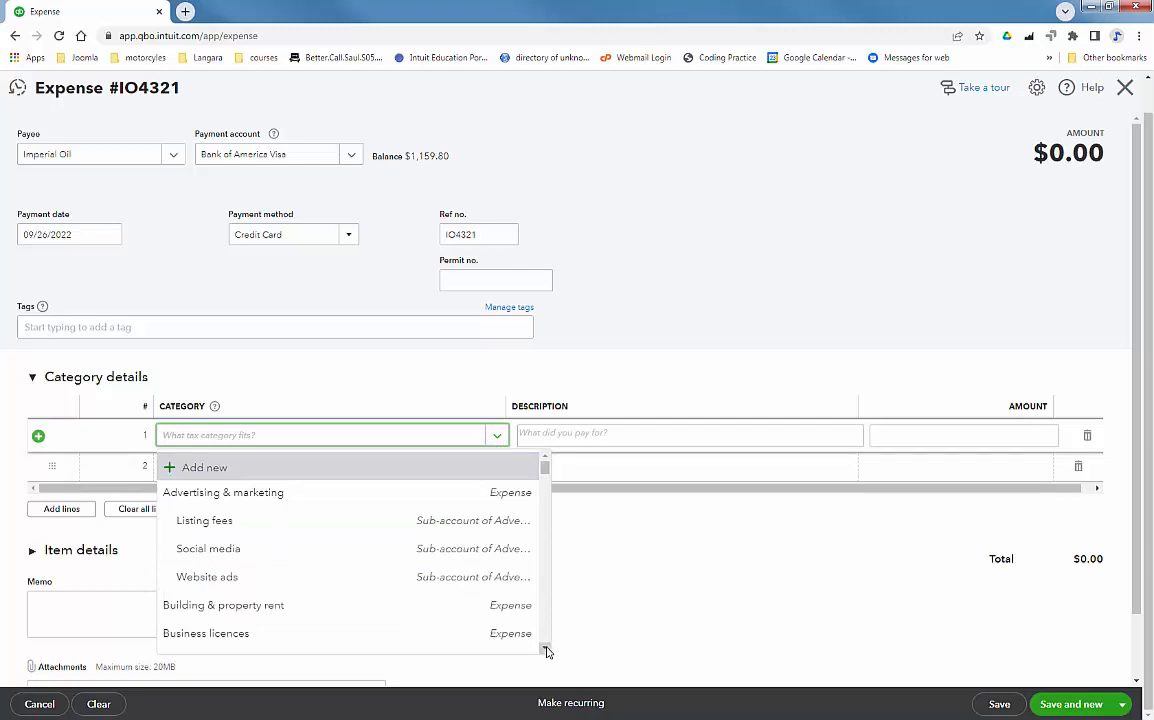
scroll("down", 3)
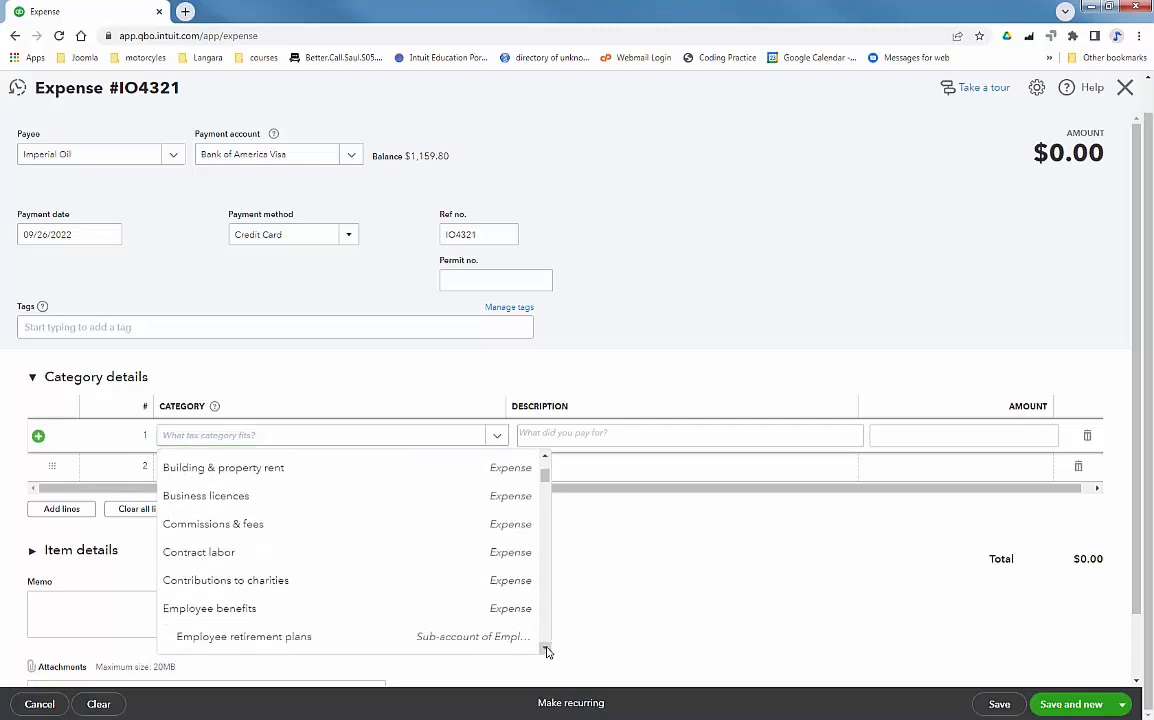
scroll("down", 3)
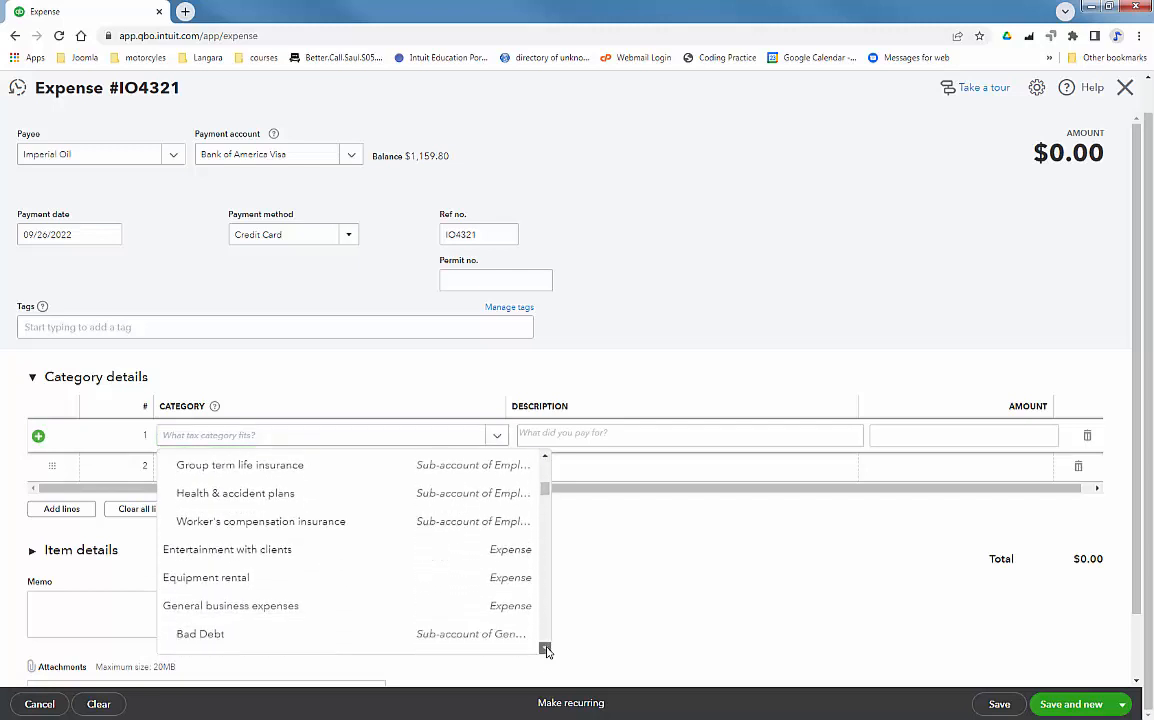
scroll("down", 3)
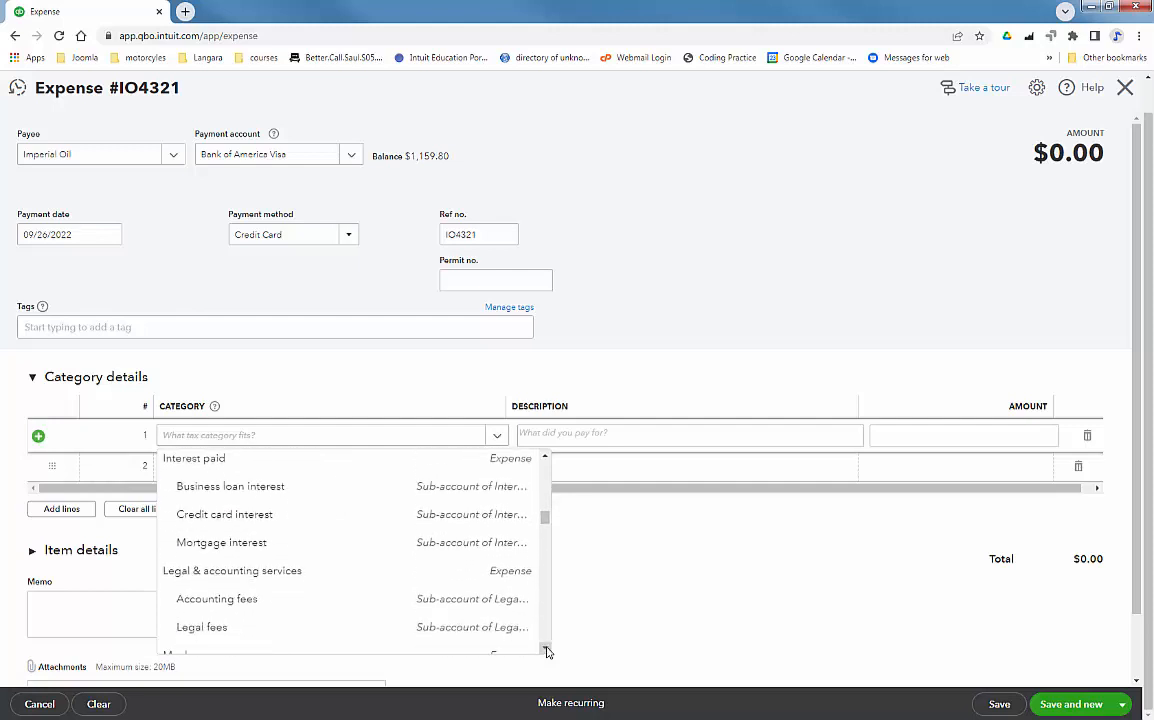
scroll("down", 3)
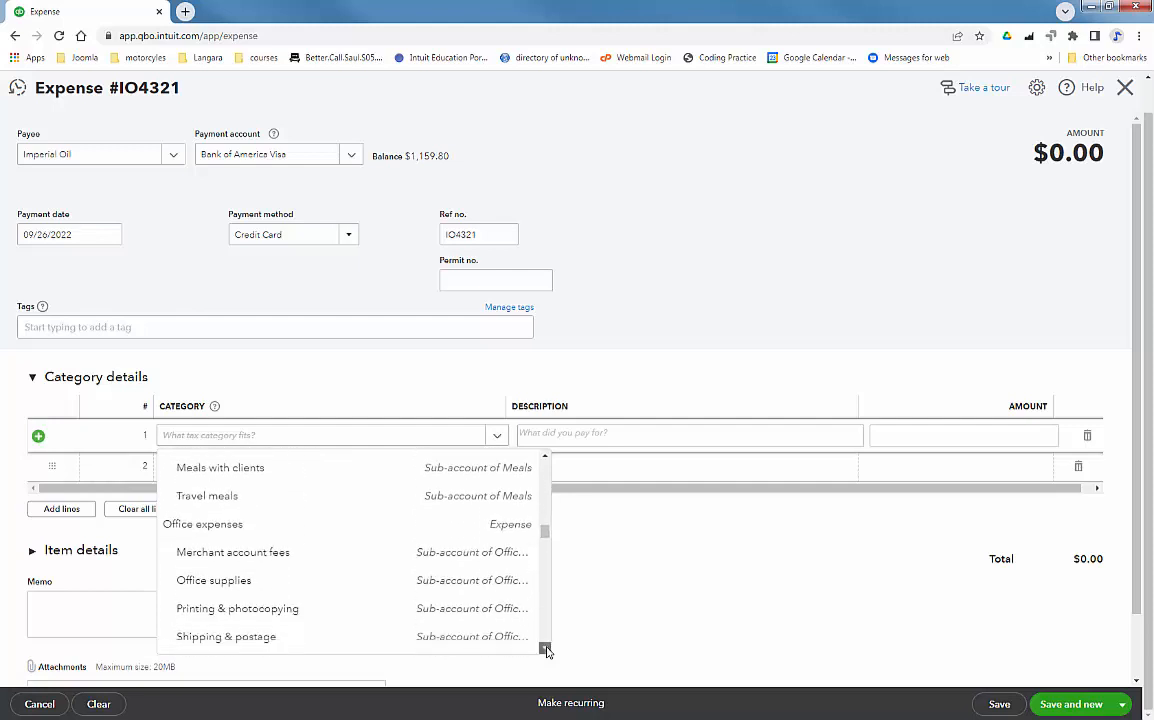
scroll("down", 3)
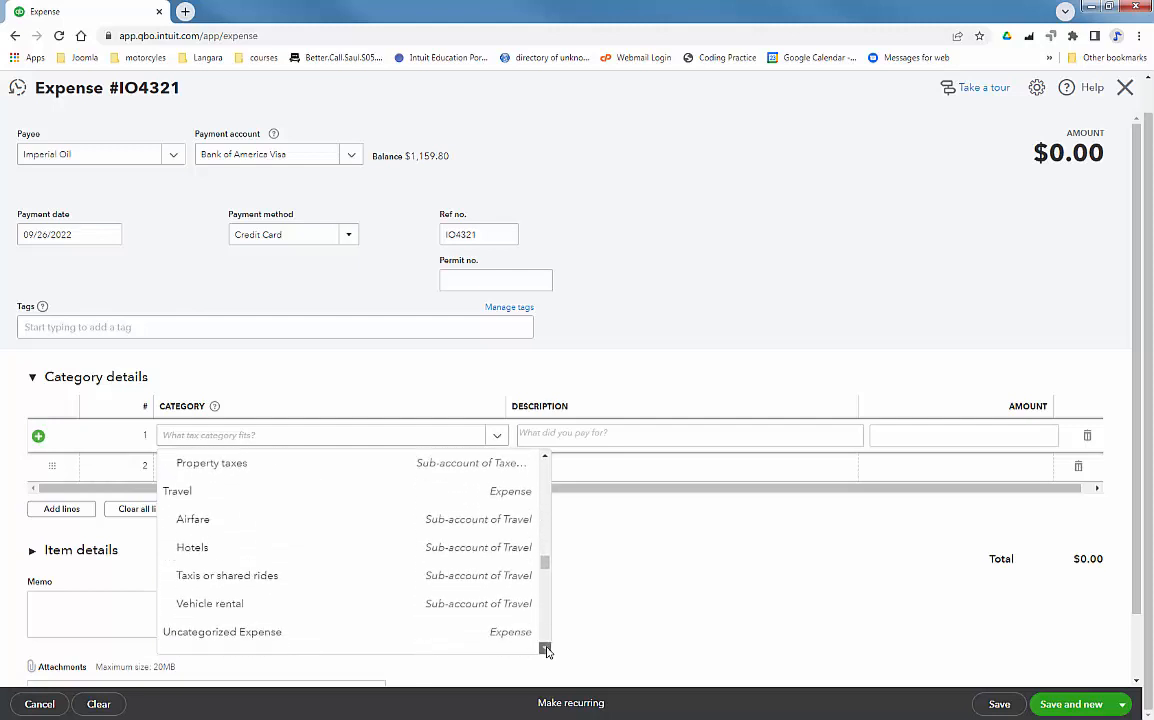
scroll("down", 3)
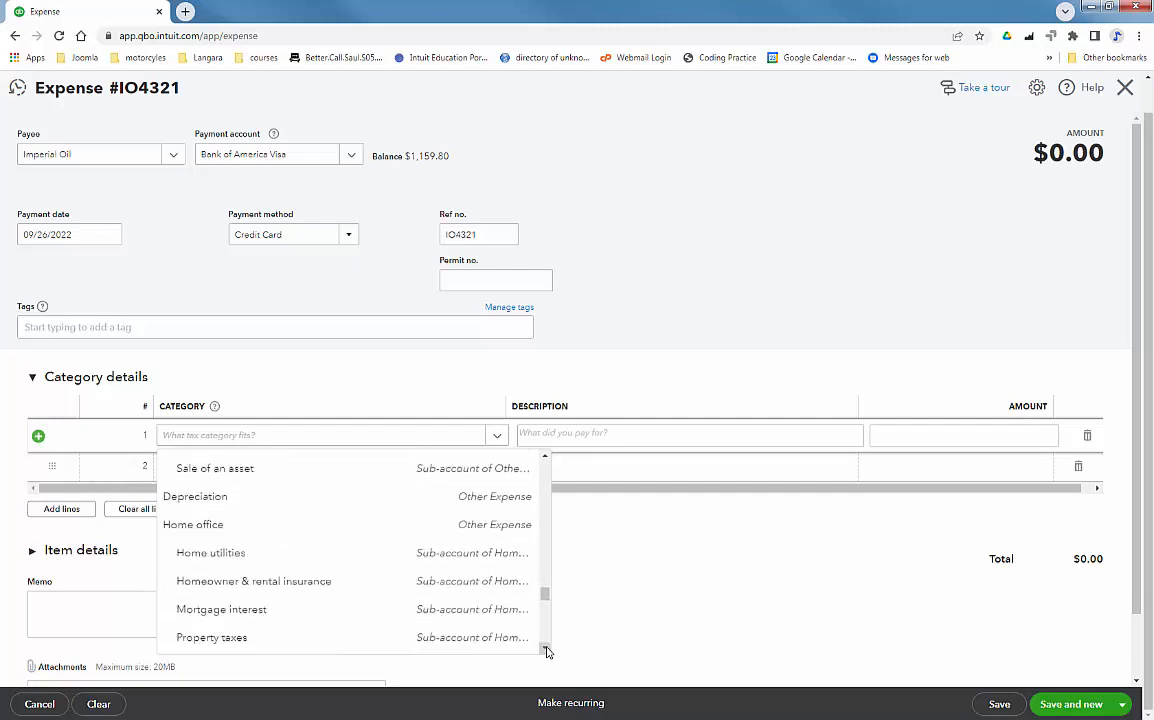
scroll("down", 3)
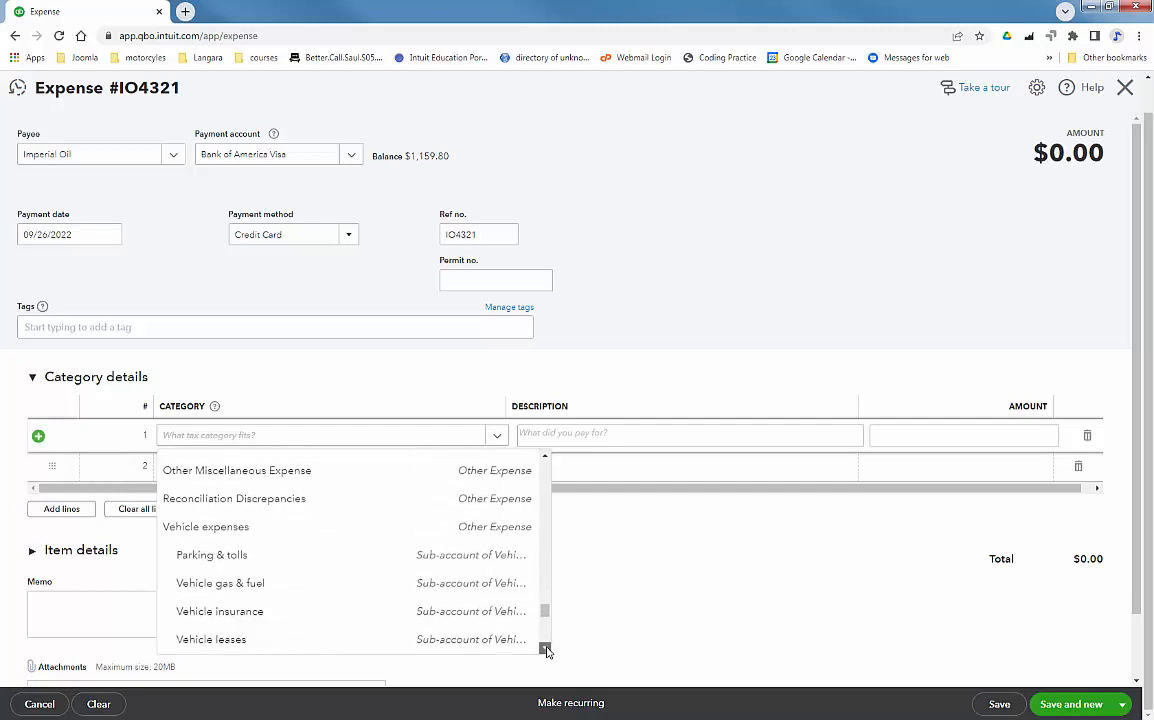
left_click(220, 584)
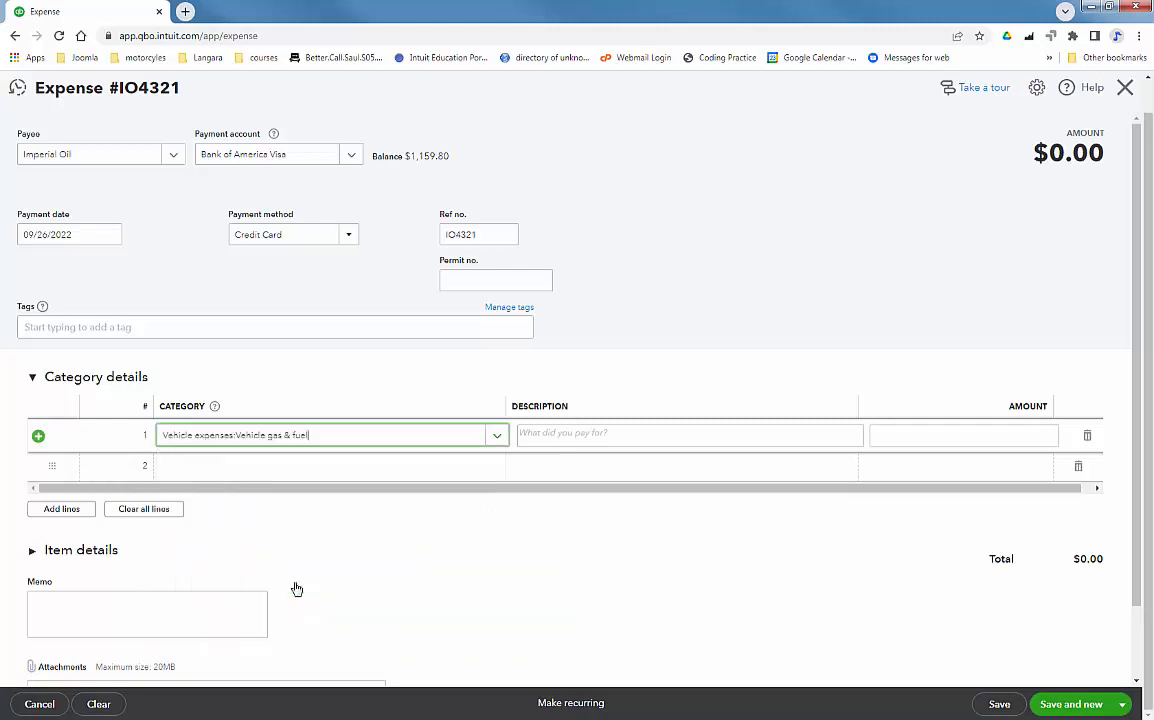
left_click(960, 434)
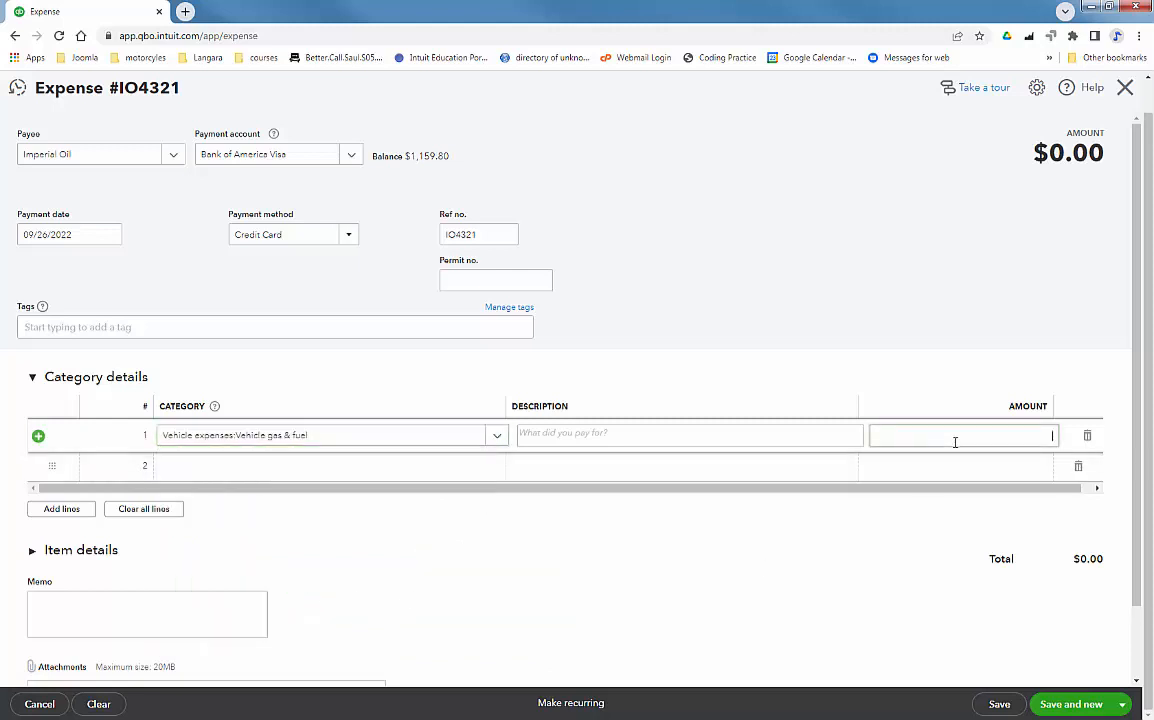
left_click(962, 434)
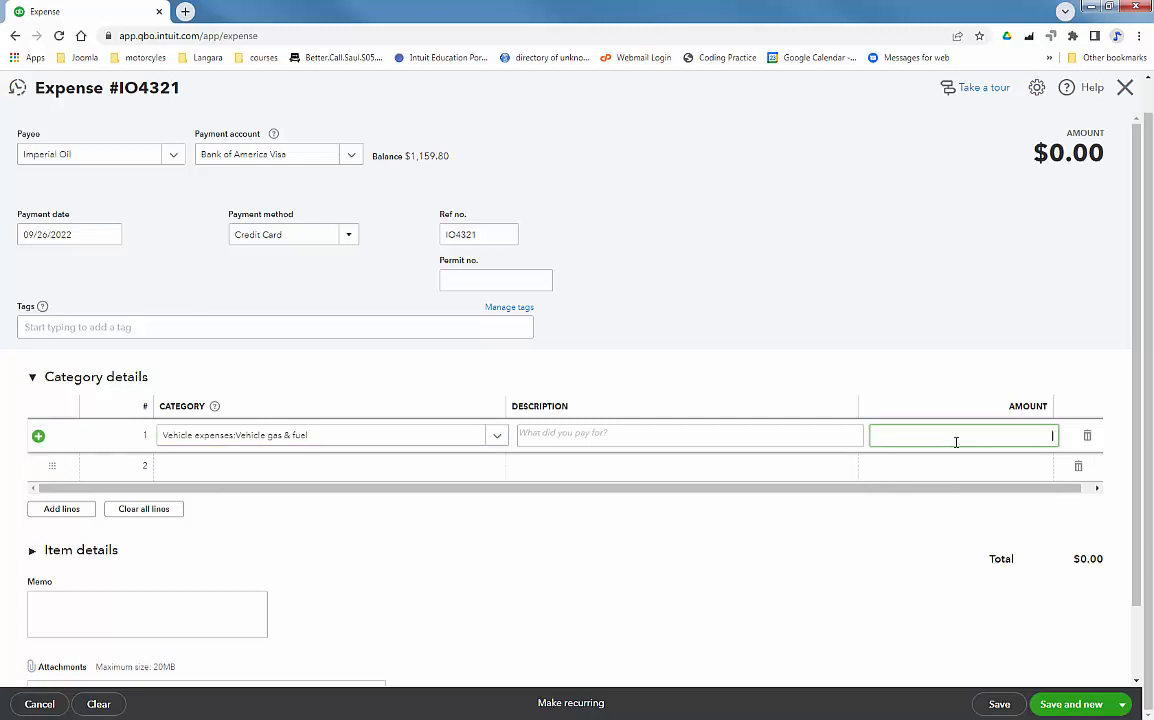
type("89.65")
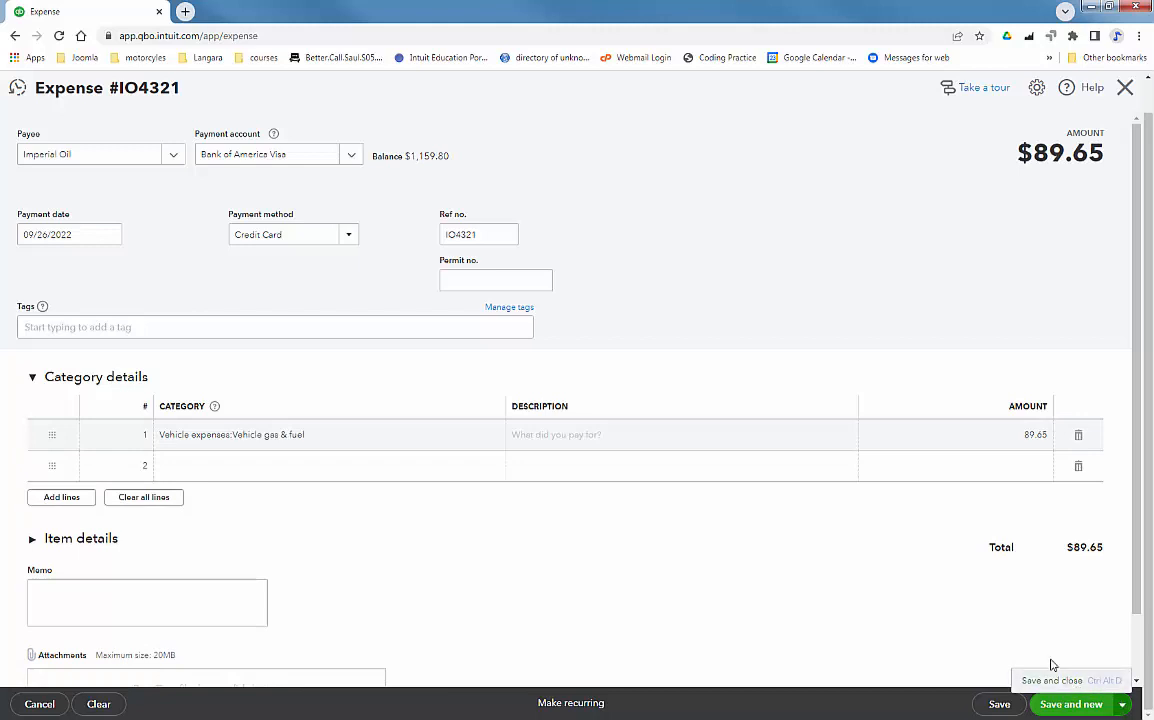
Save and close the expense, then choose Bank of America Visa on the Reconcile page
left_click(1050, 704)
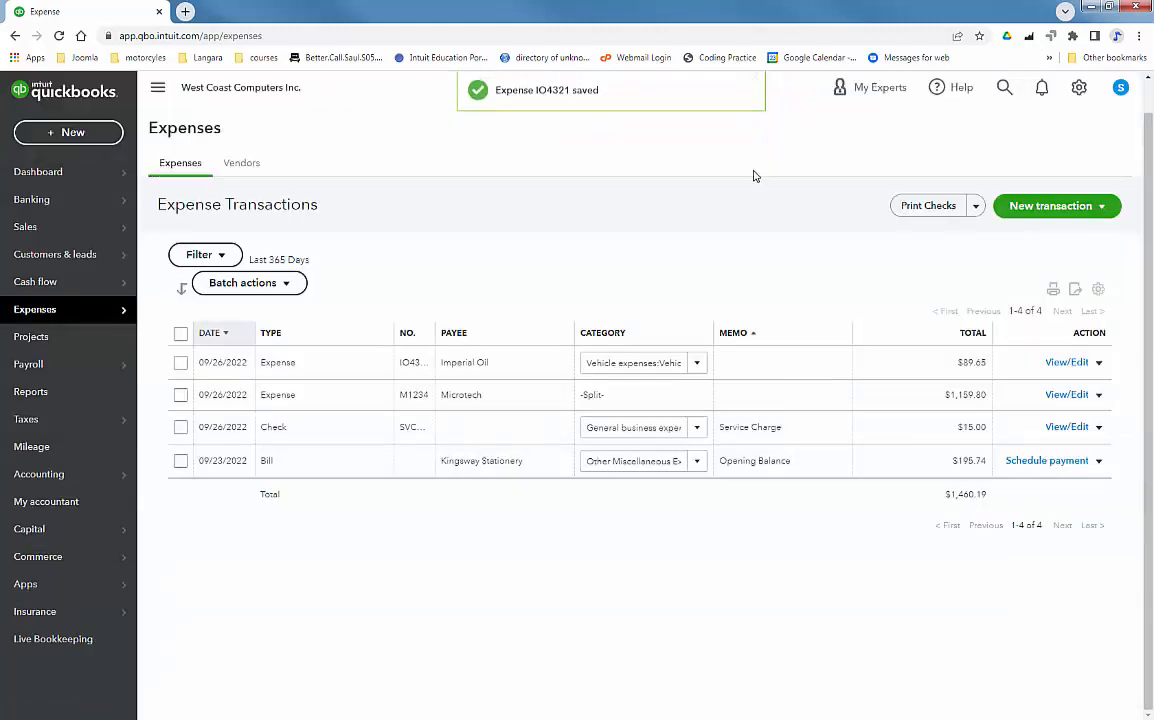
mouse_move(714, 242)
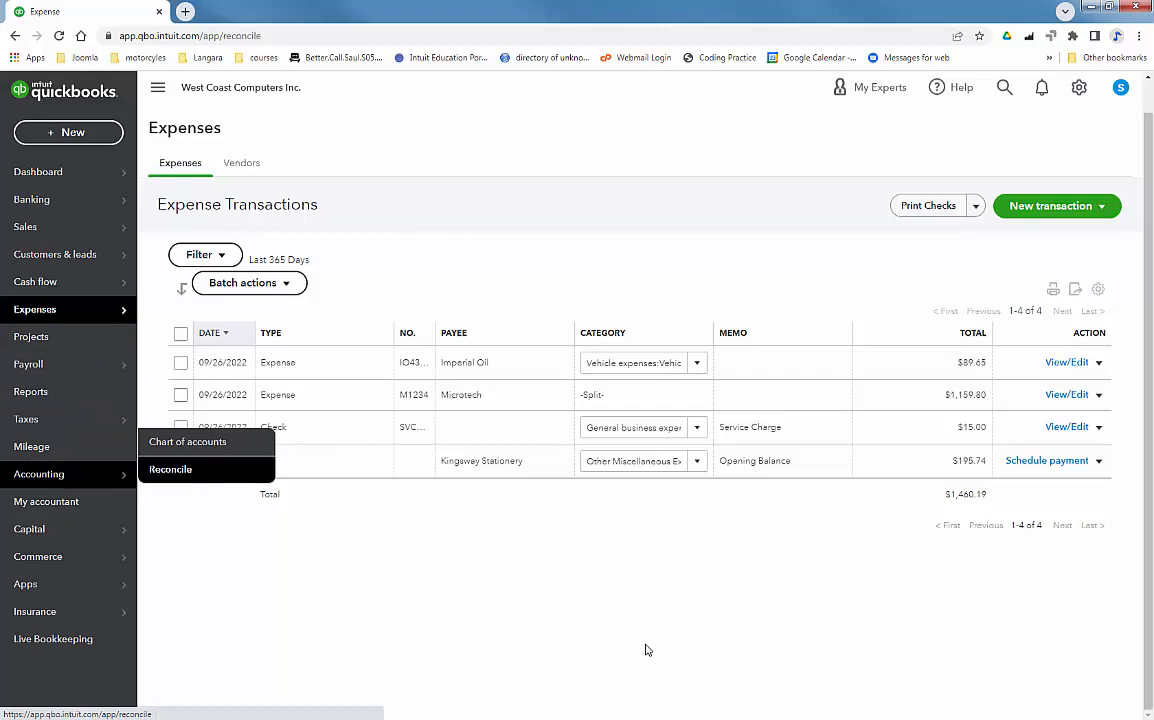
left_click(170, 468)
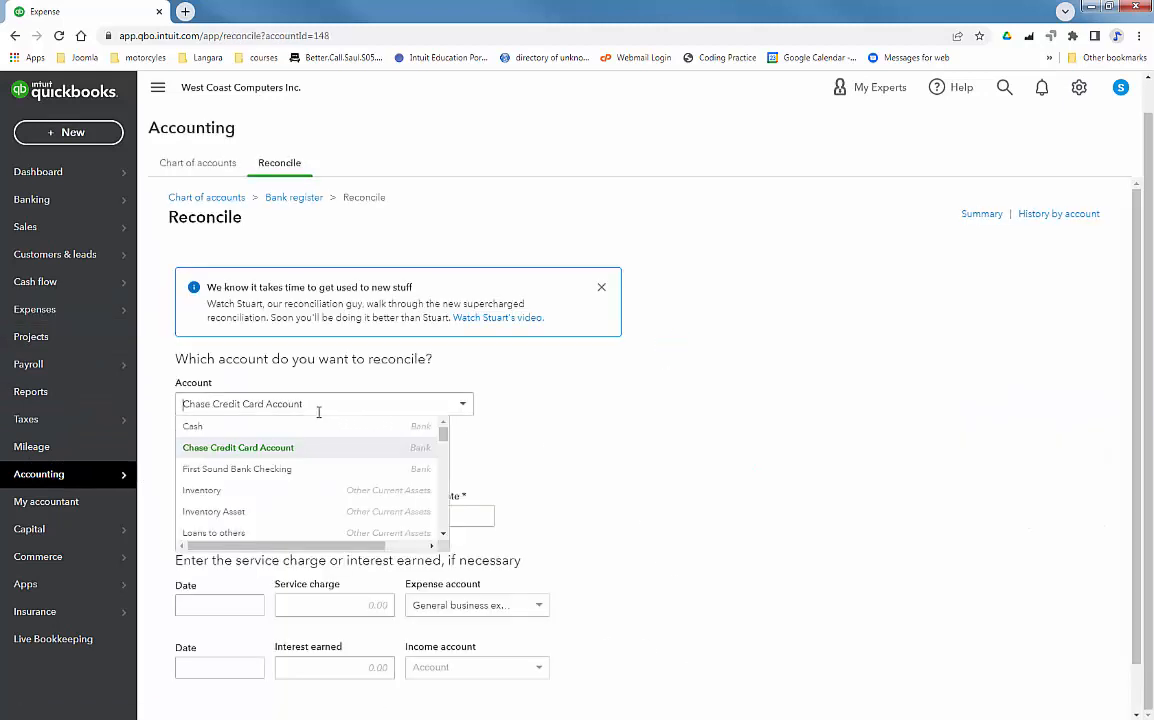
mouse_move(202, 490)
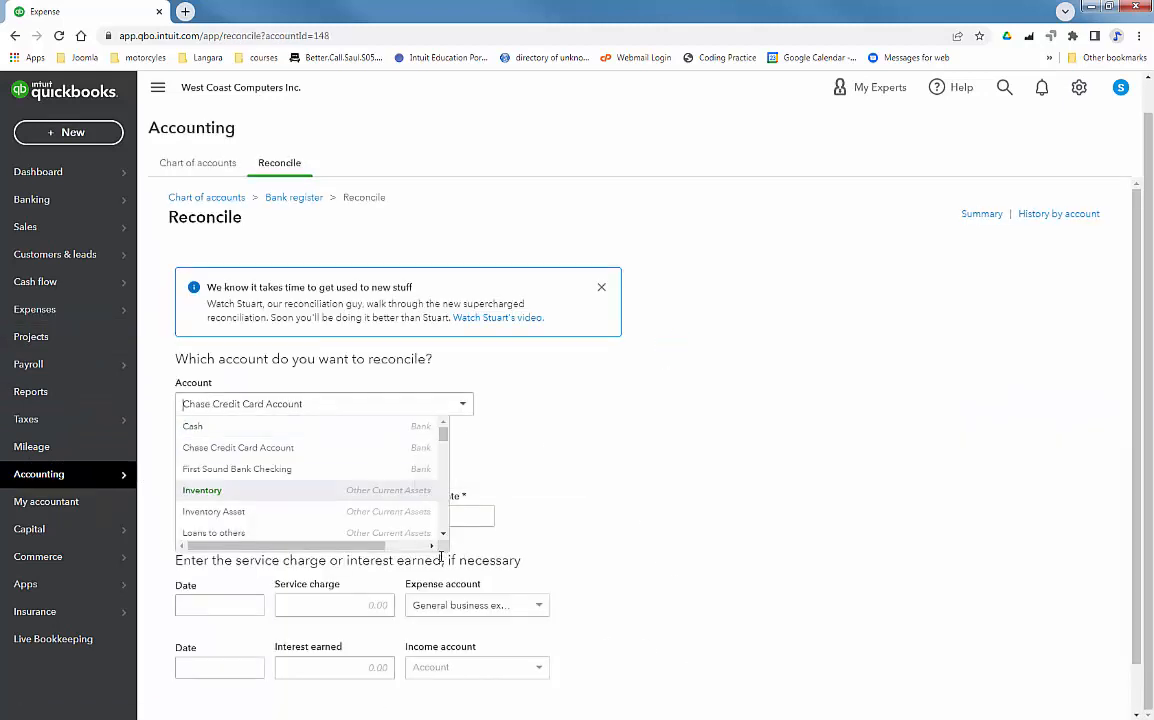
scroll("down", 3)
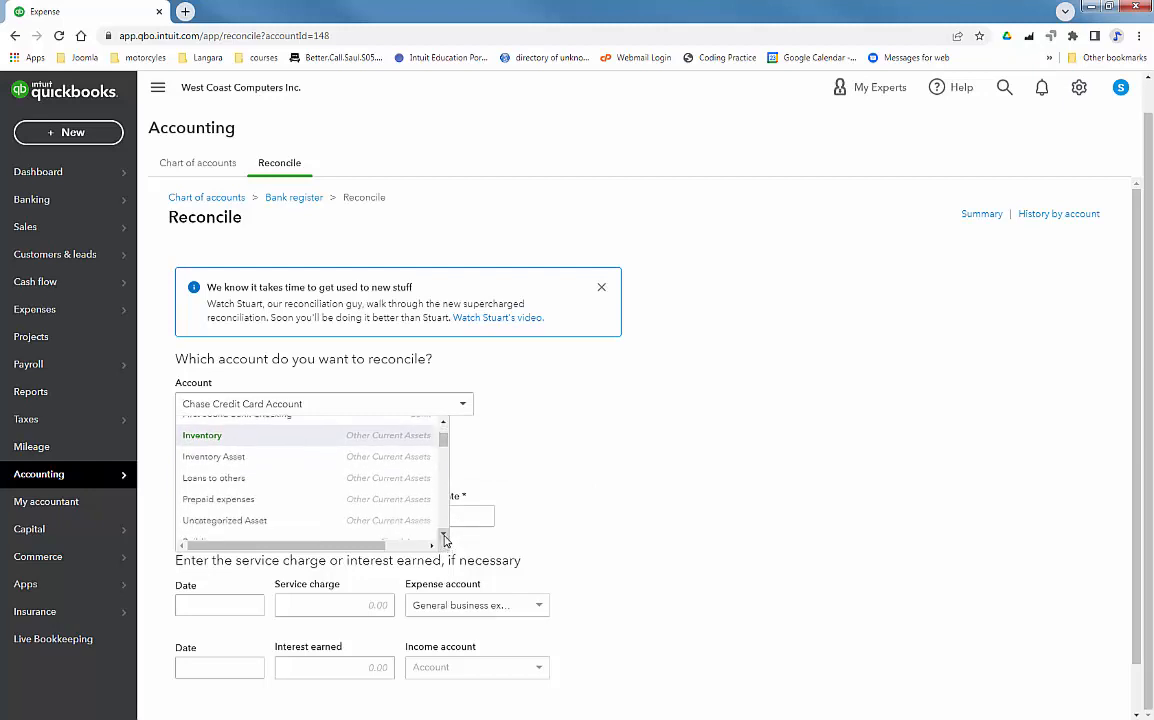
scroll("down", 3)
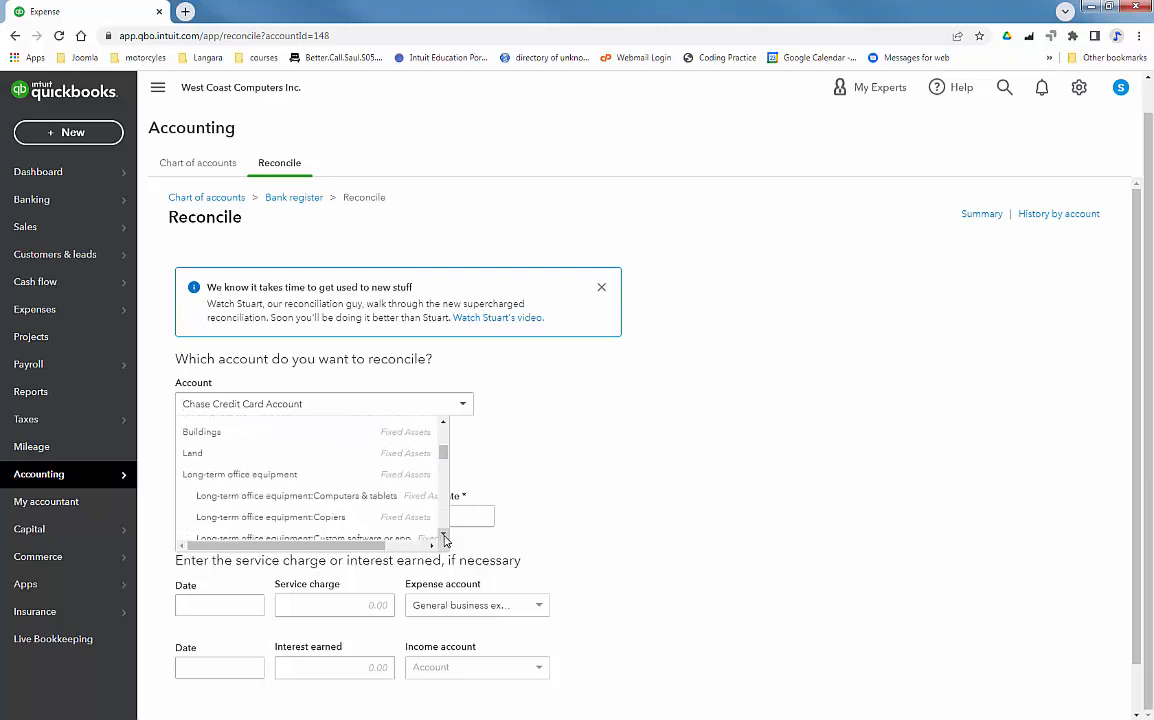
scroll("down", 3)
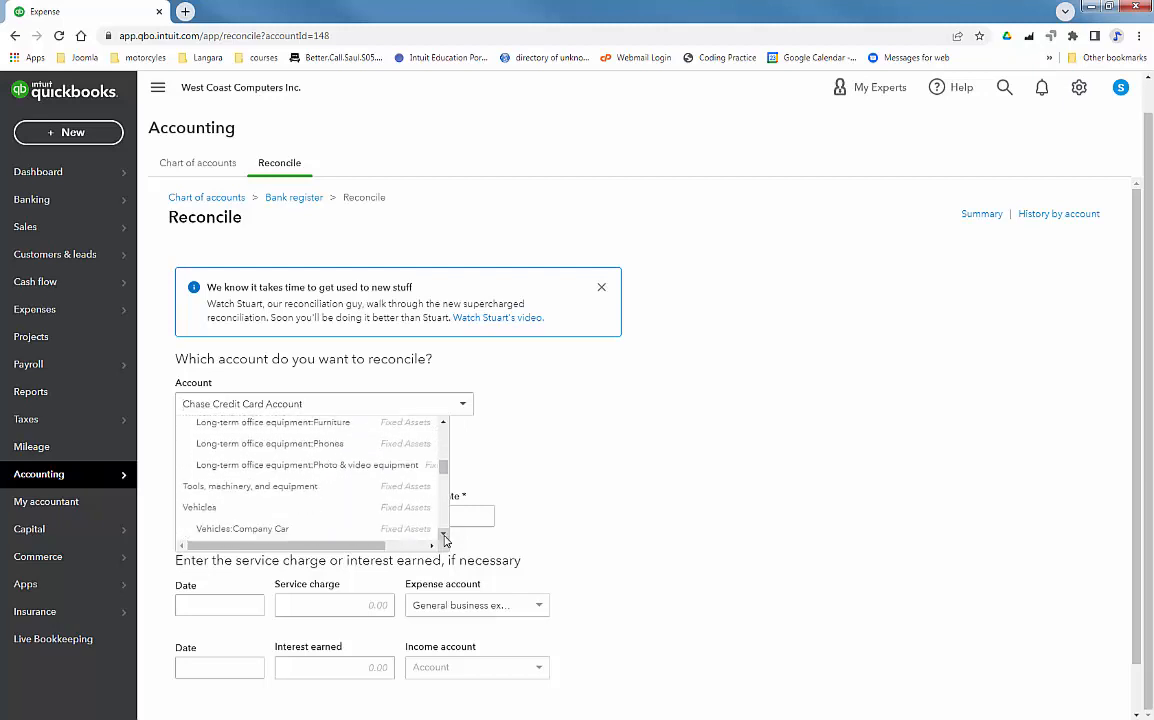
scroll("down", 3)
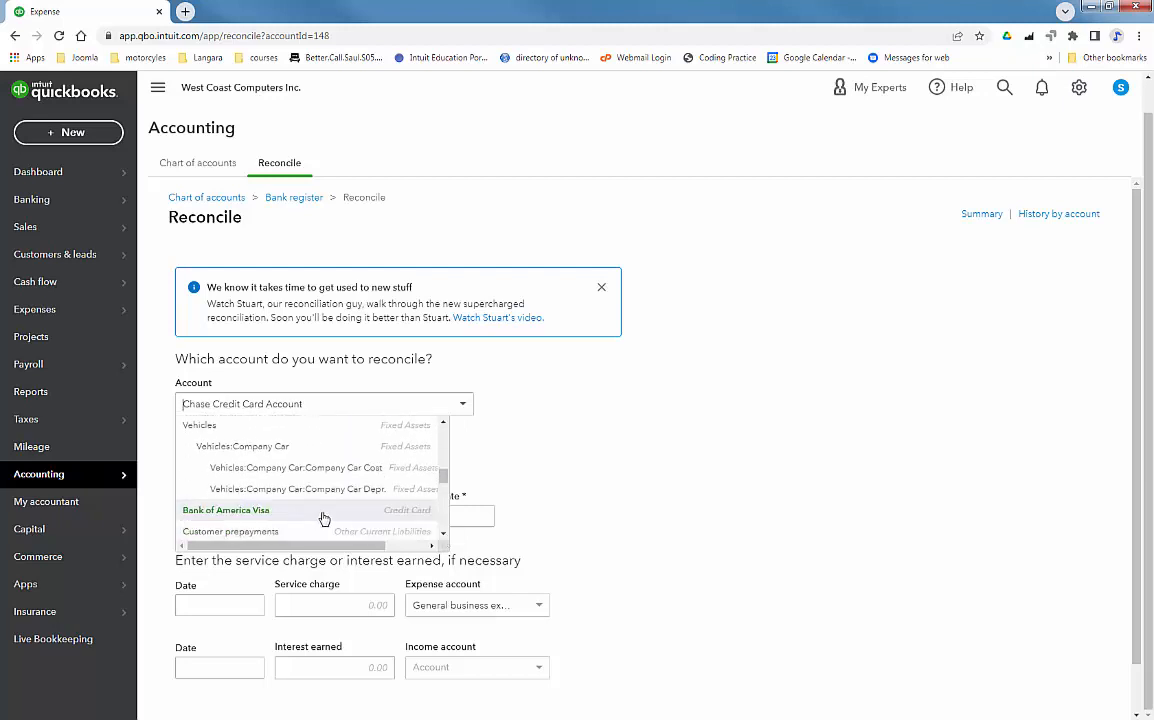
left_click(226, 510)
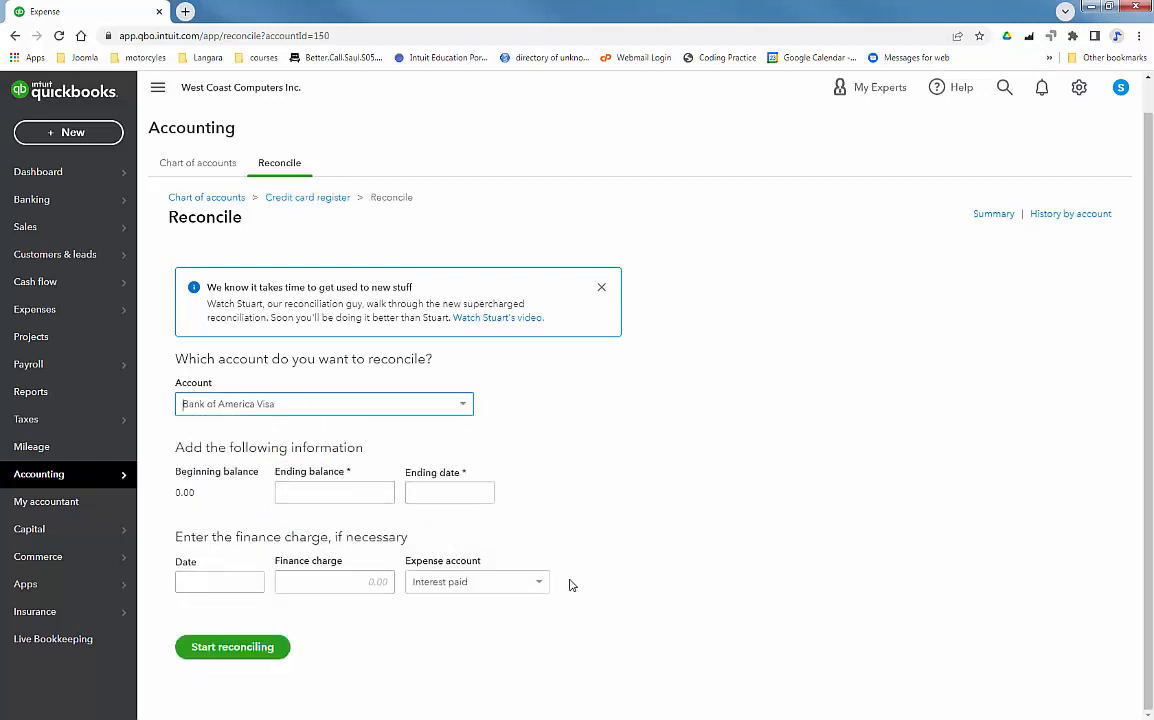
Enter ending balance 1,249.45 and ending date 09/26/2022, then start reconciling
left_click(334, 492)
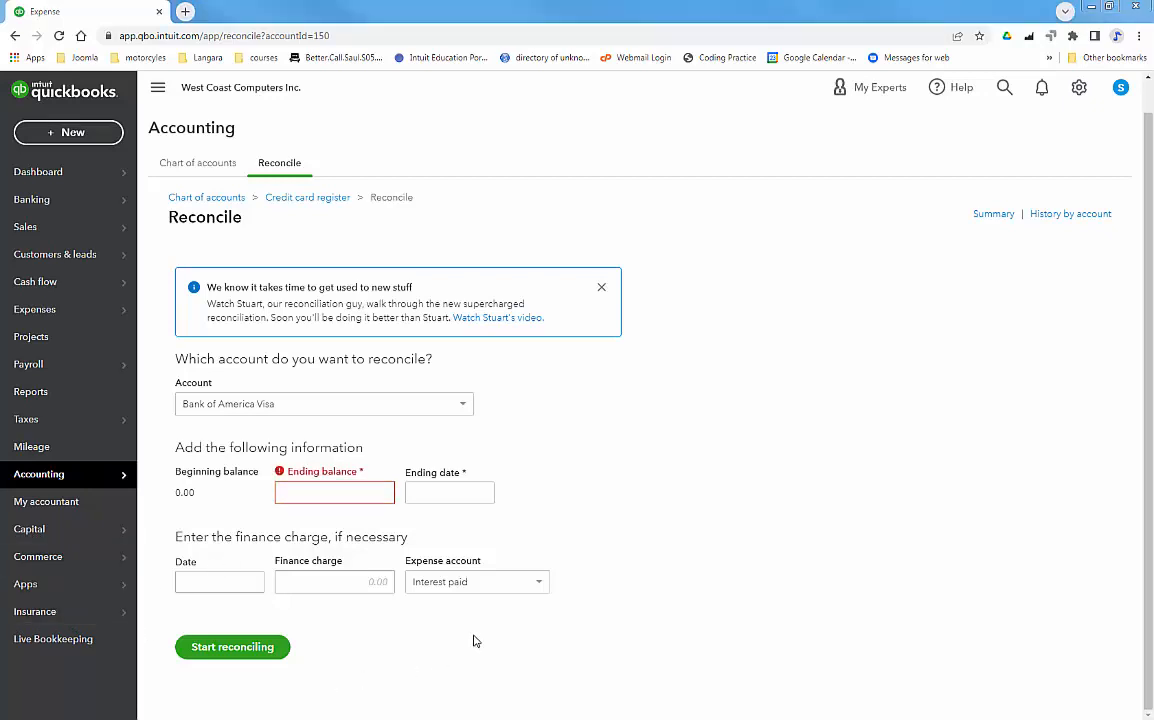
left_click(334, 492)
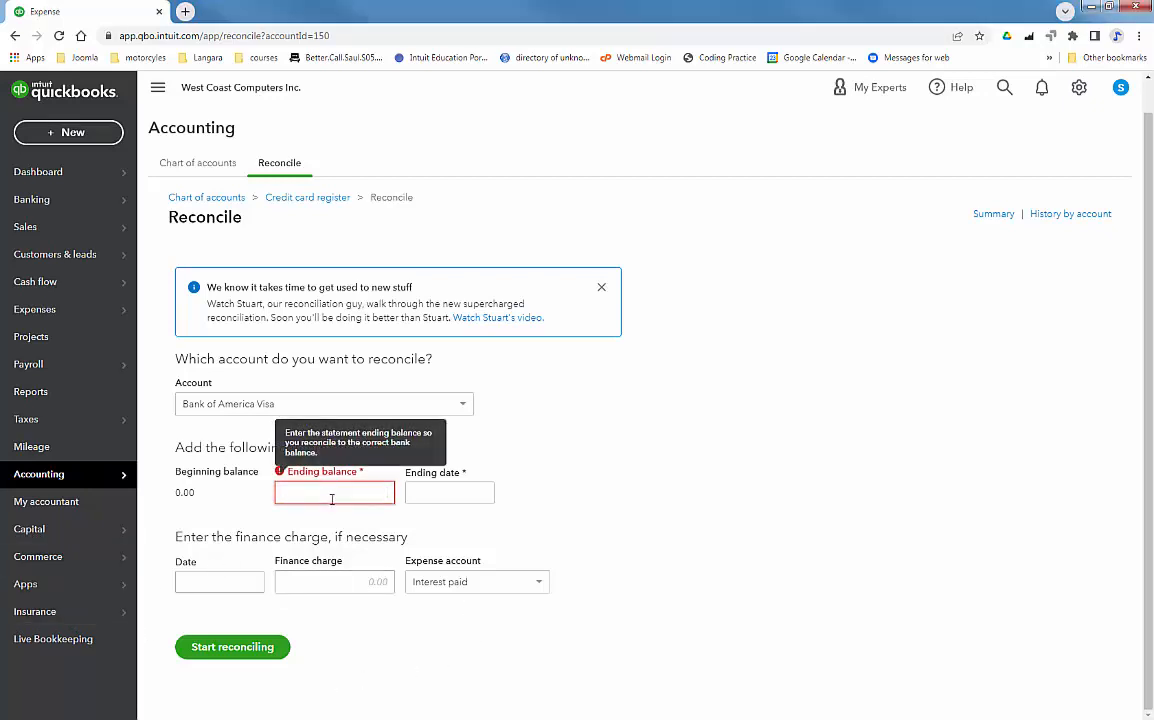
type("124")
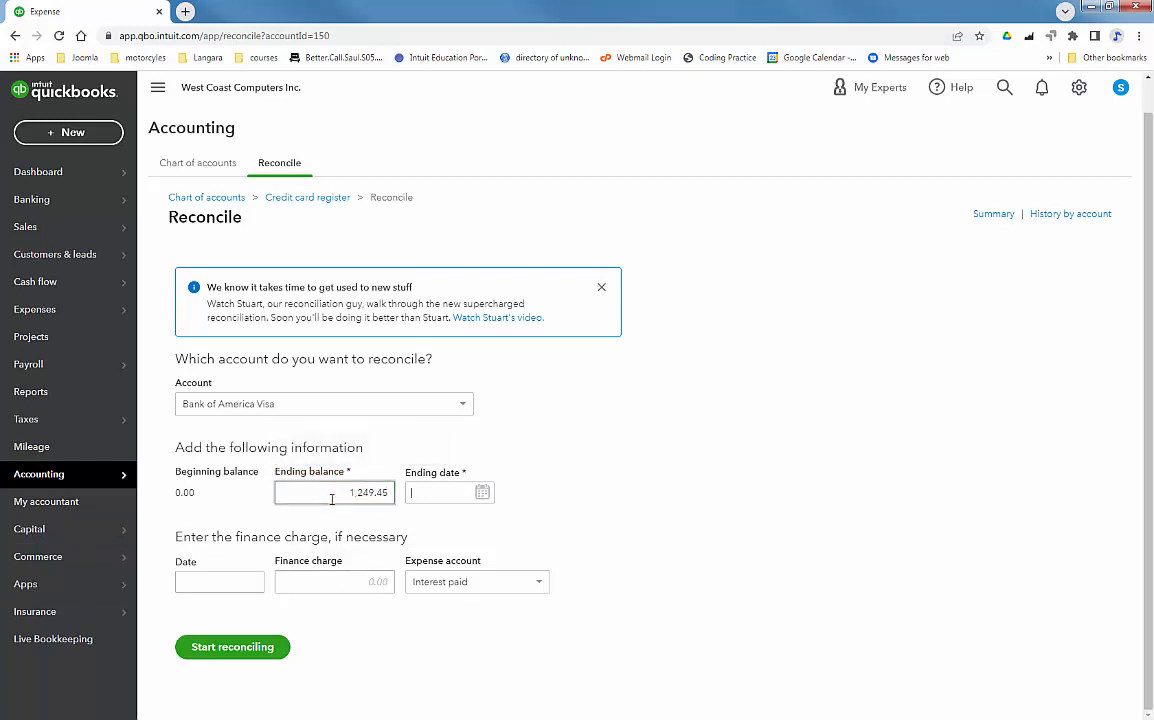
left_click(450, 492)
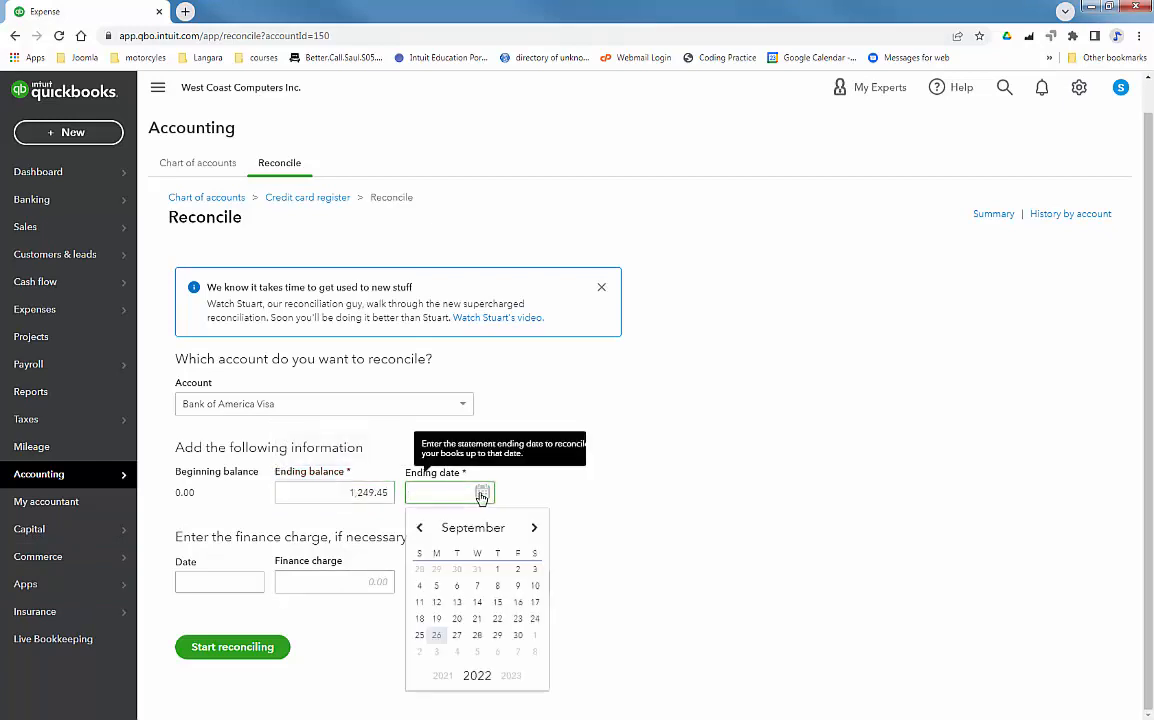
left_click(436, 636)
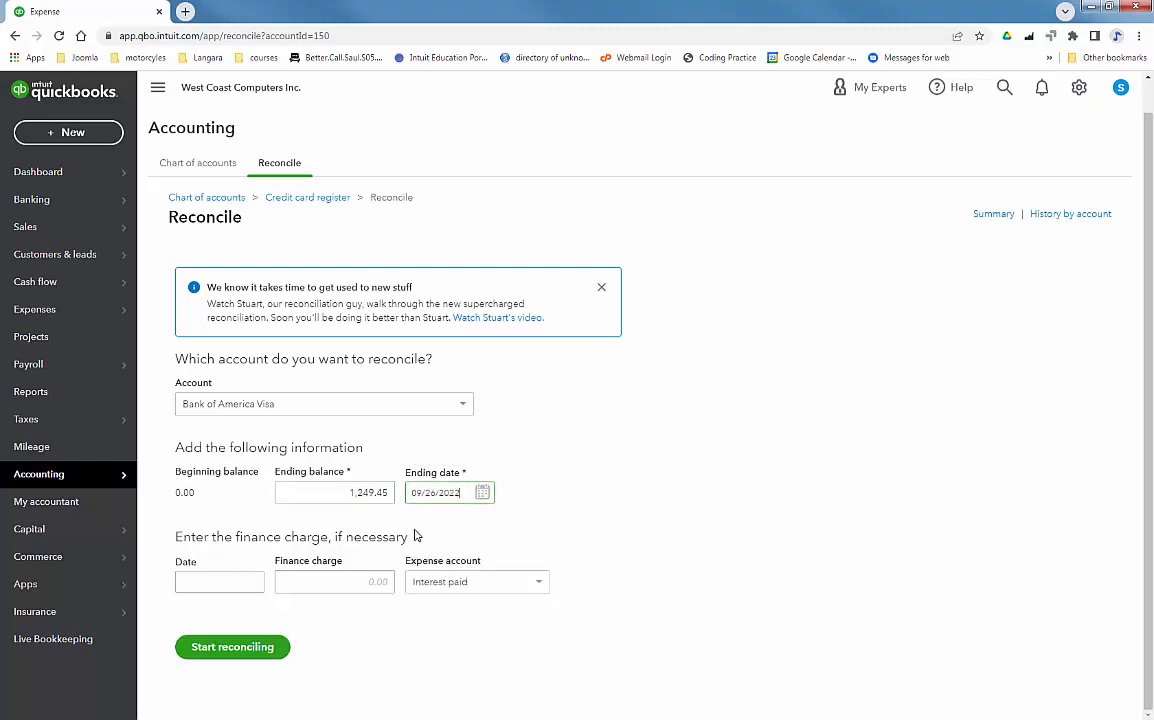
mouse_move(372, 520)
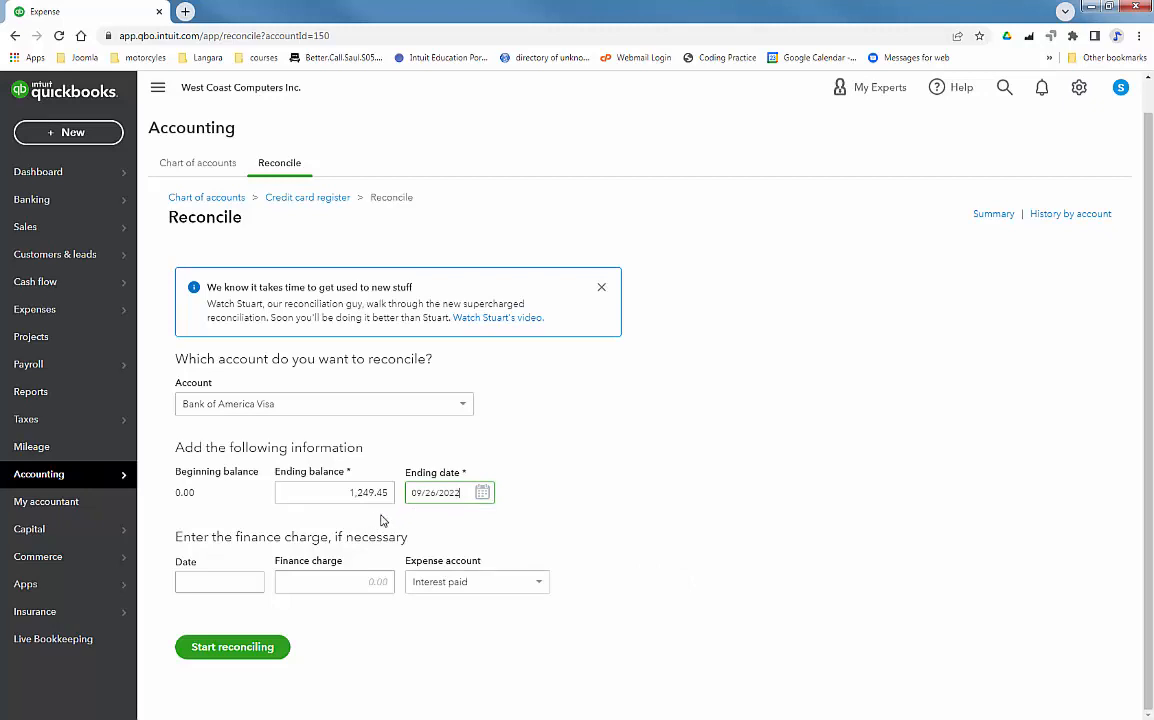
left_click(334, 582)
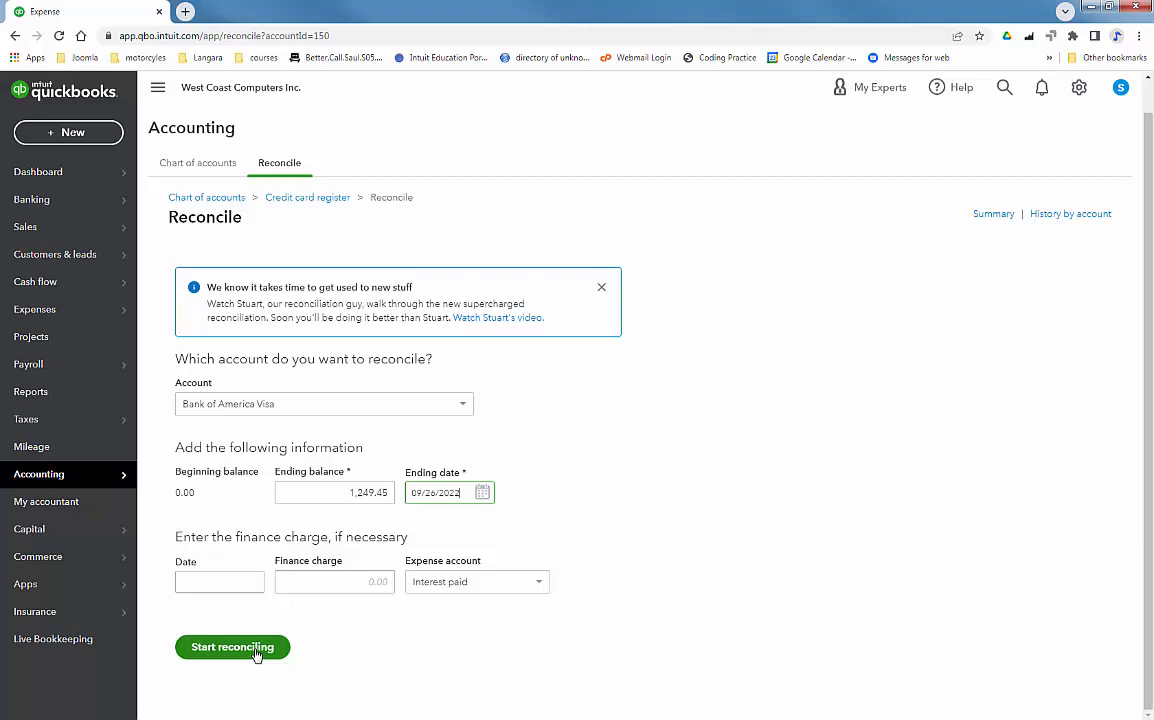
left_click(232, 648)
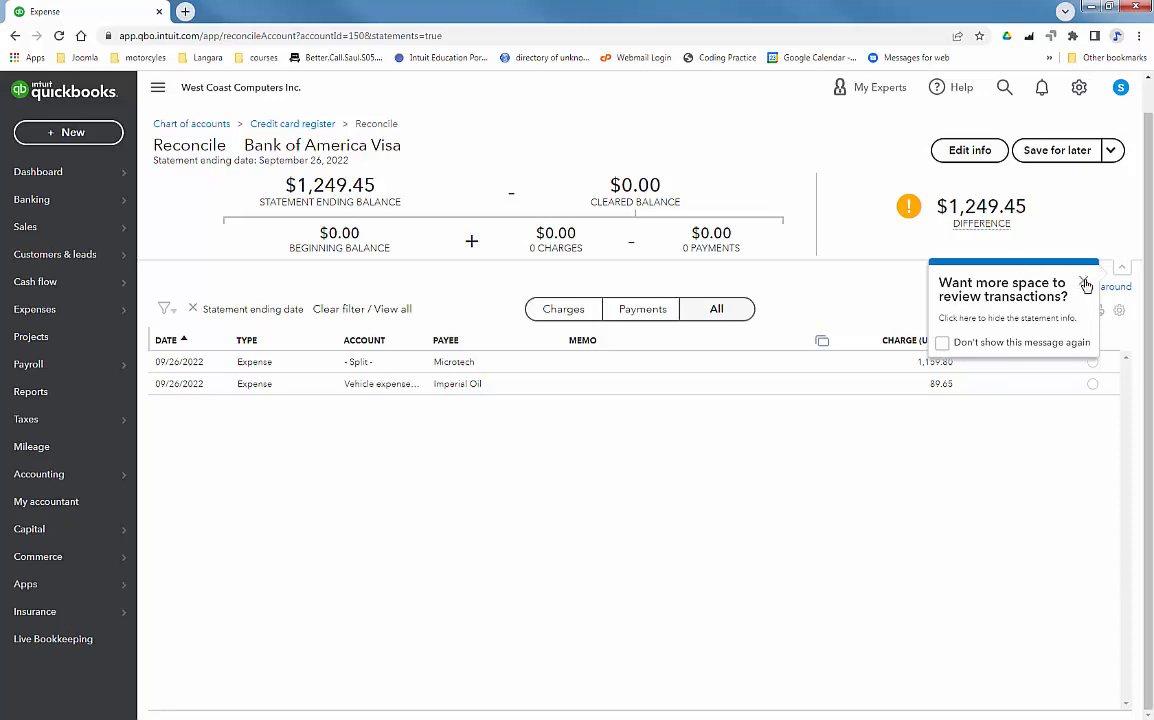
Finish the reconciliation at zero difference and close the confirmation
left_click(1086, 284)
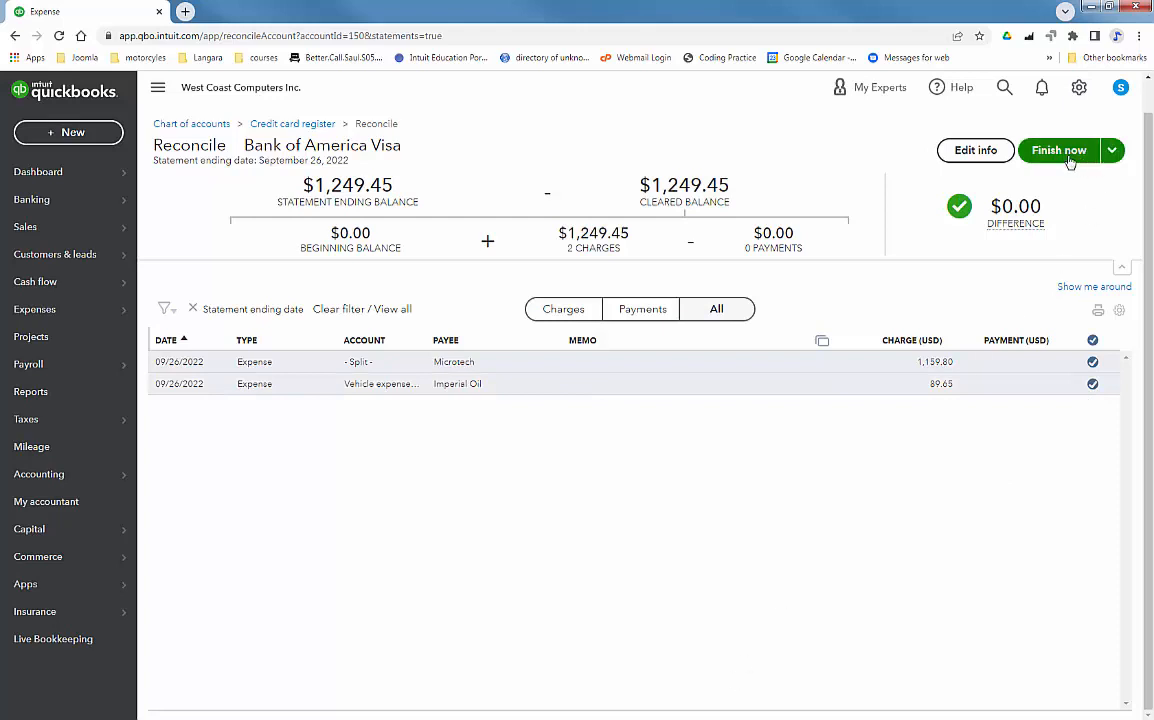
left_click(1058, 150)
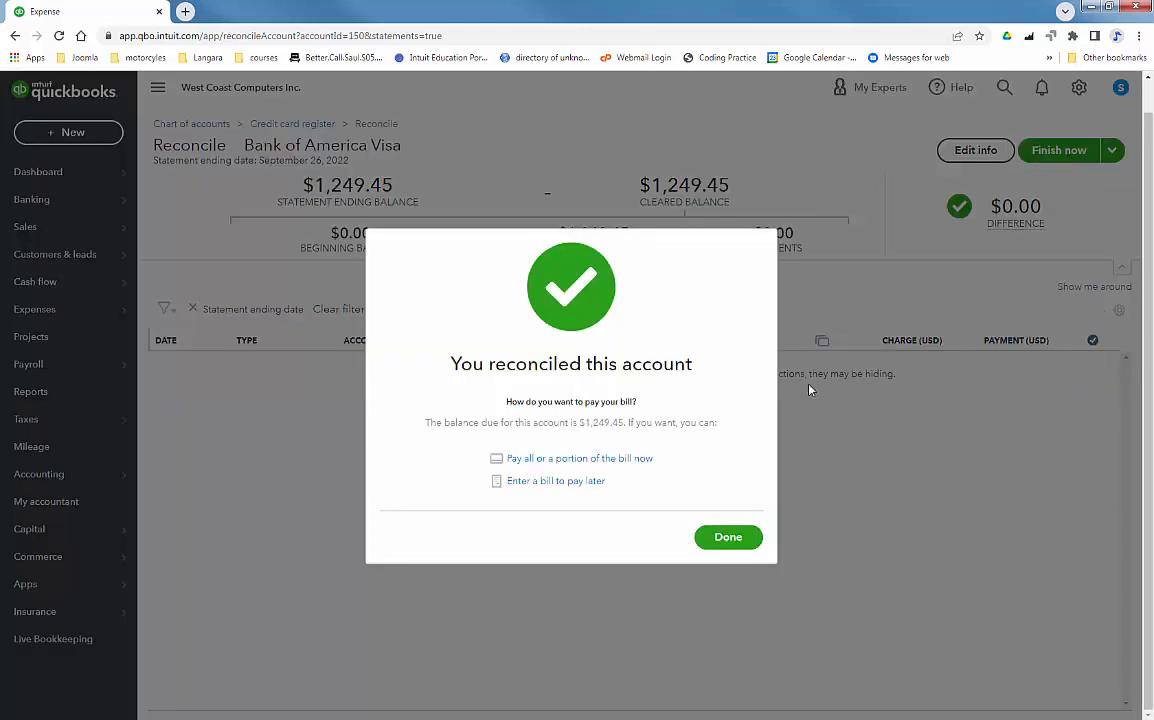
mouse_move(436, 422)
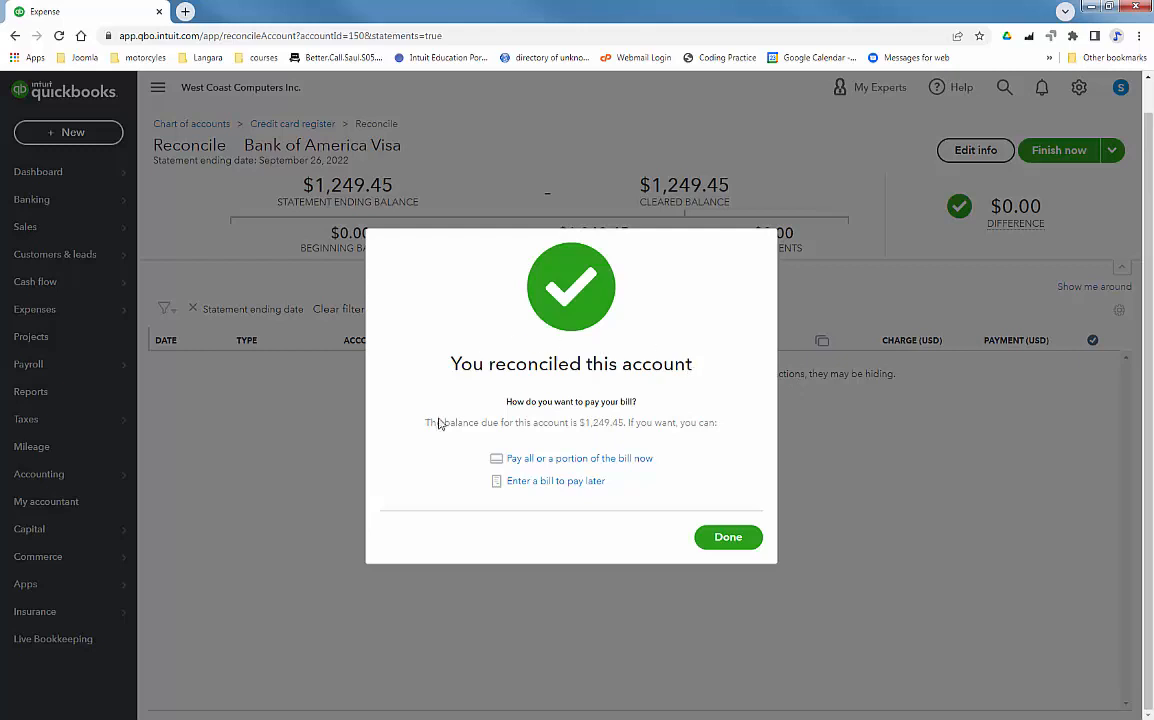
mouse_move(576, 408)
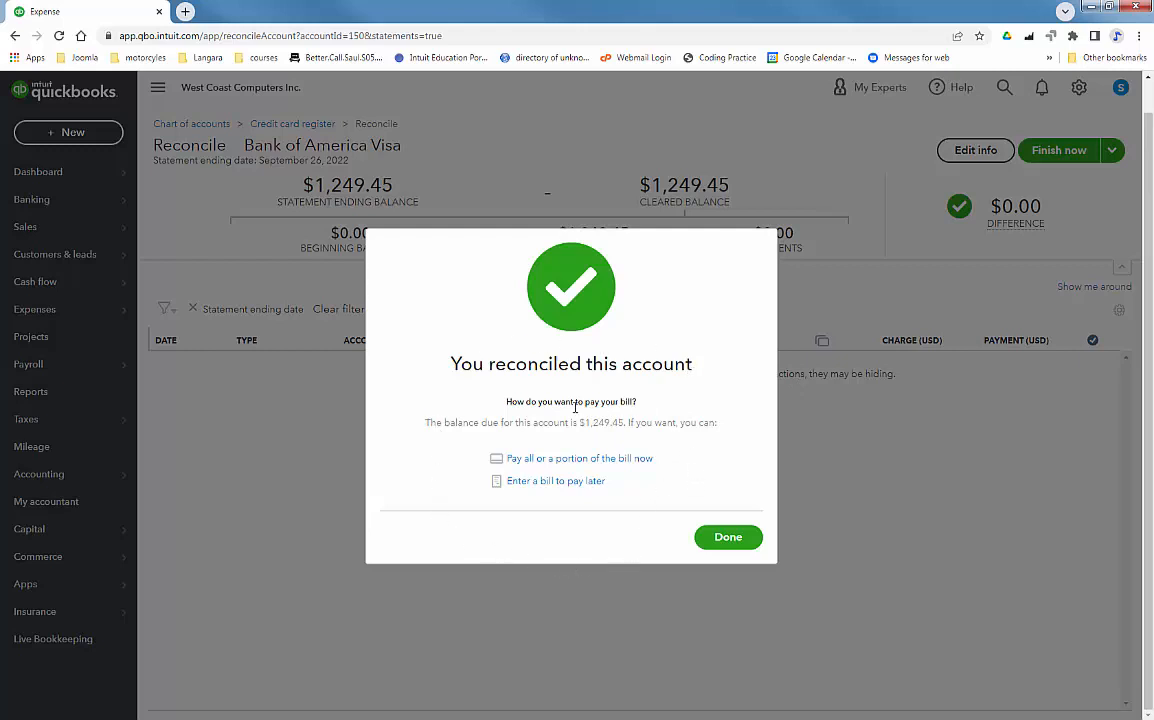
mouse_move(584, 442)
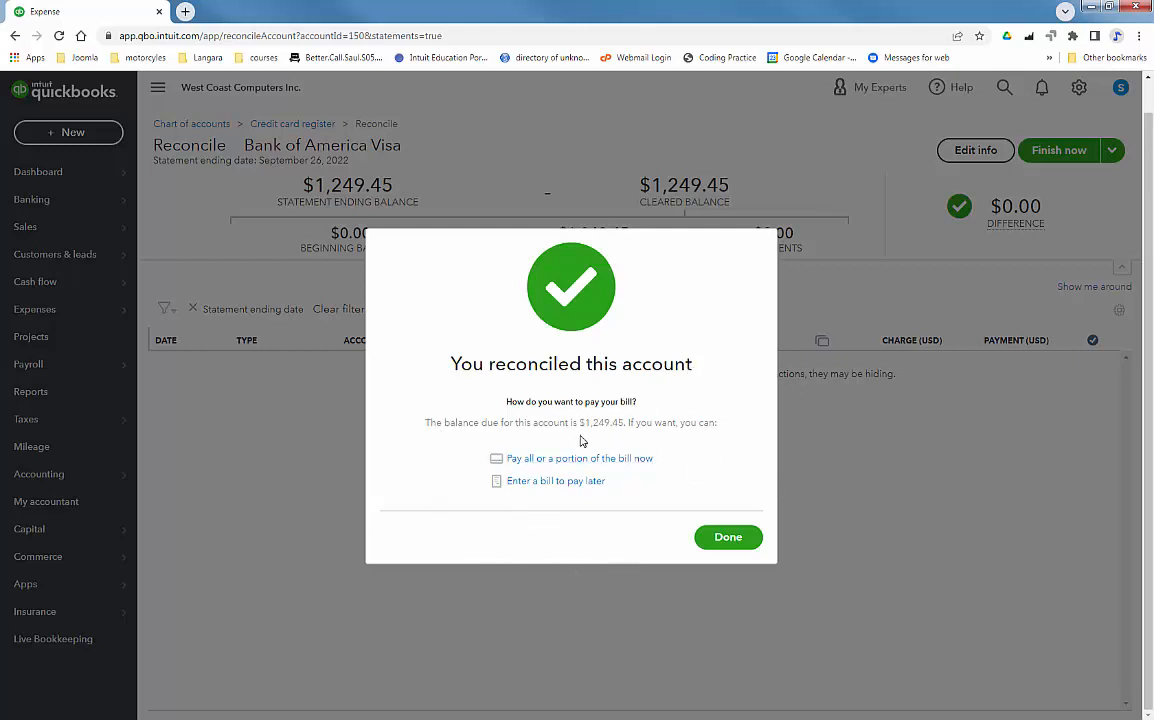
mouse_move(604, 464)
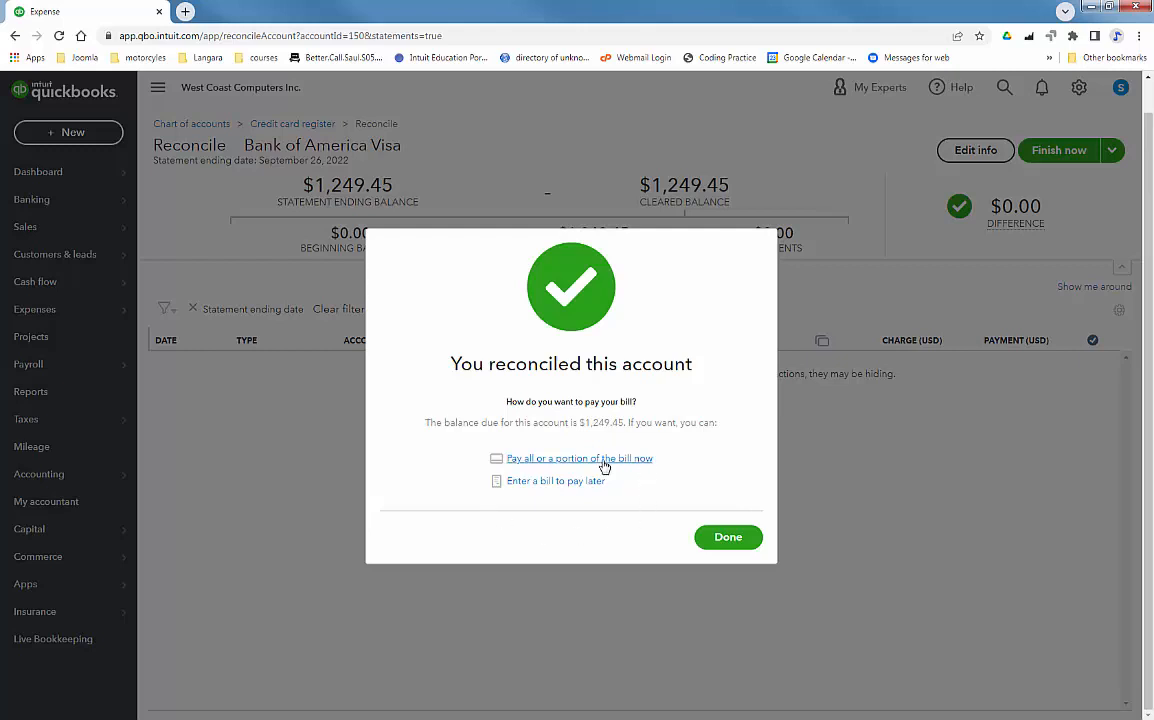
mouse_move(640, 512)
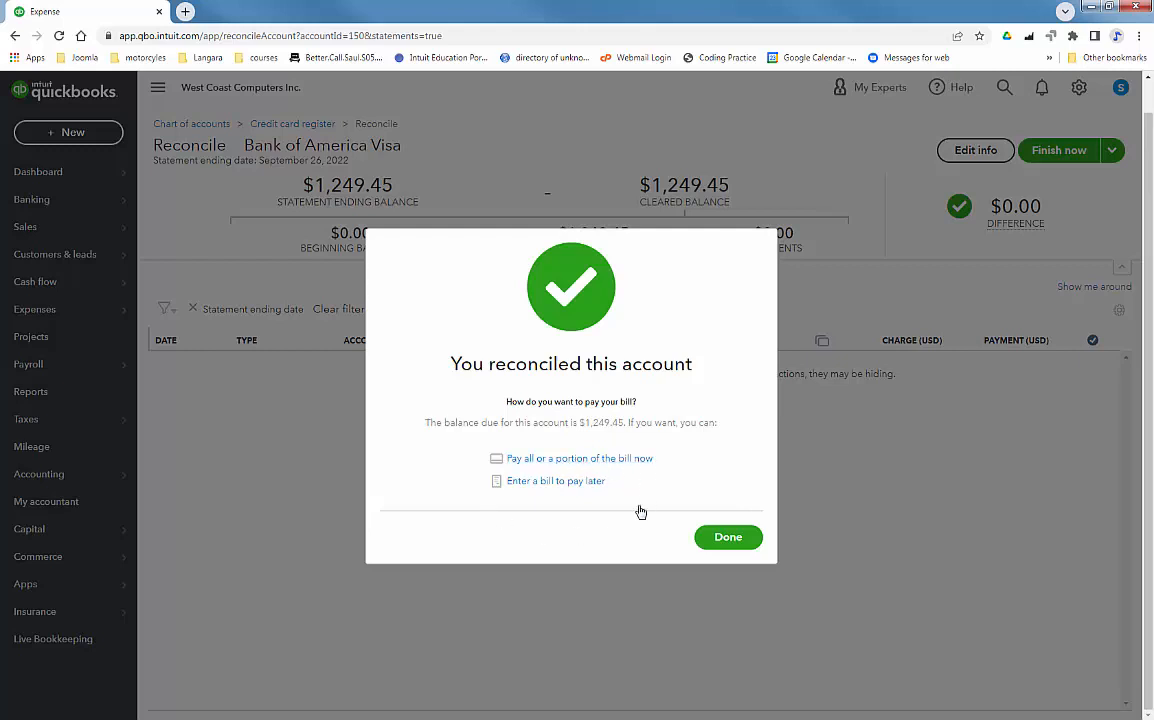
mouse_move(660, 538)
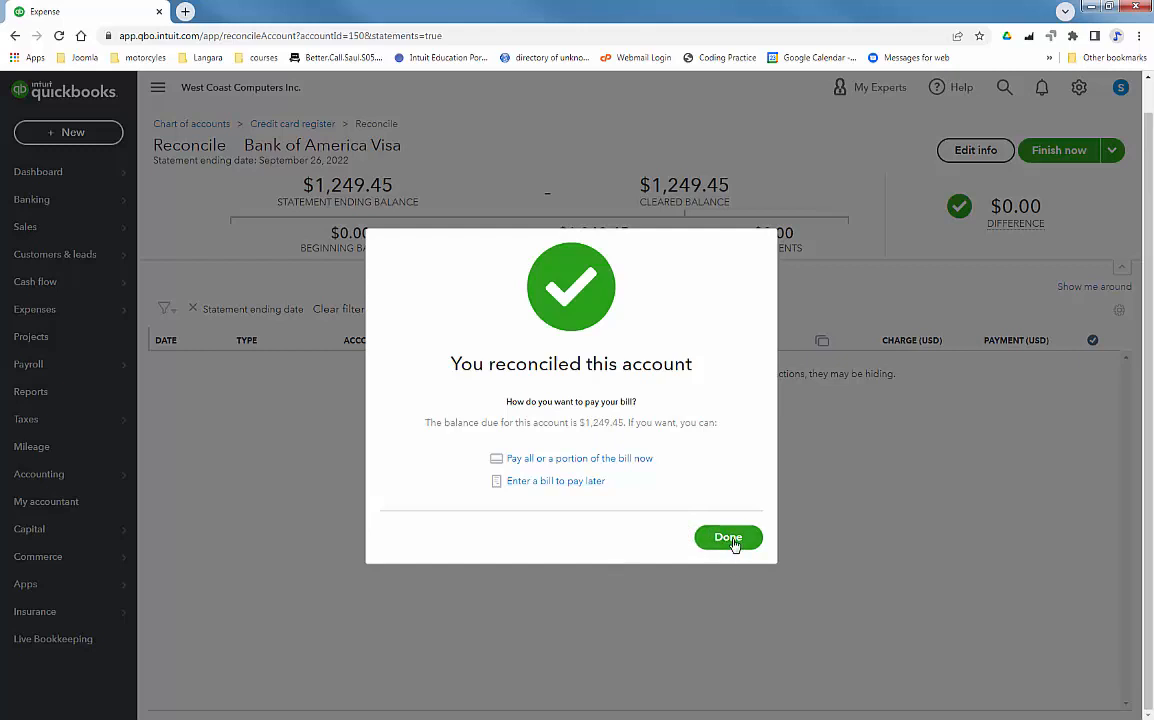
left_click(728, 536)
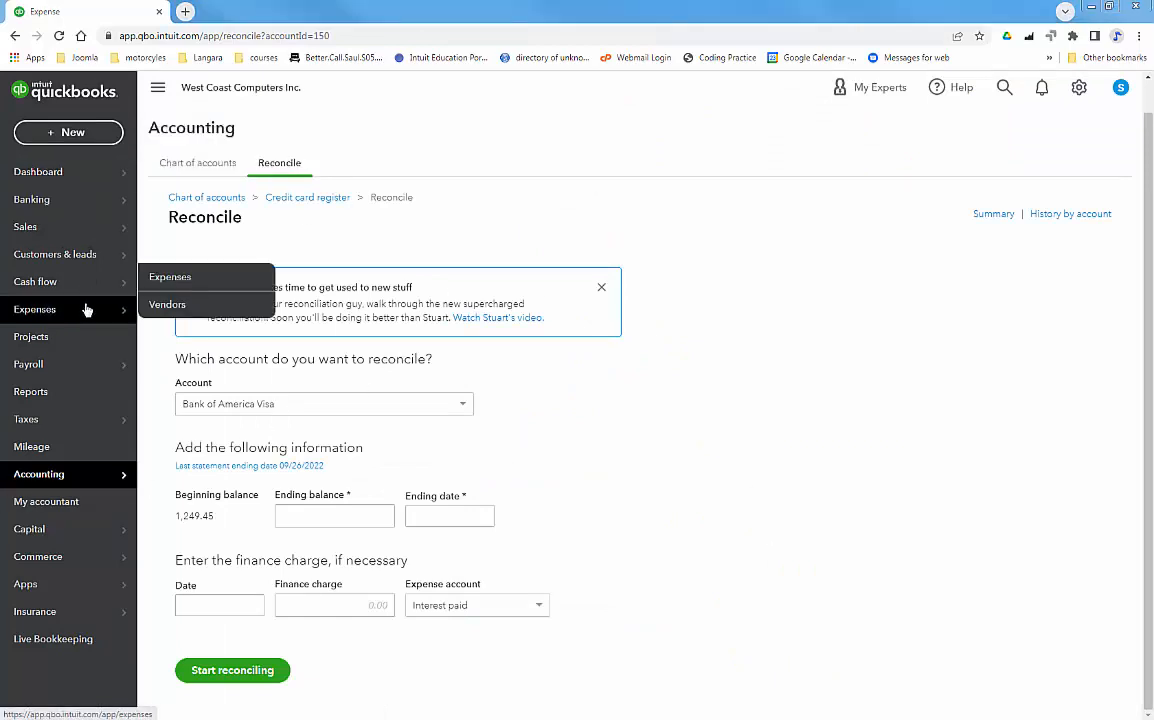
Start a new Pay down credit card transaction from the Expenses list
left_click(170, 276)
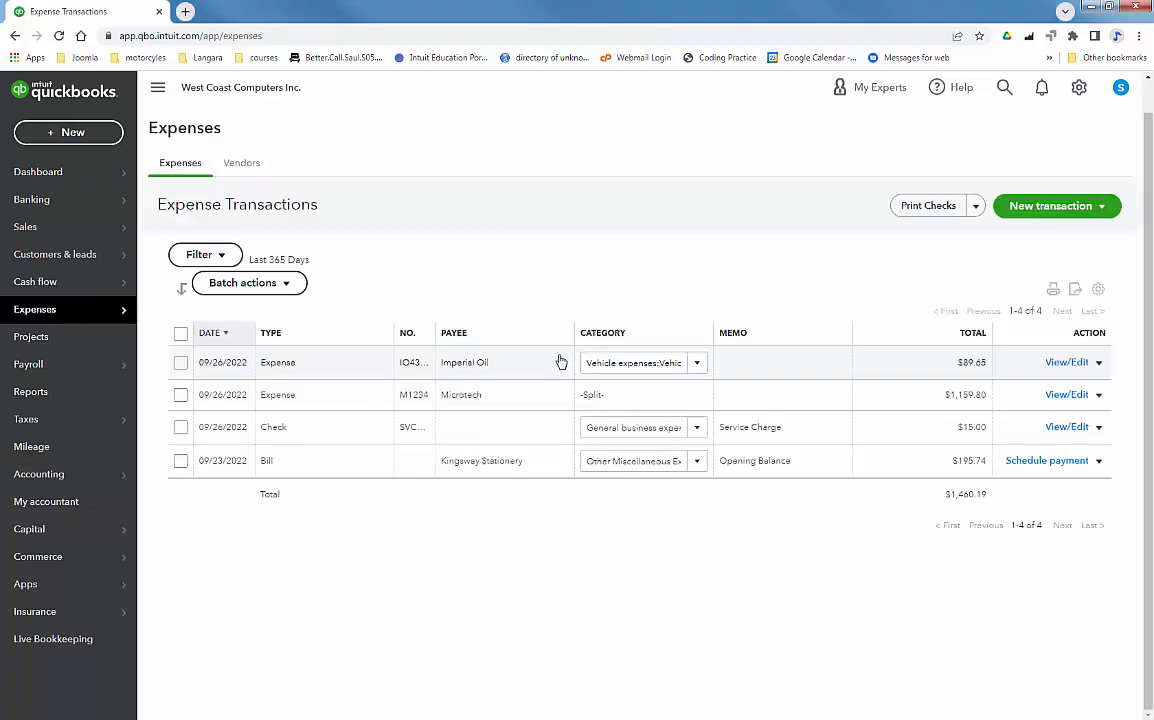
left_click(1052, 206)
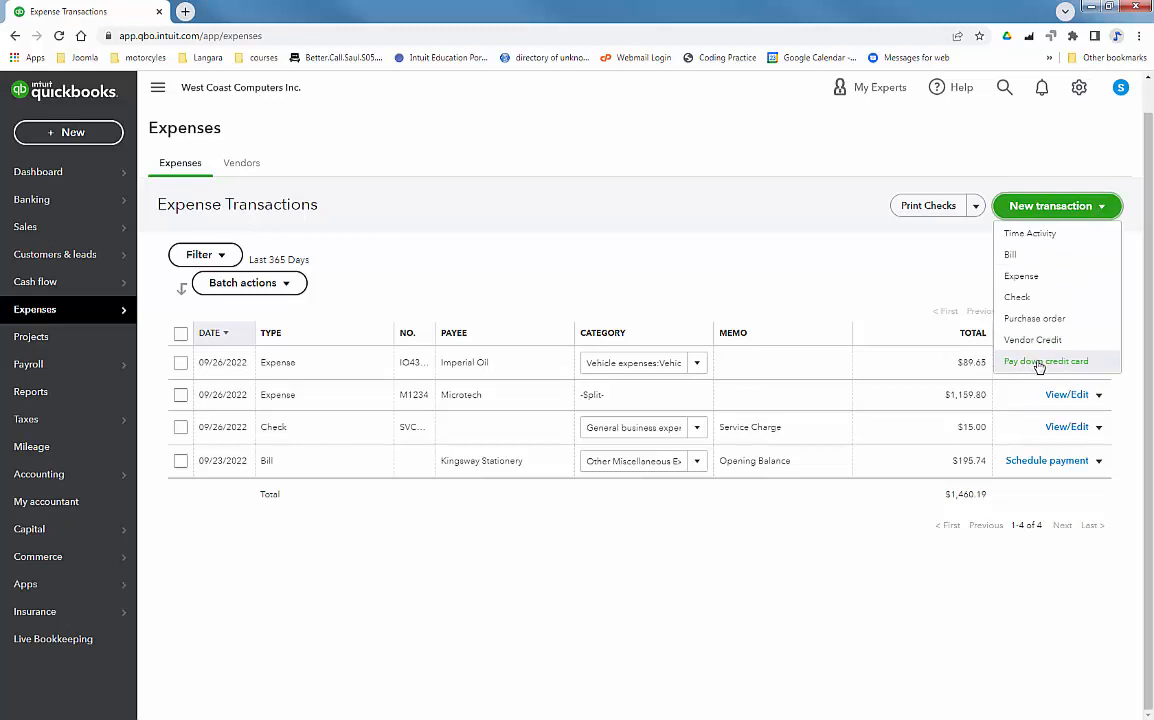
left_click(1044, 360)
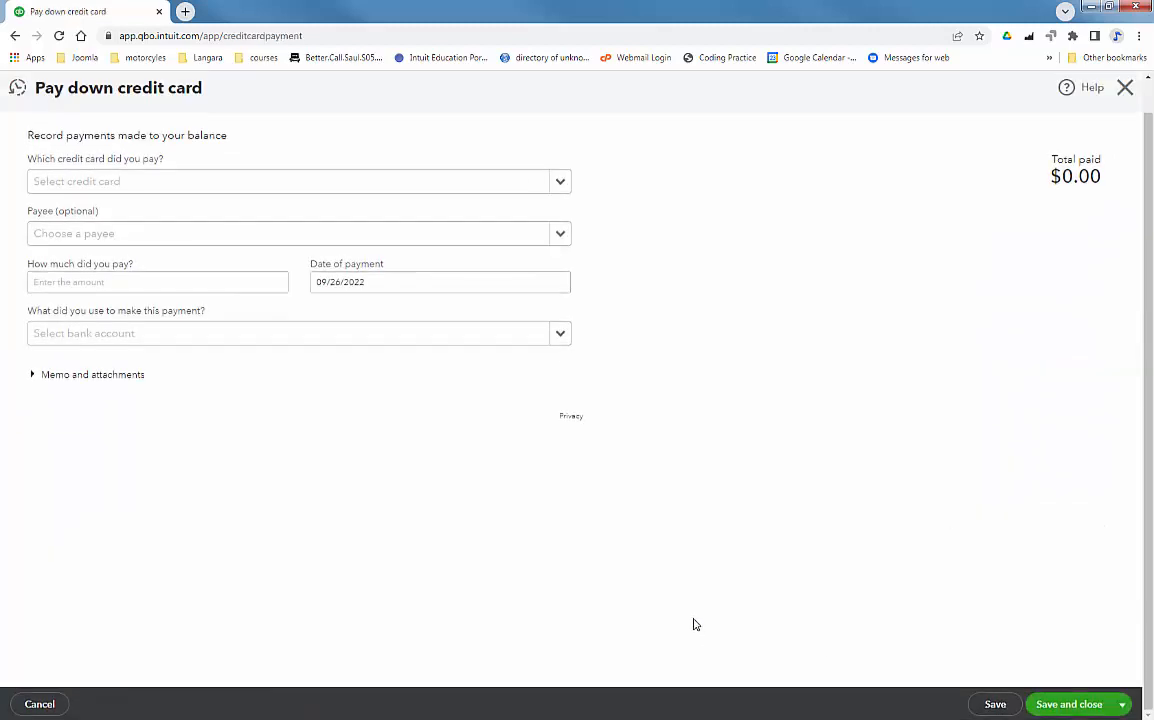
mouse_move(930, 640)
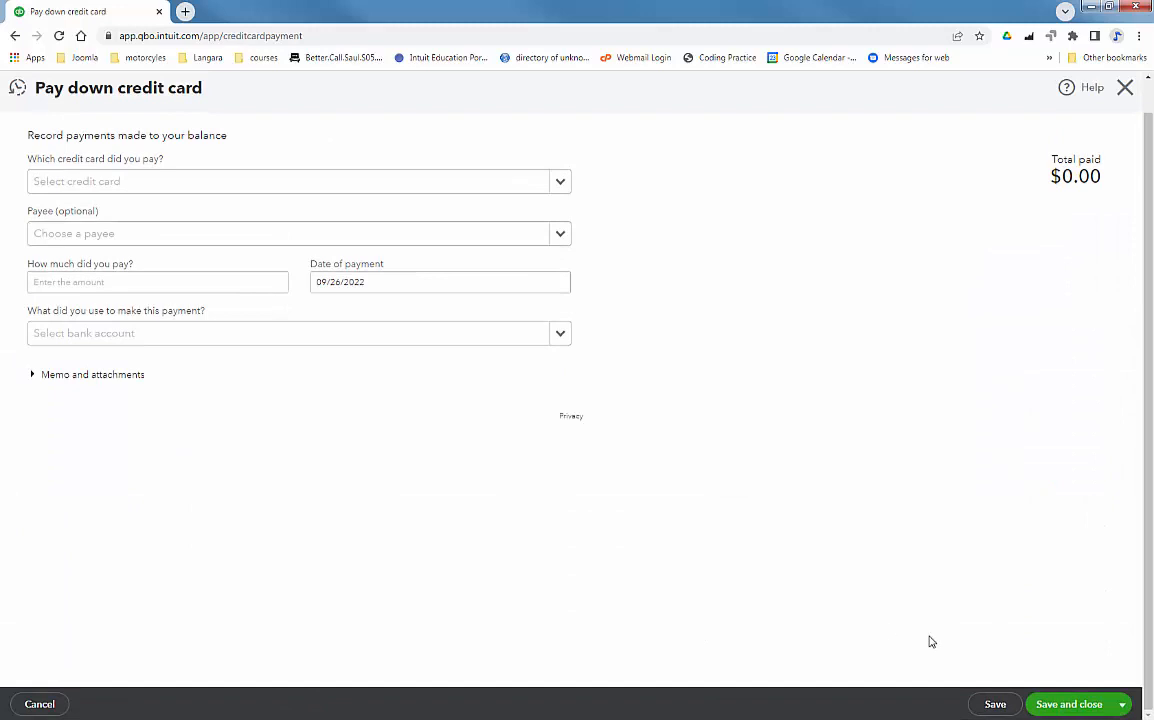
mouse_move(640, 212)
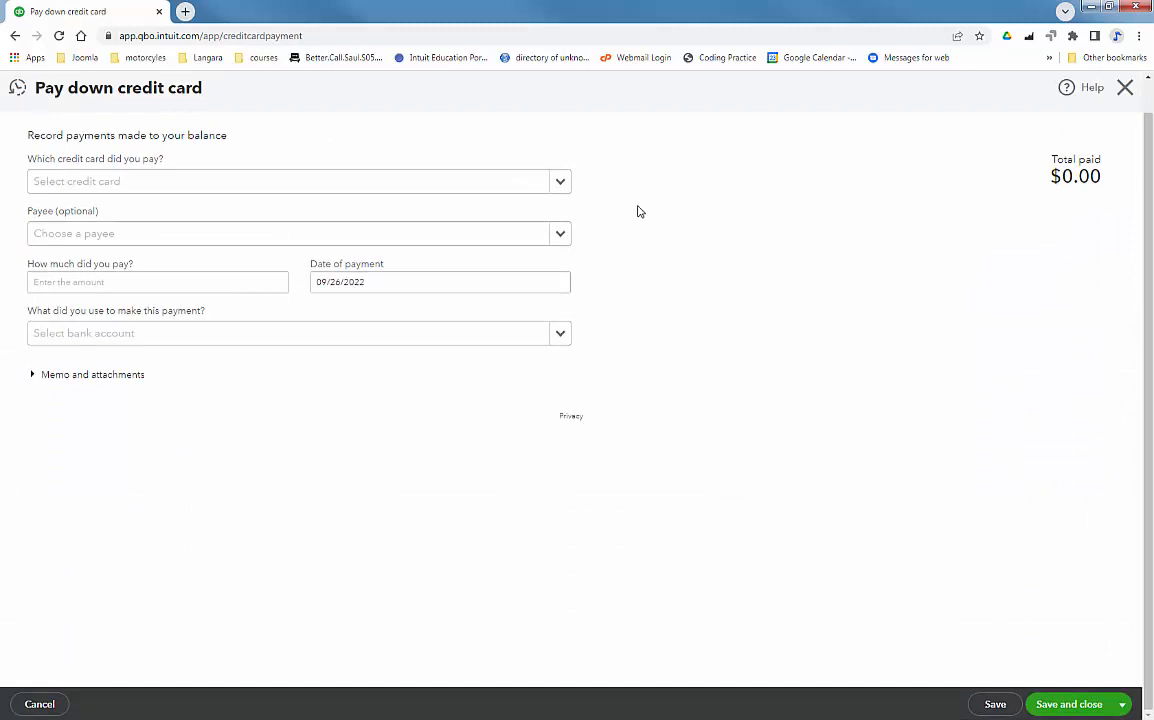
Choose Bank of America Visa as the card and enter the 1,249.45 payment amount
left_click(296, 180)
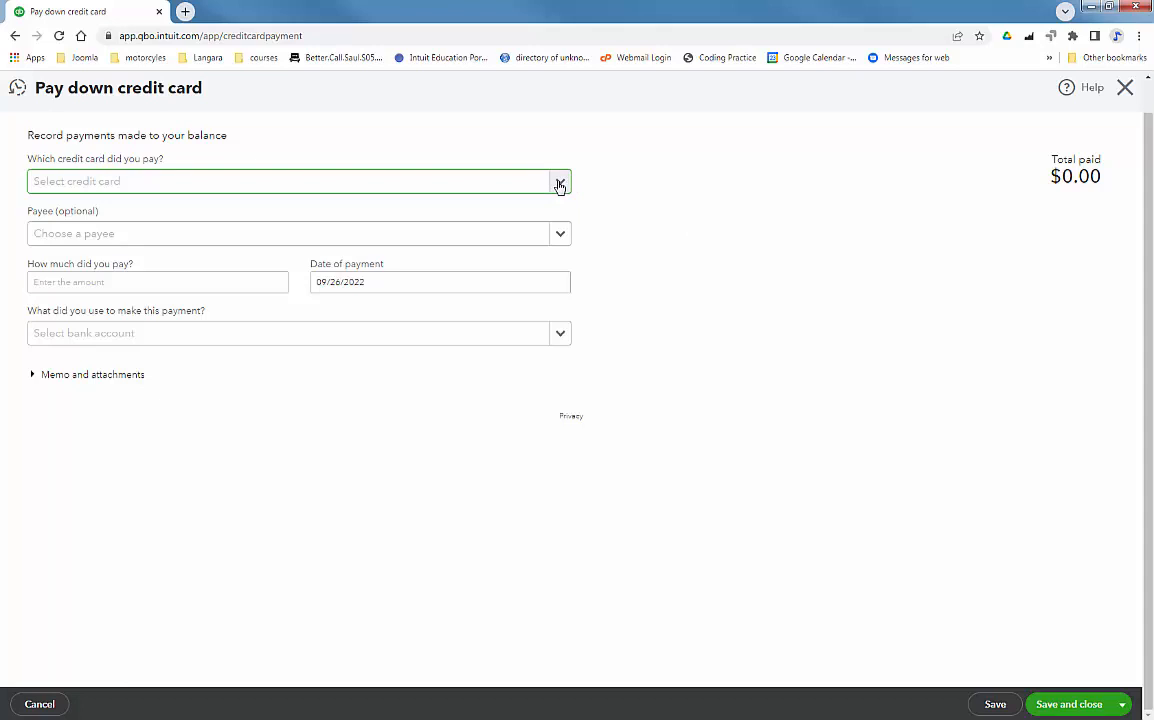
left_click(560, 186)
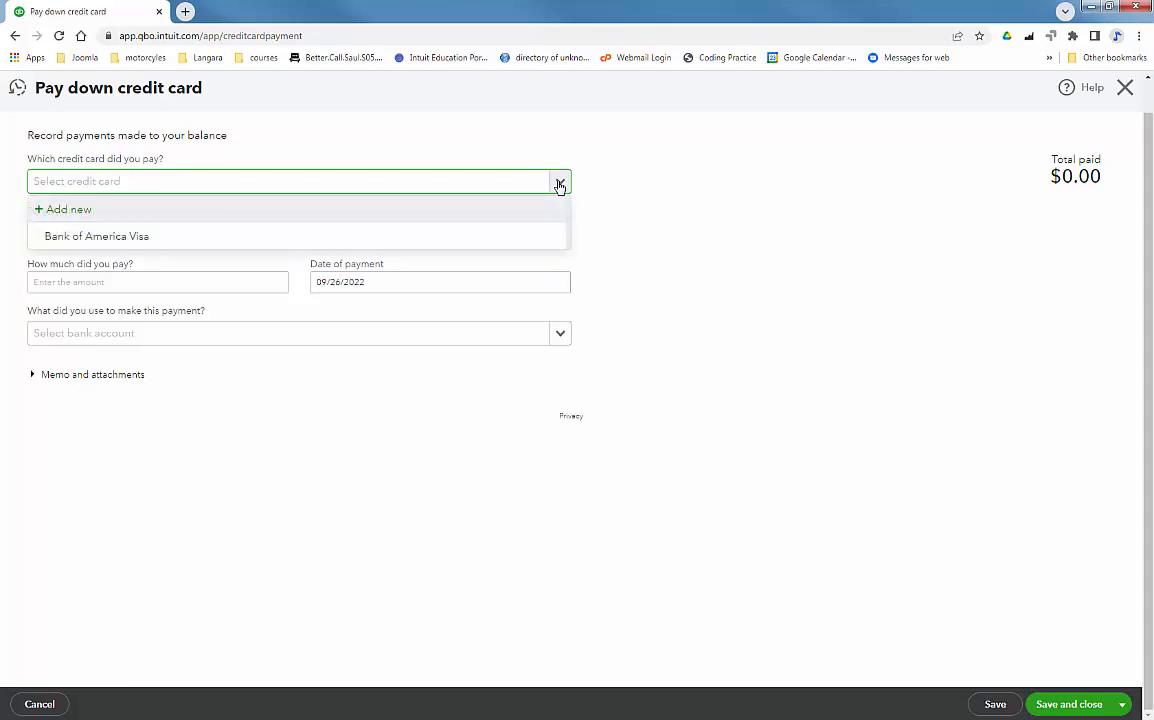
left_click(96, 236)
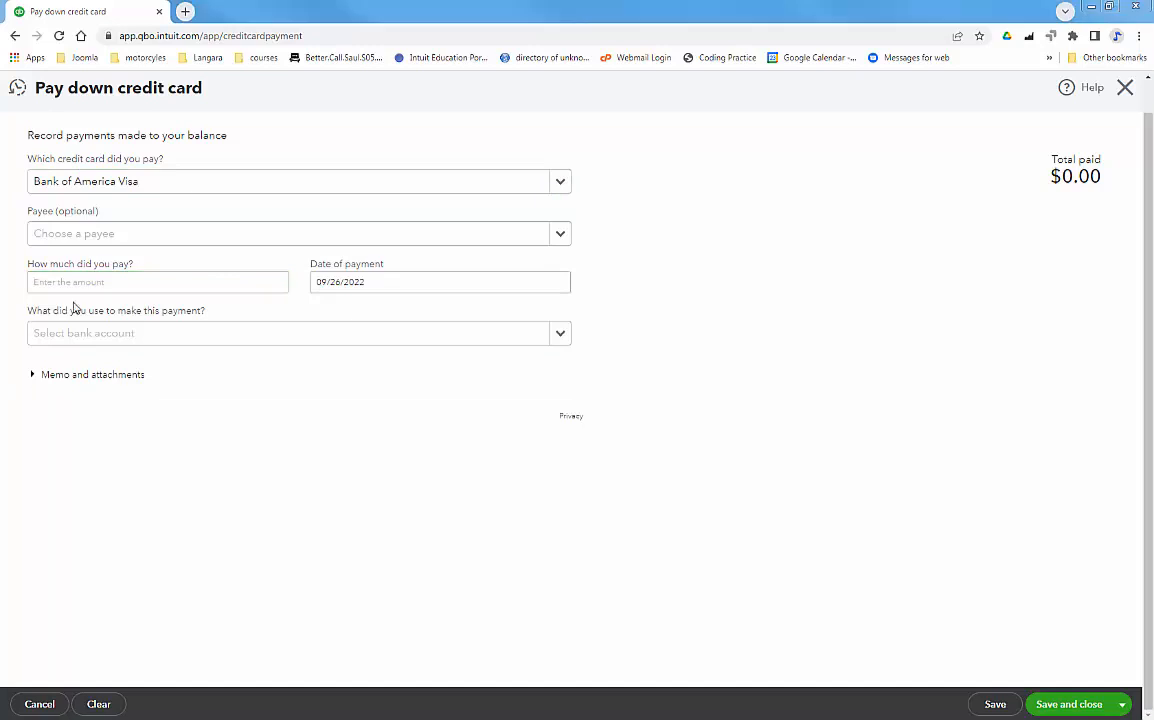
left_click(156, 280)
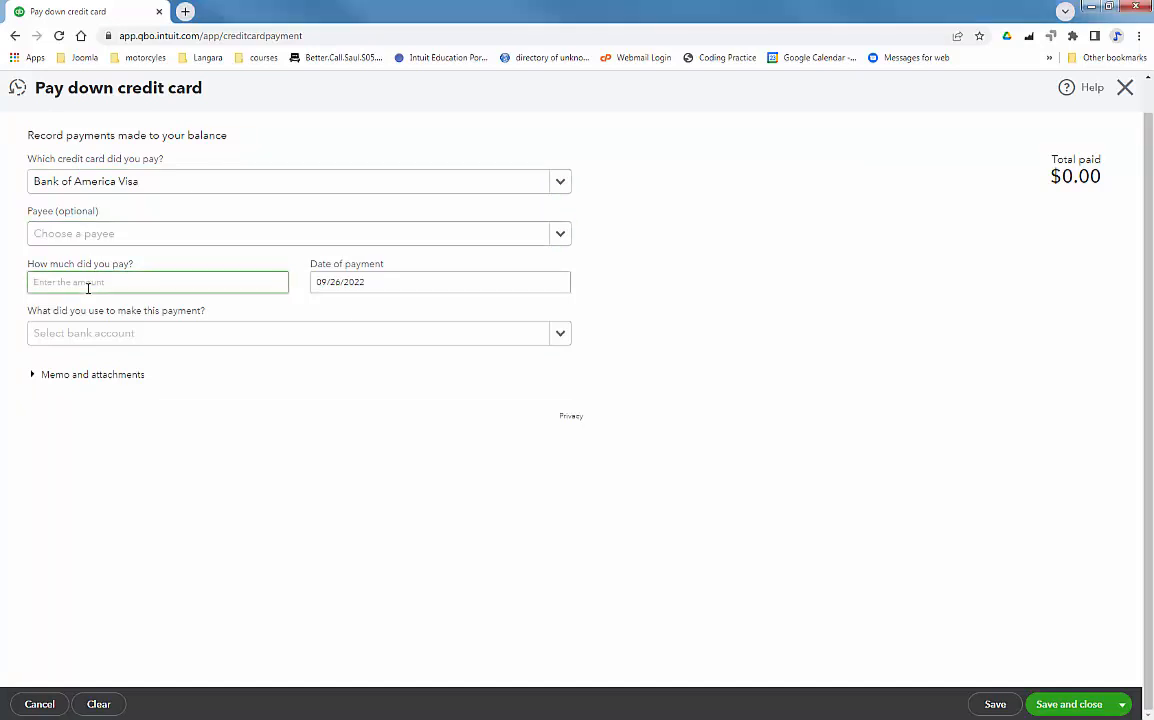
type("1234")
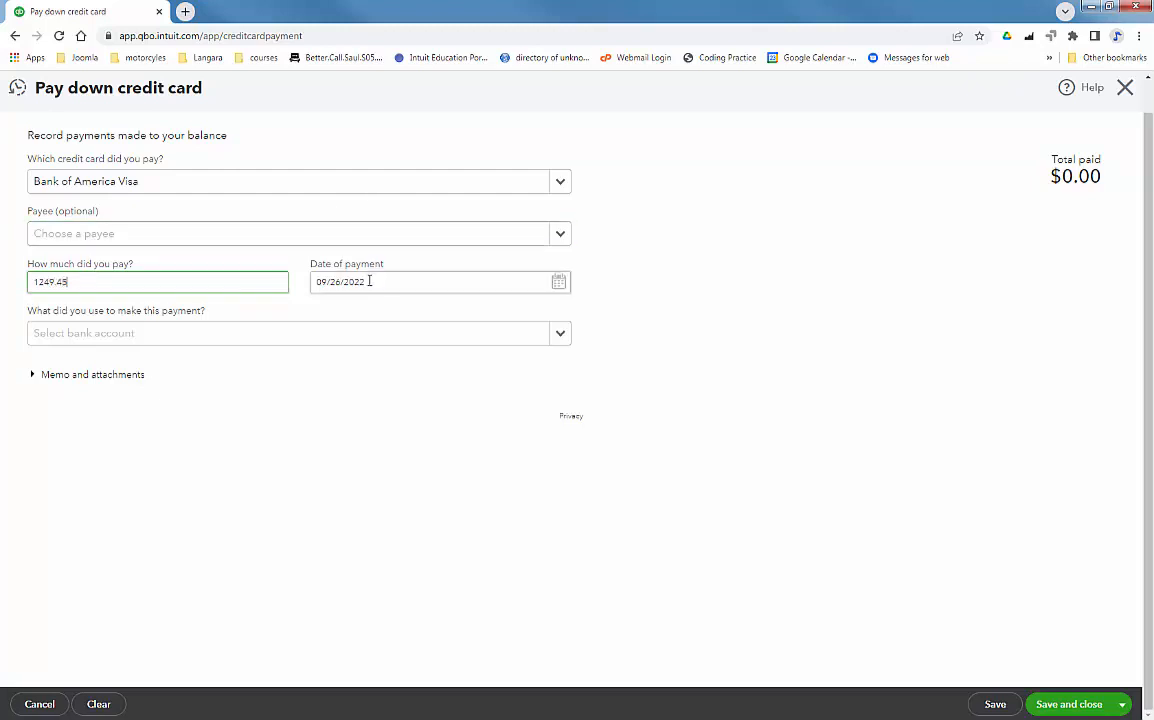
Pay from First Sound Bank Checking and save the payment
left_click(296, 332)
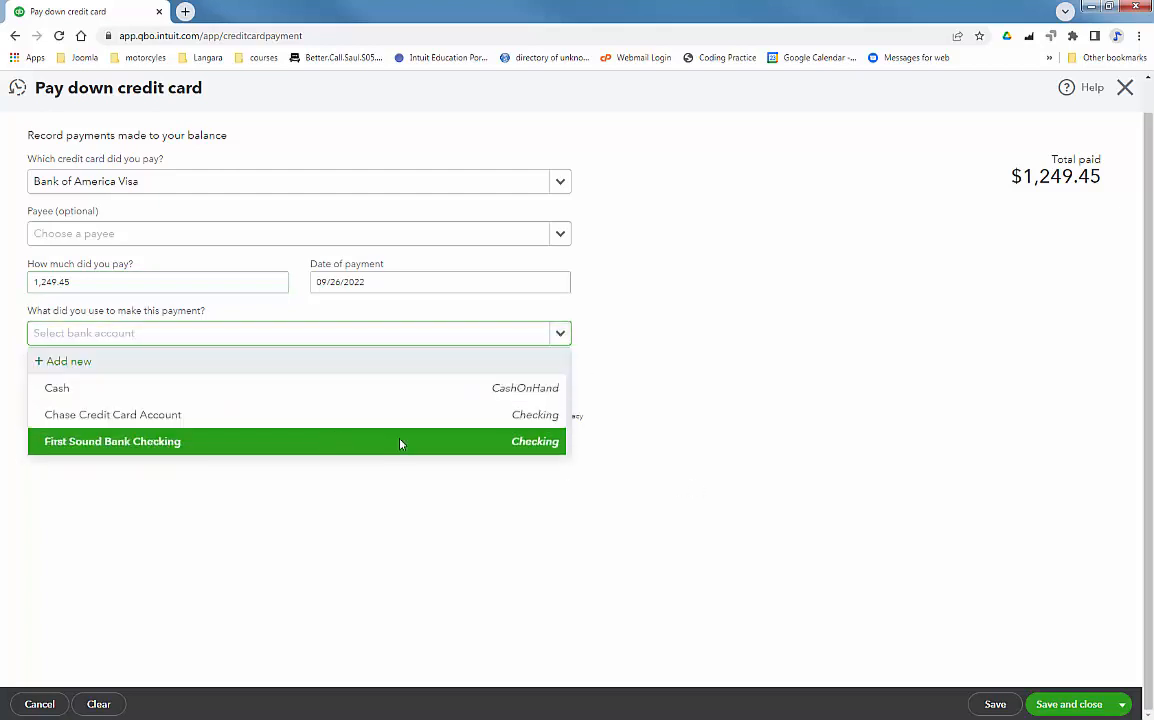
left_click(112, 442)
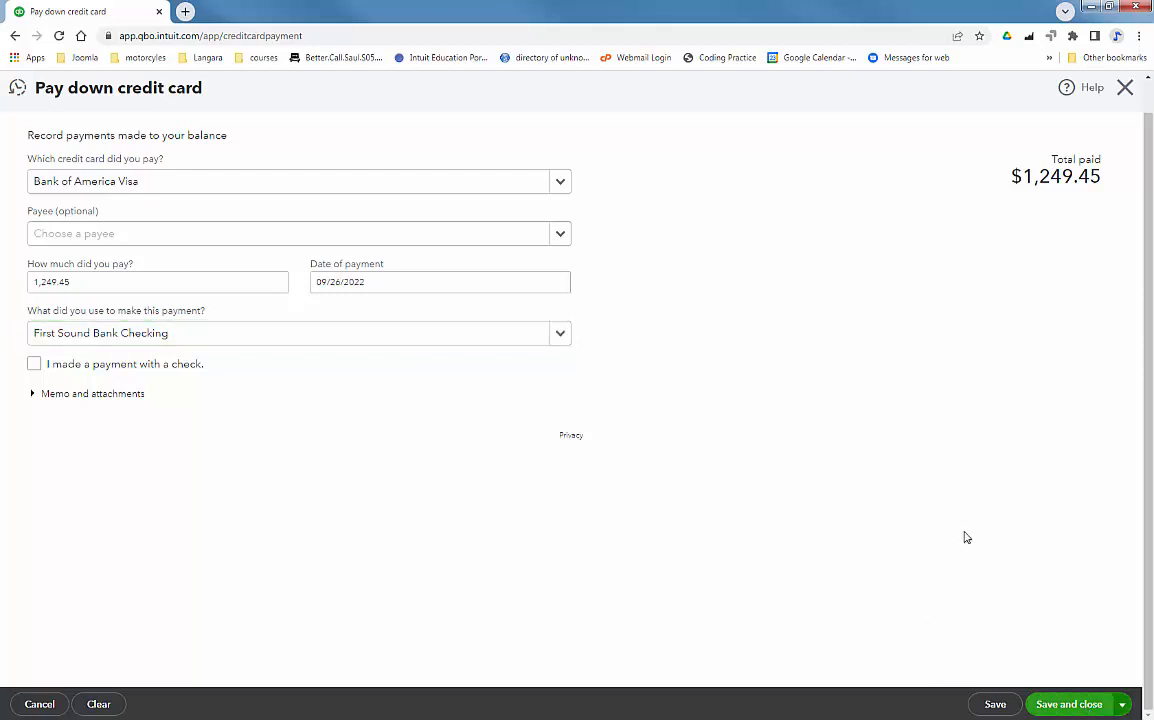
left_click(1068, 704)
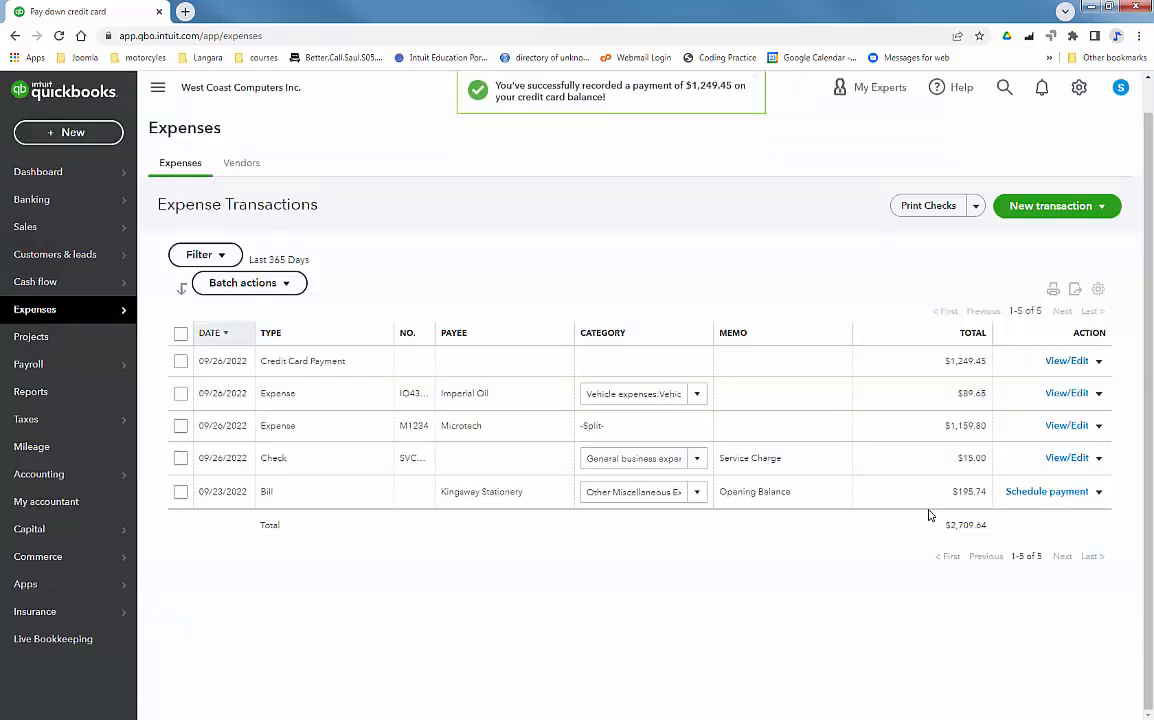